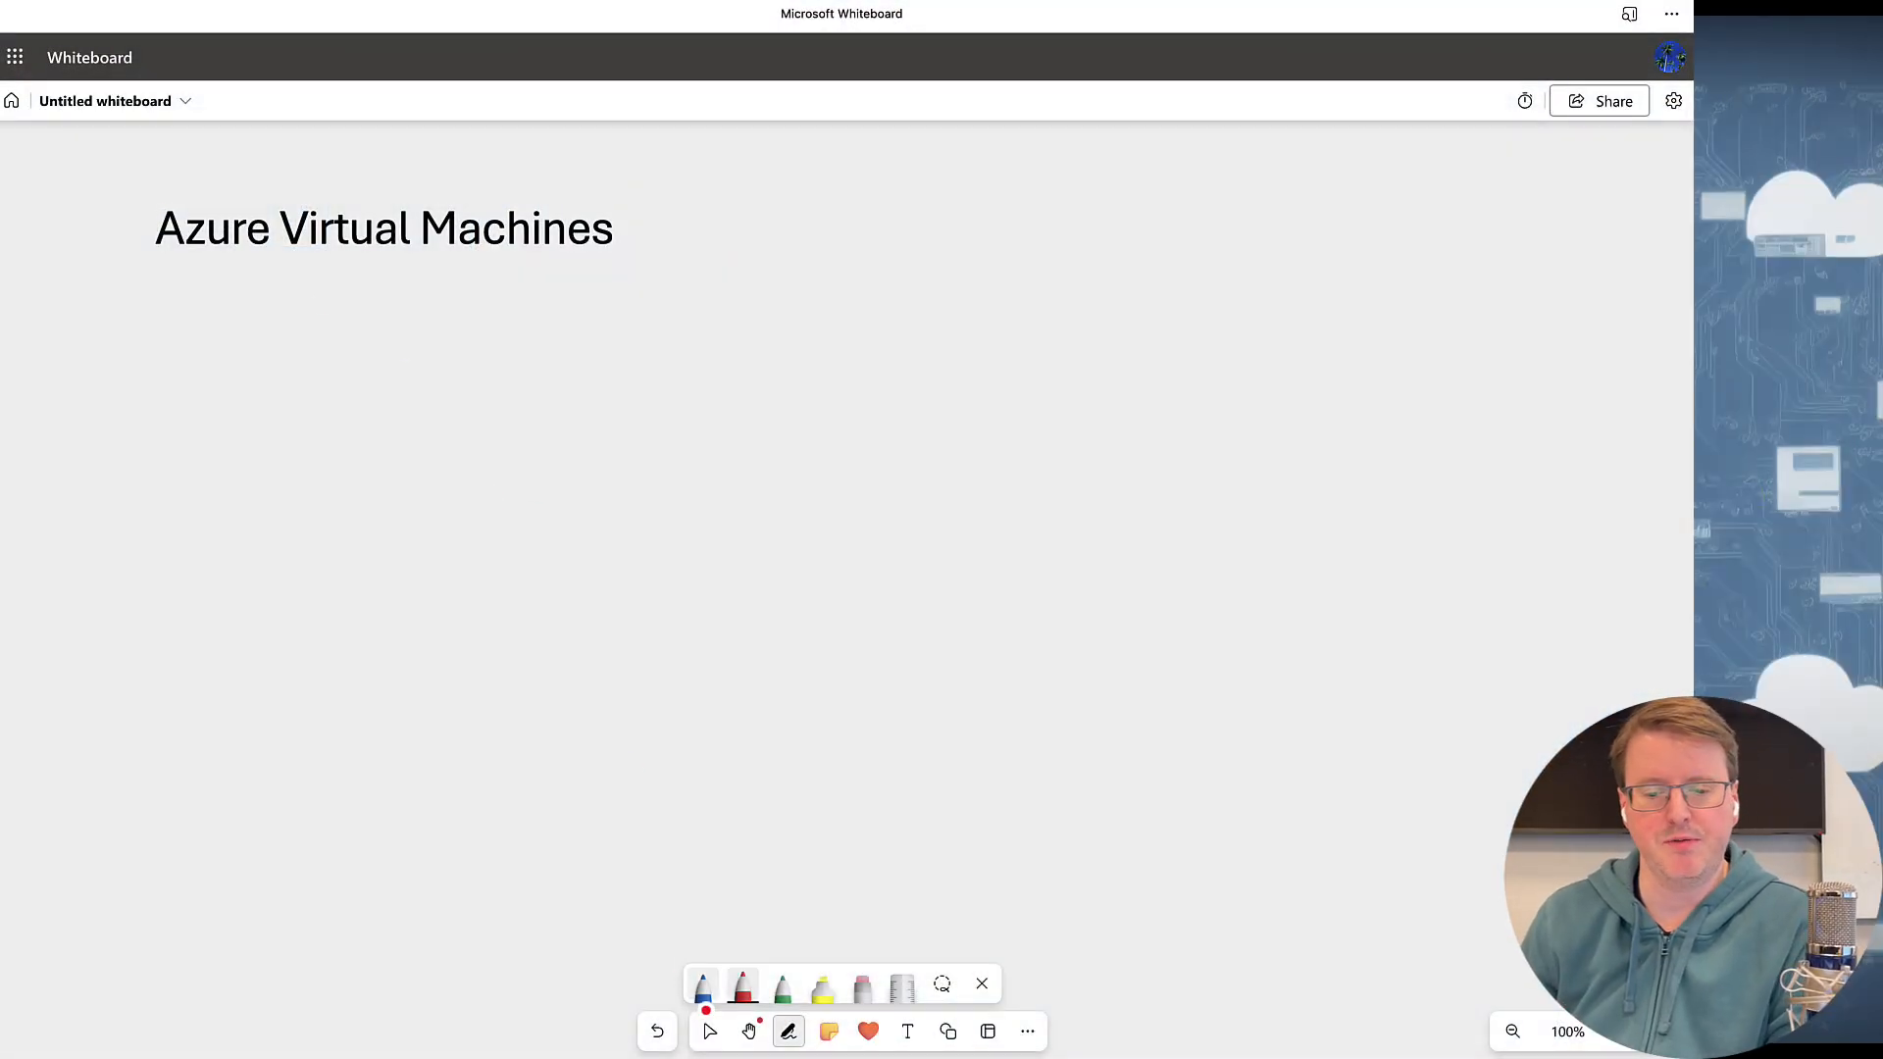
- Sketch a VM box and a red connector leading down to a DISK
drag(441, 388, 482, 506)
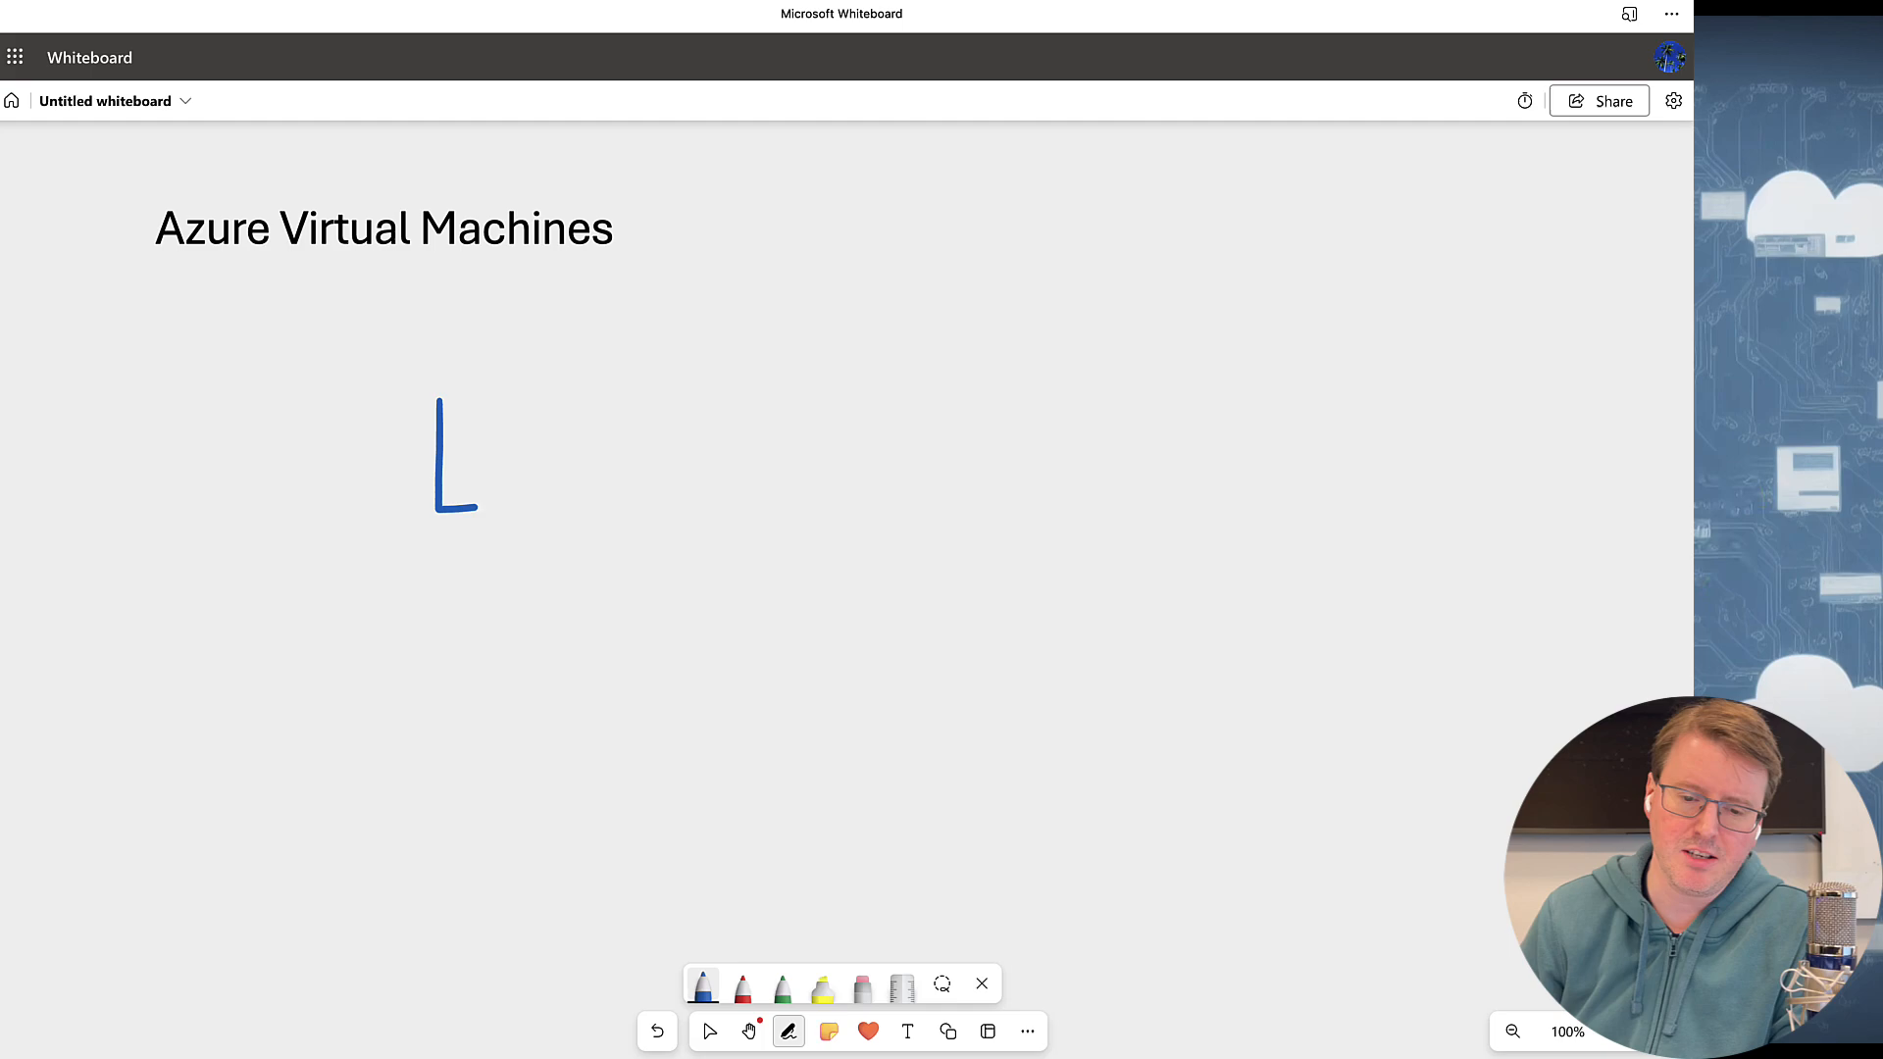
drag(438, 390, 589, 493)
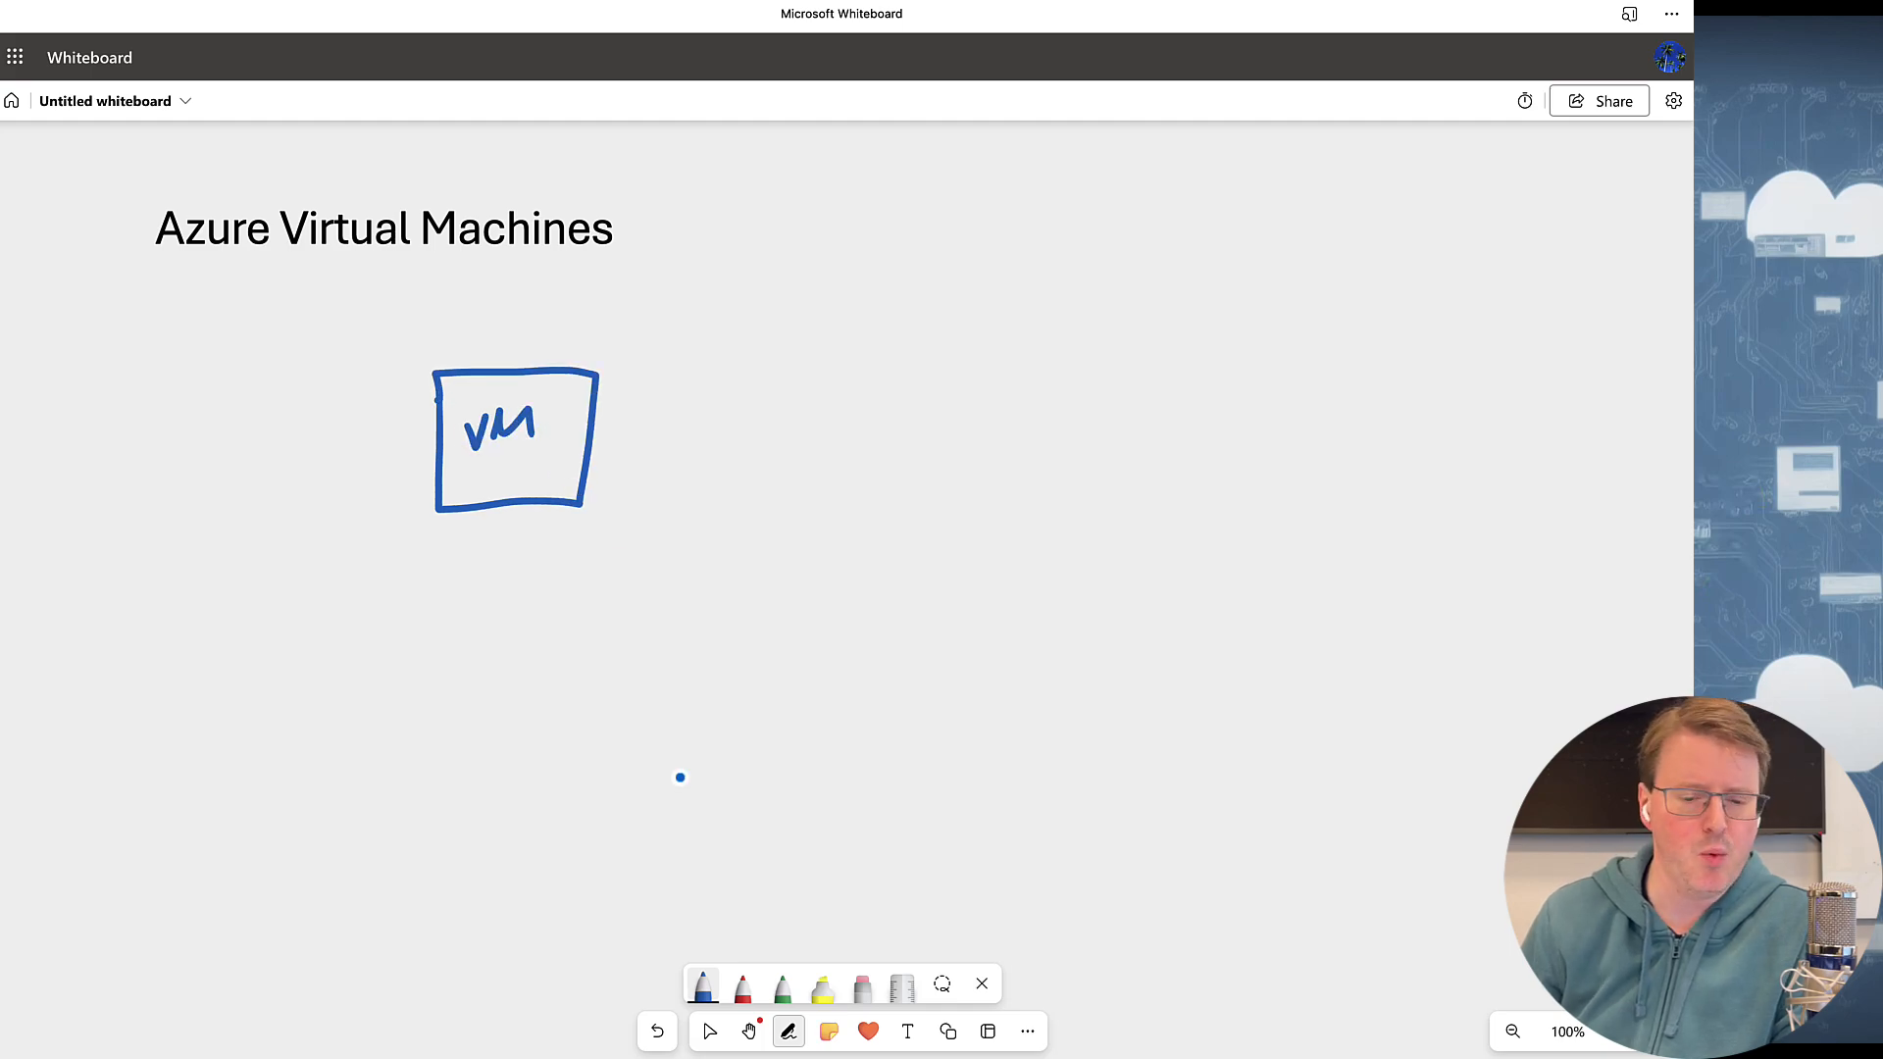
click(742, 984)
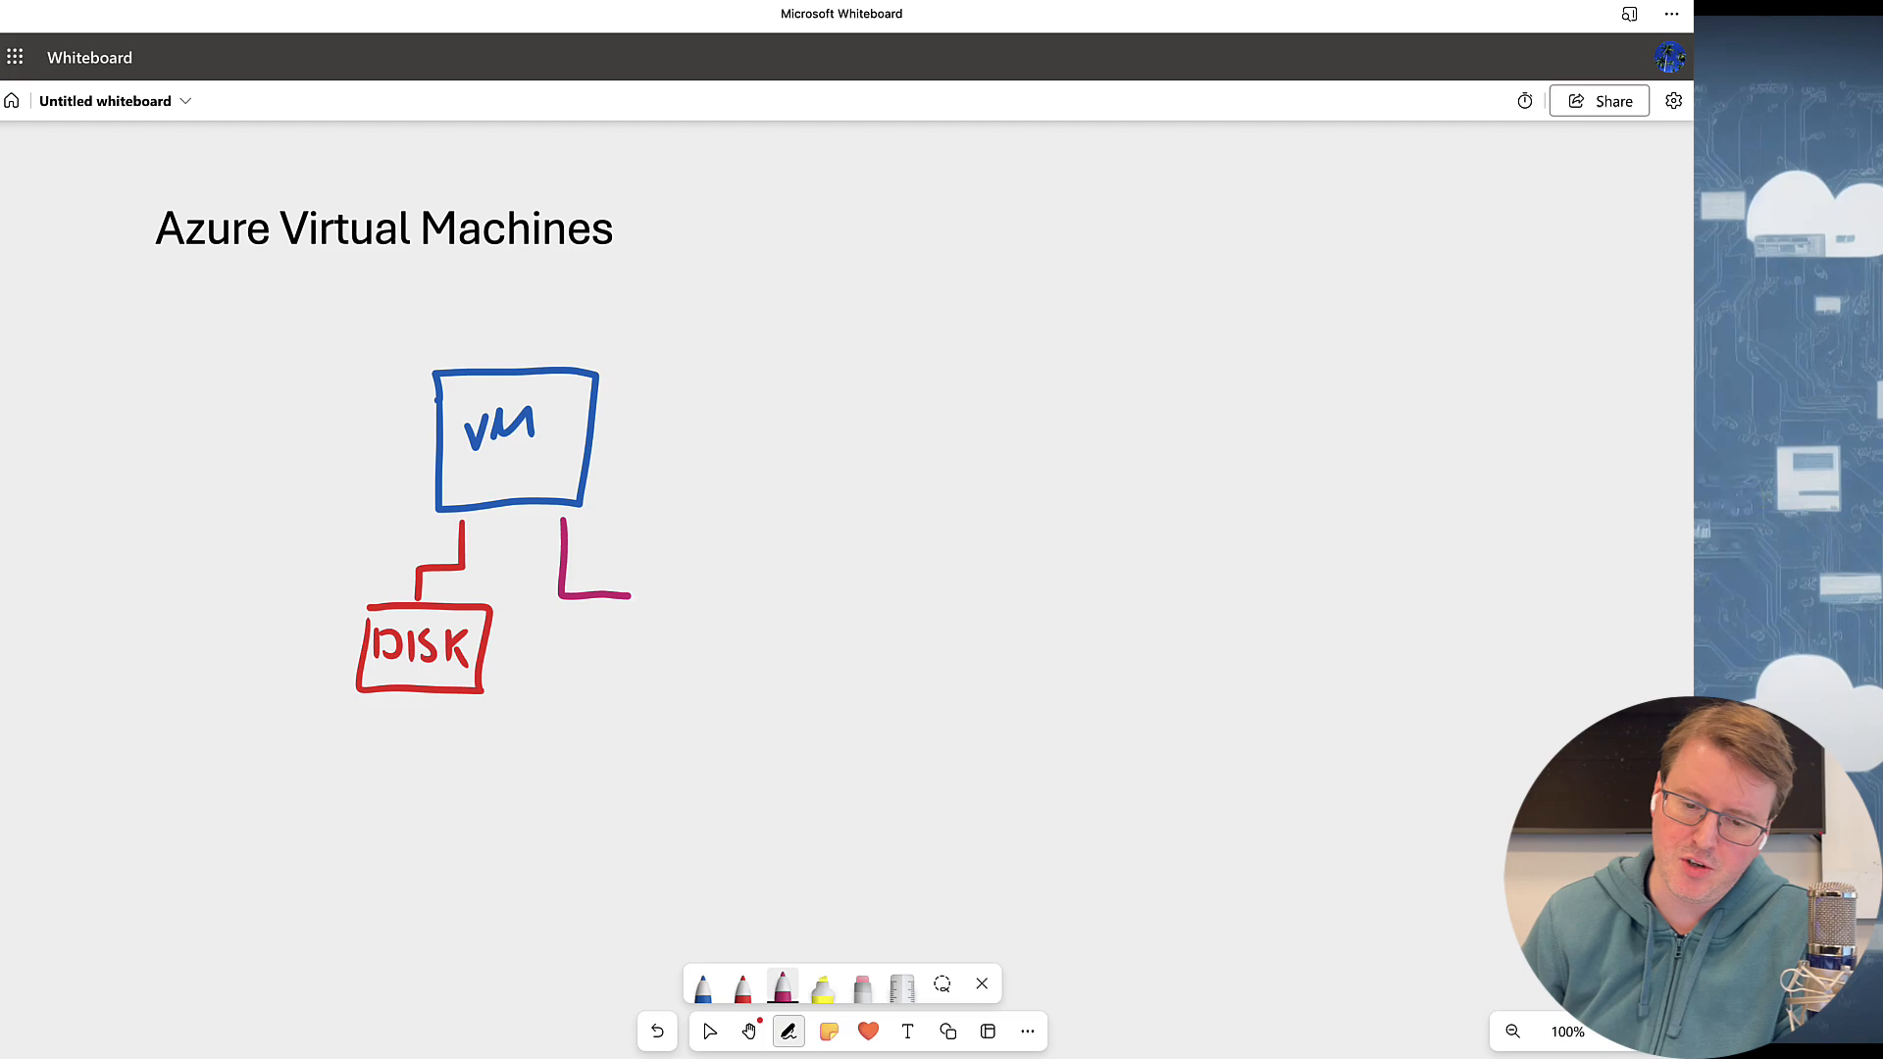
drag(600, 649, 655, 667)
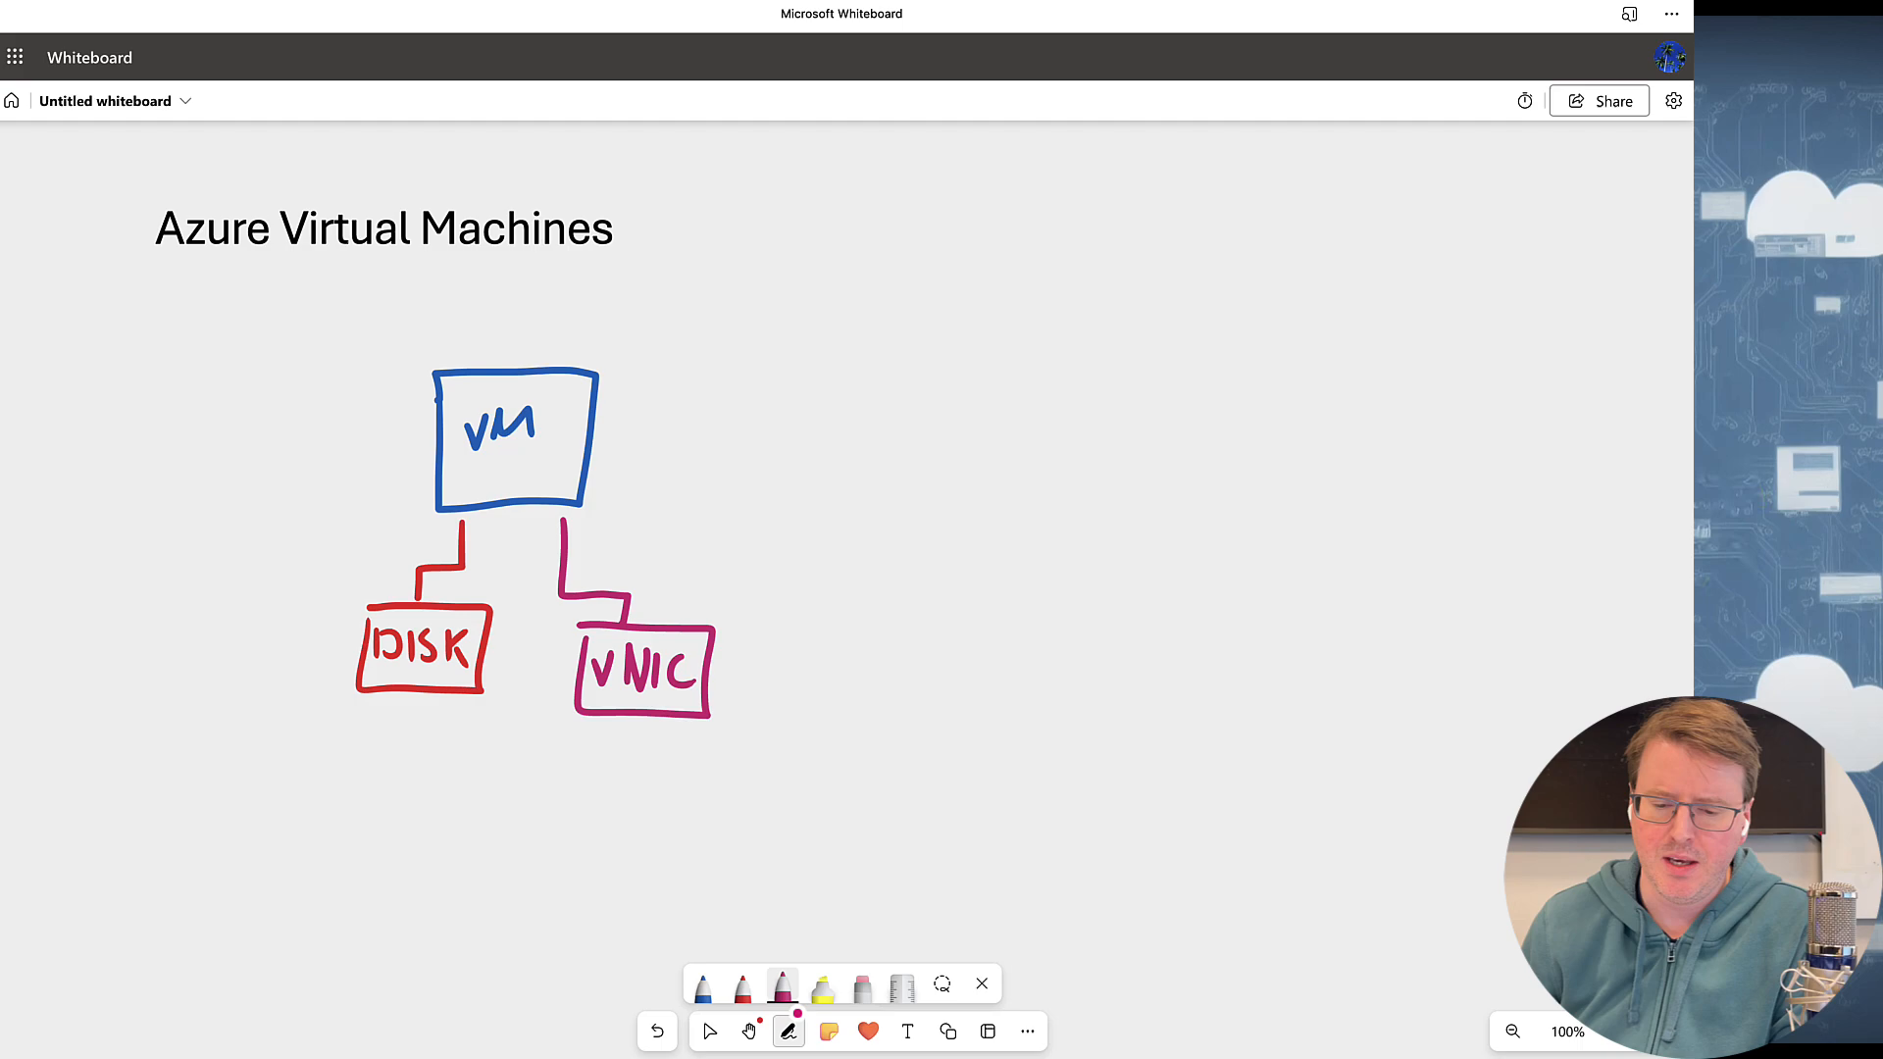
- In green, draw the VNIC linked to a SUBNET inside a VNET box
click(788, 987)
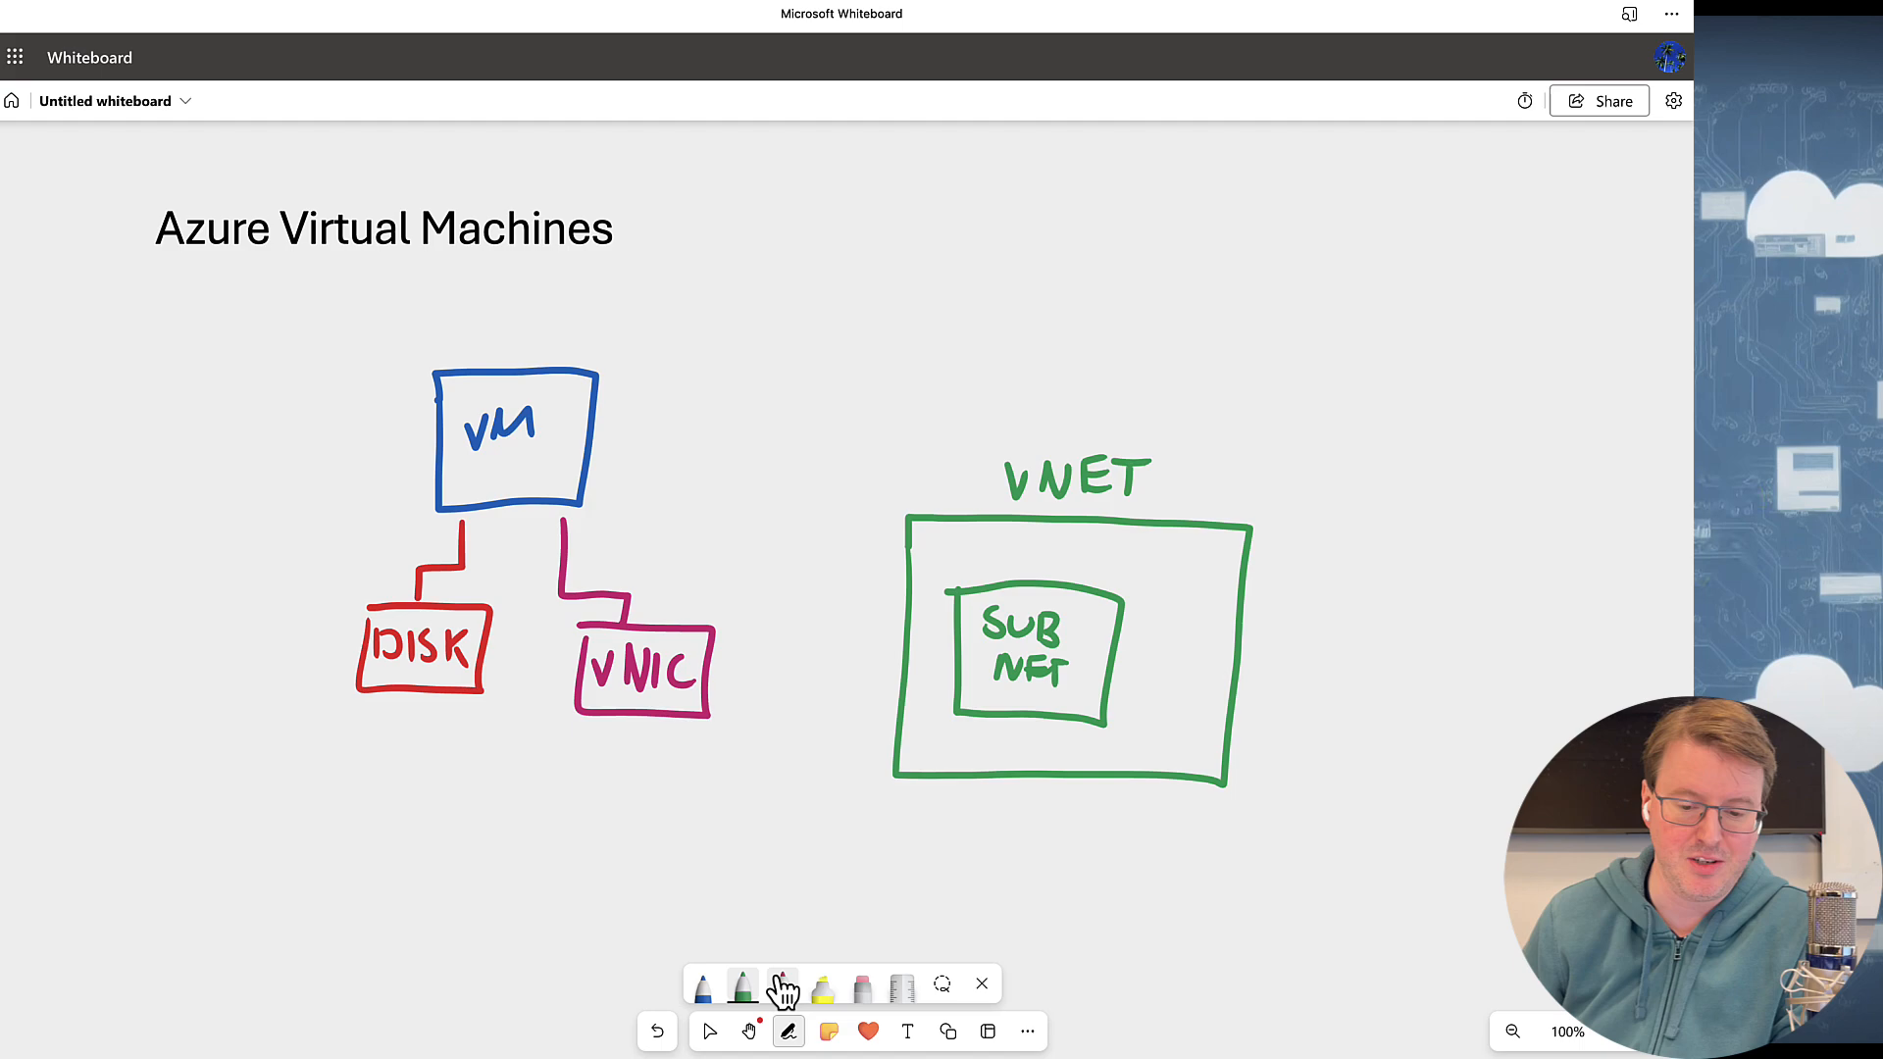
drag(714, 655, 956, 630)
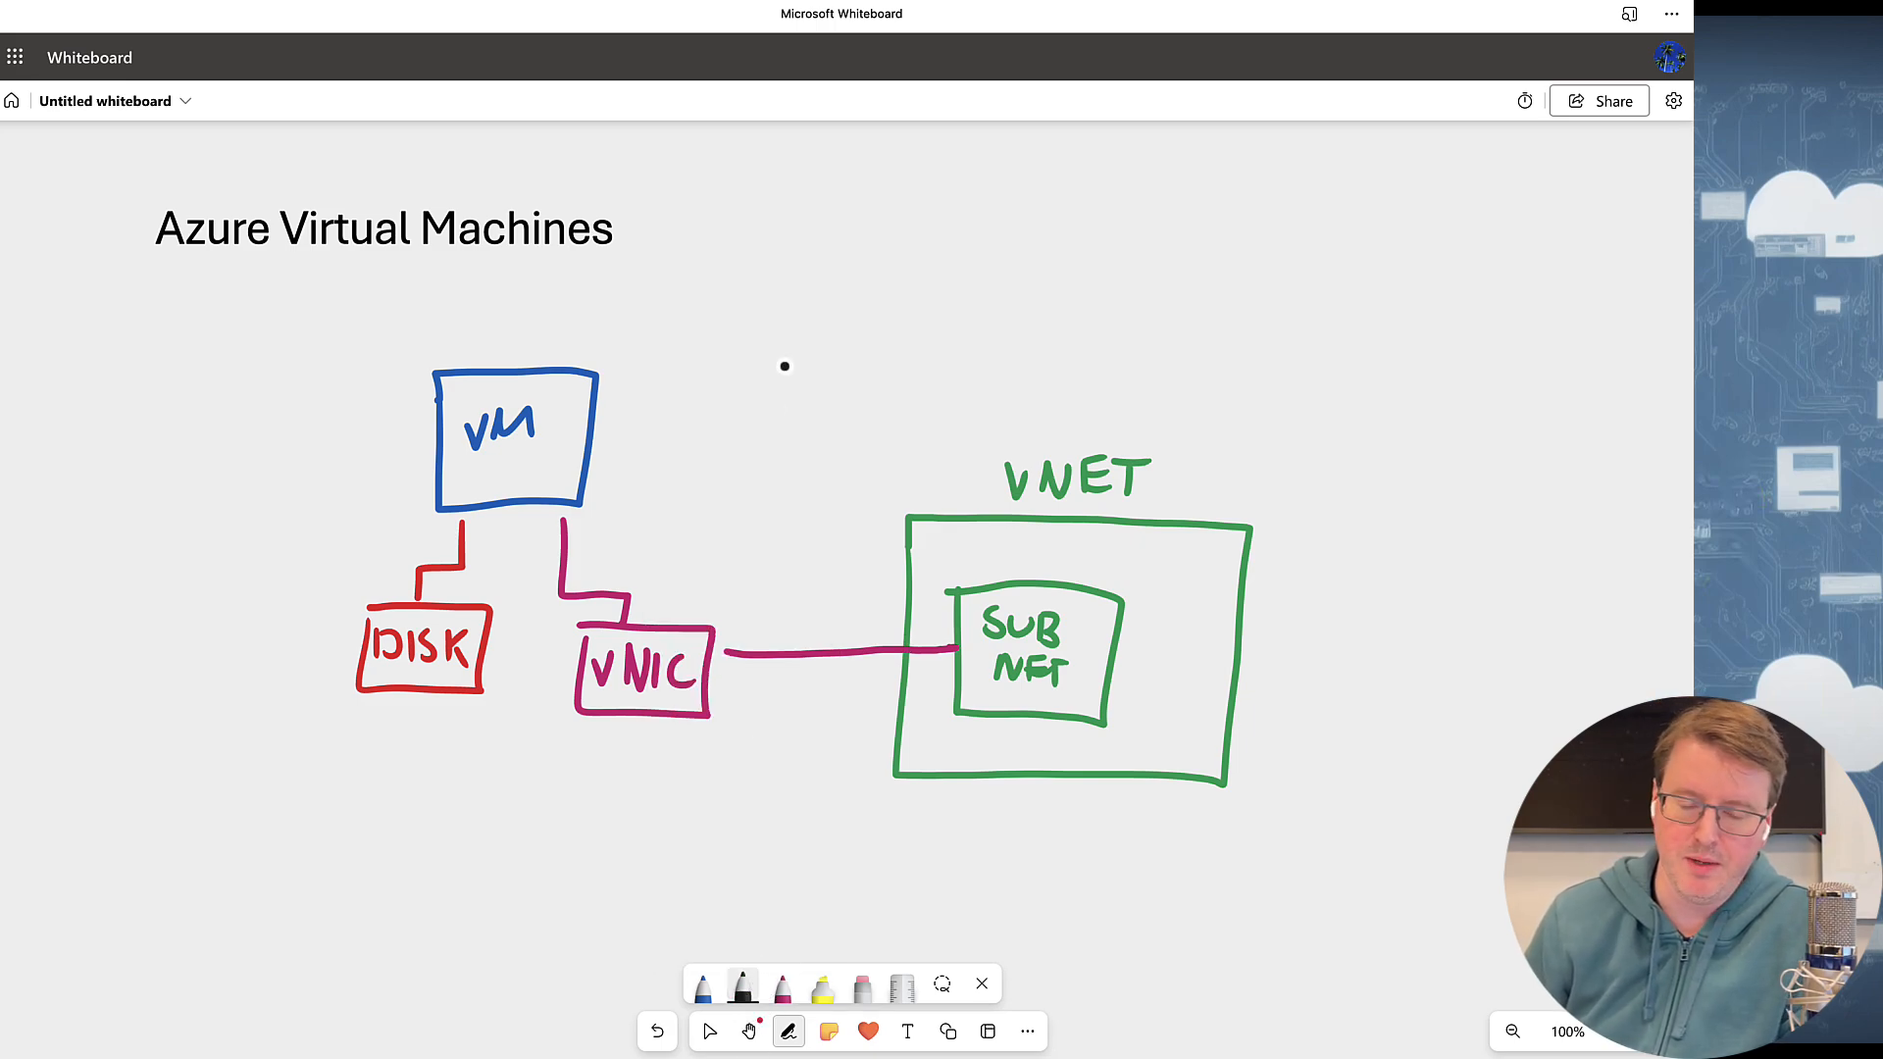
mouse_move(712, 342)
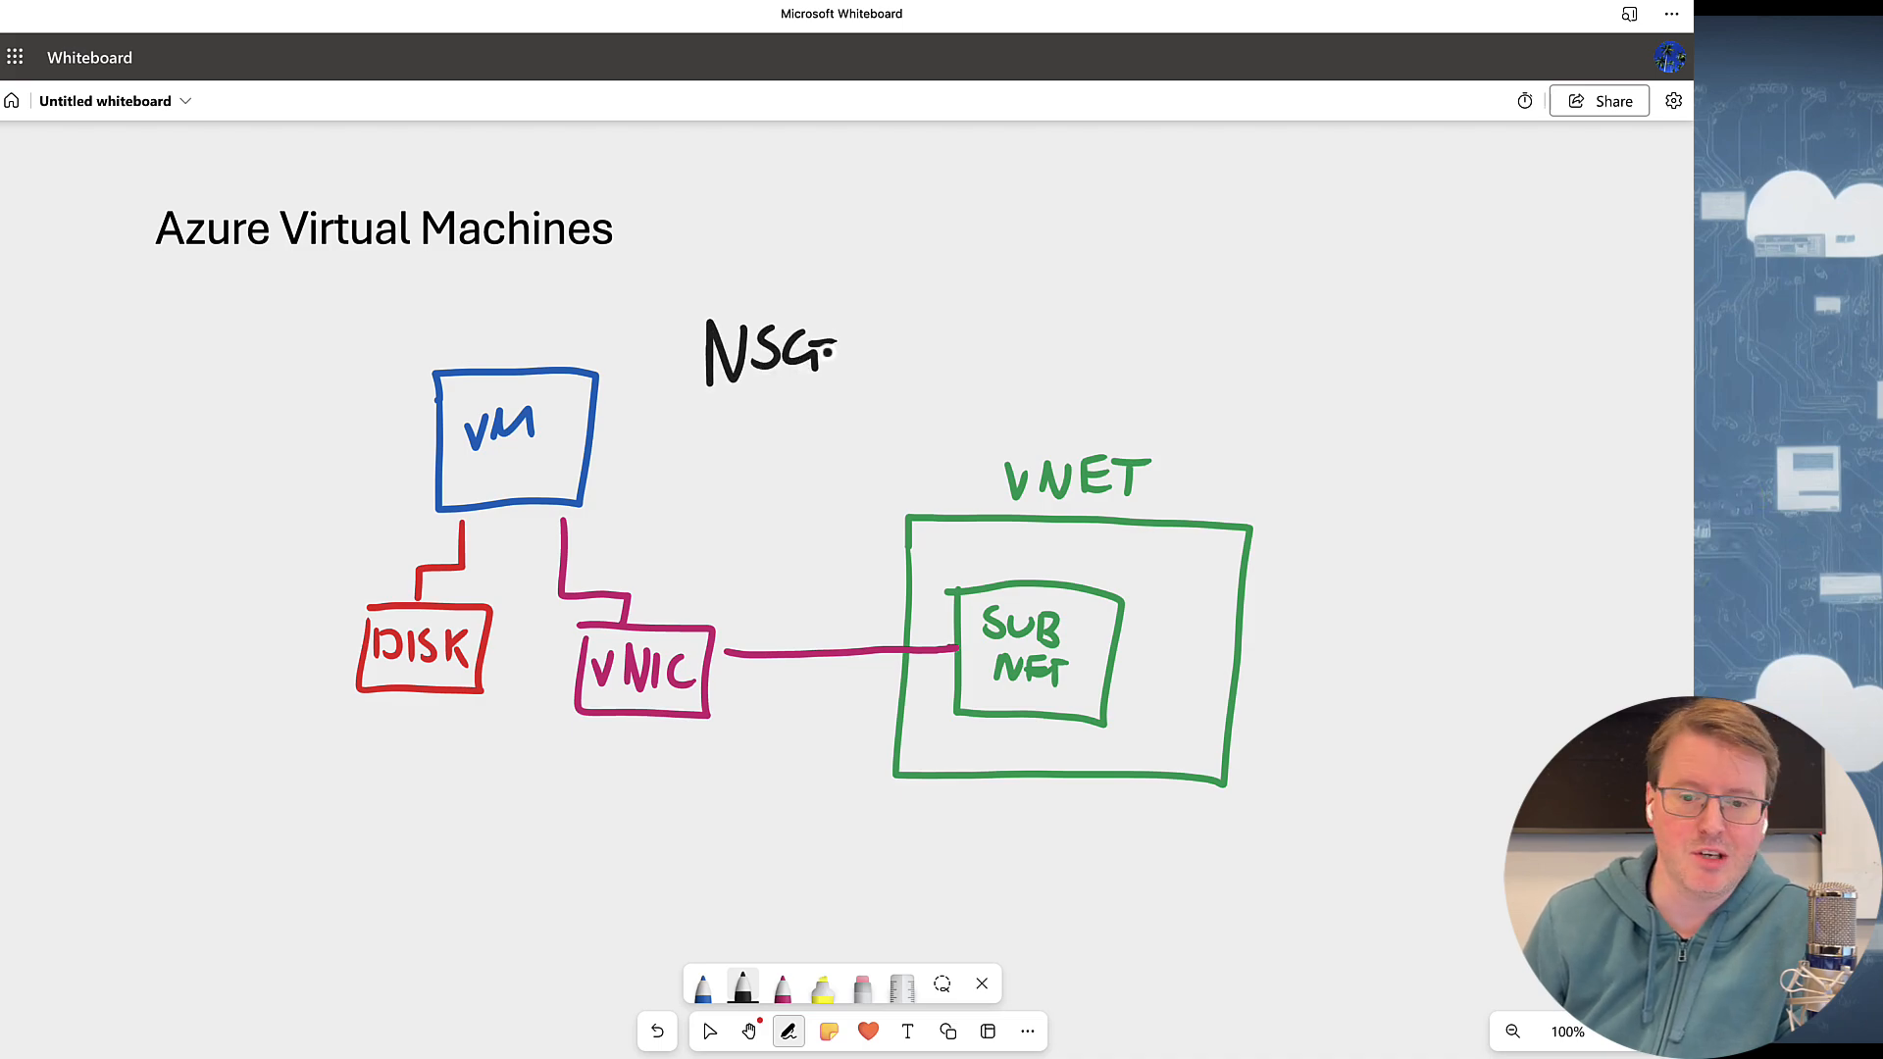
- Under NSG, list ports 80 HTTP, 443 HTTPS, 3384 RDP in purple ink
click(703, 985)
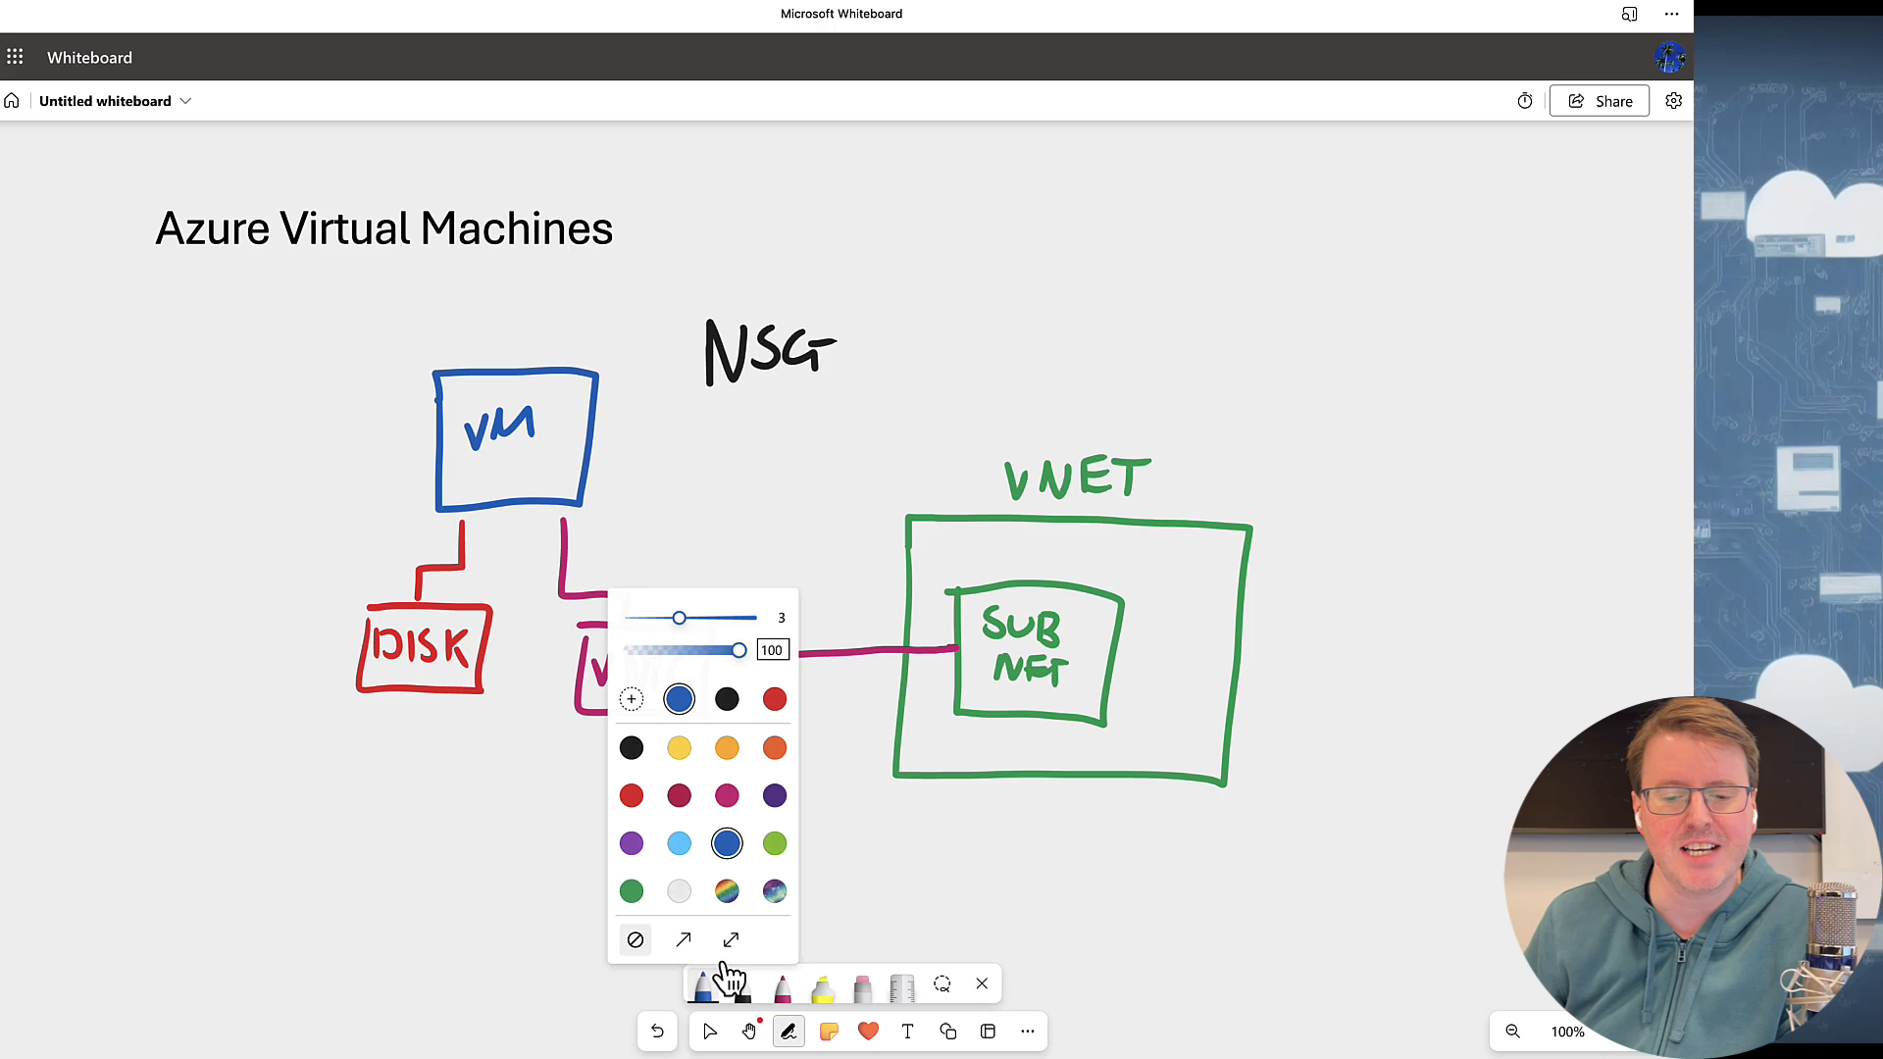
click(630, 890)
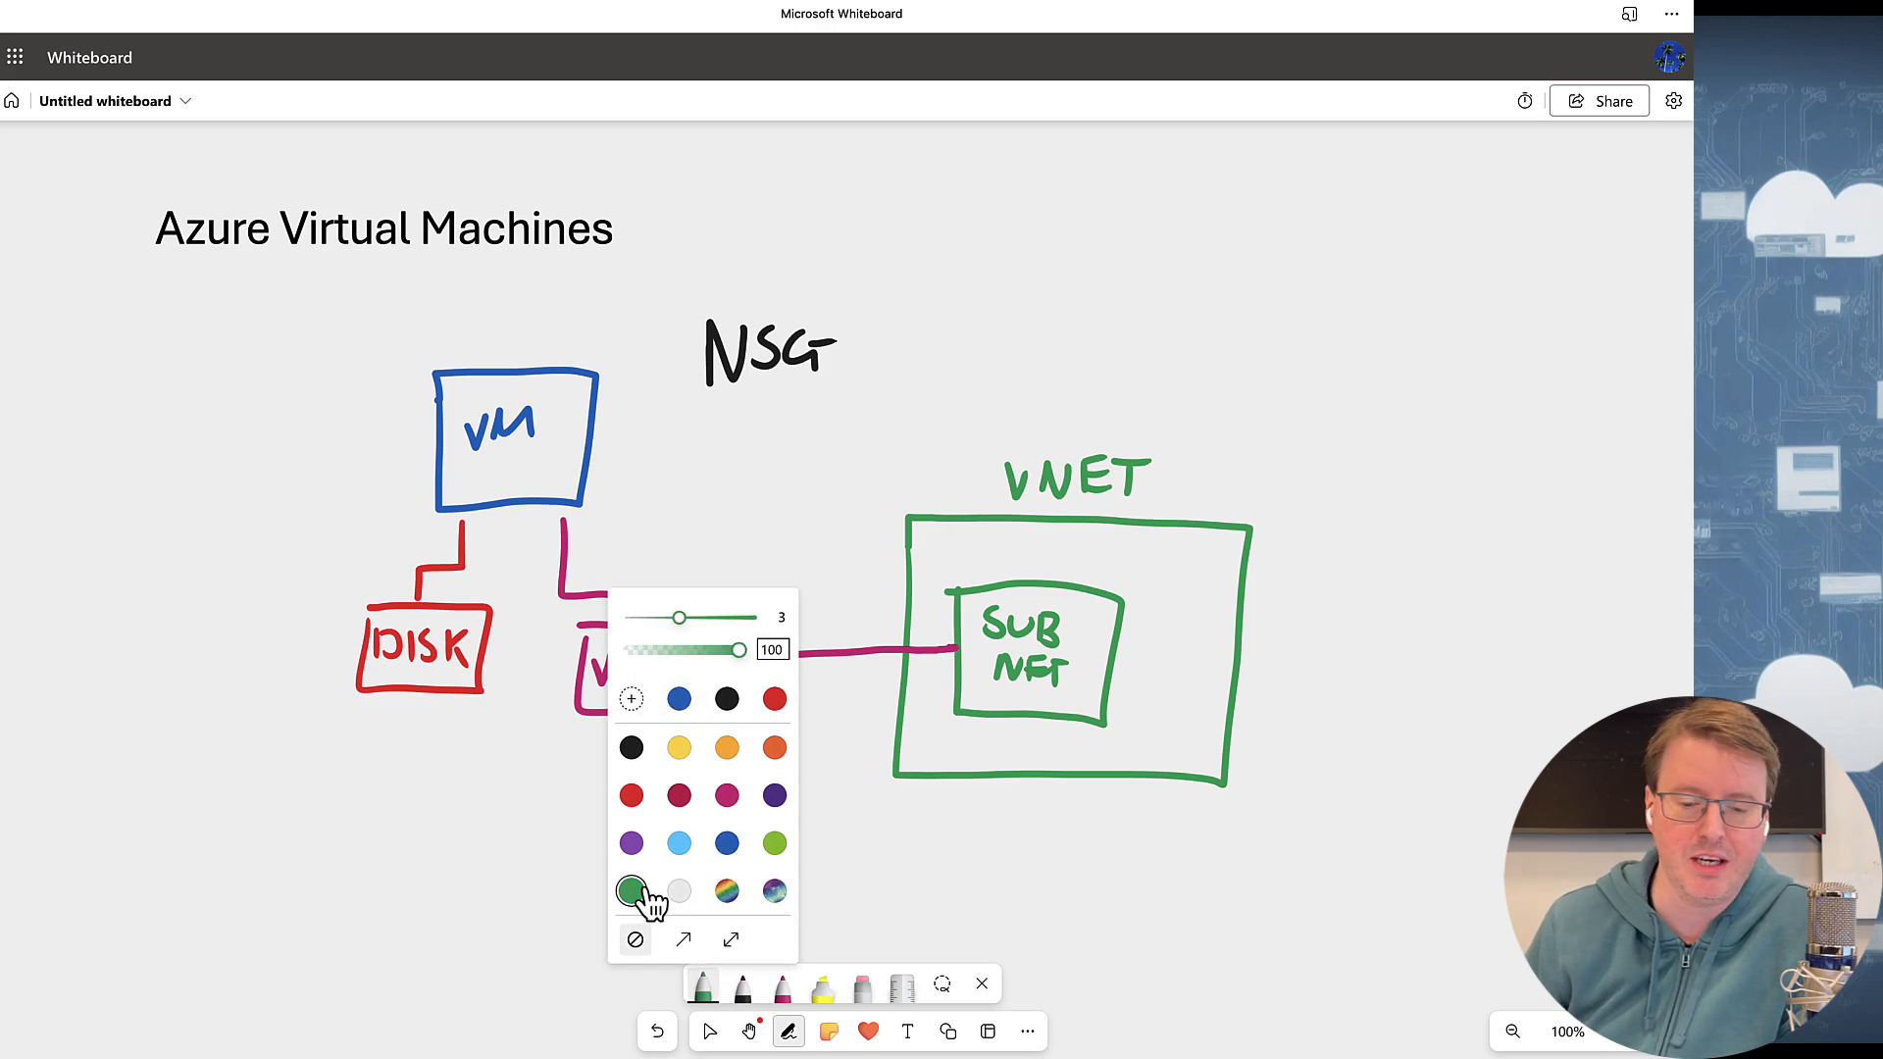
click(629, 843)
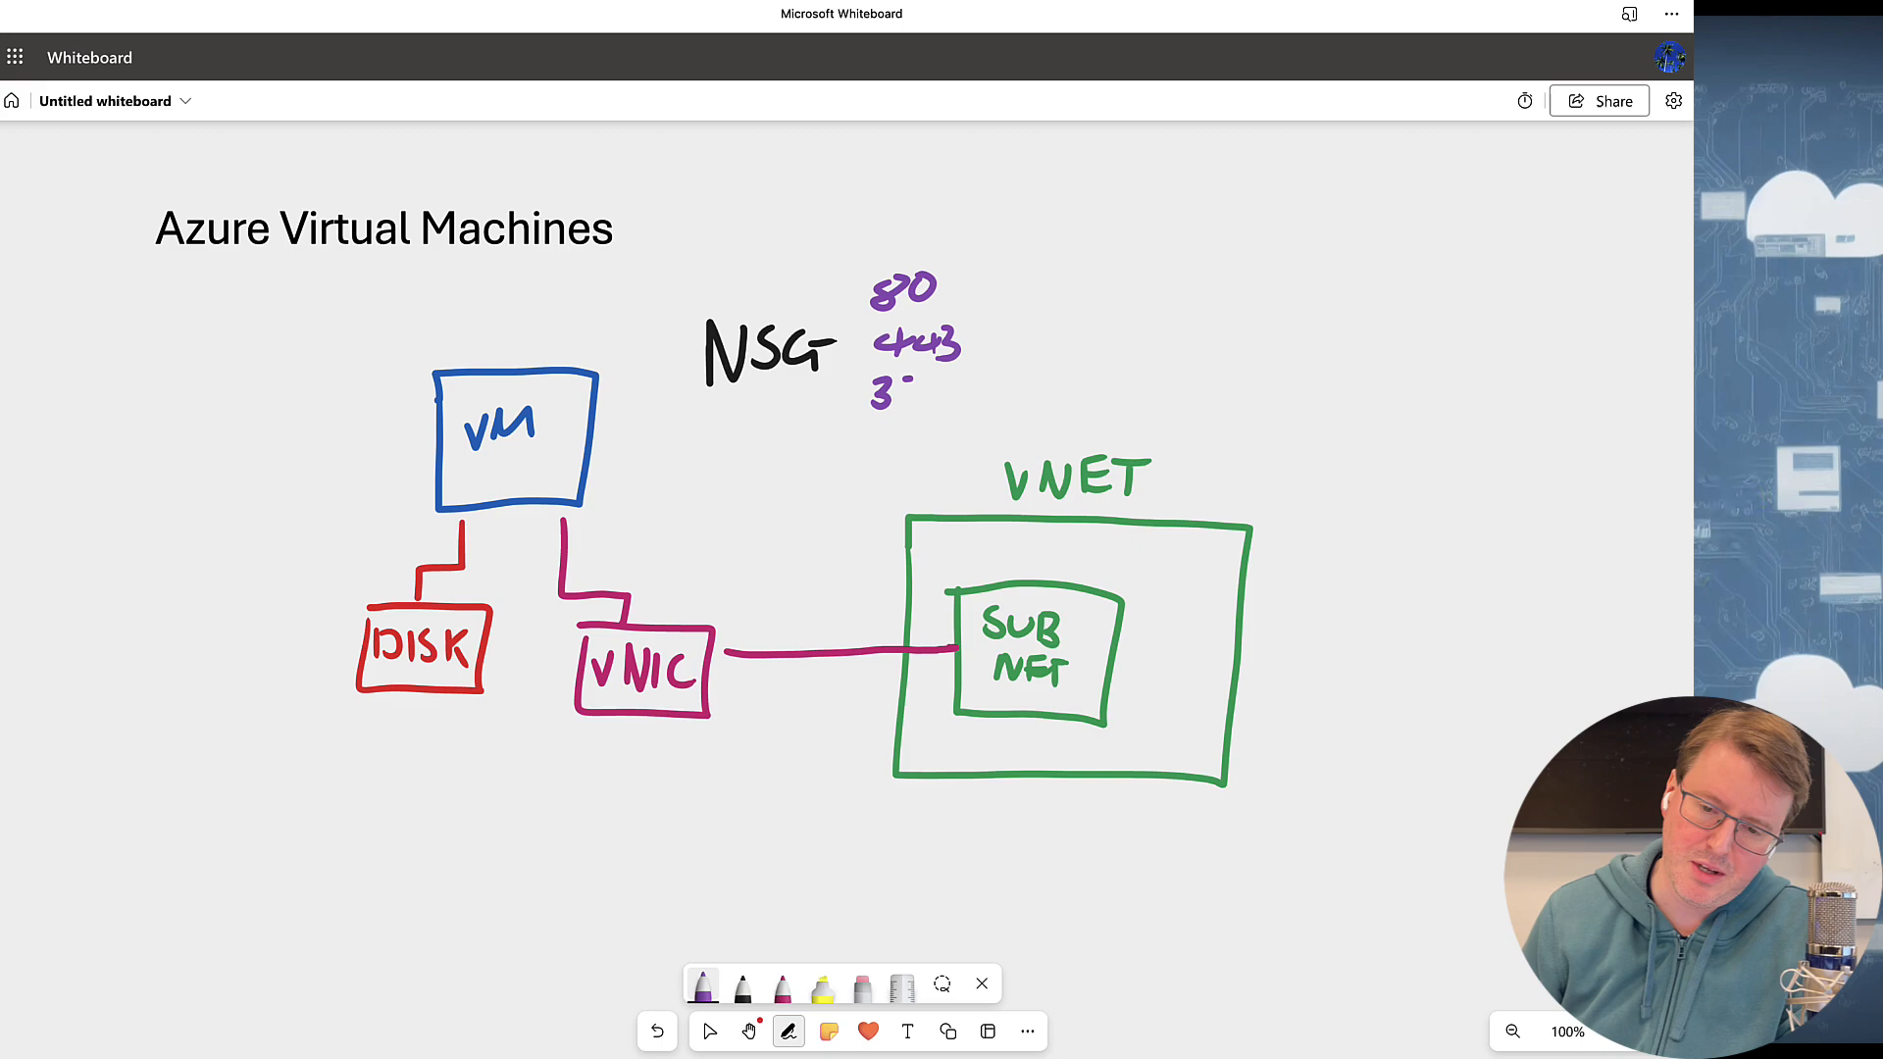
text(384 R.)
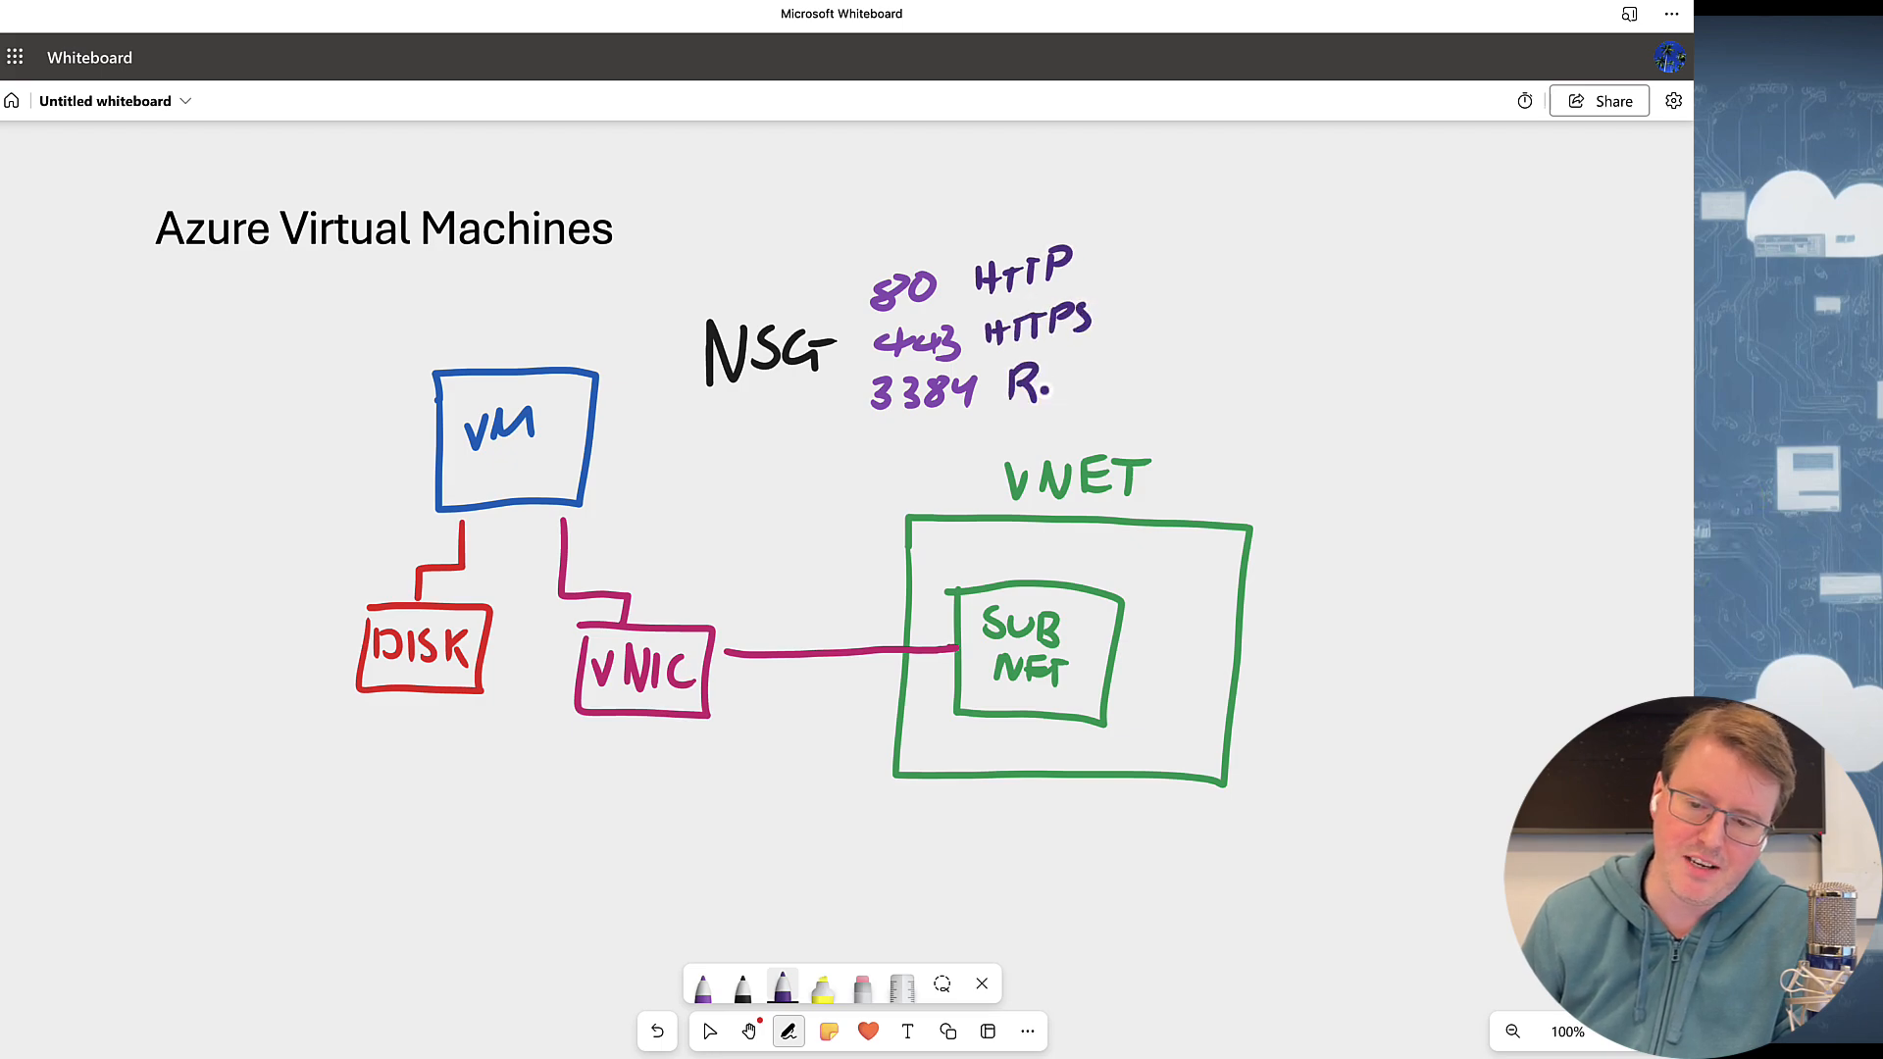
text(DP)
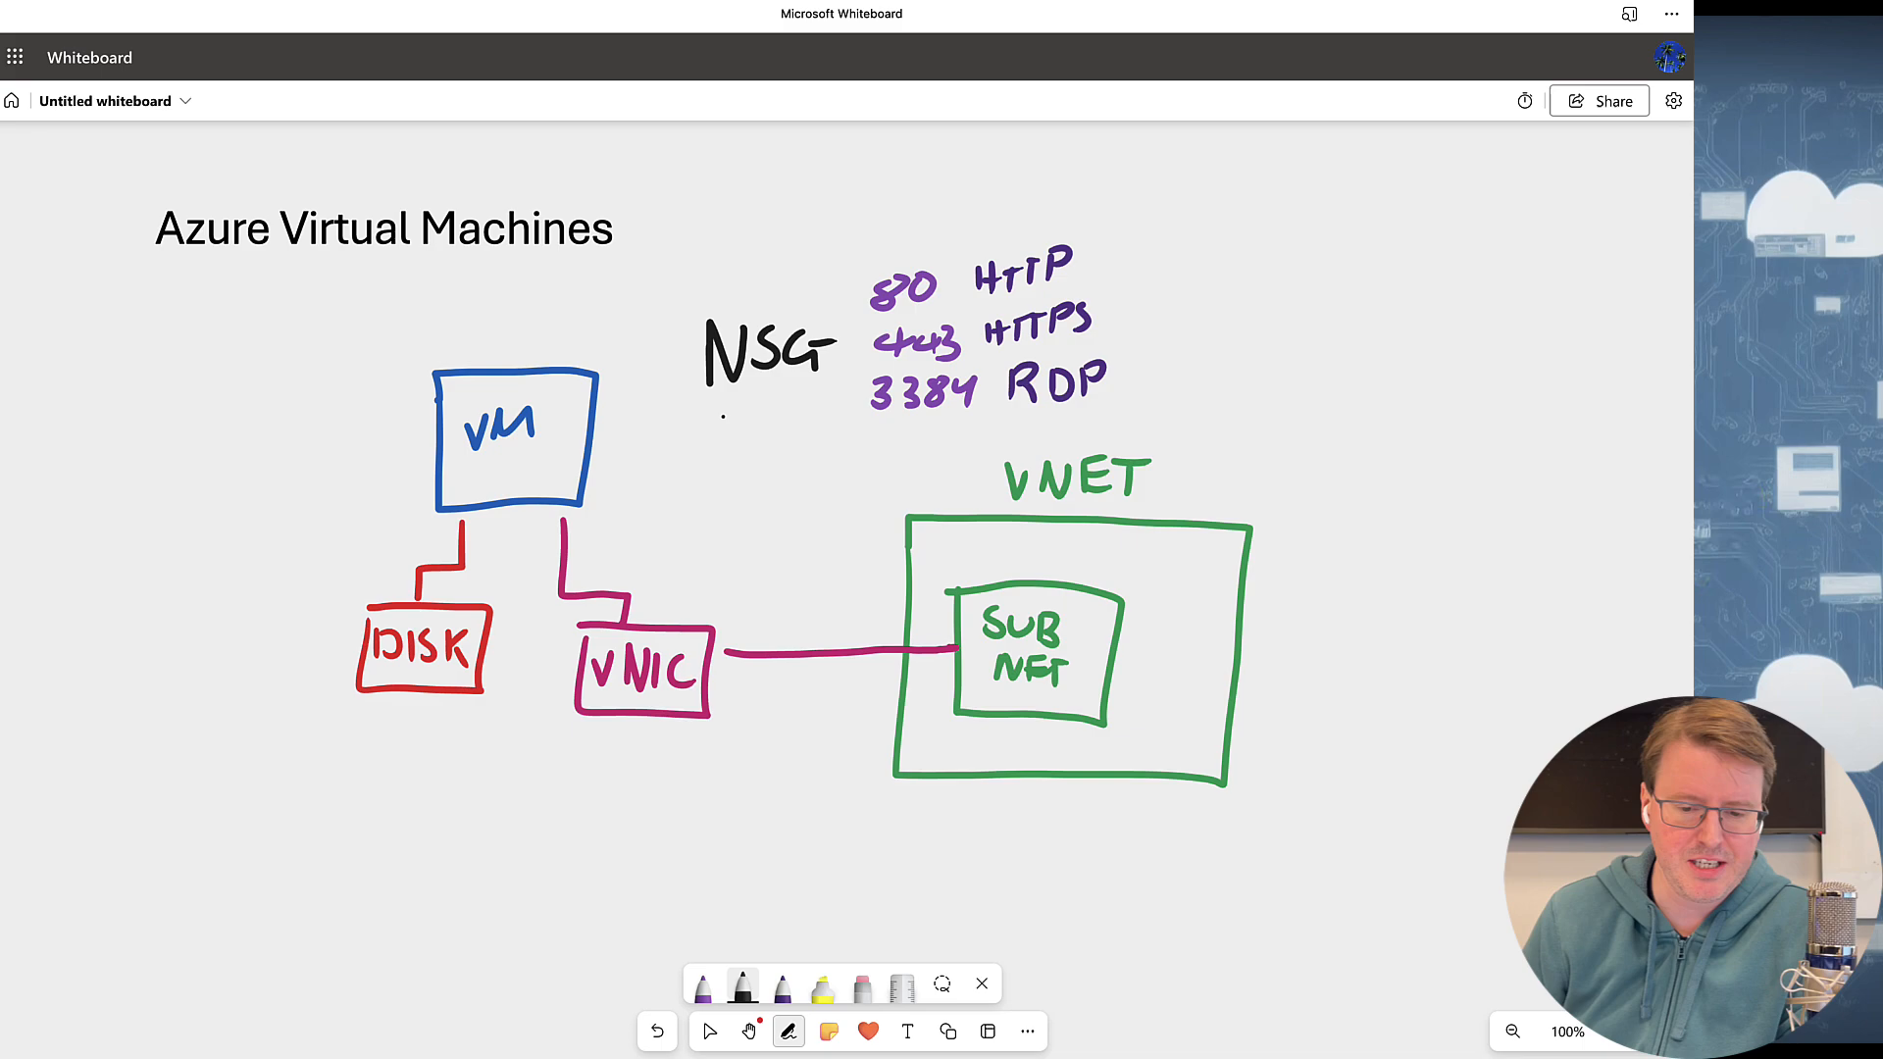
- Draw a black arrow from the NSG label down to the VNIC box
drag(720, 420, 667, 624)
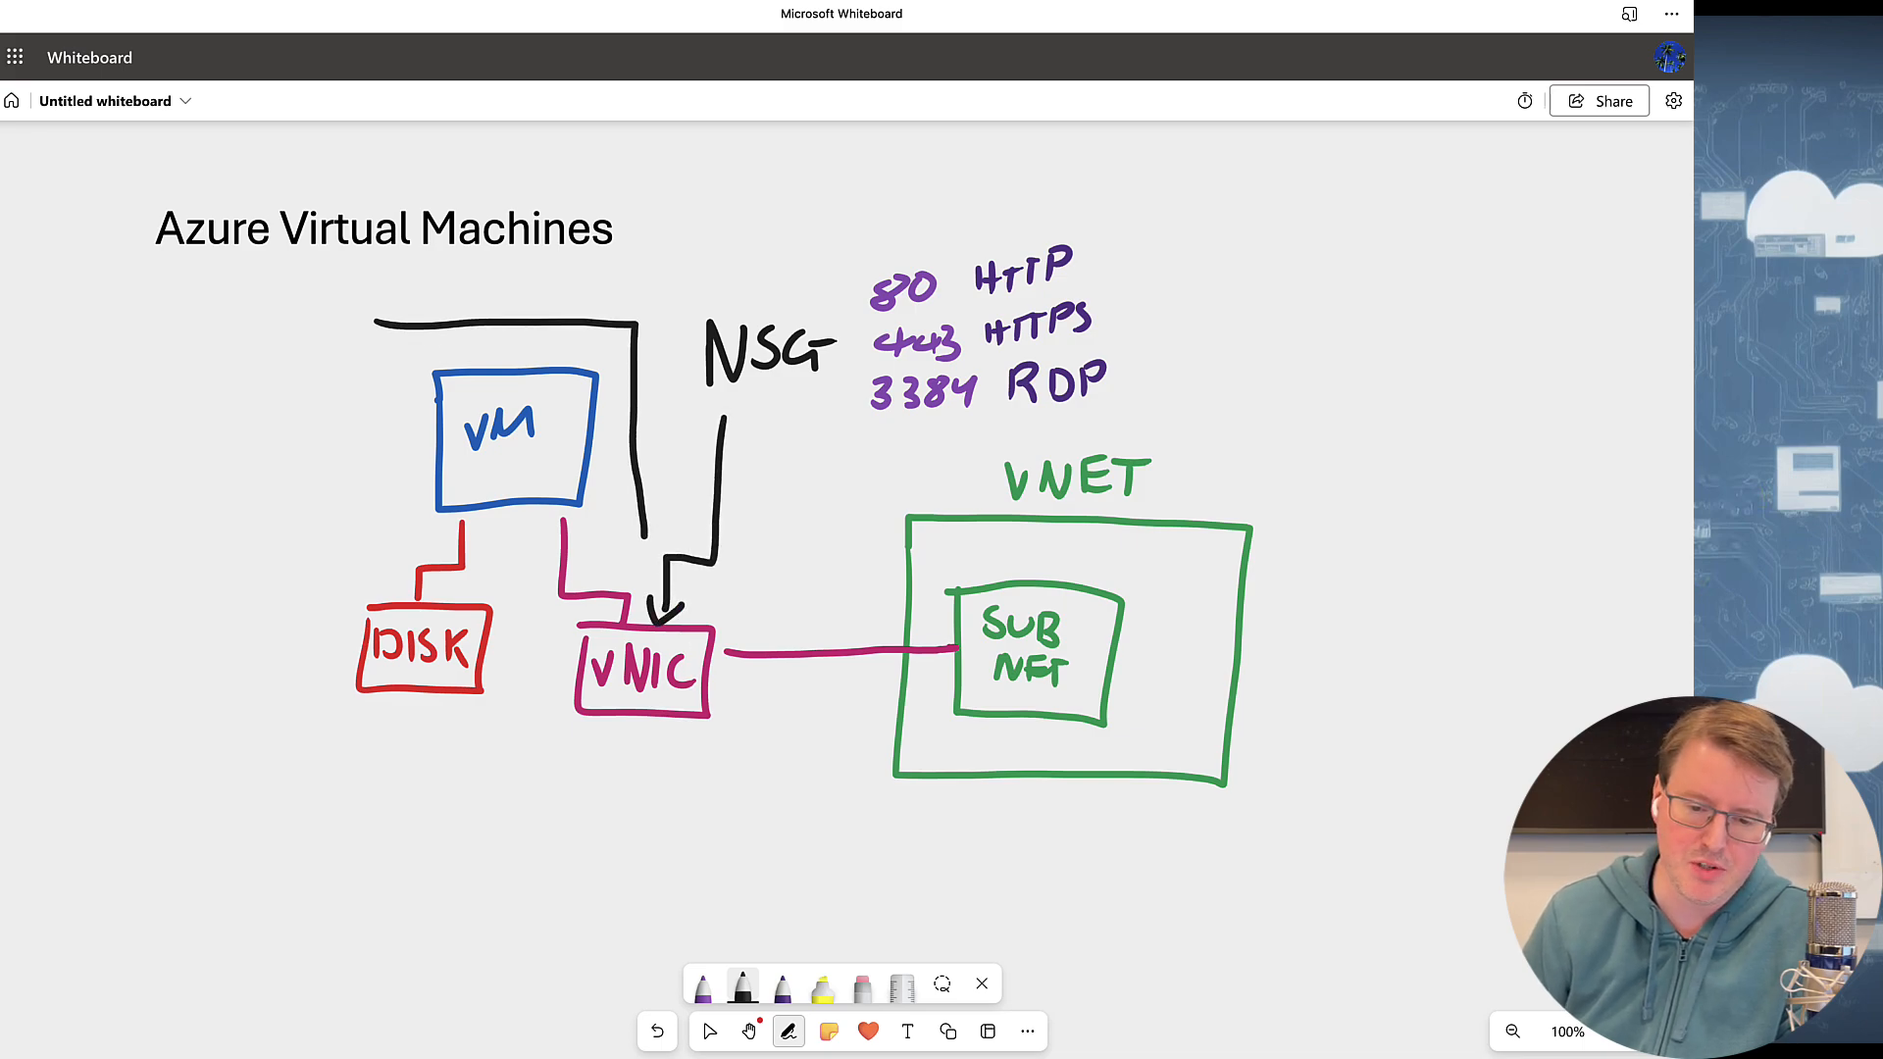
drag(349, 492, 650, 810)
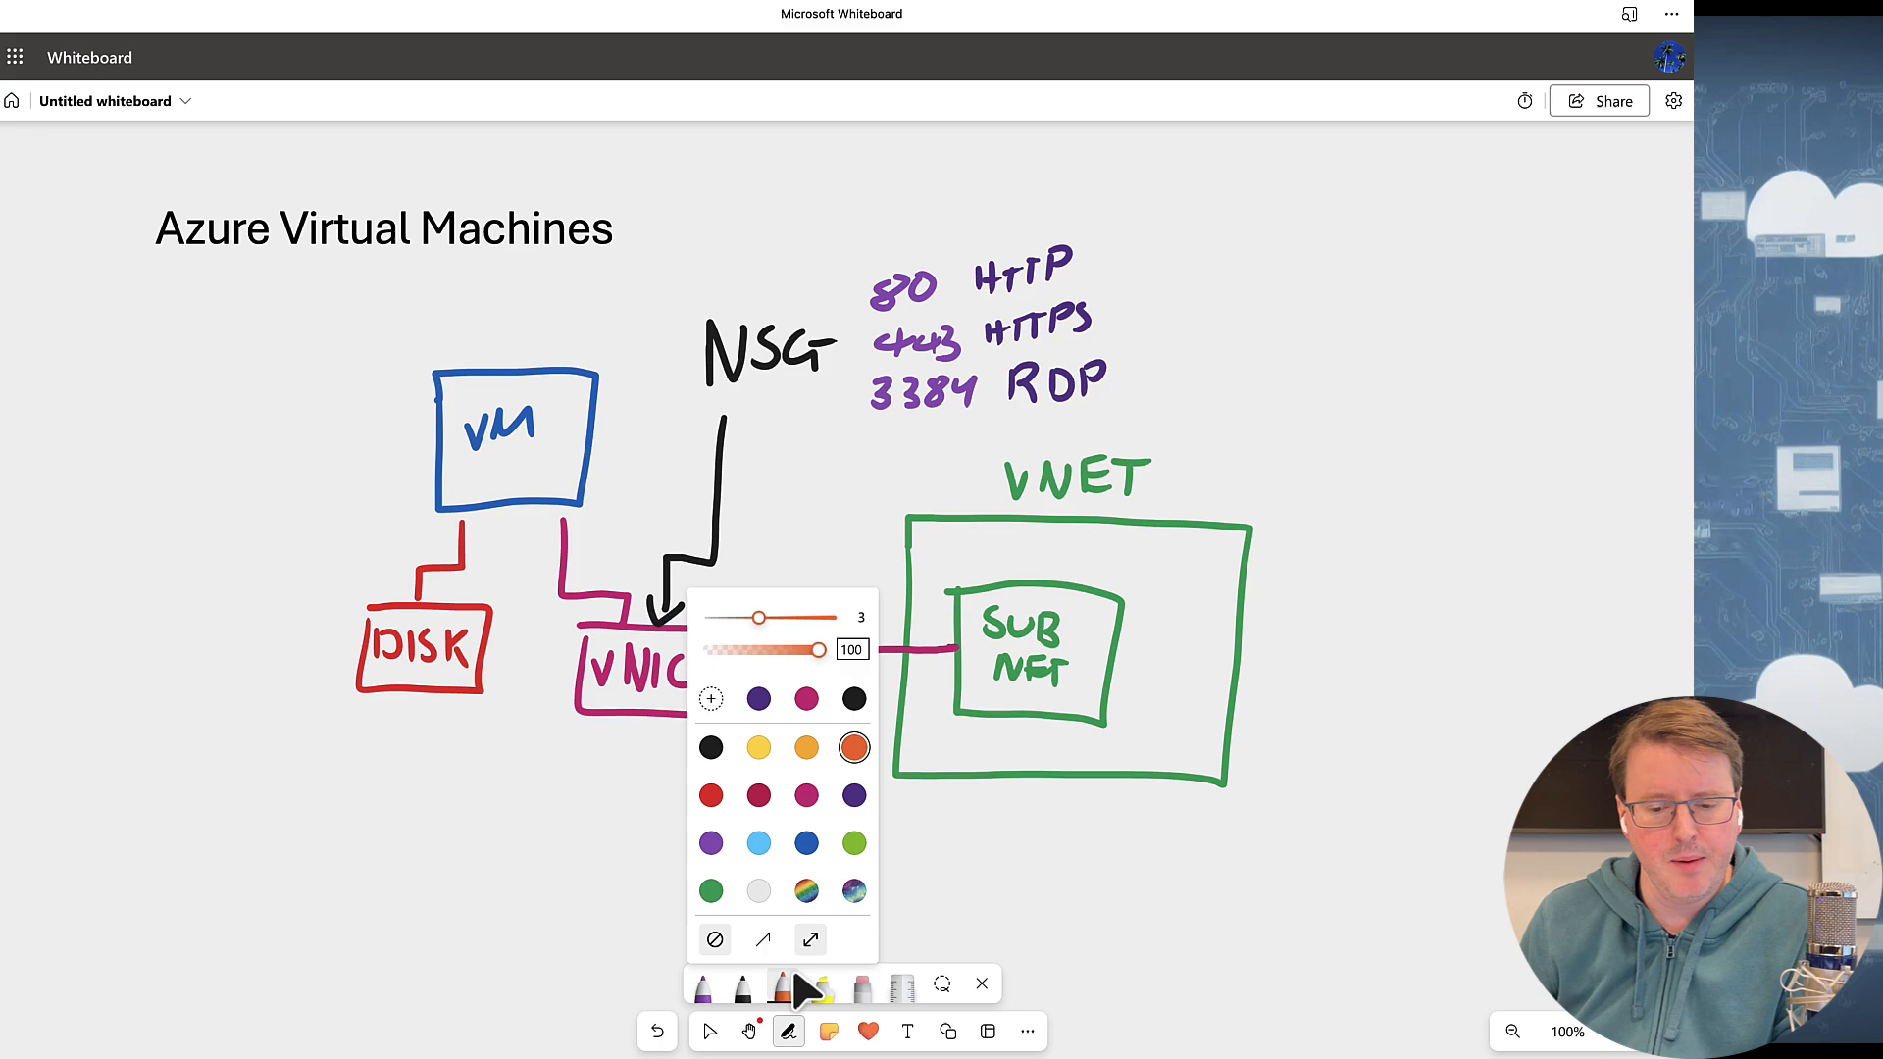
- In orange, add PUB IP under the VNIC with an arrow left to a www cloud and client
click(789, 1030)
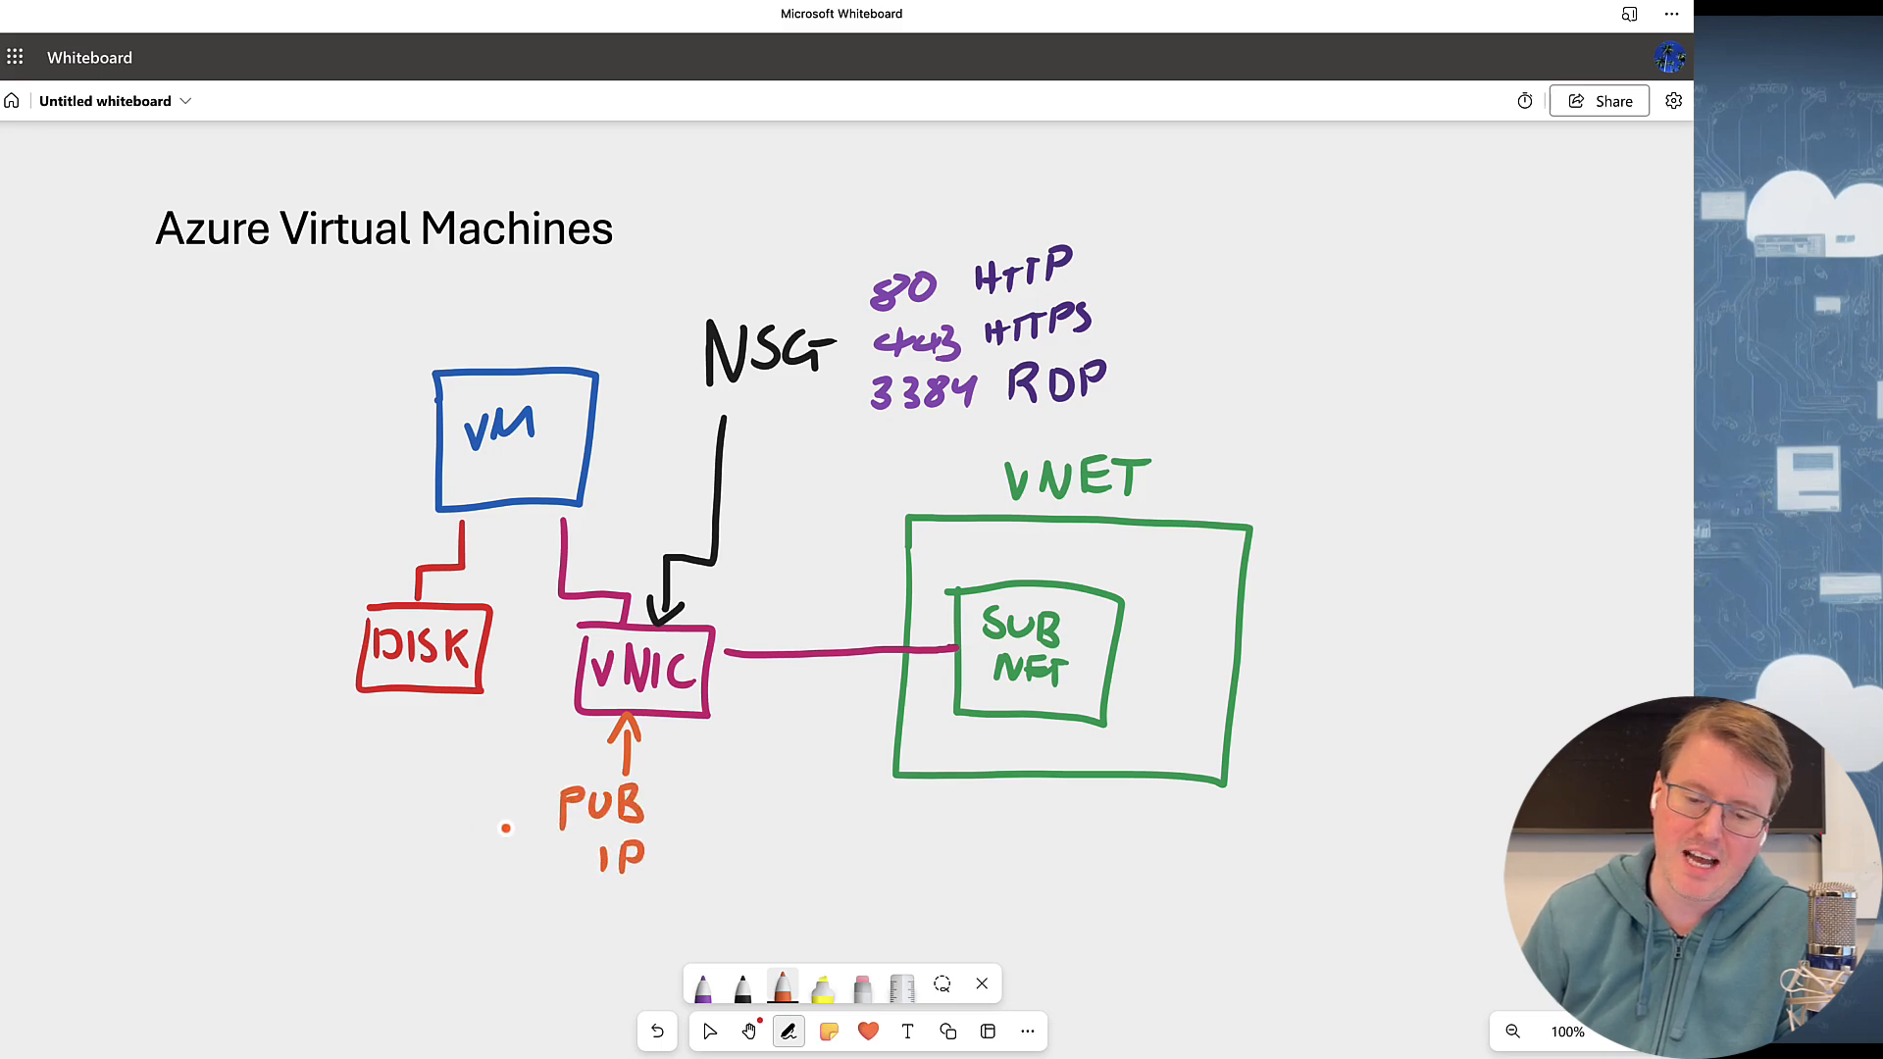
drag(504, 828, 391, 828)
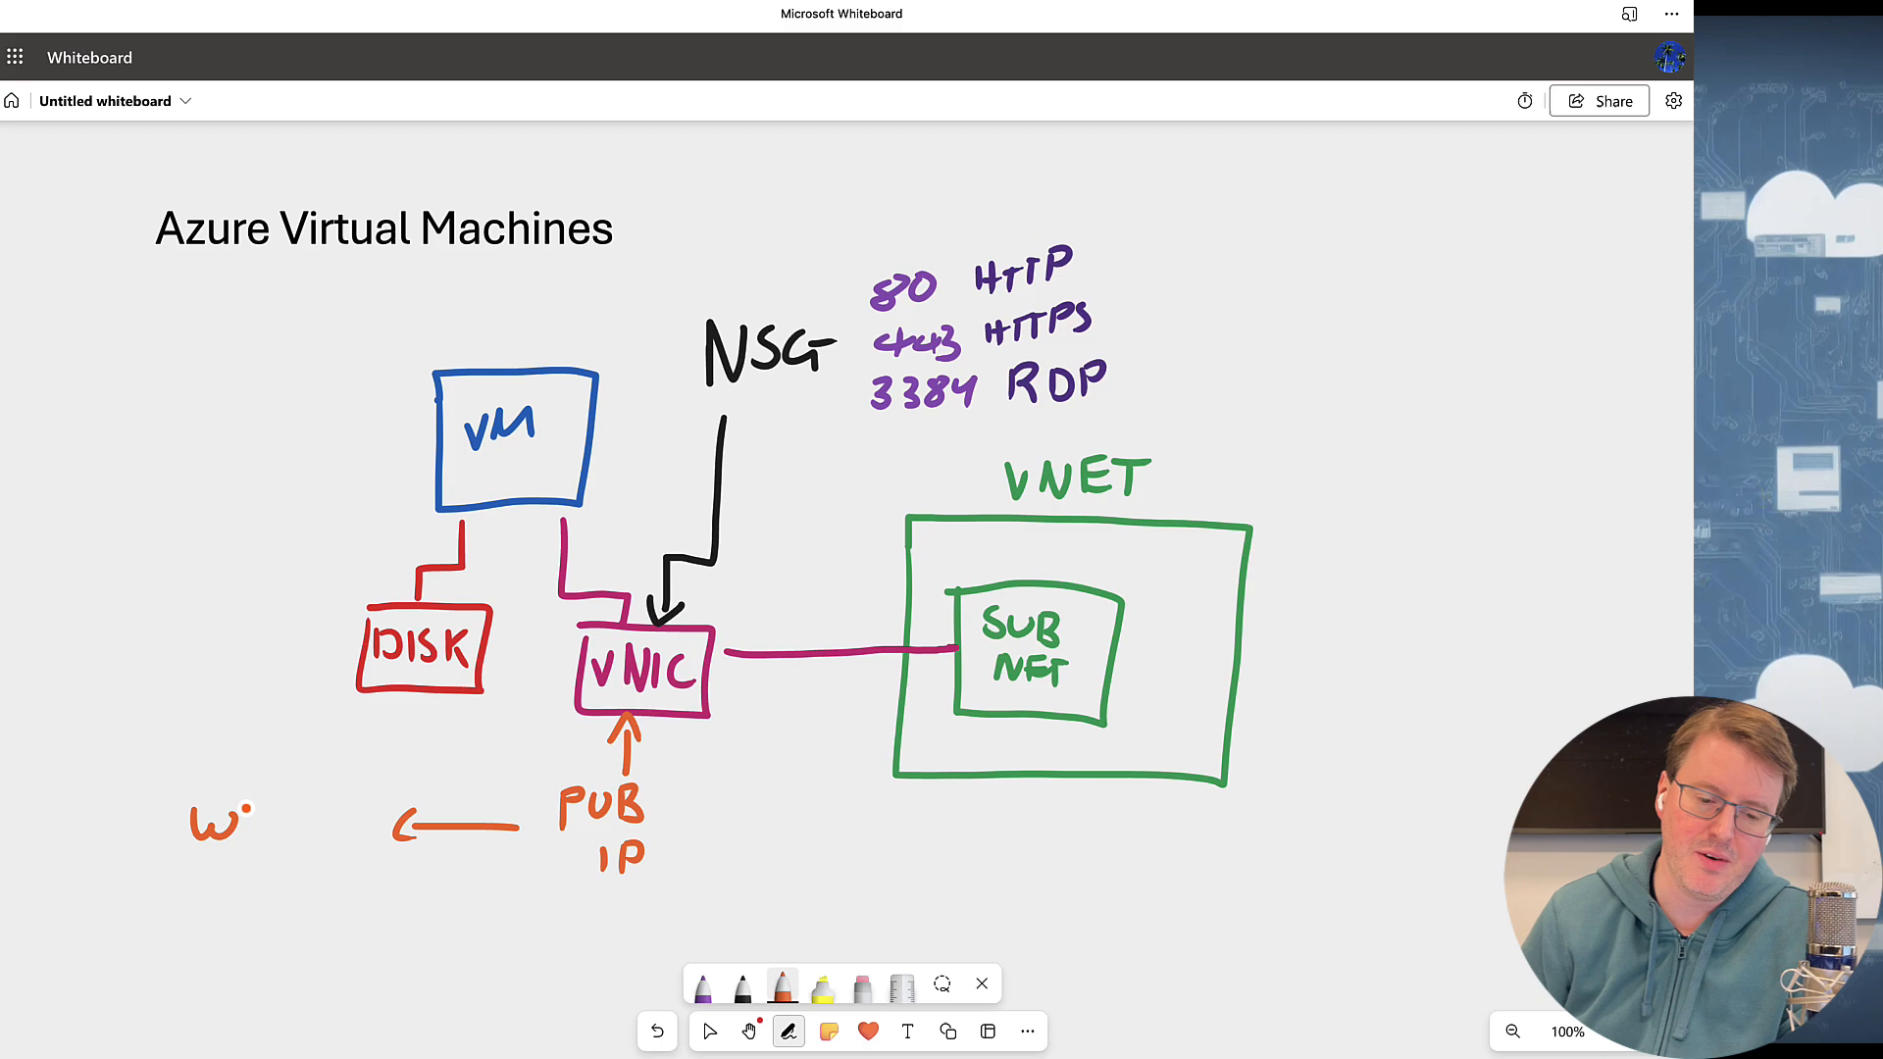
drag(192, 828, 306, 828)
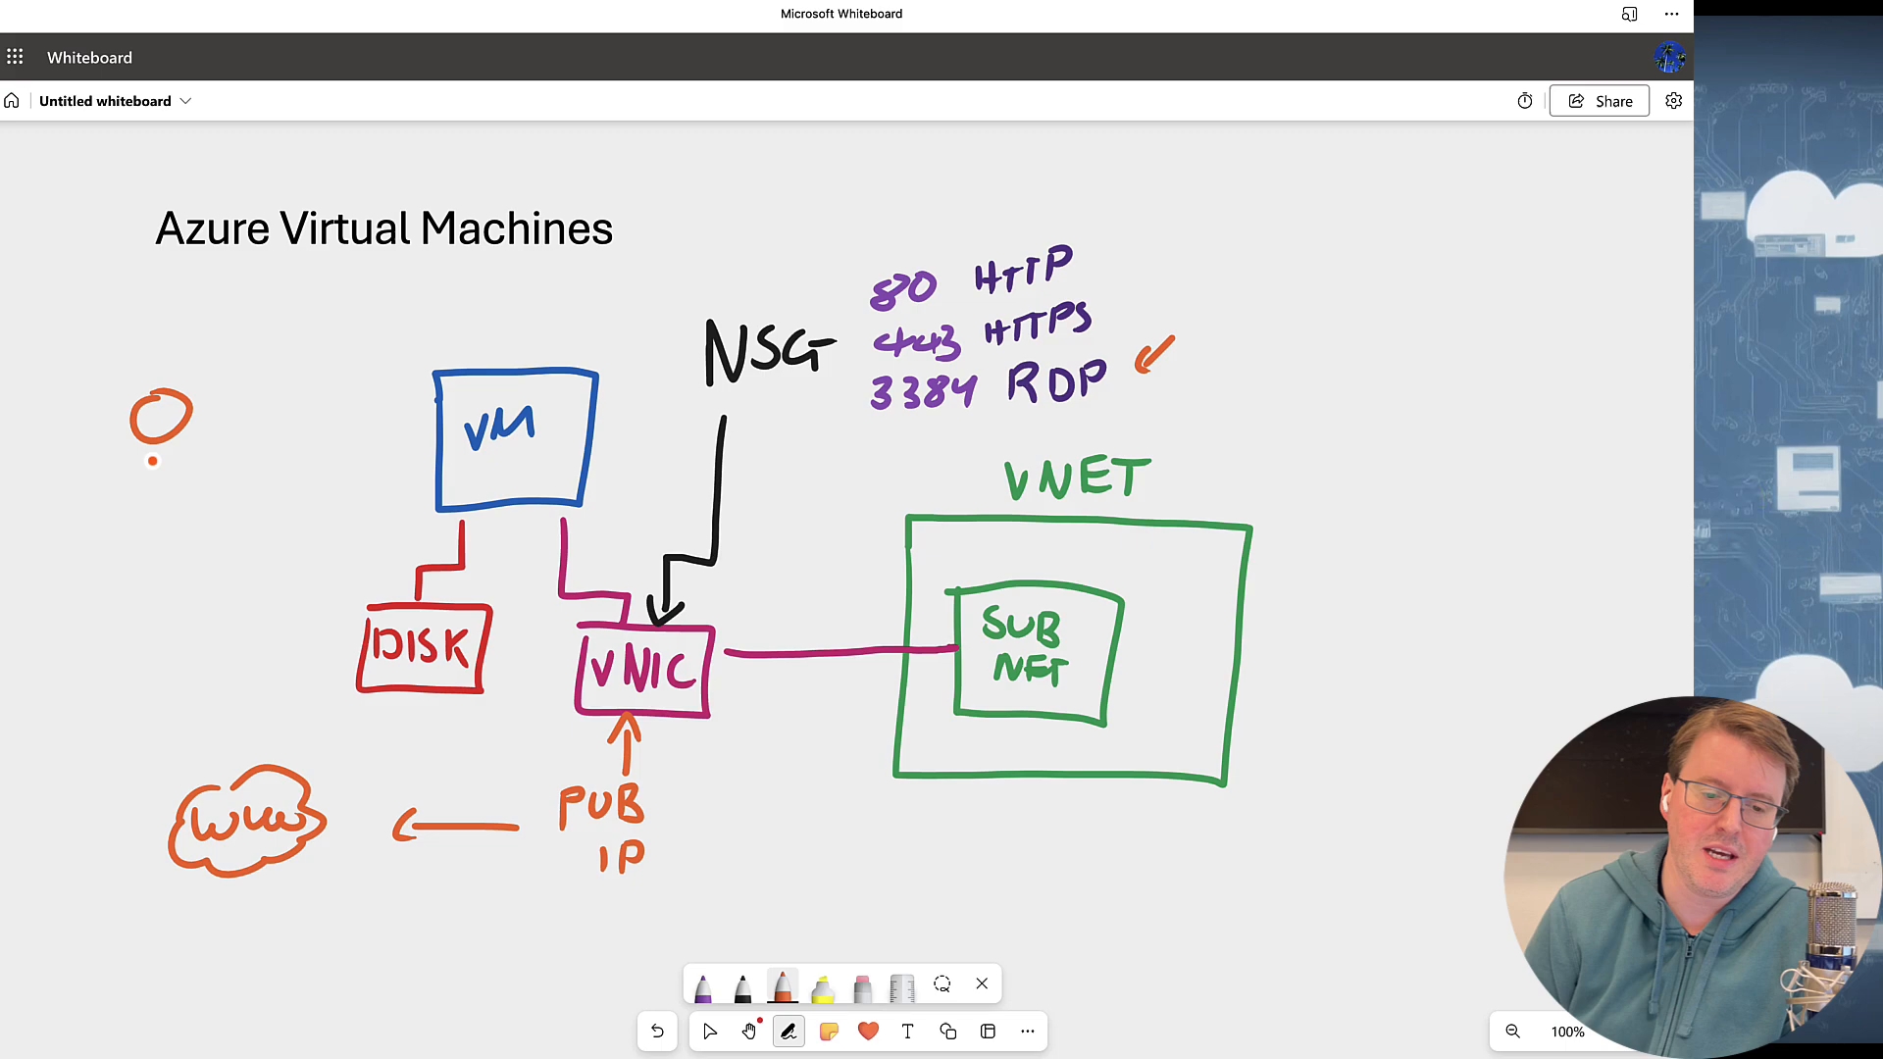
drag(157, 432, 187, 624)
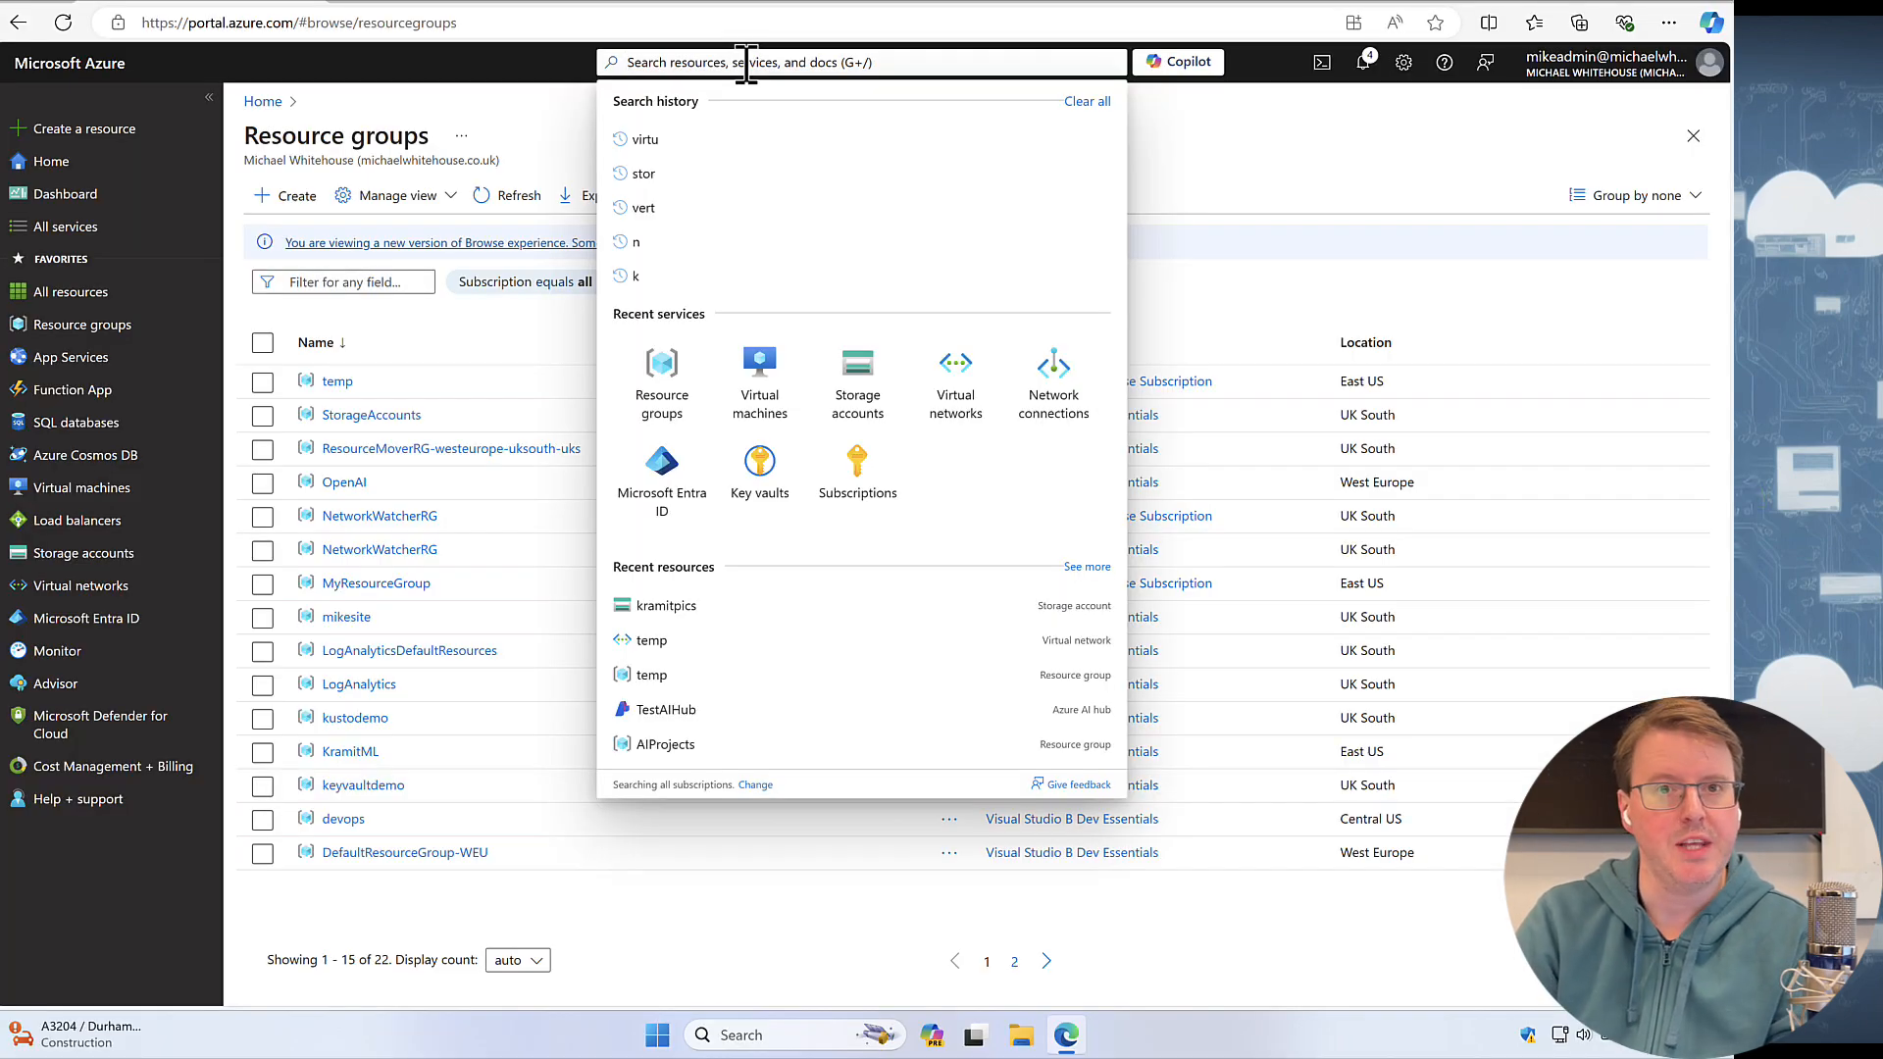
- Create a new resource group named VMdemo
click(661, 383)
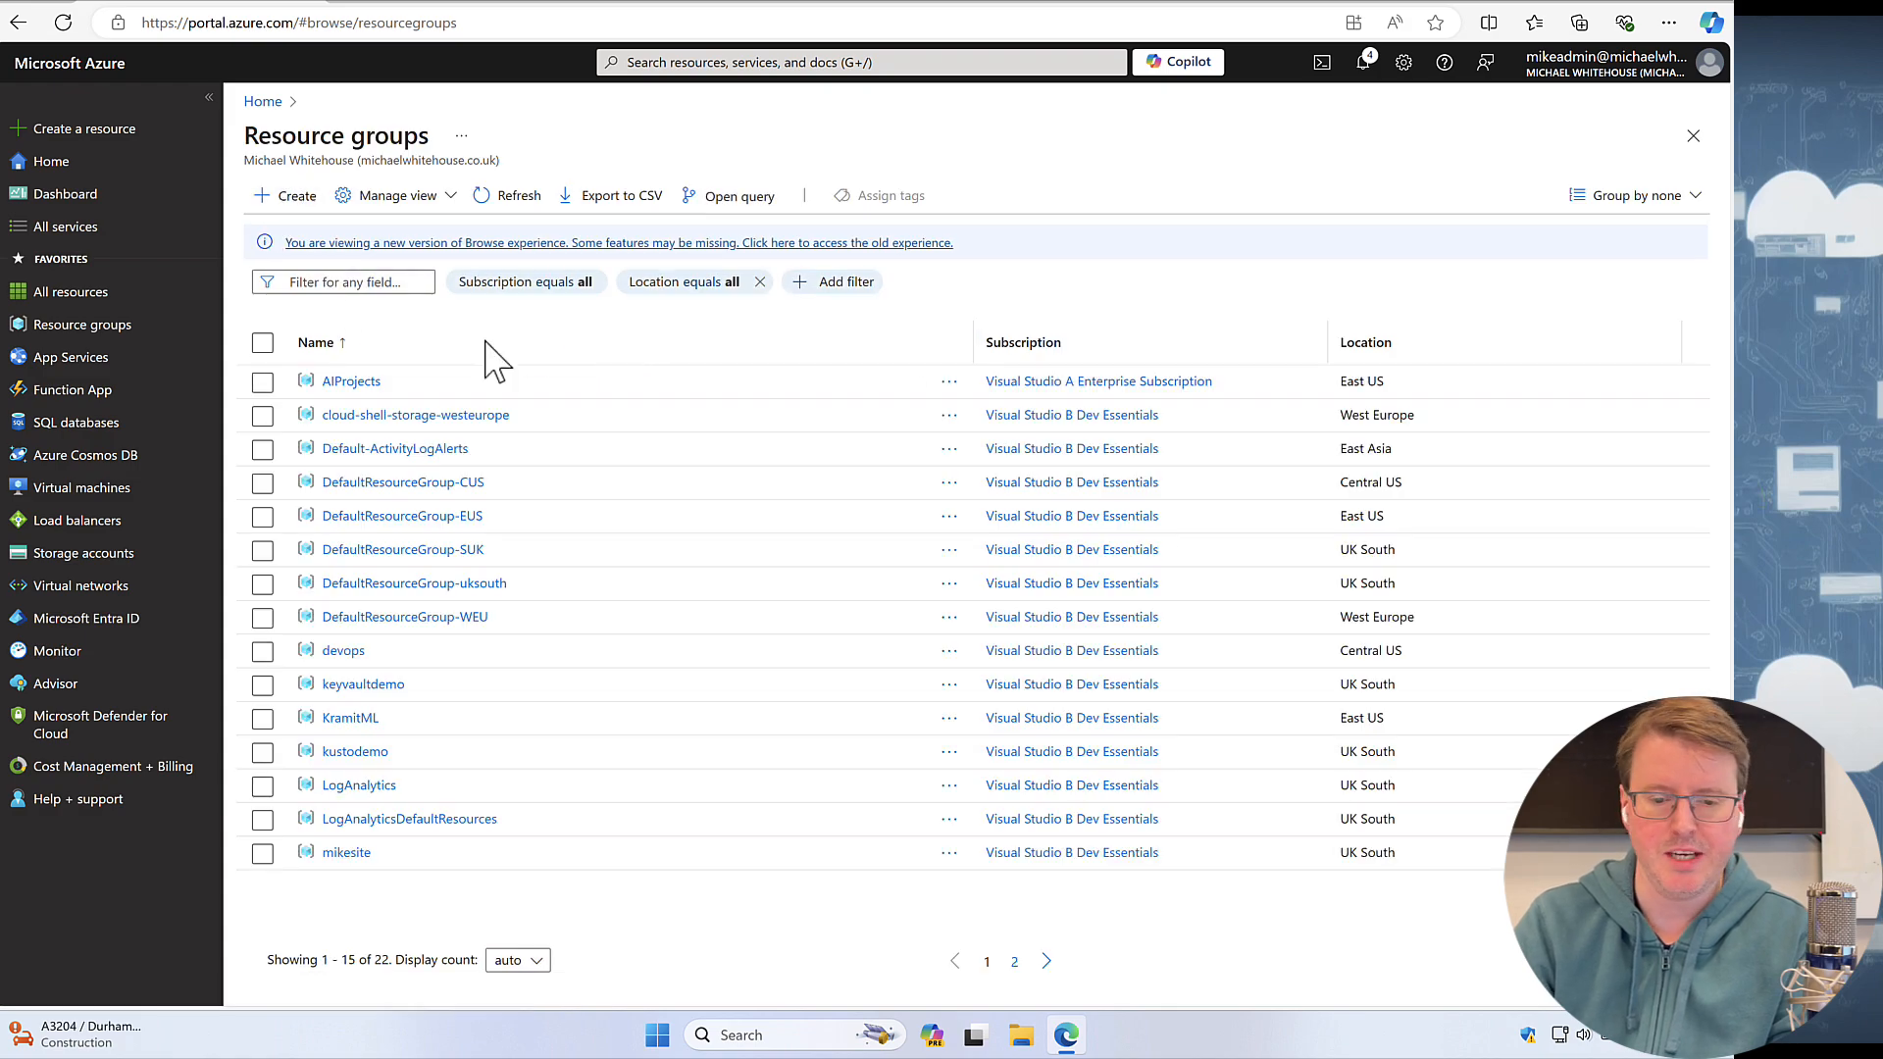
click(284, 194)
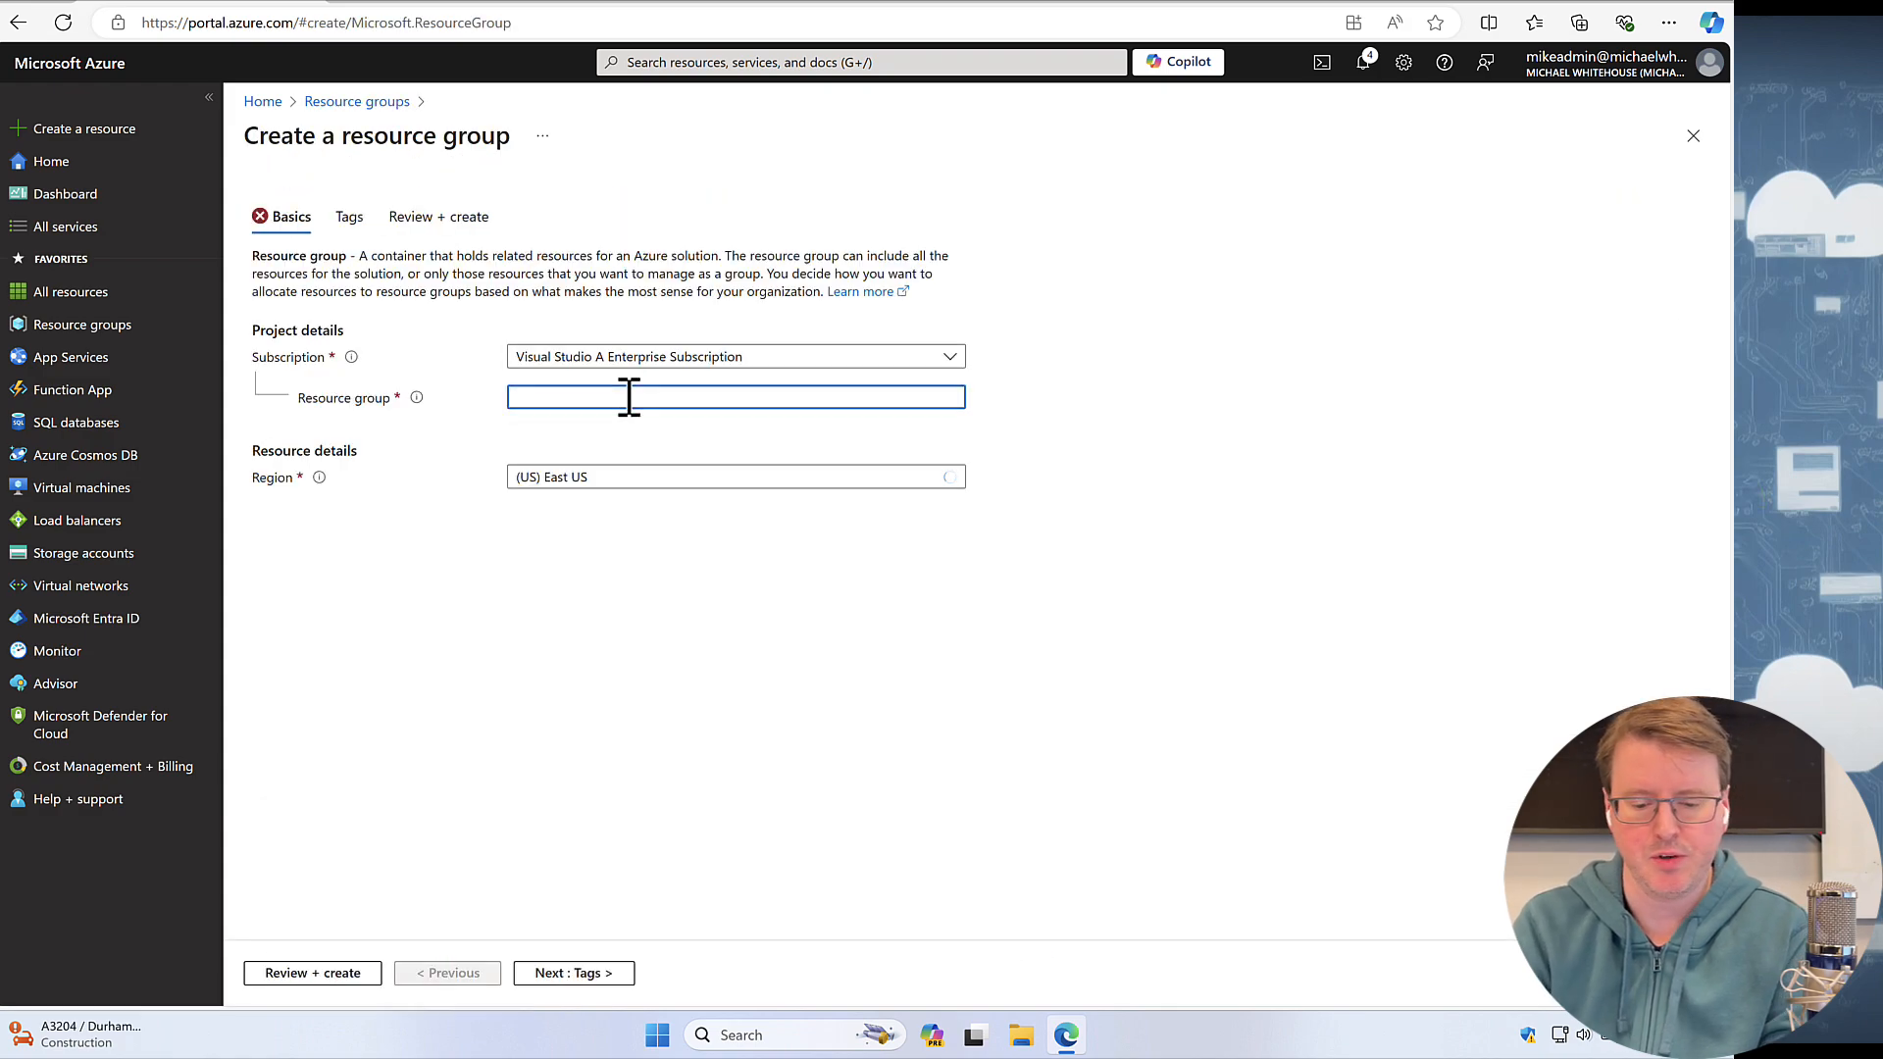
text(VMdemo)
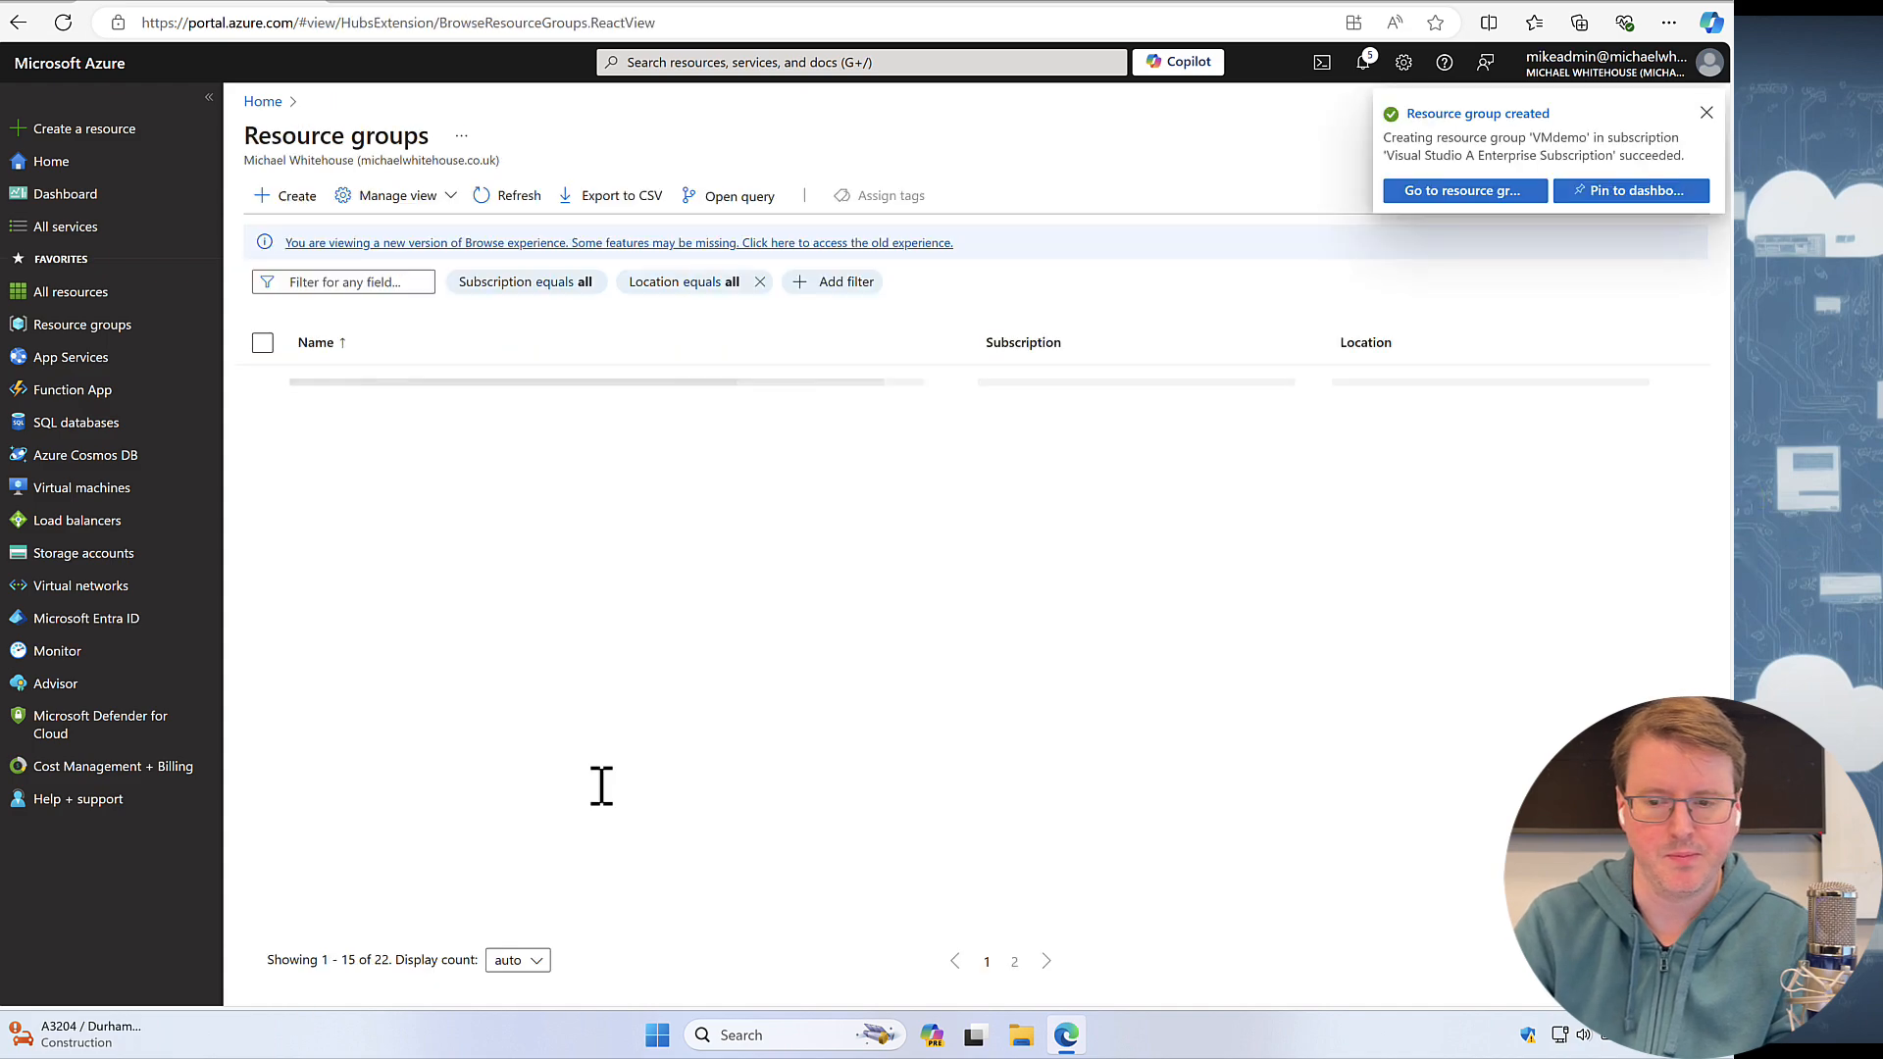
- Start a new virtual machine in resource group VMdemo named vmdemo
click(859, 61)
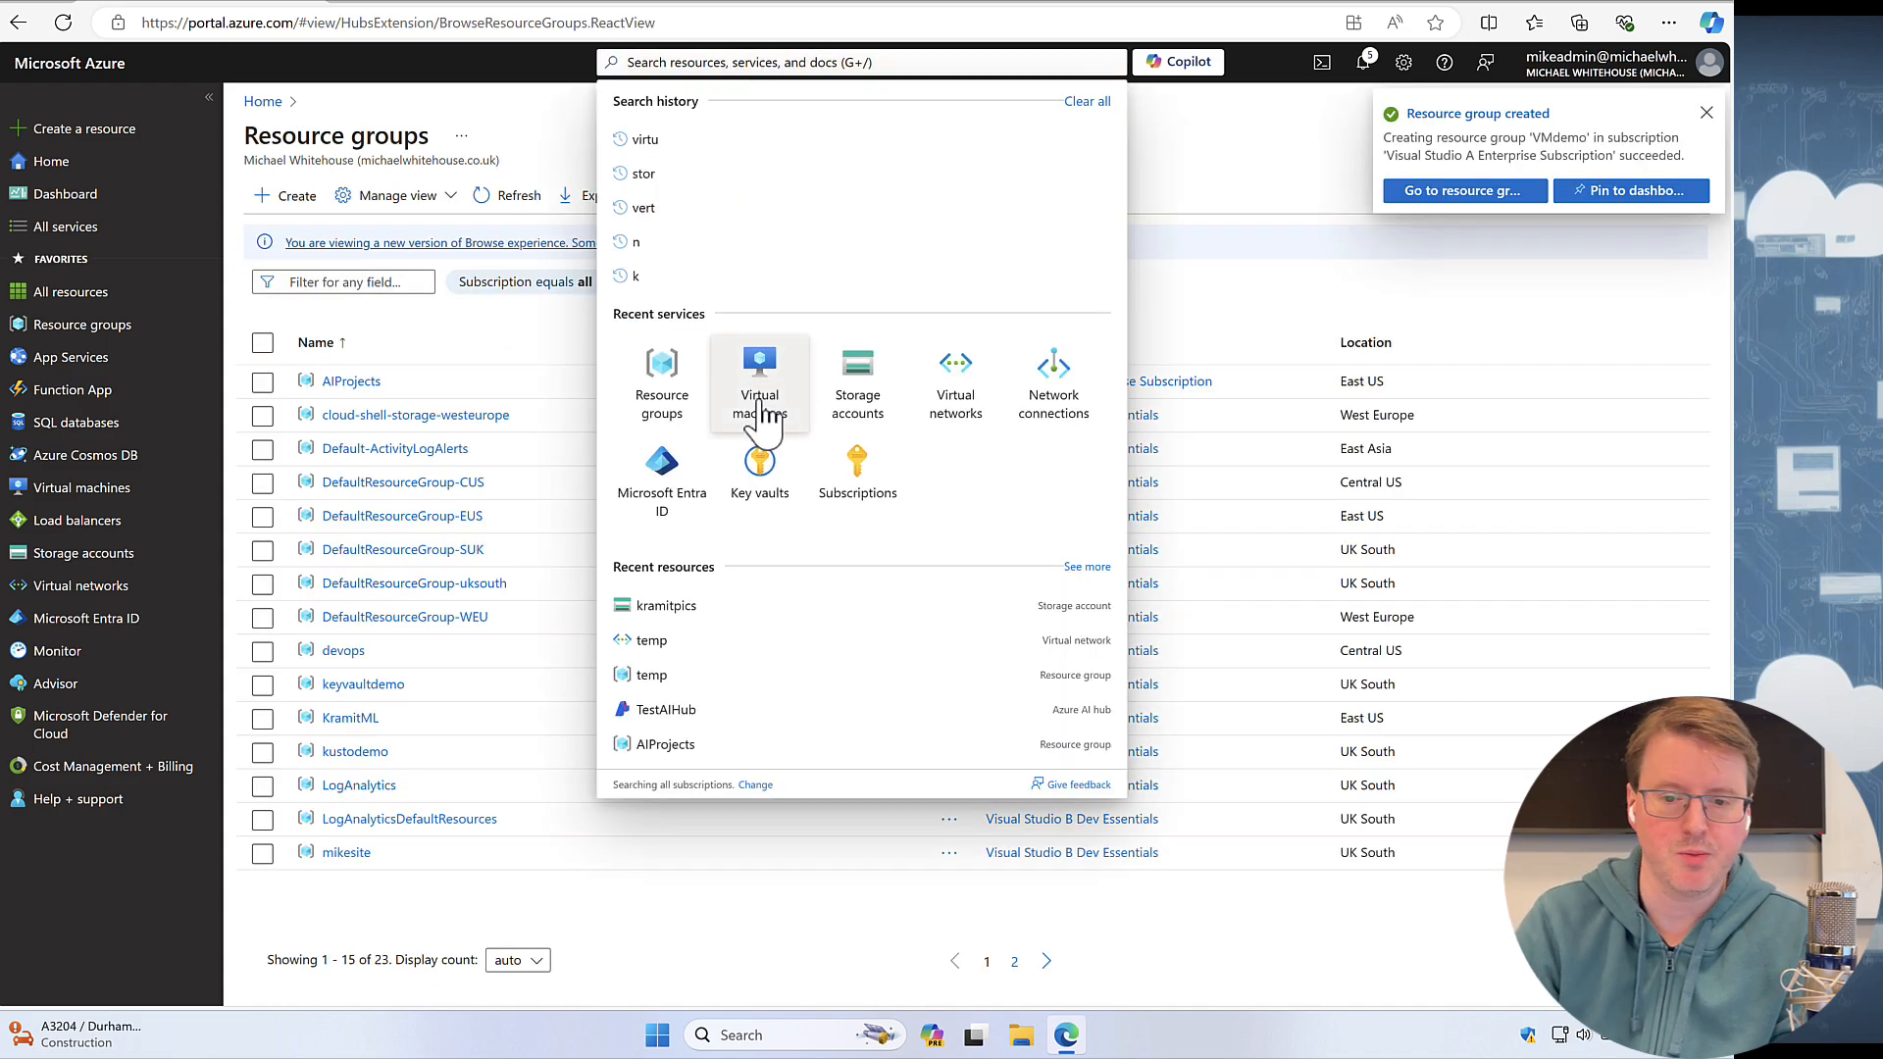
click(759, 383)
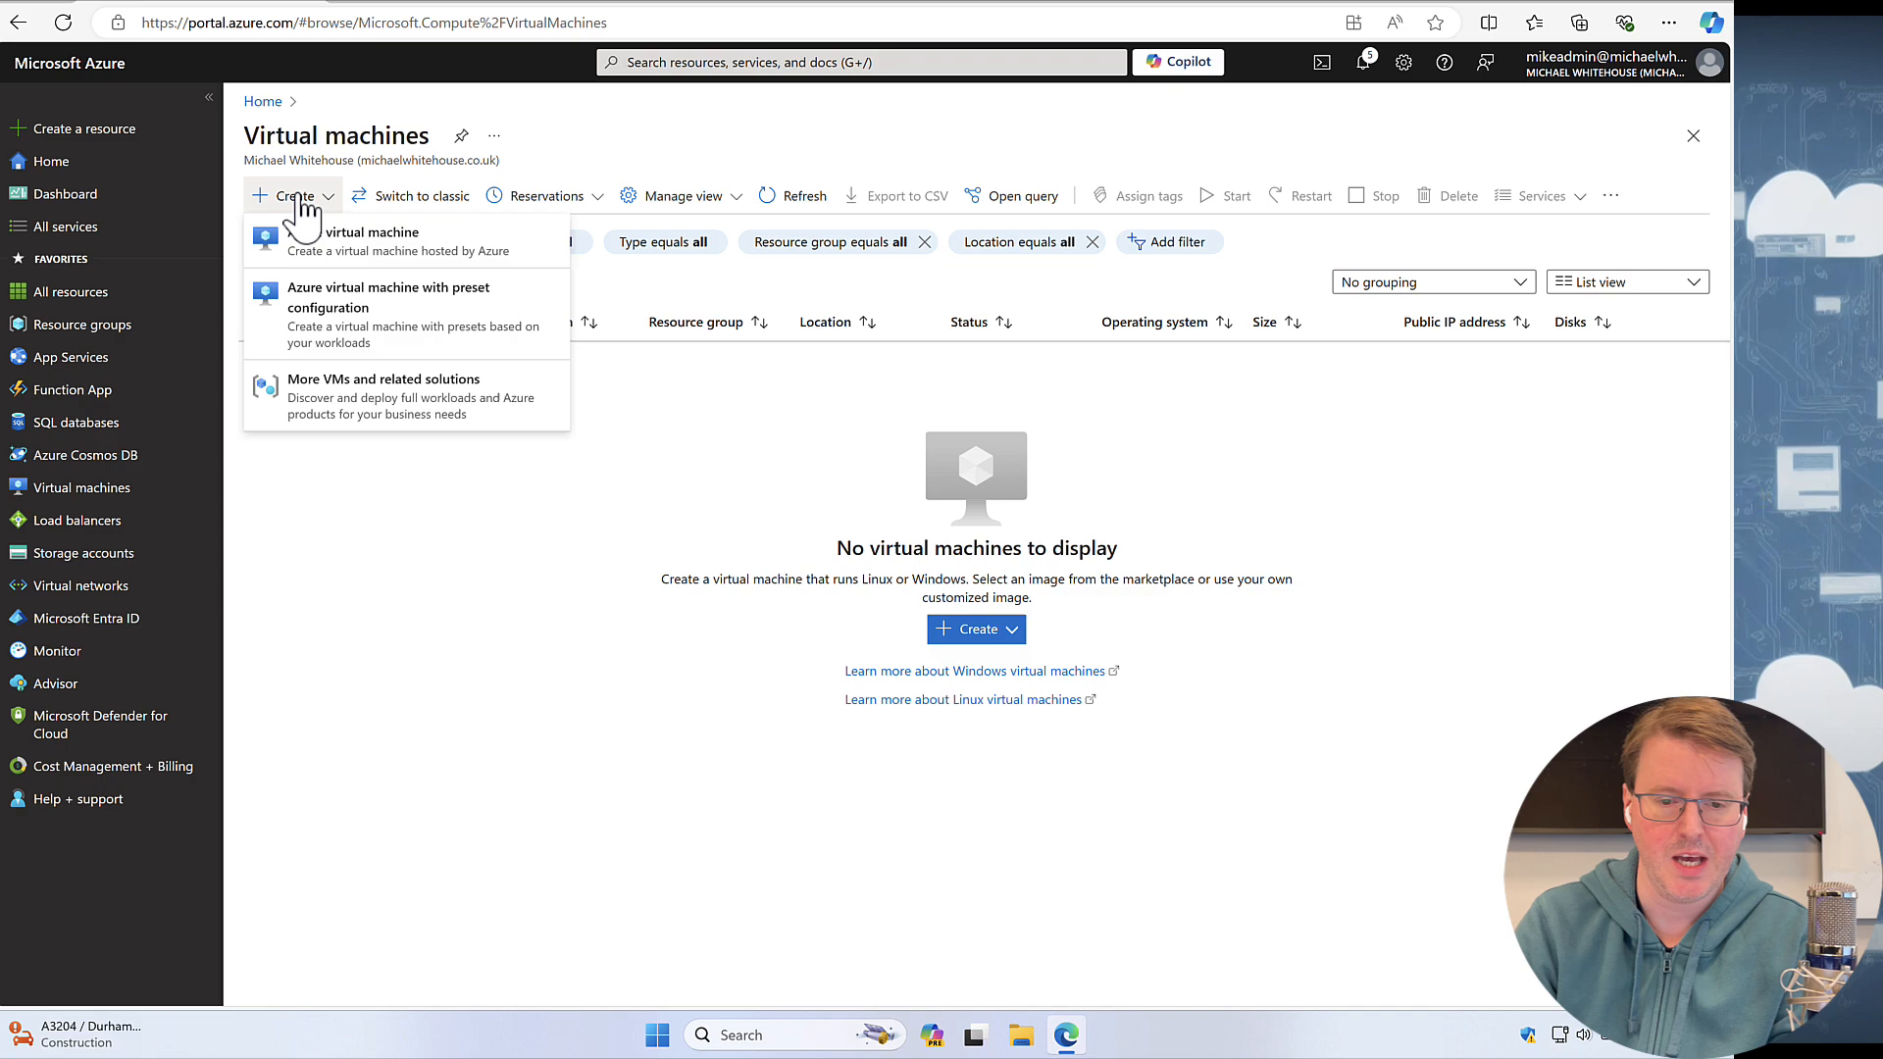
click(367, 231)
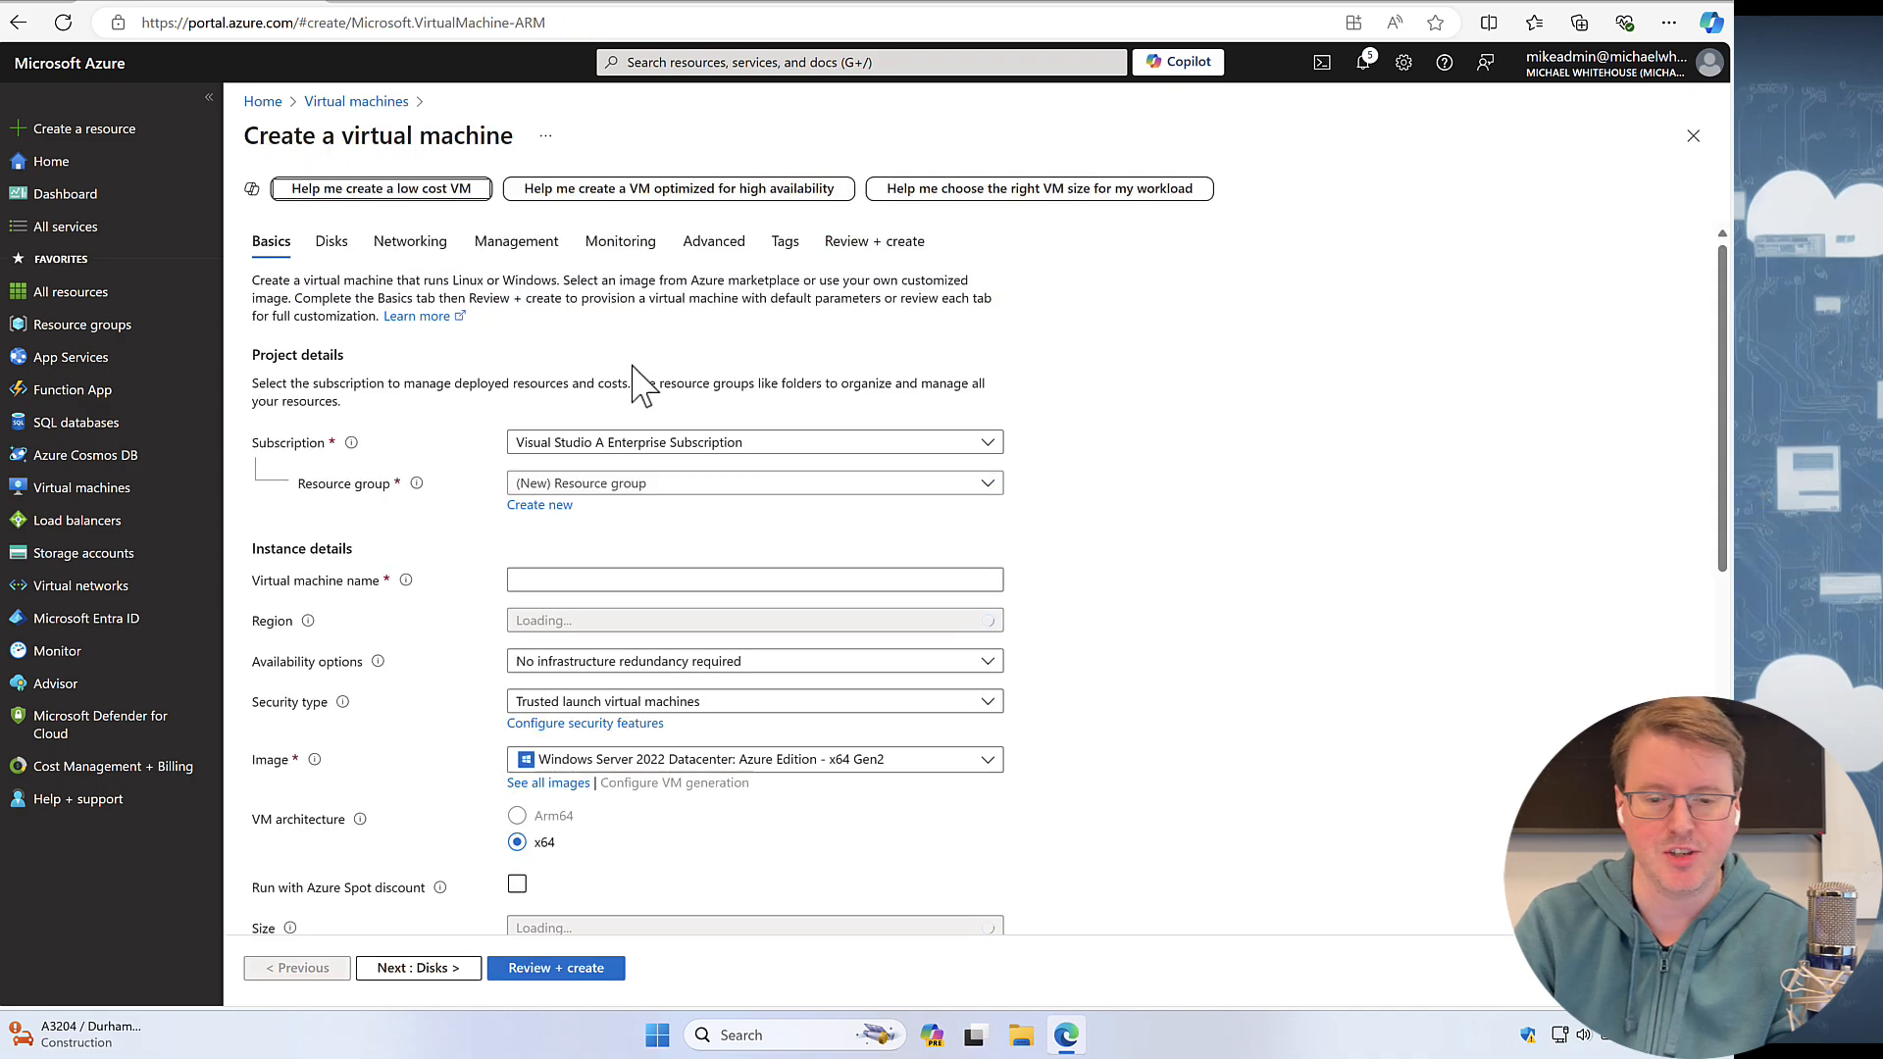
click(753, 482)
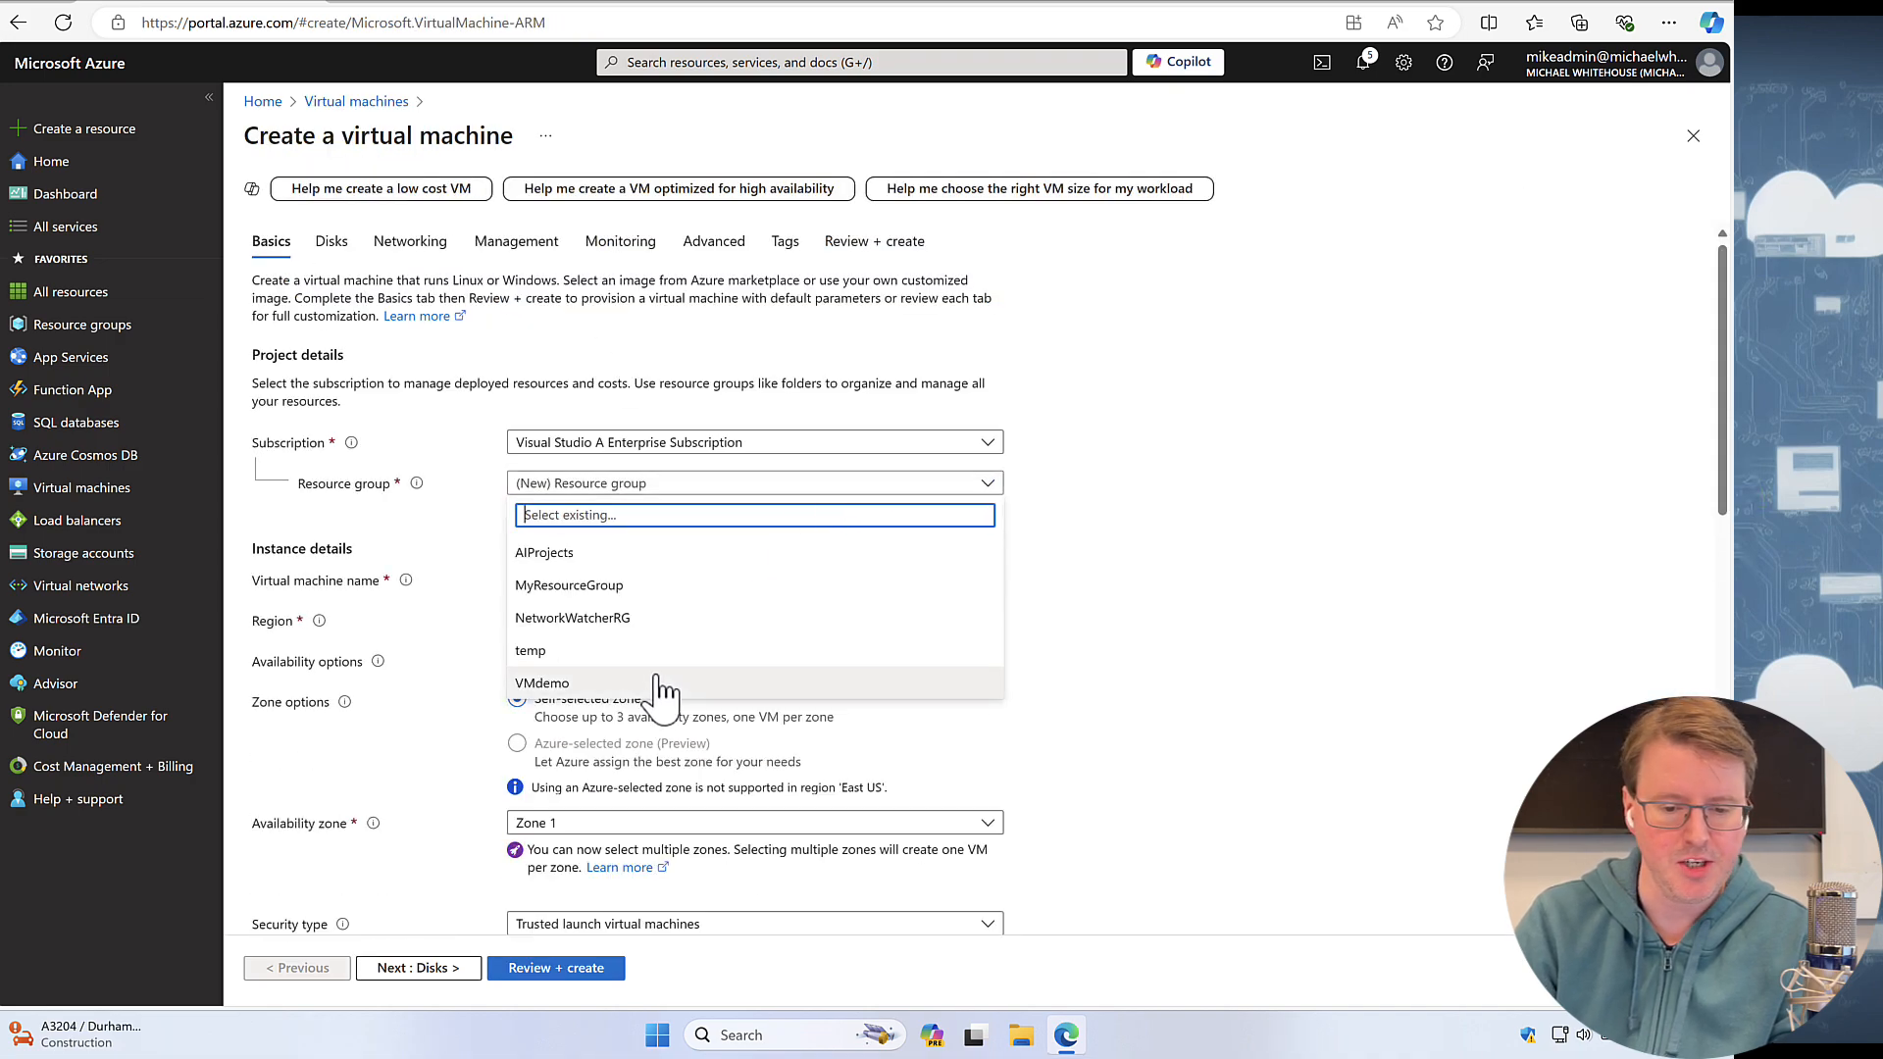
click(541, 683)
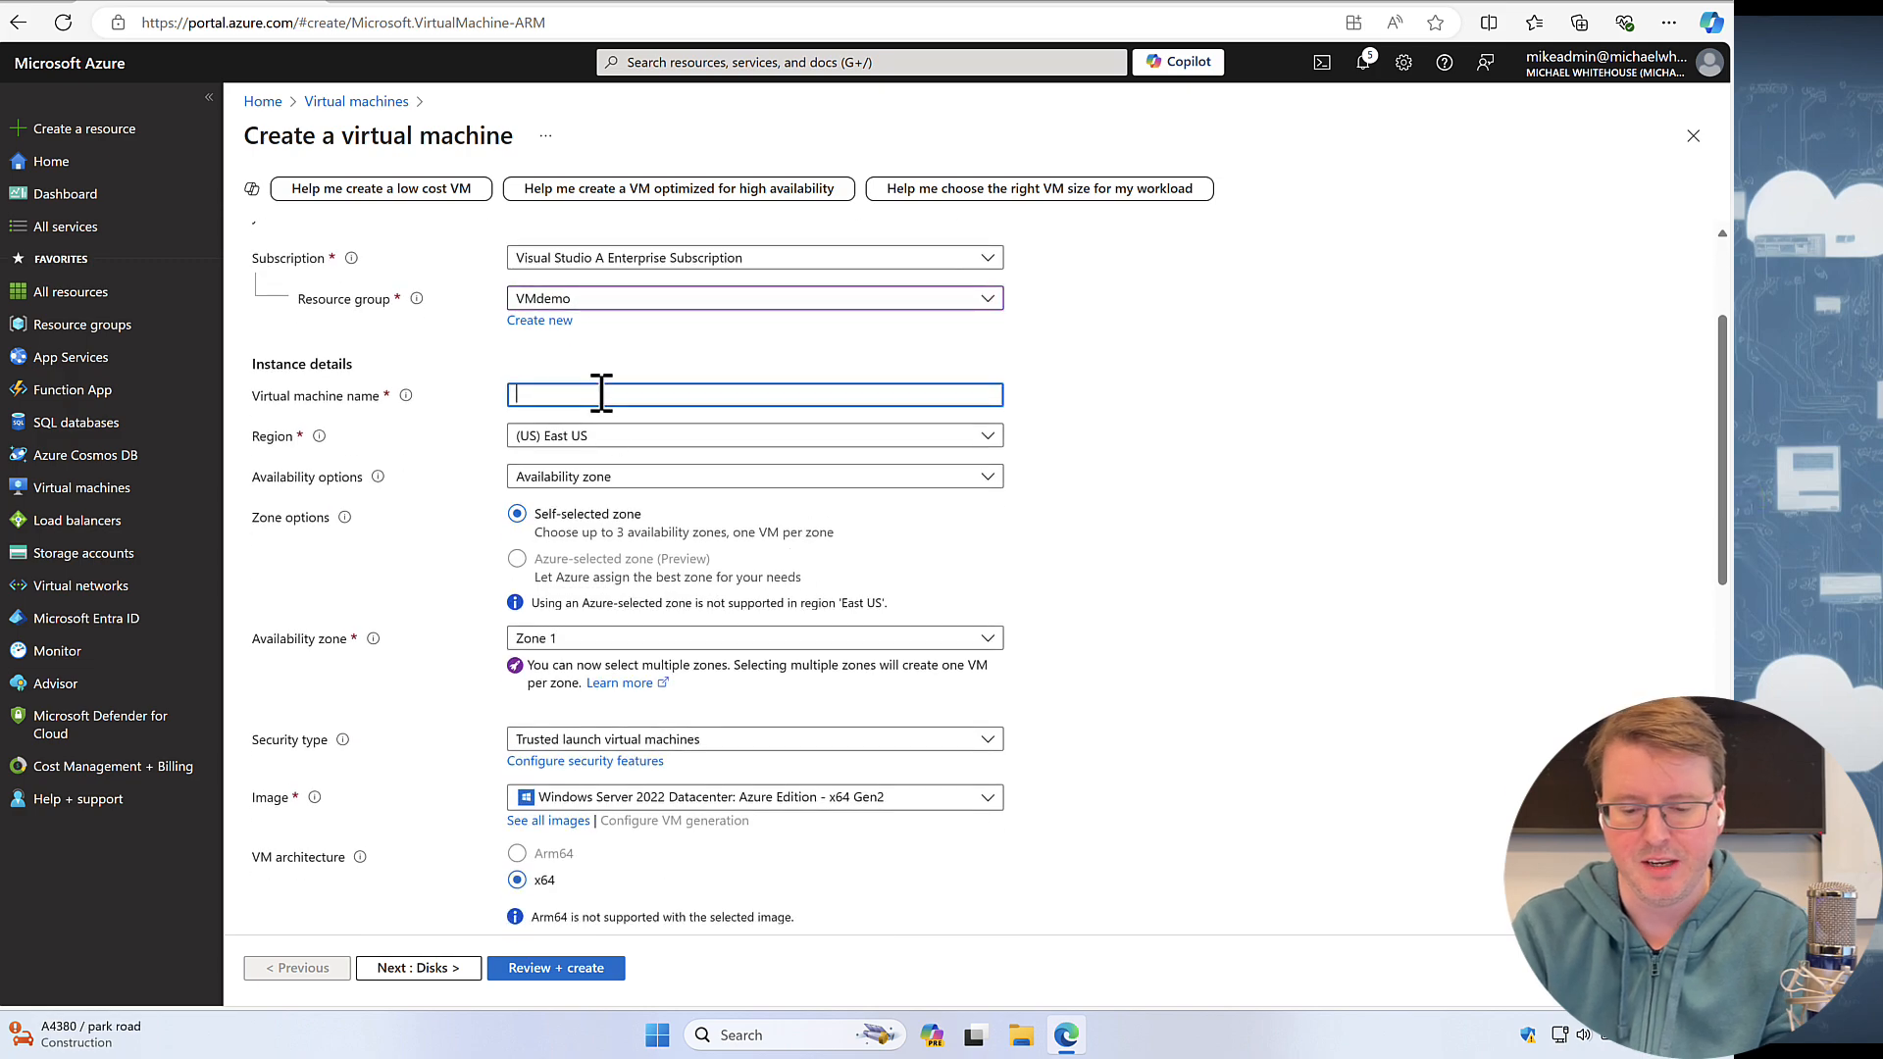
text(vmdemo)
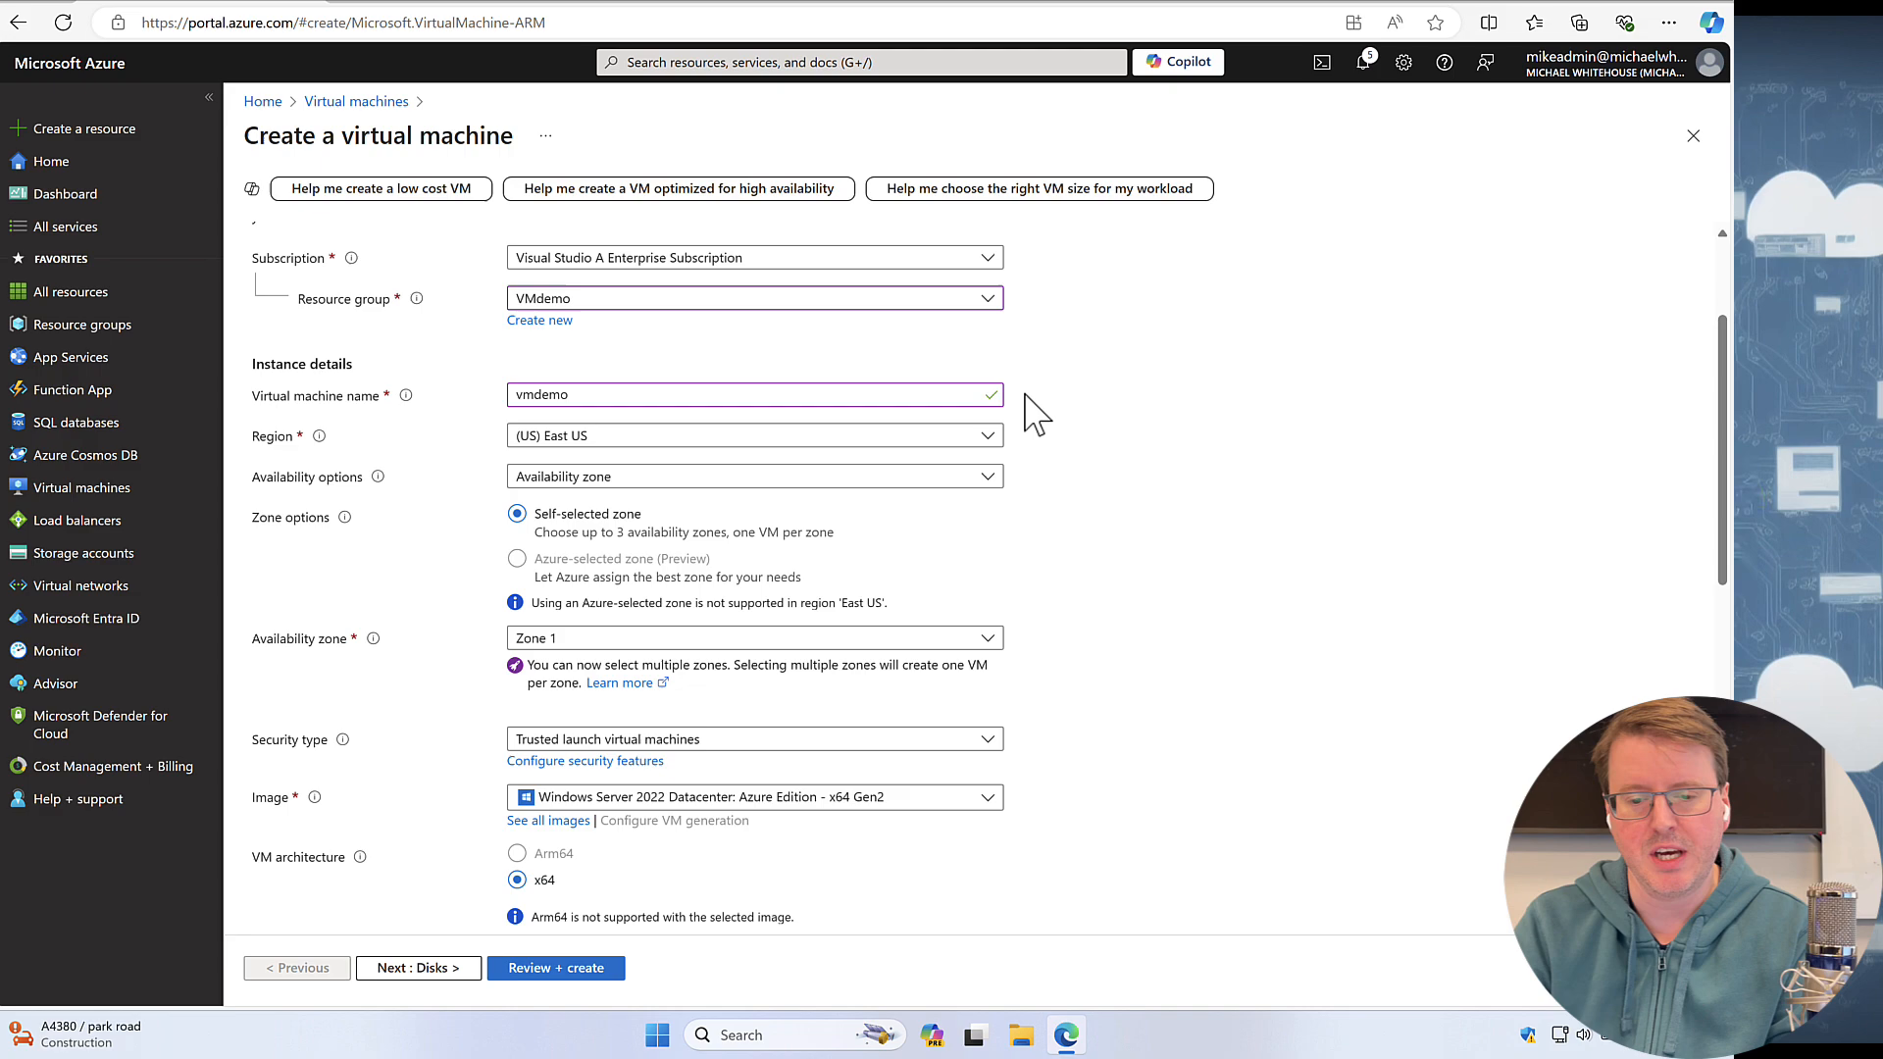
mouse_move(589, 463)
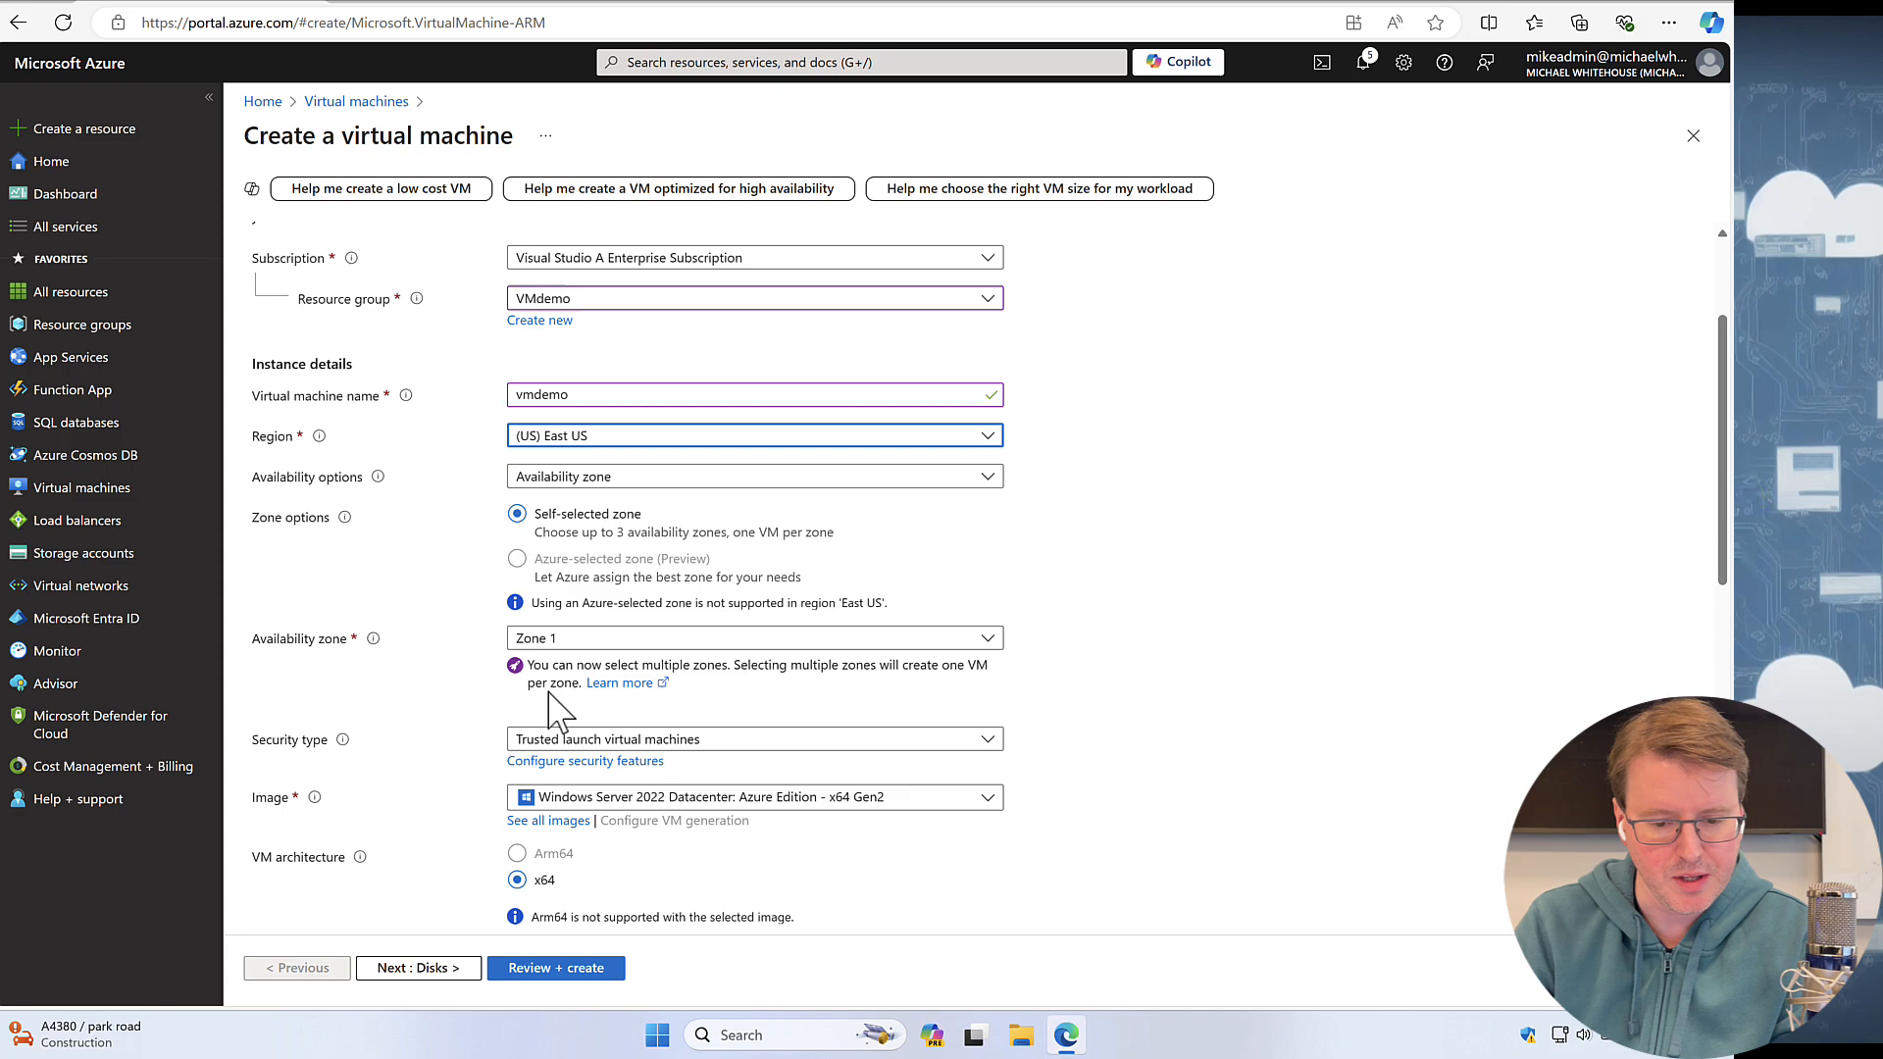
- Browse all images and keep Windows Server 2022 Datacenter Azure Edition as the image
scroll(down, 3)
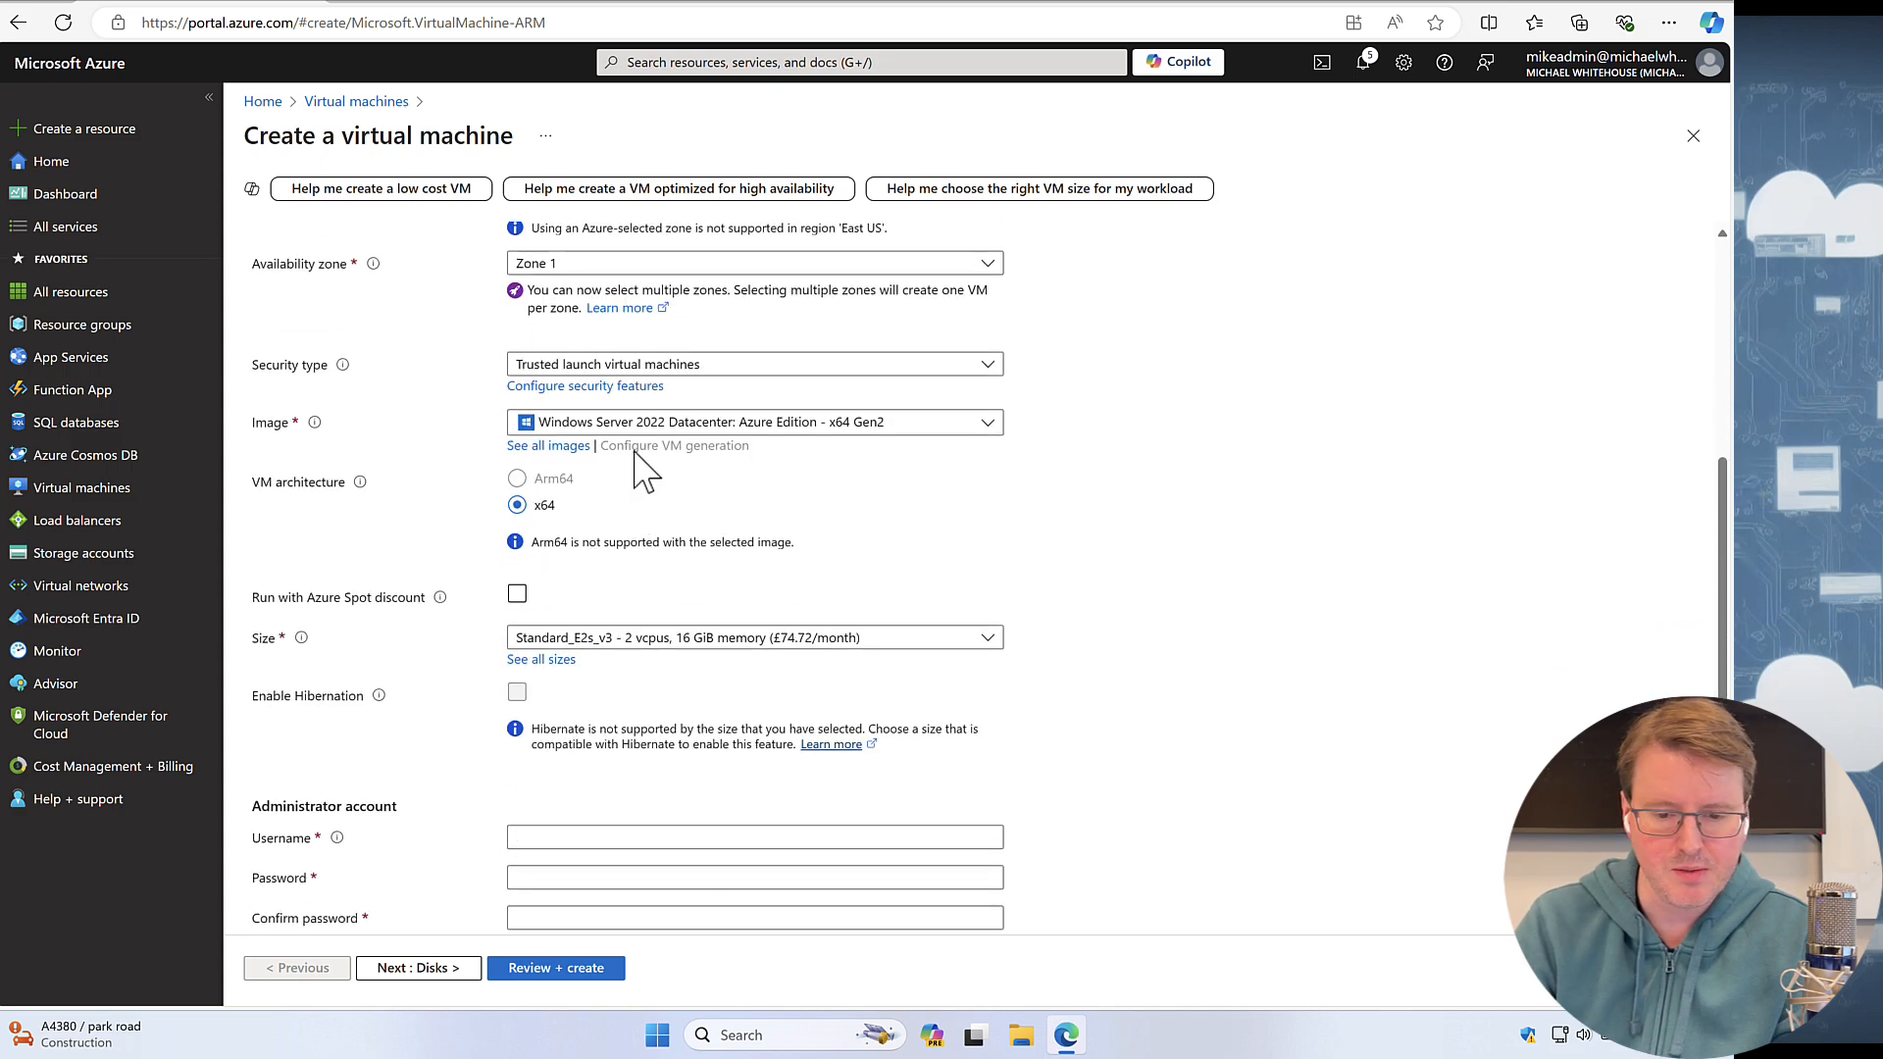
click(753, 422)
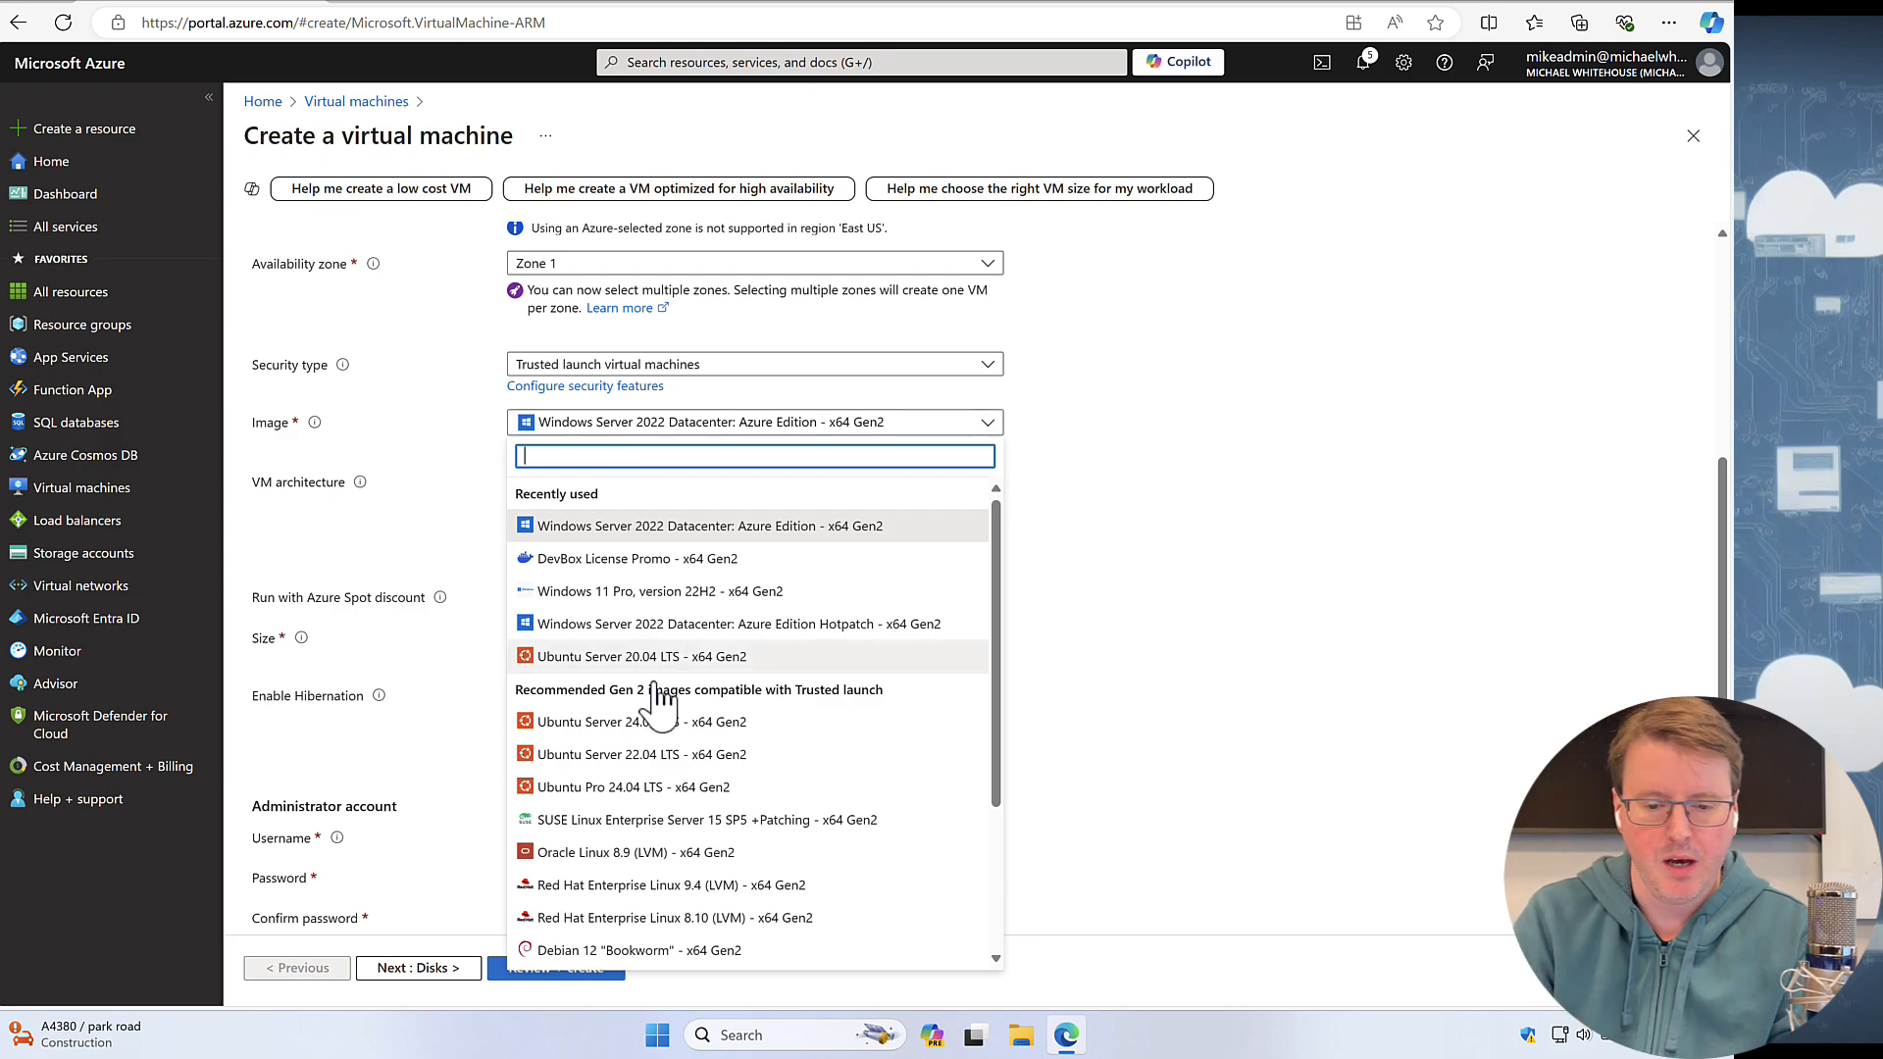
mouse_move(600, 541)
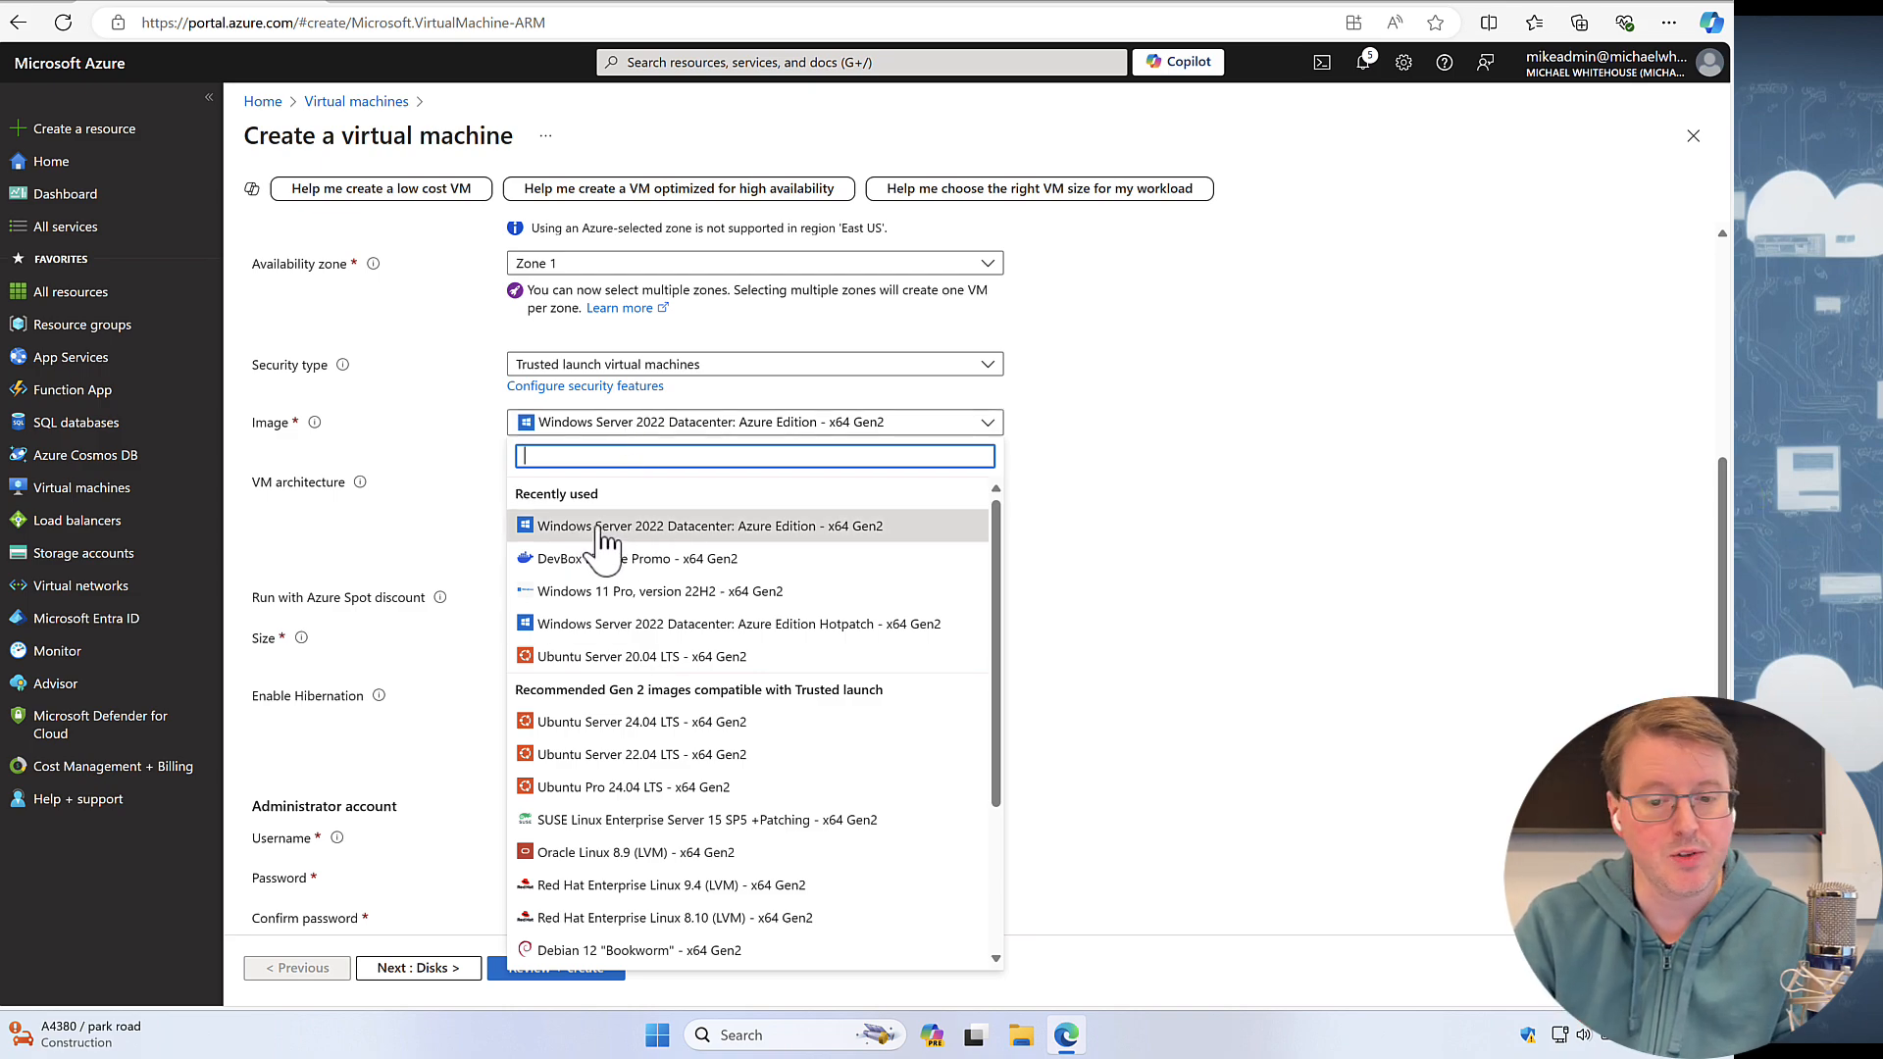
scroll(down, 3)
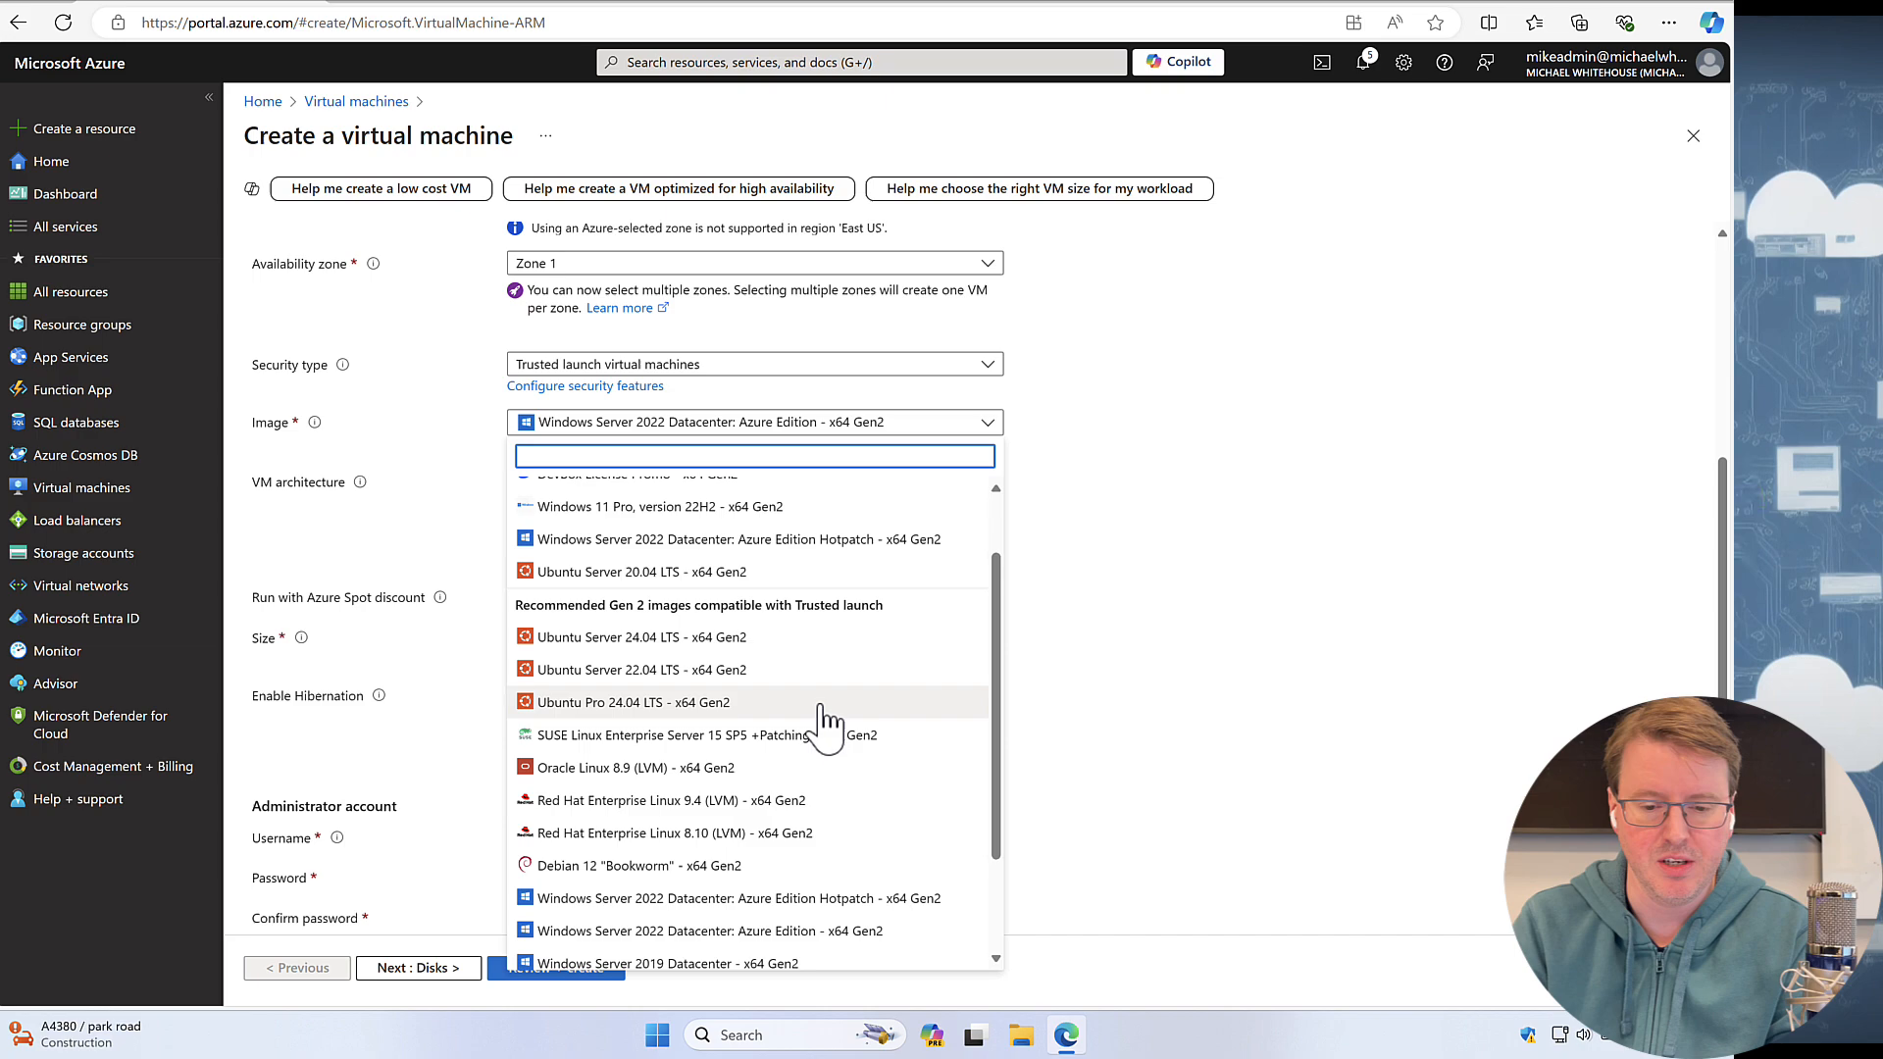
scroll(down, 3)
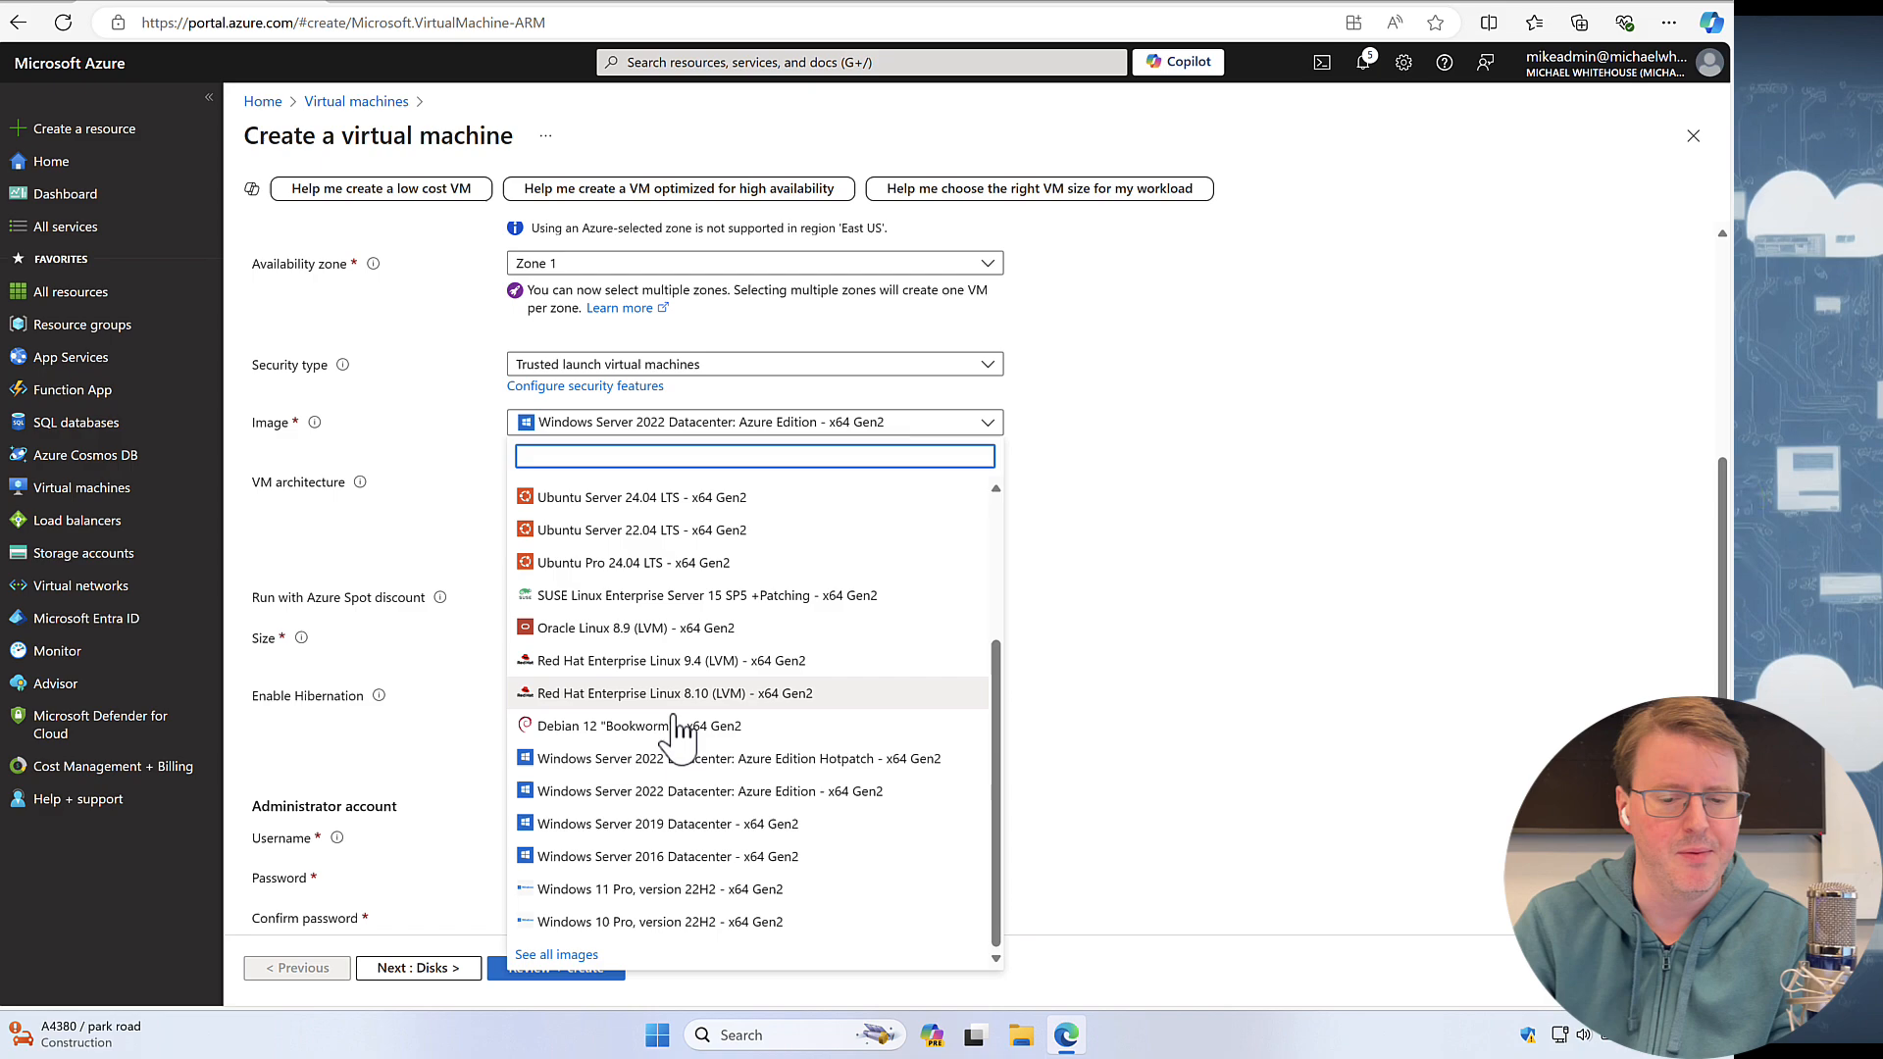
mouse_move(669, 895)
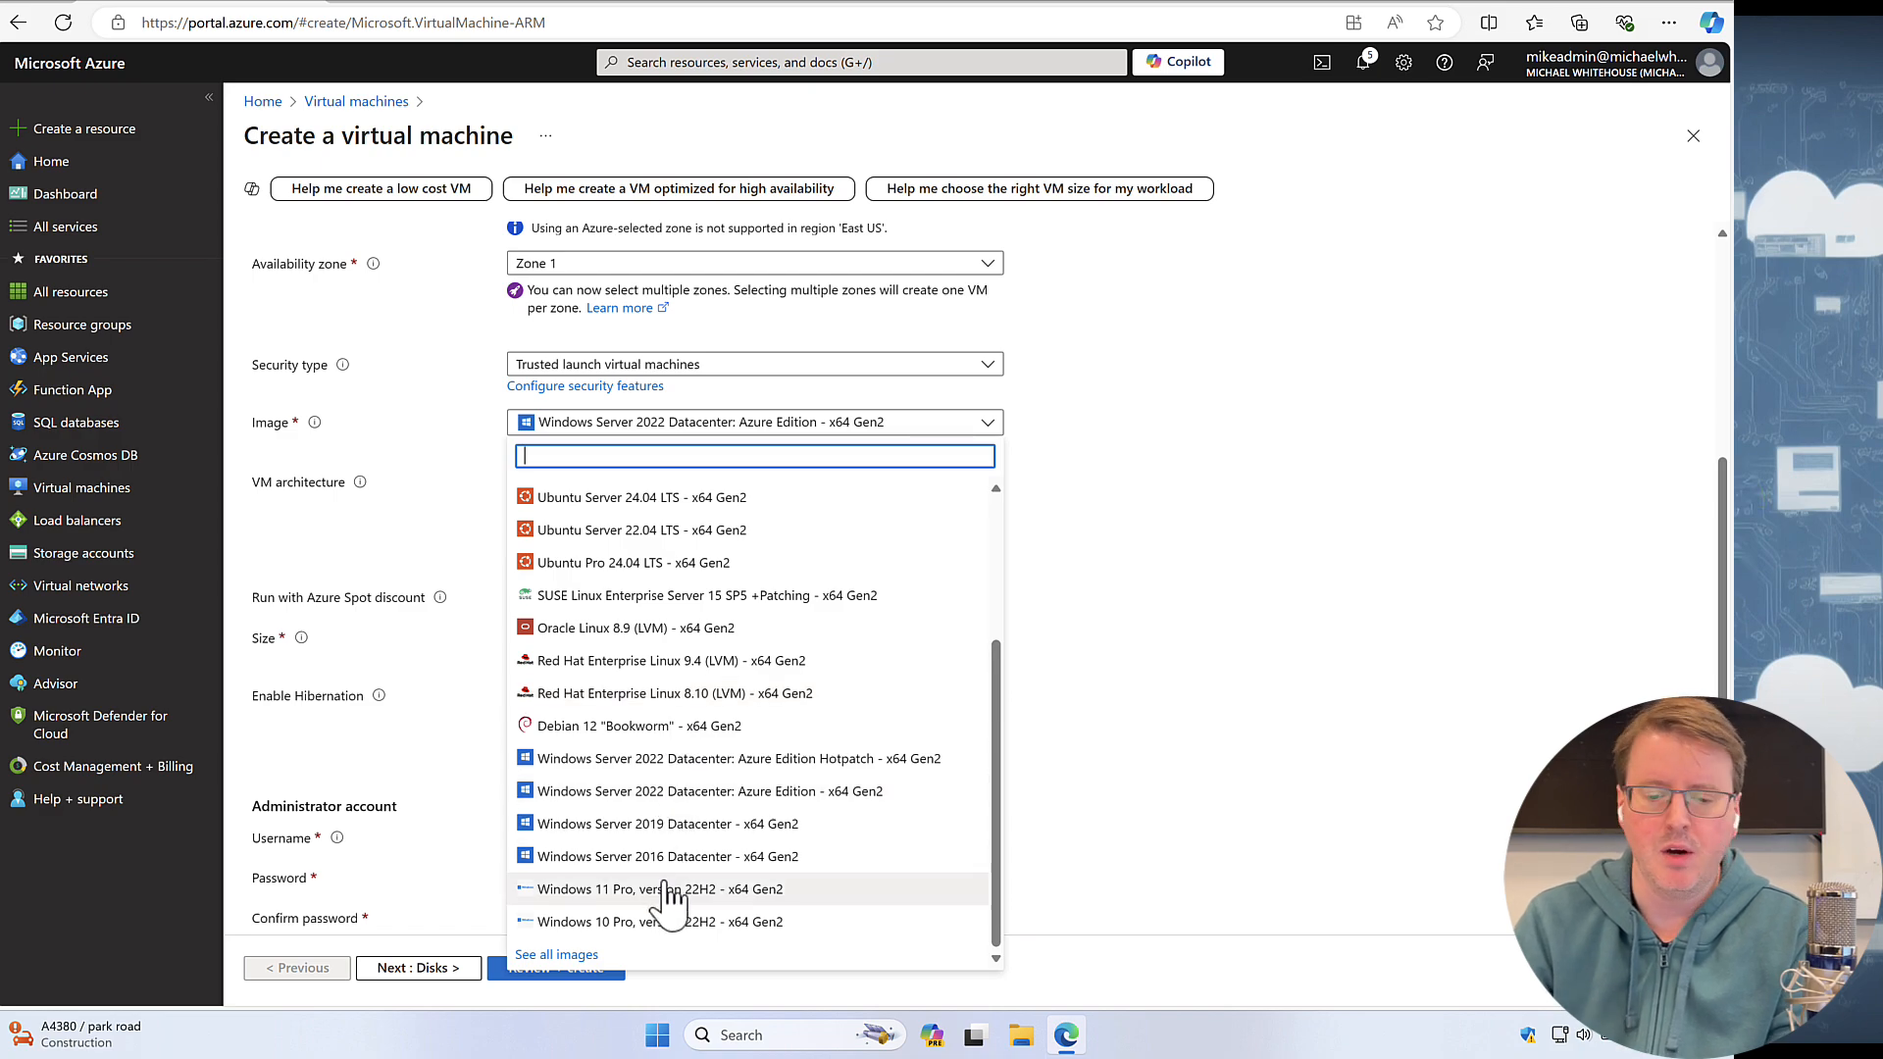
mouse_move(681, 930)
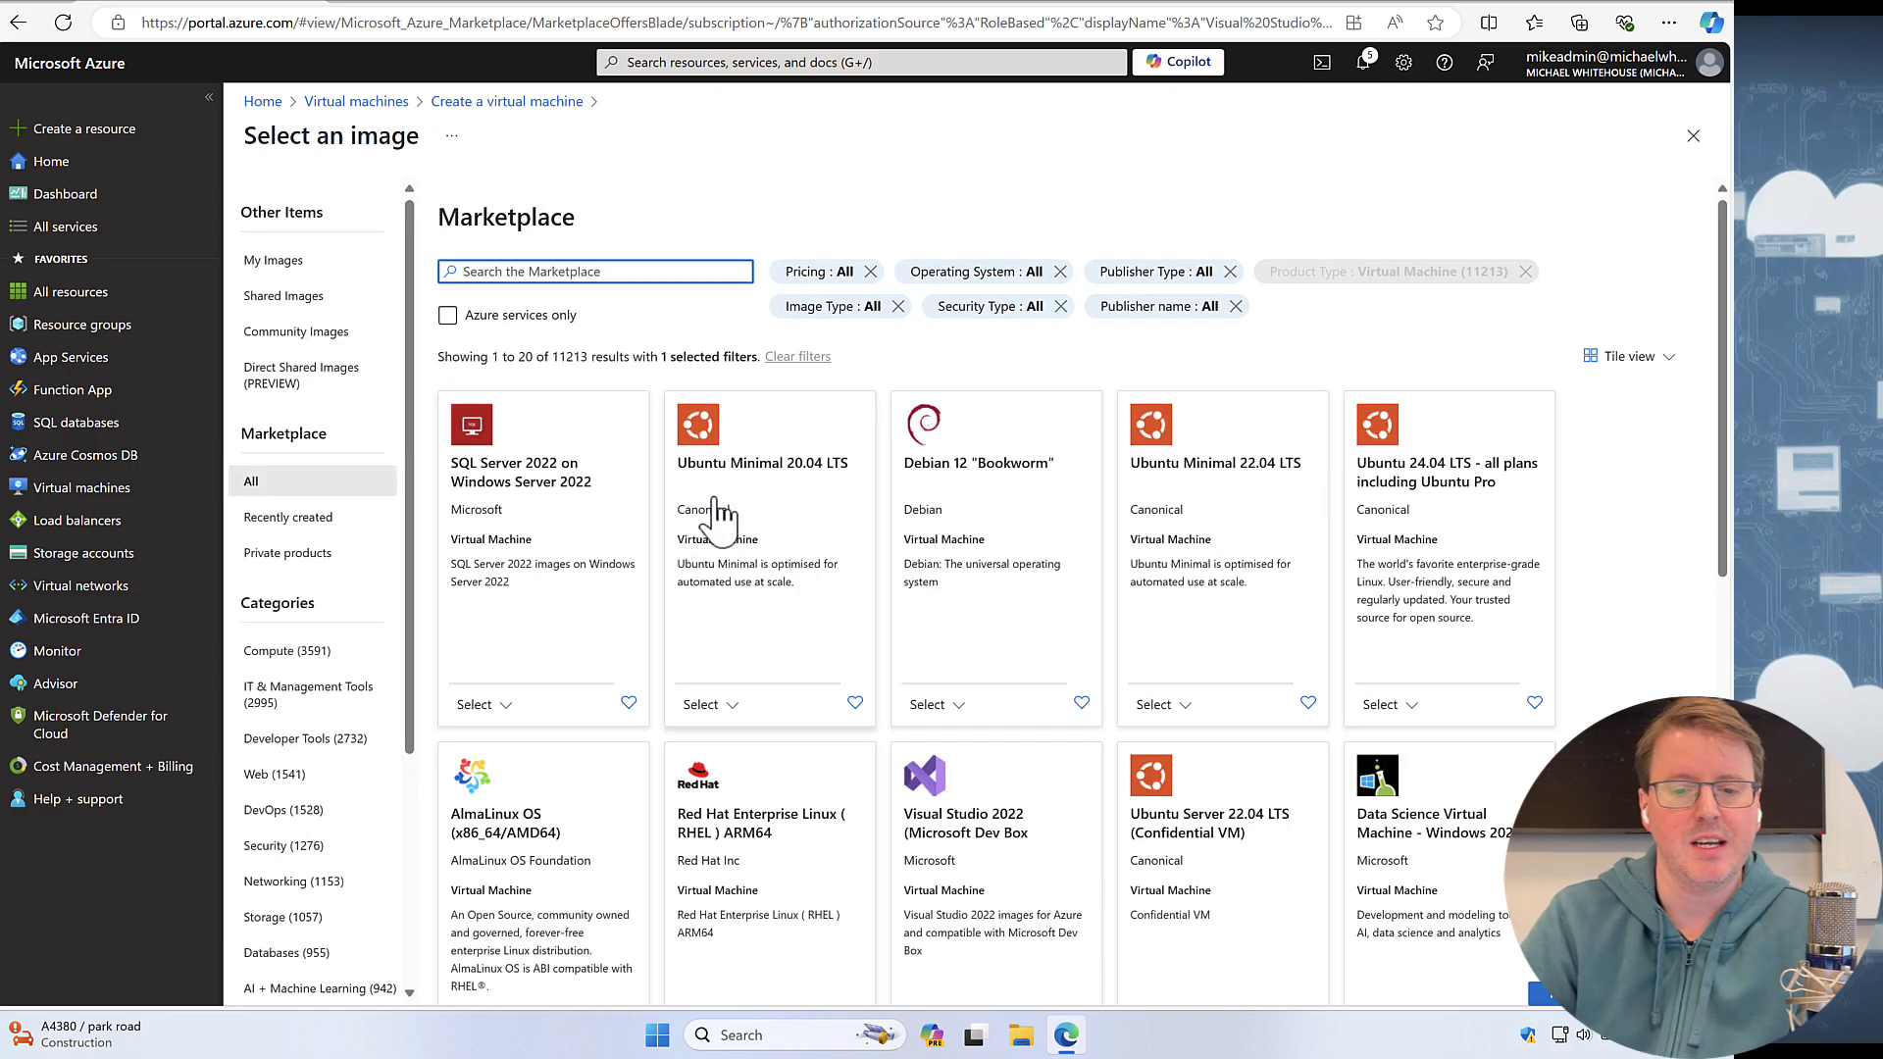
click(595, 271)
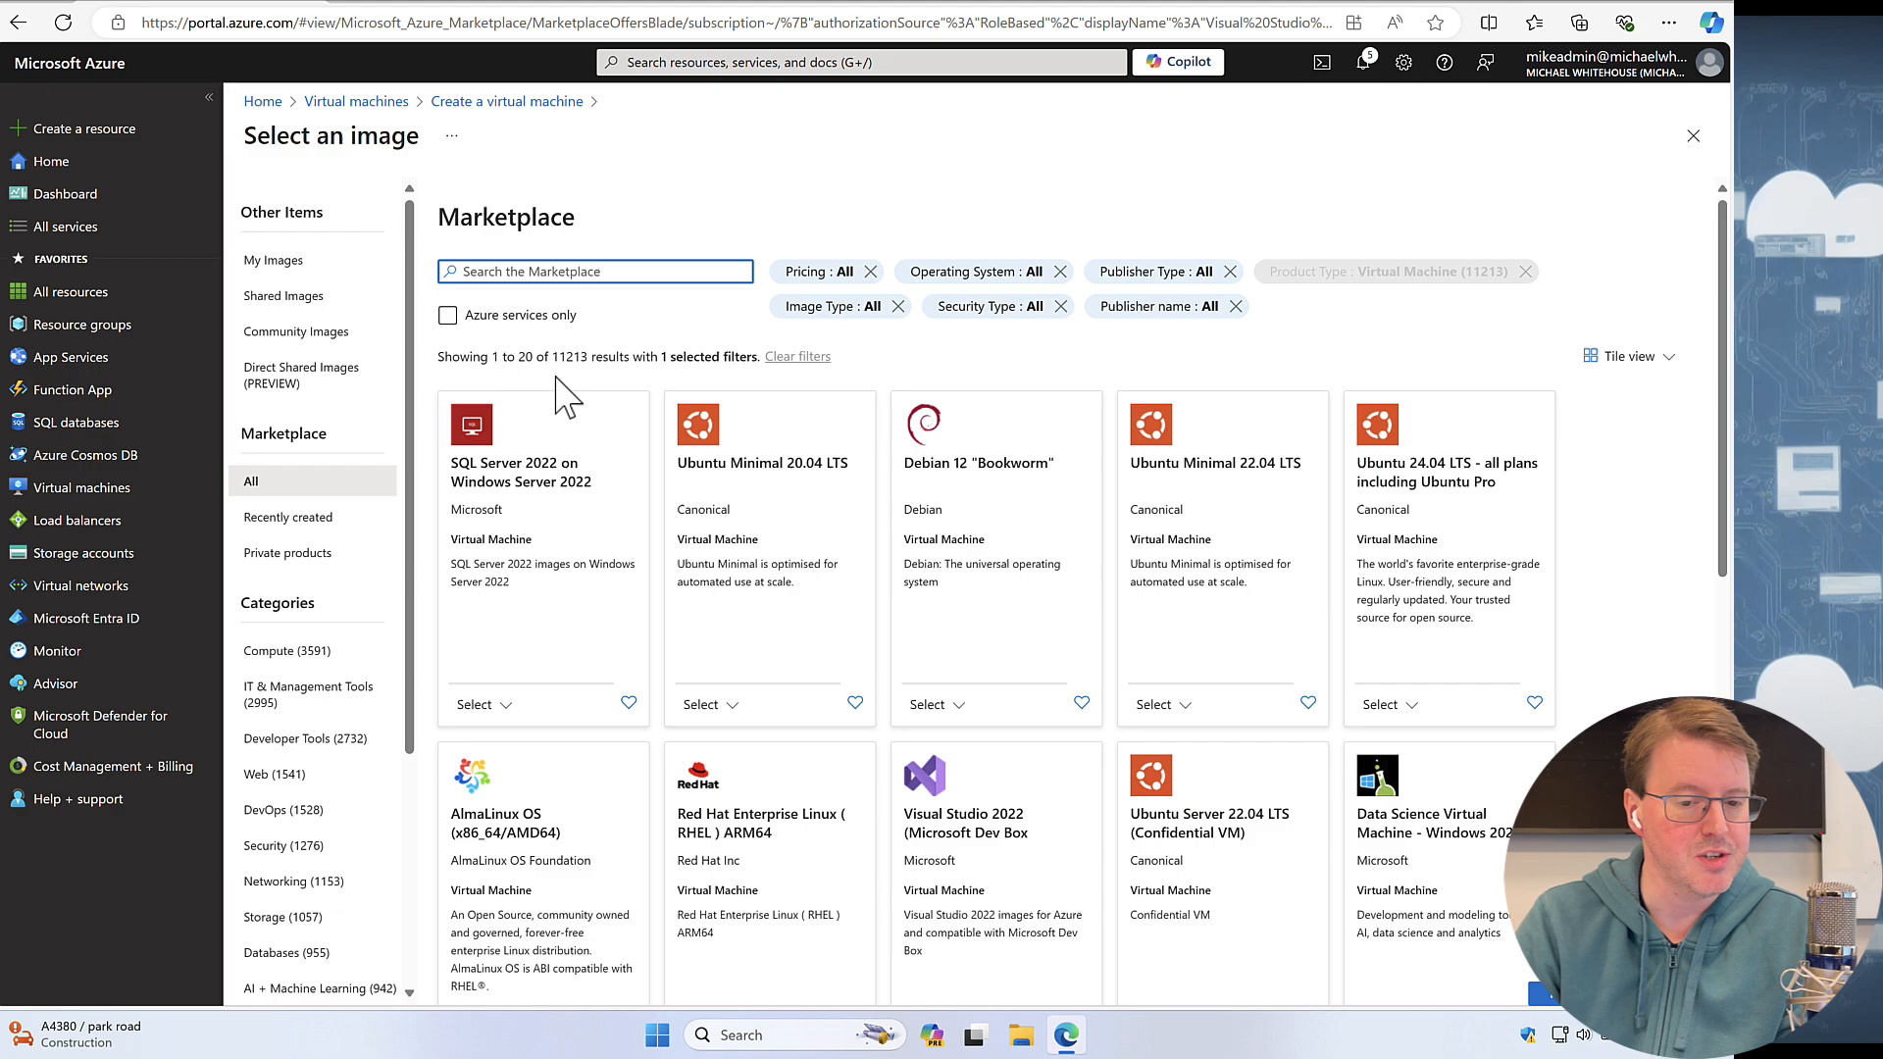
mouse_move(918, 414)
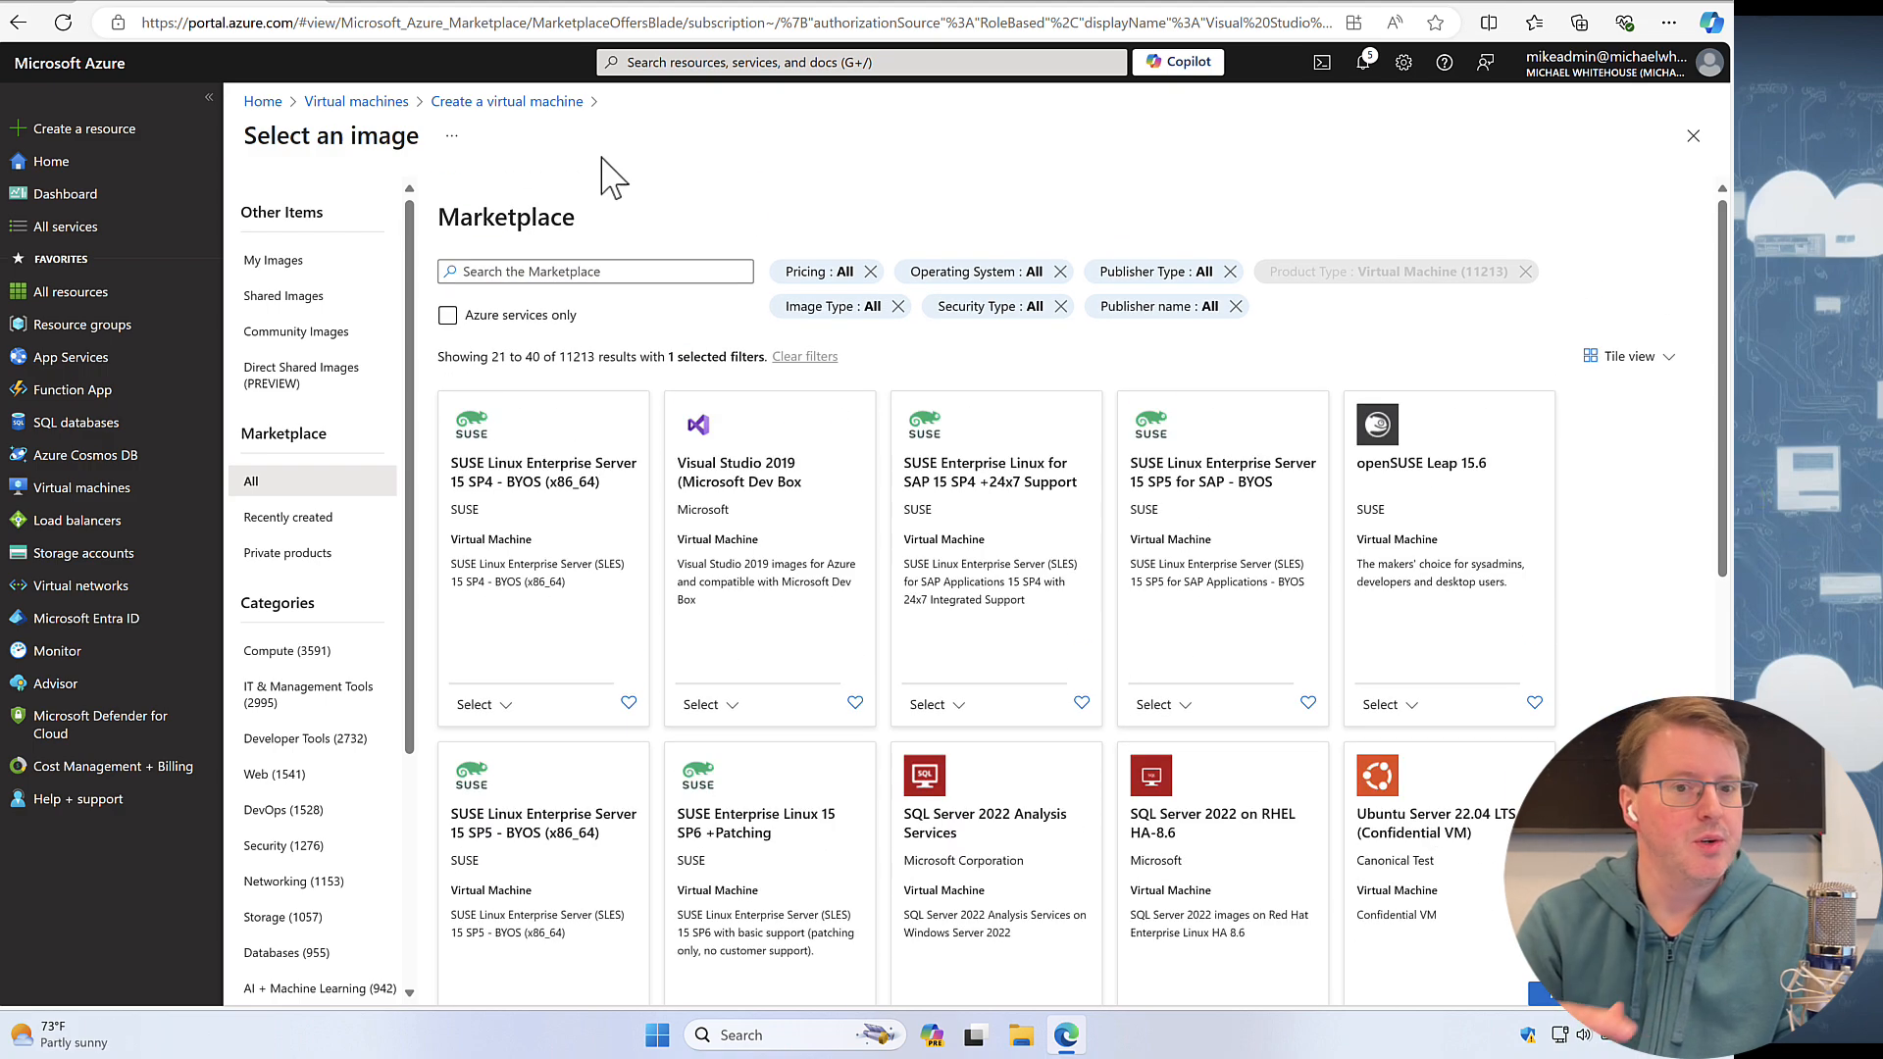
mouse_move(507, 100)
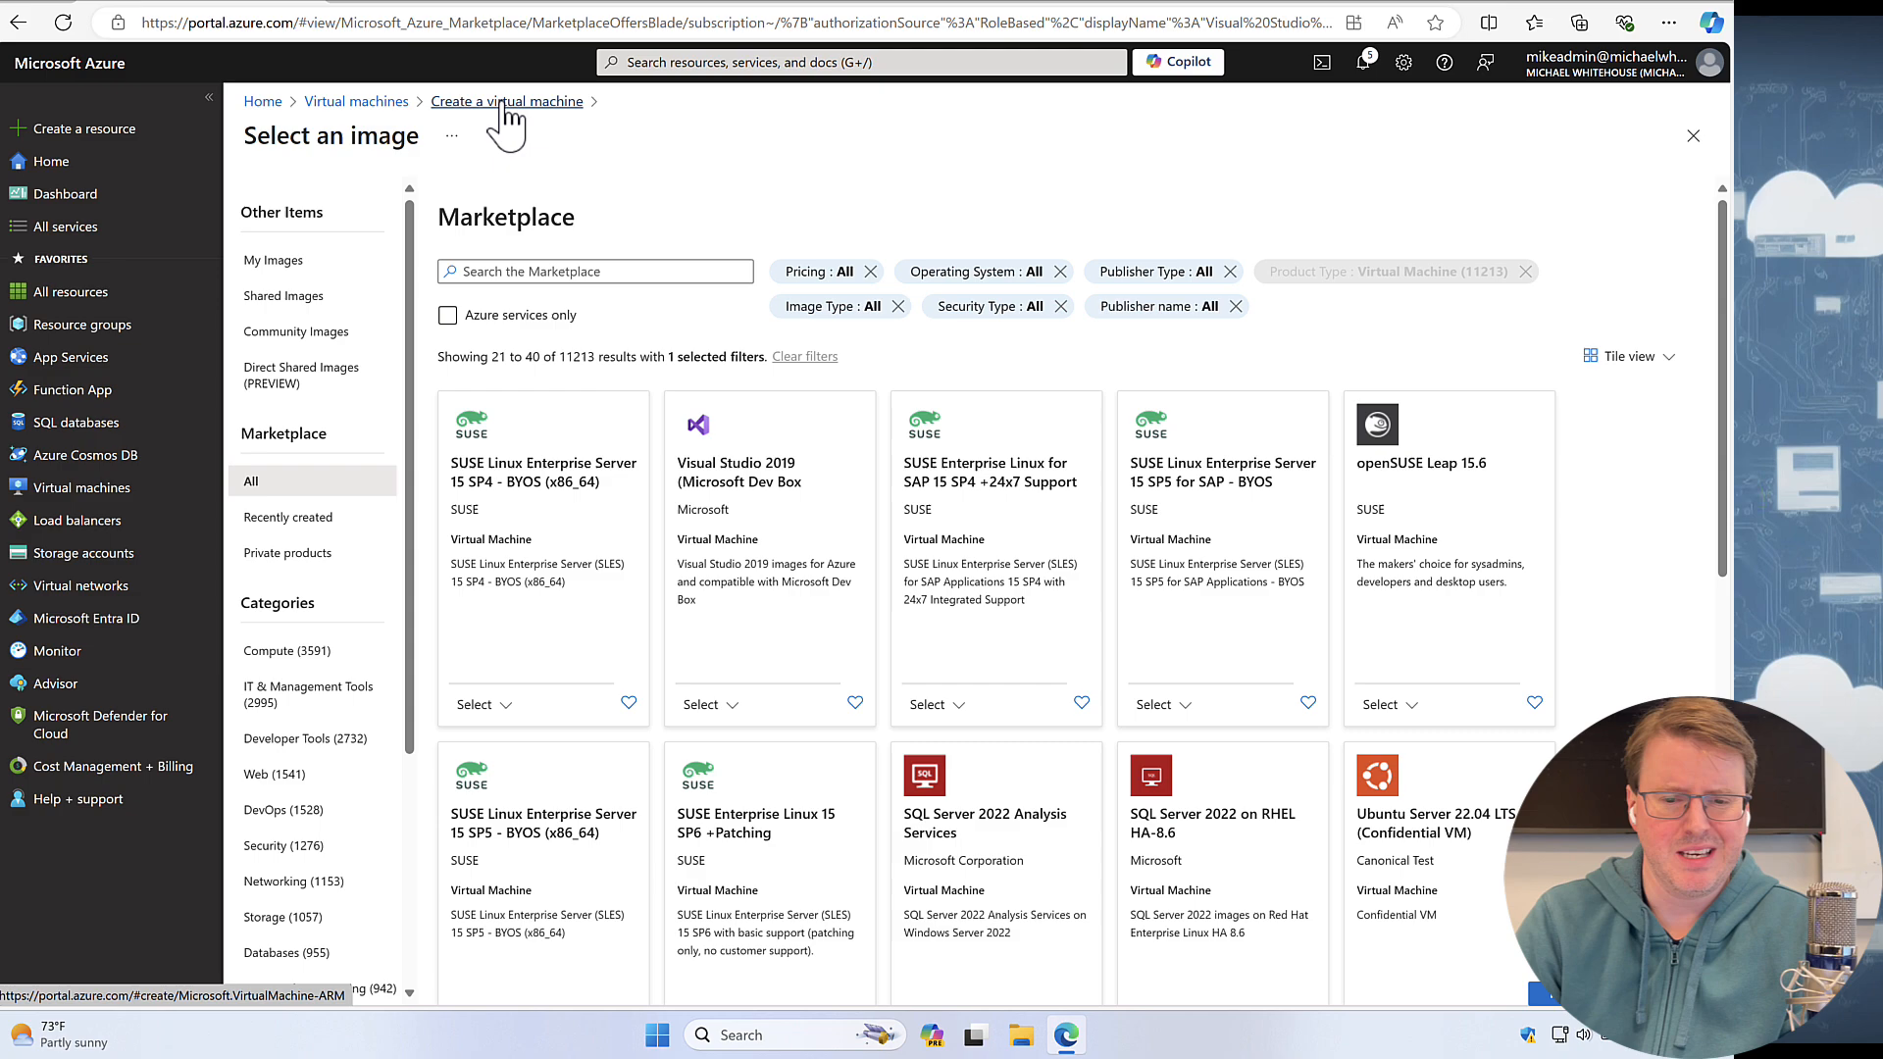
click(506, 100)
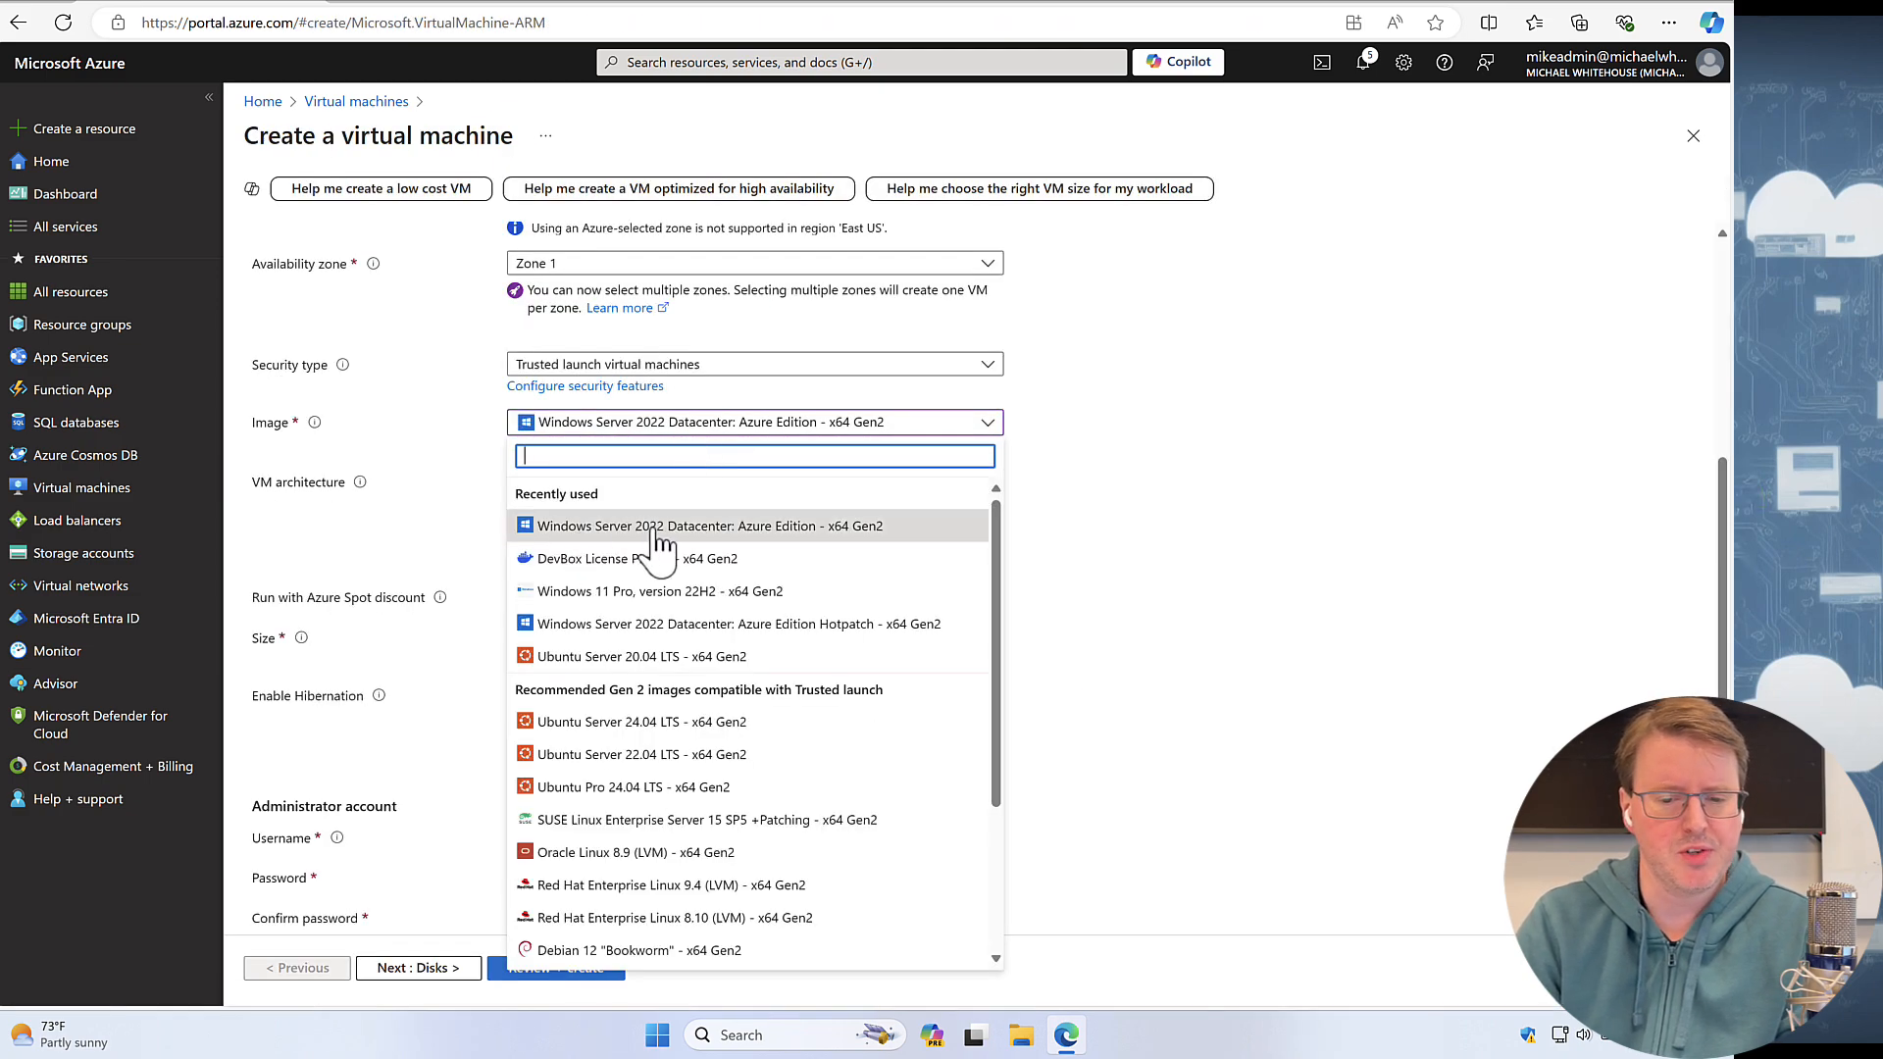
click(712, 526)
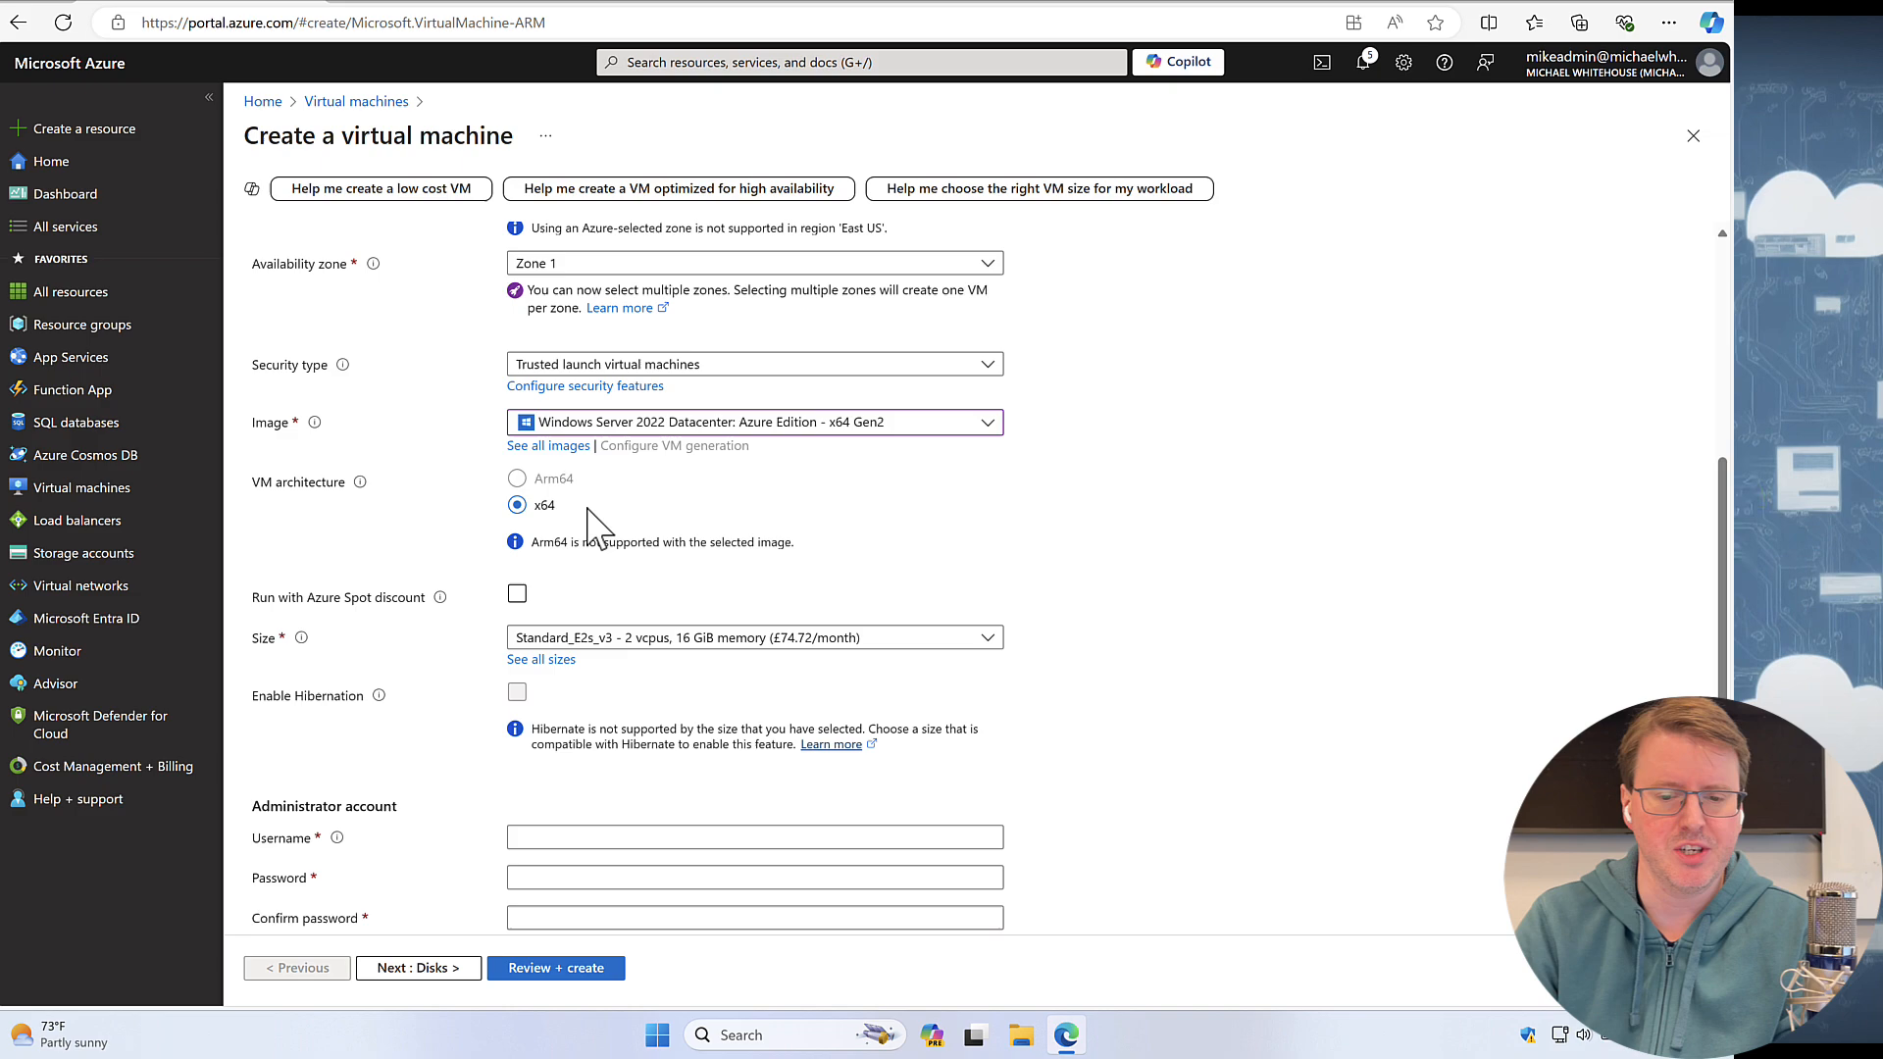
scroll(down, 3)
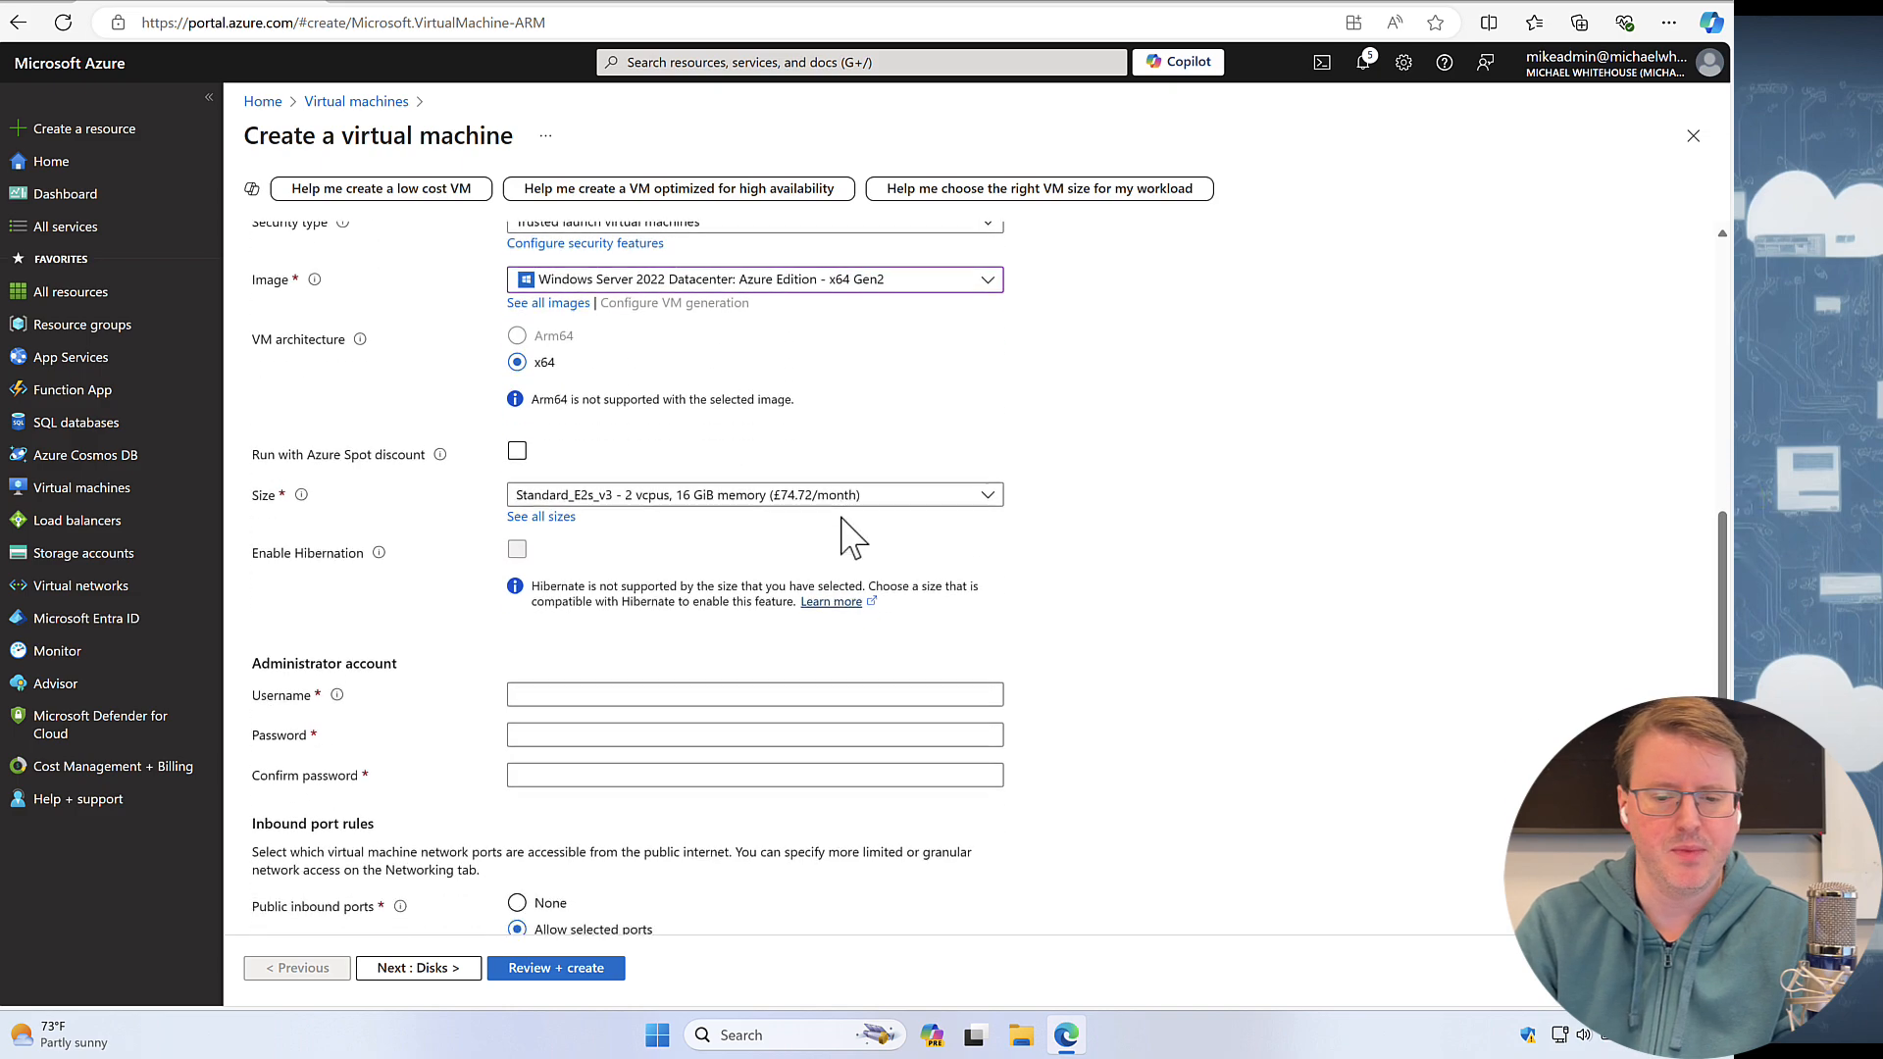
- Browse the full size catalogue and choose Standard_DS3_v2 (4 vCPUs, 14 GiB)
click(754, 494)
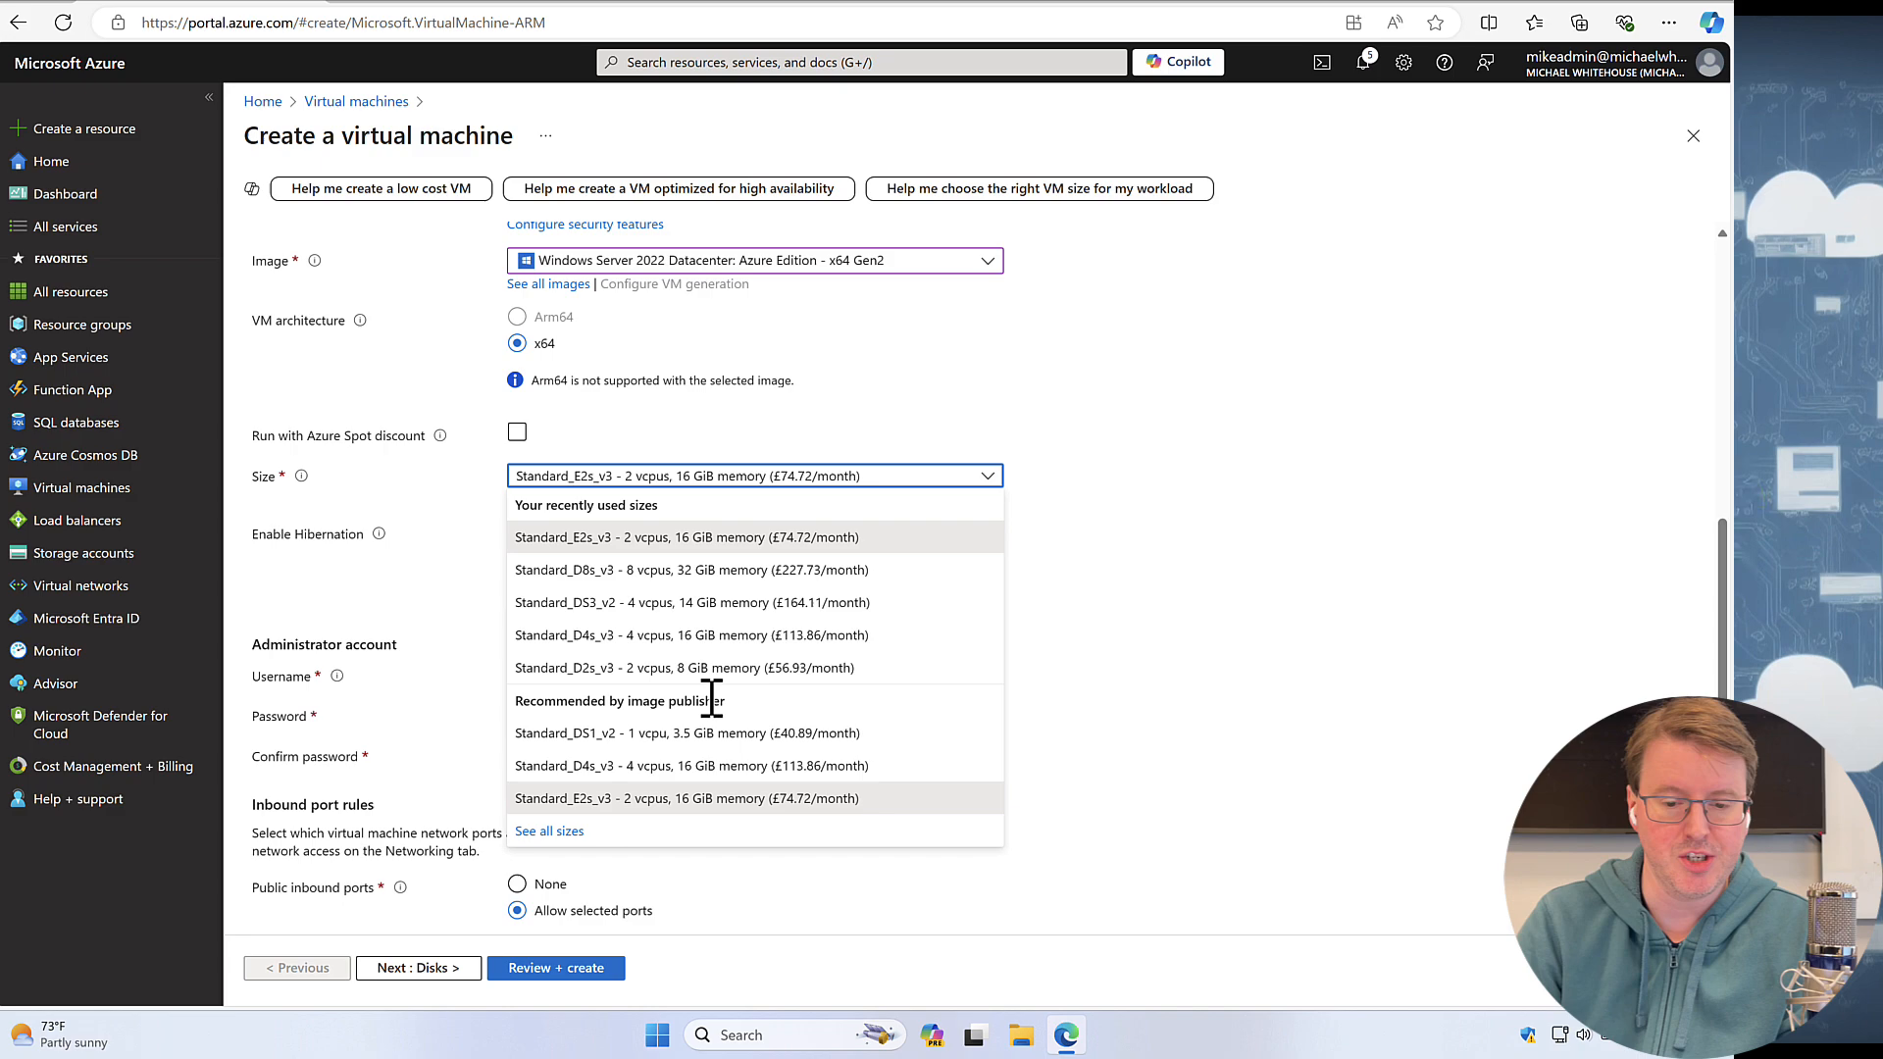
mouse_move(696, 567)
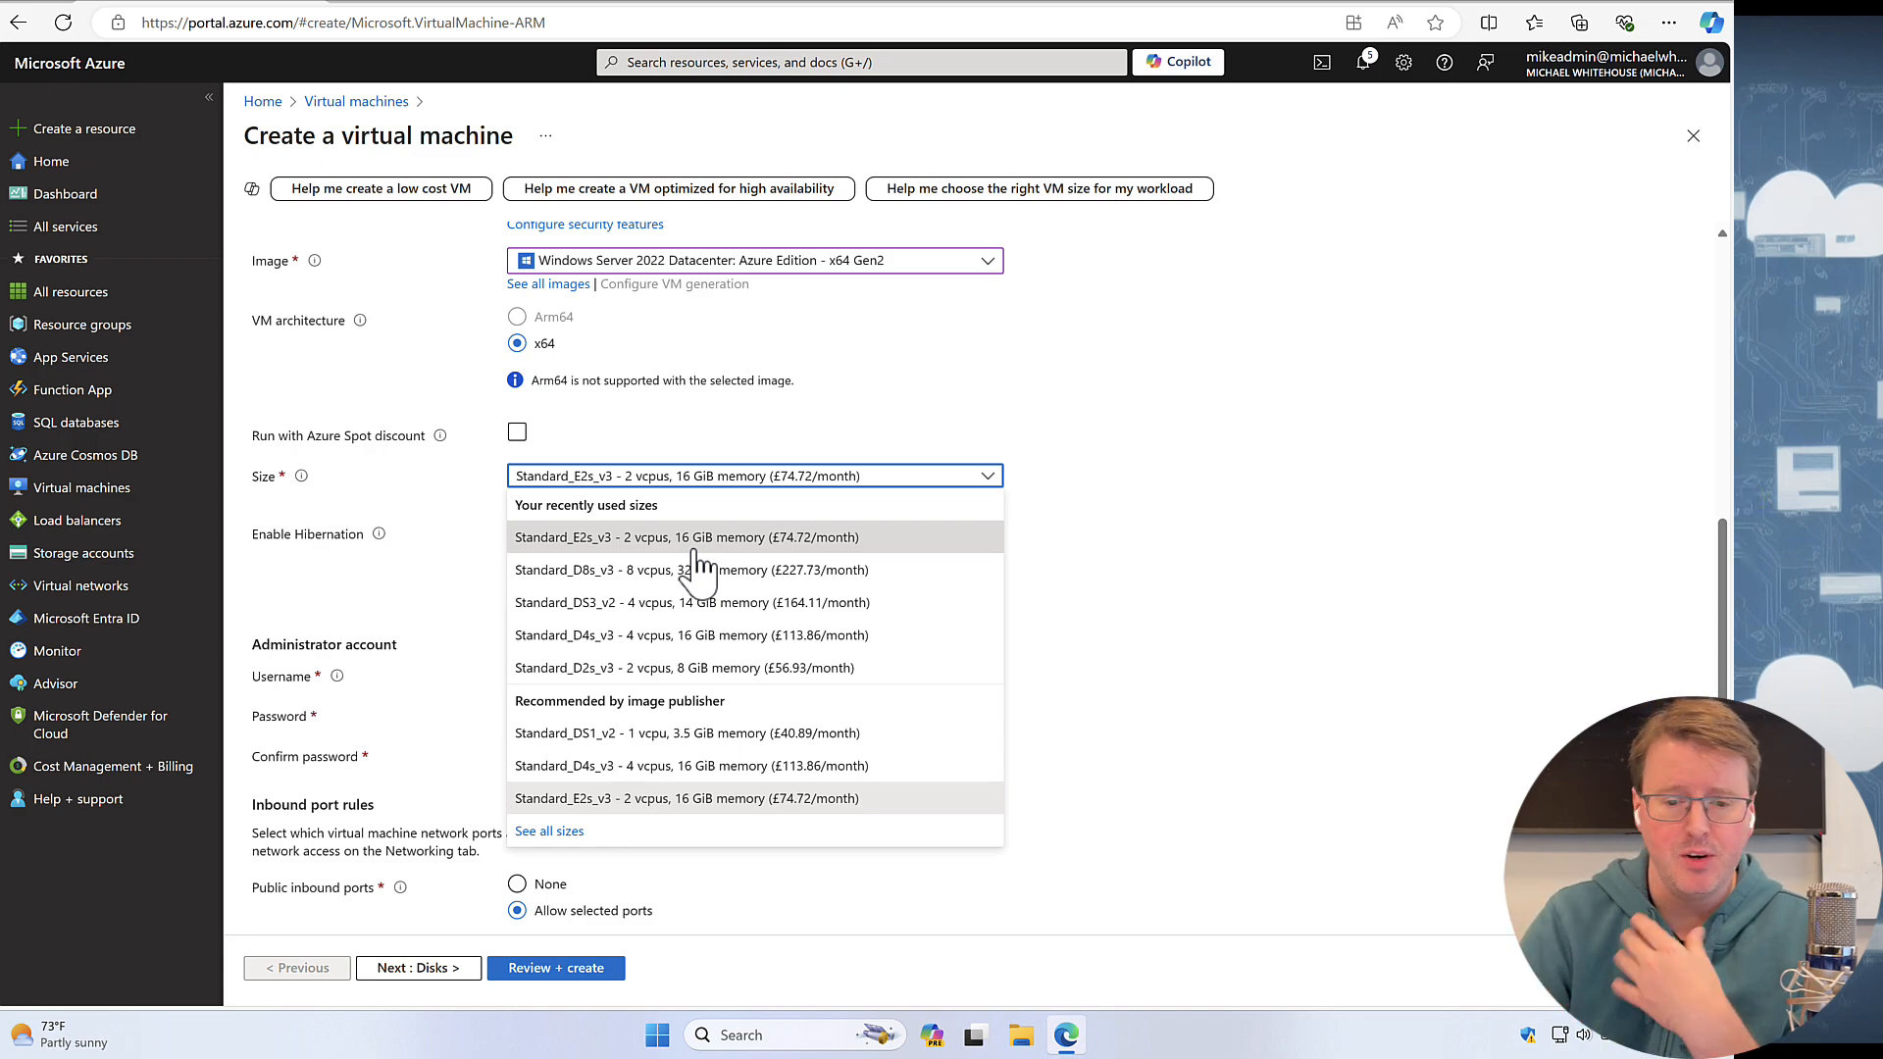
mouse_move(583, 832)
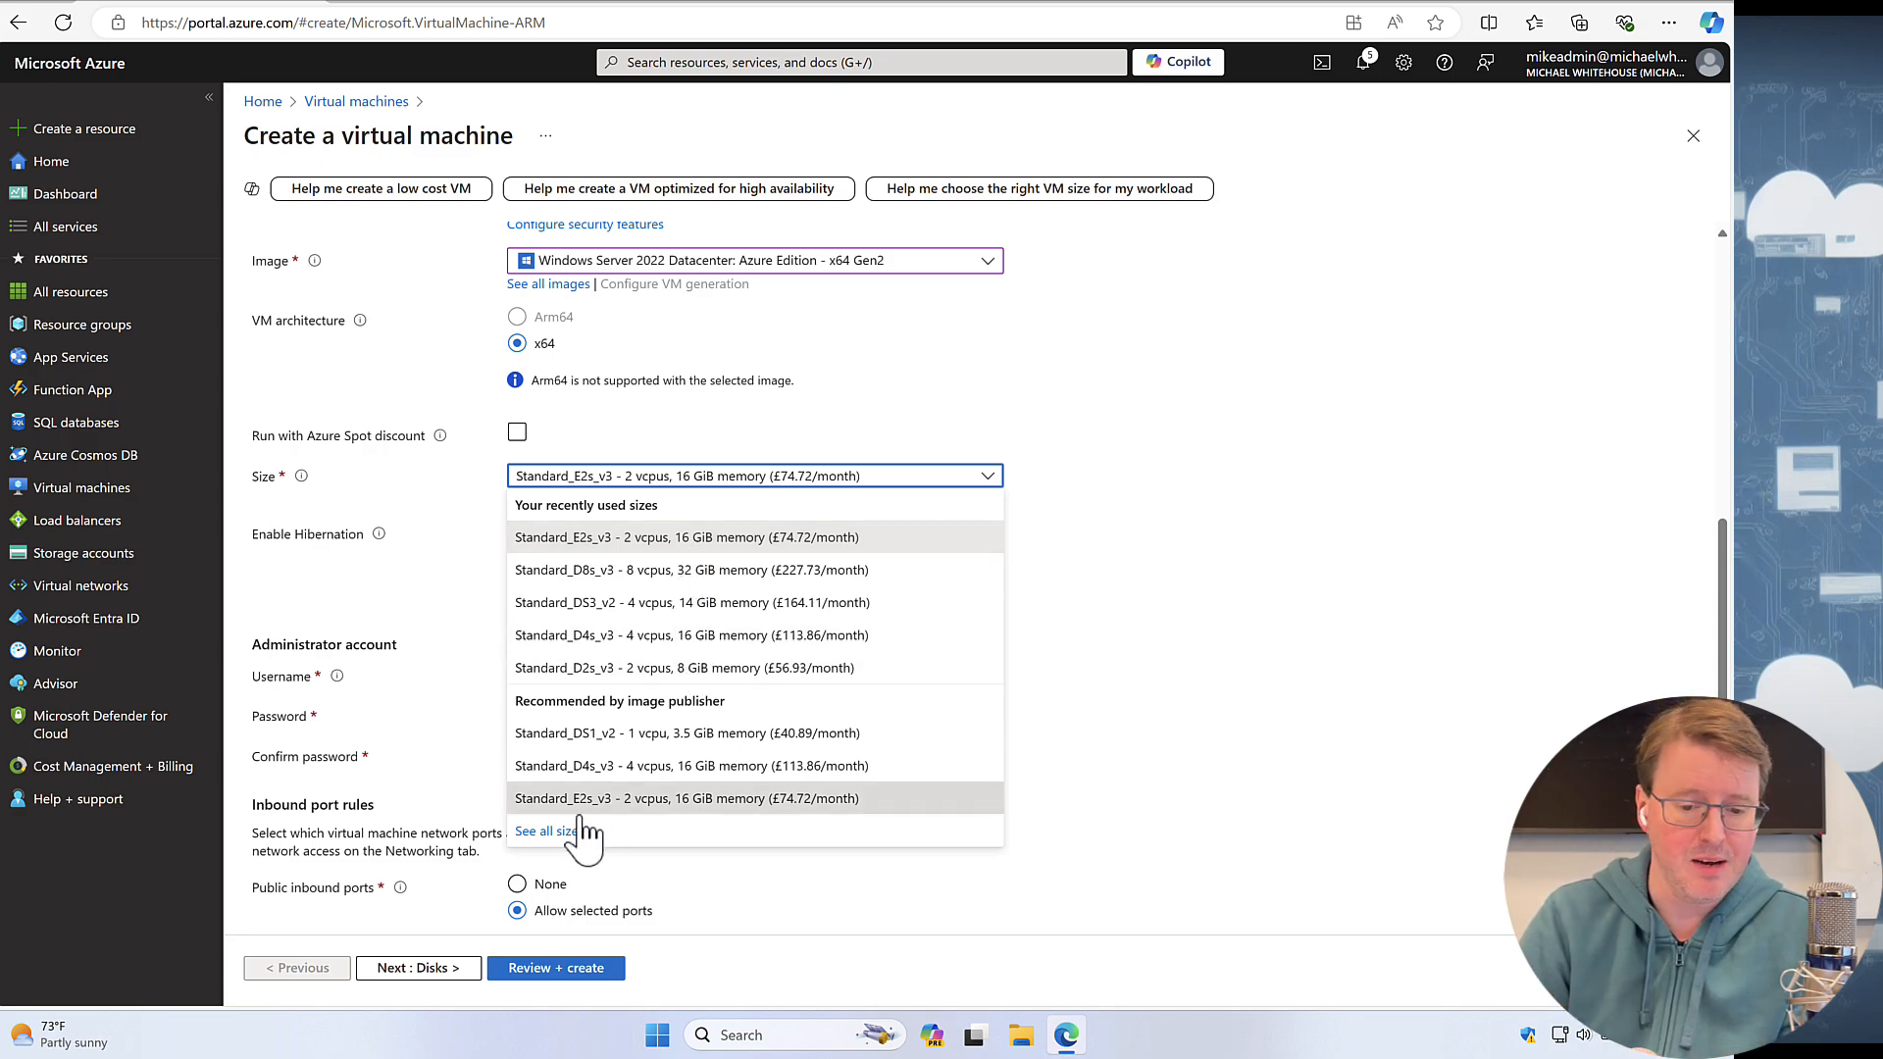
click(545, 832)
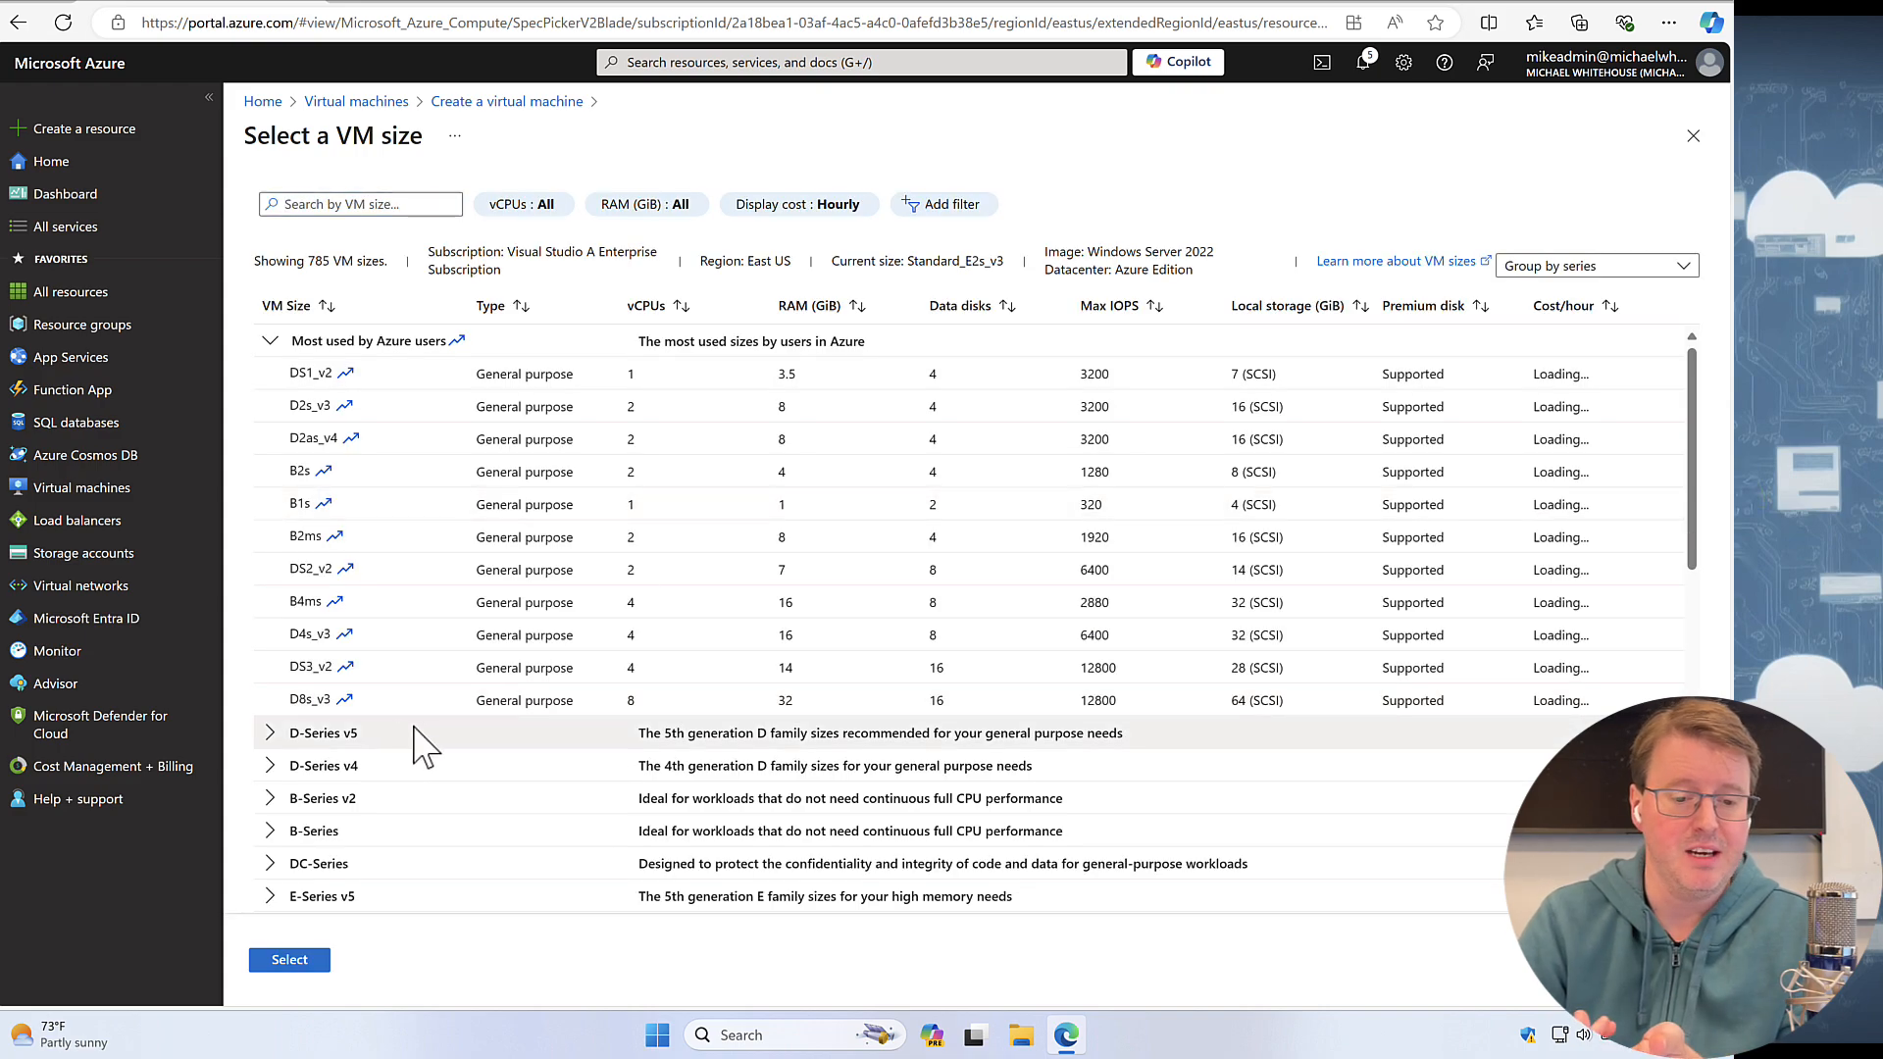
scroll(down, 3)
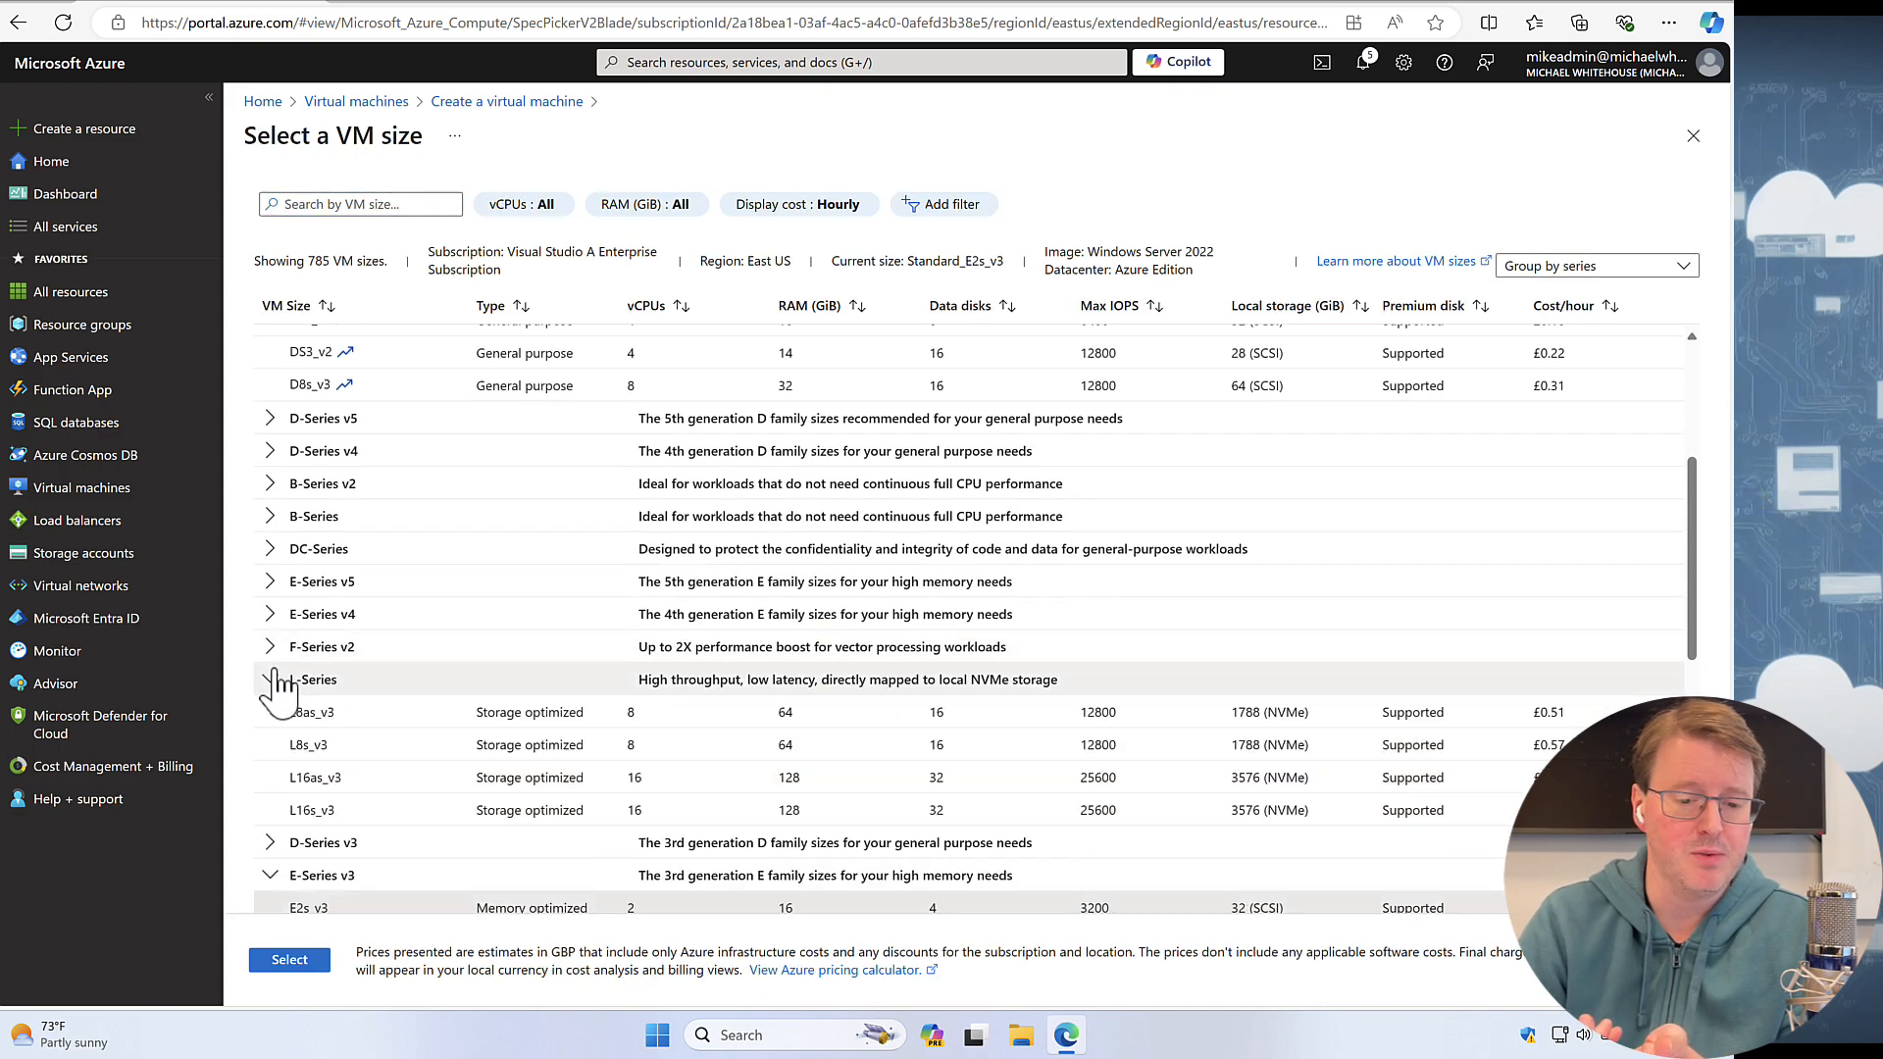
click(269, 581)
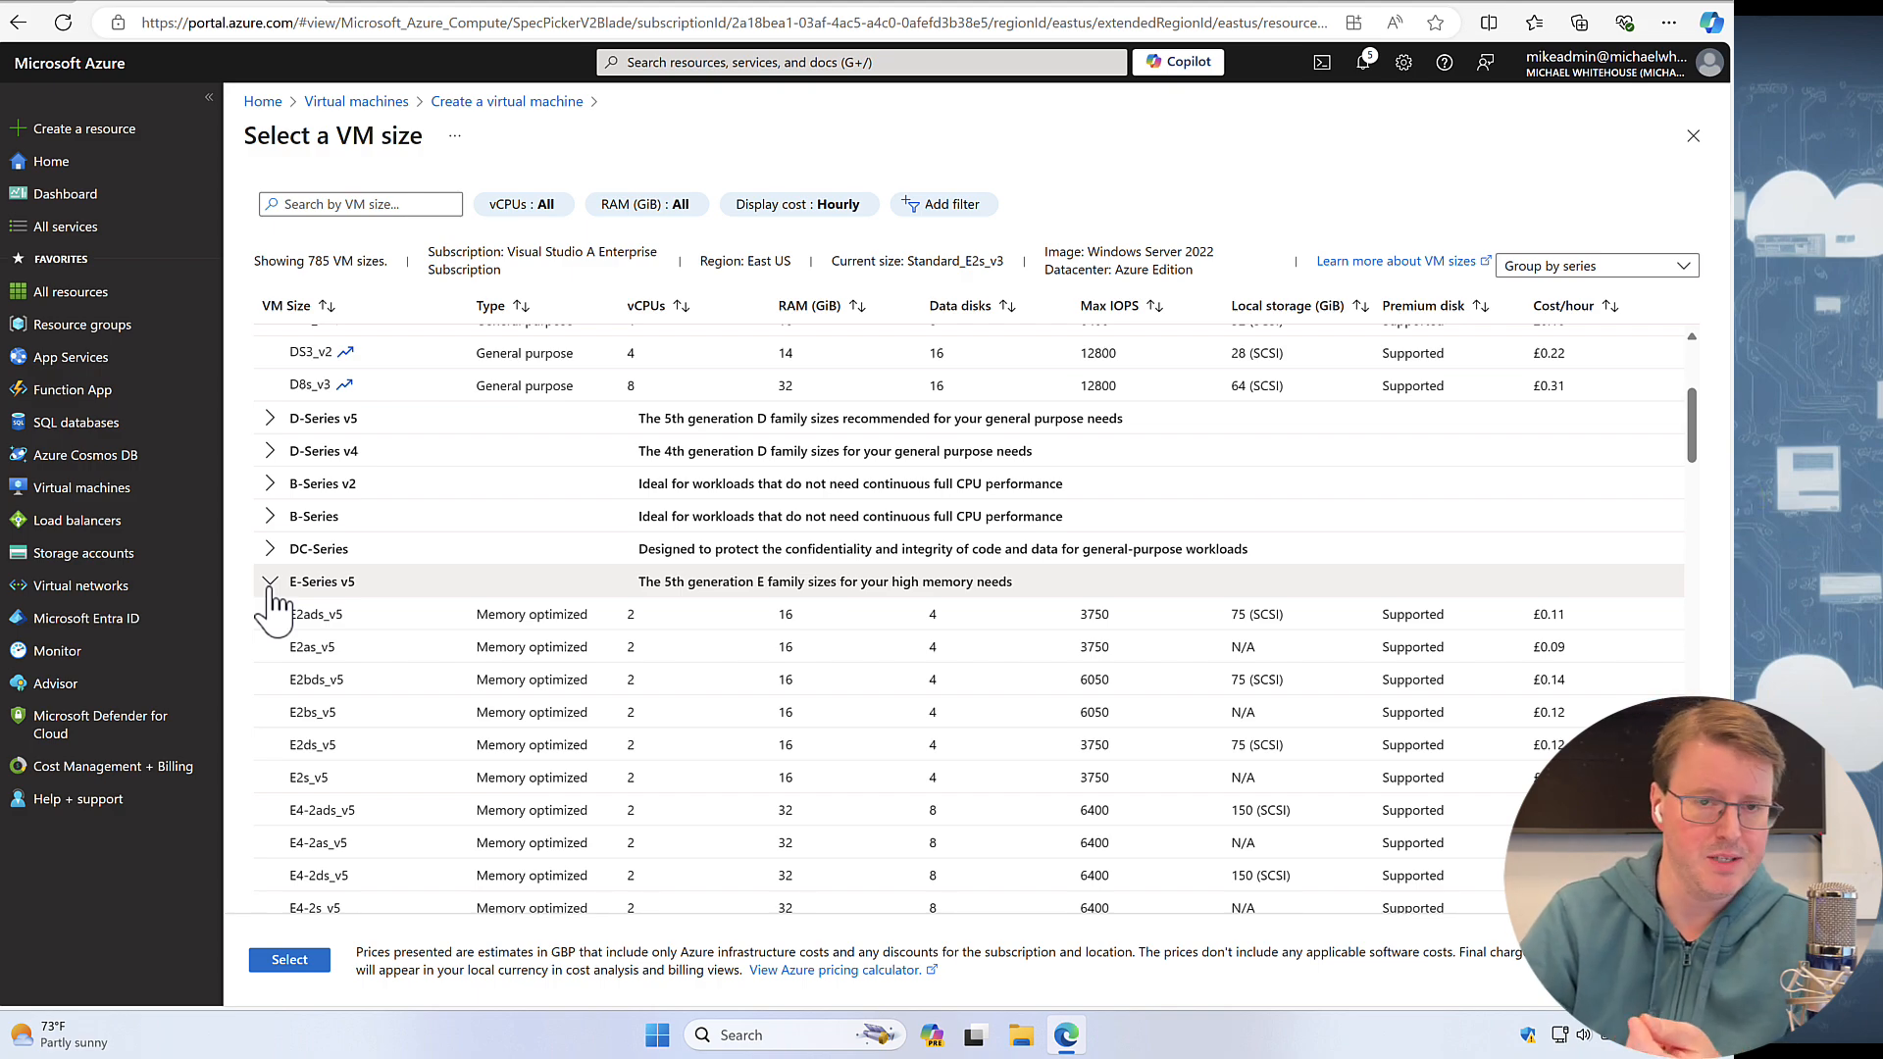
click(269, 581)
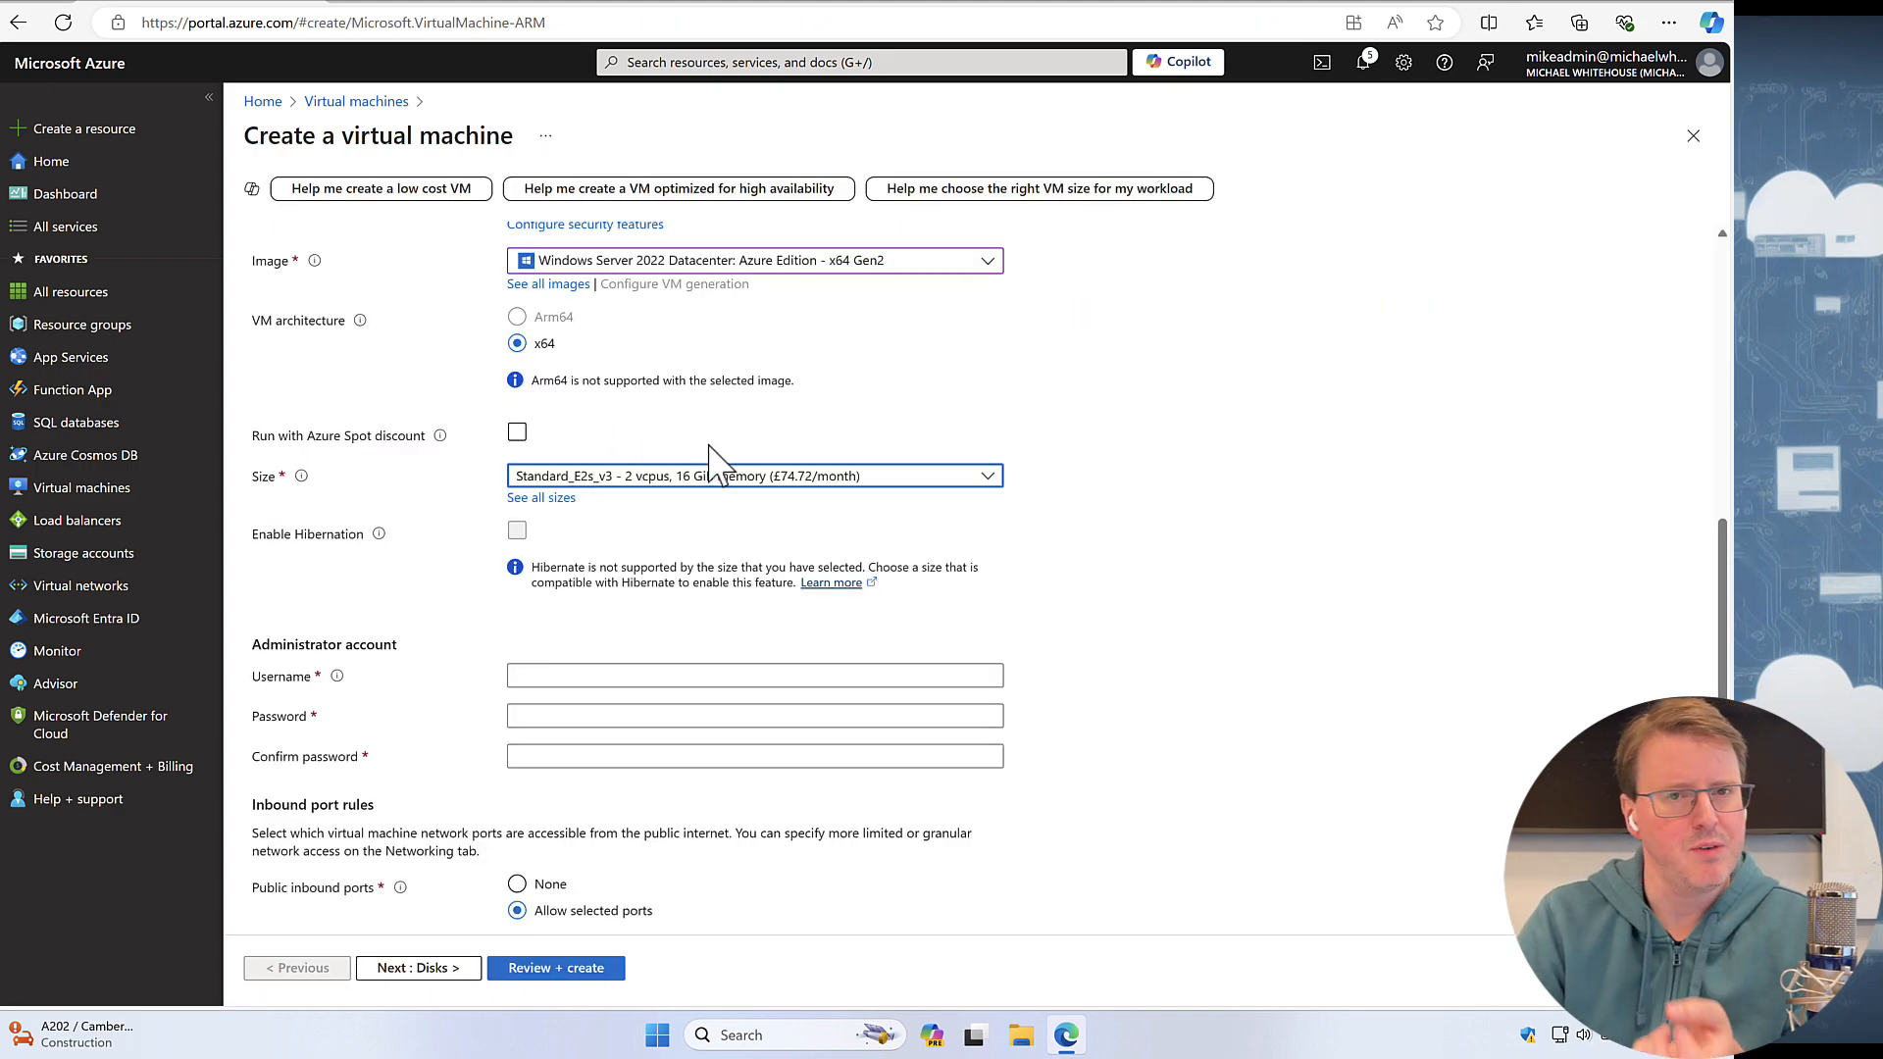
click(753, 474)
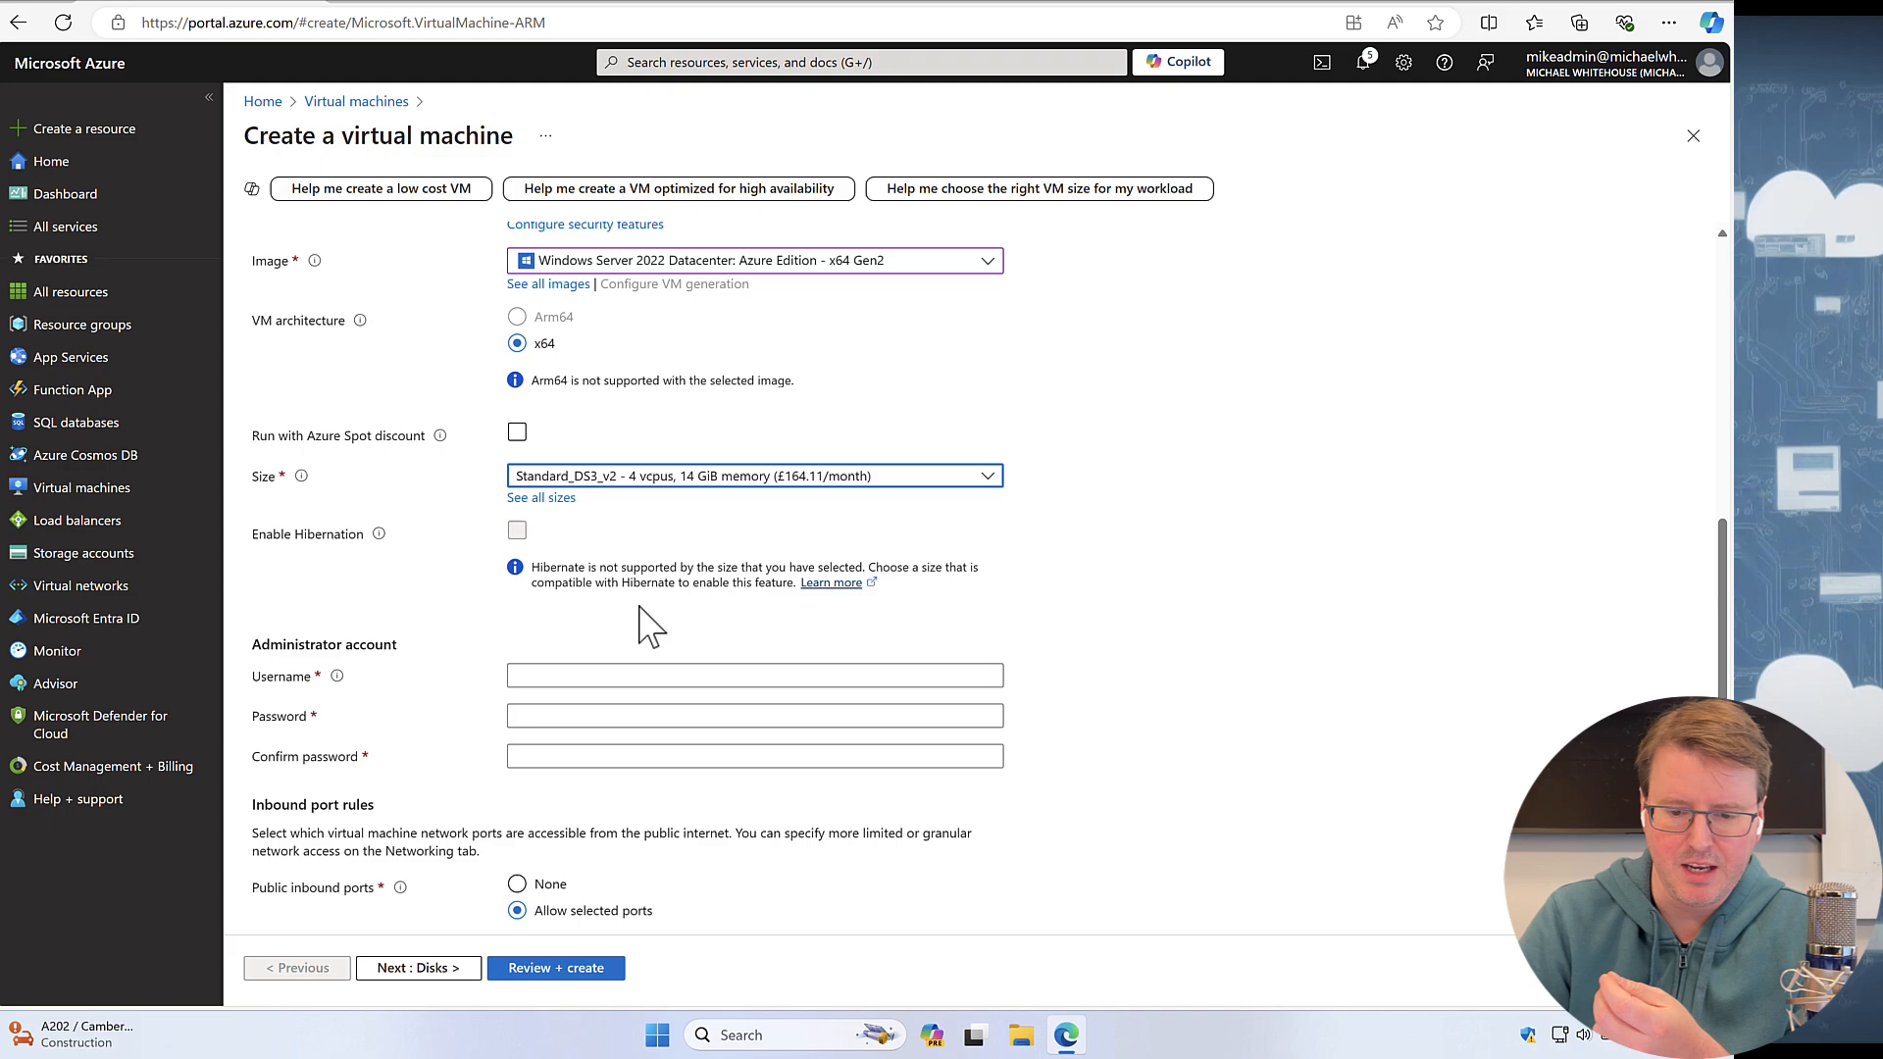
mouse_move(745, 498)
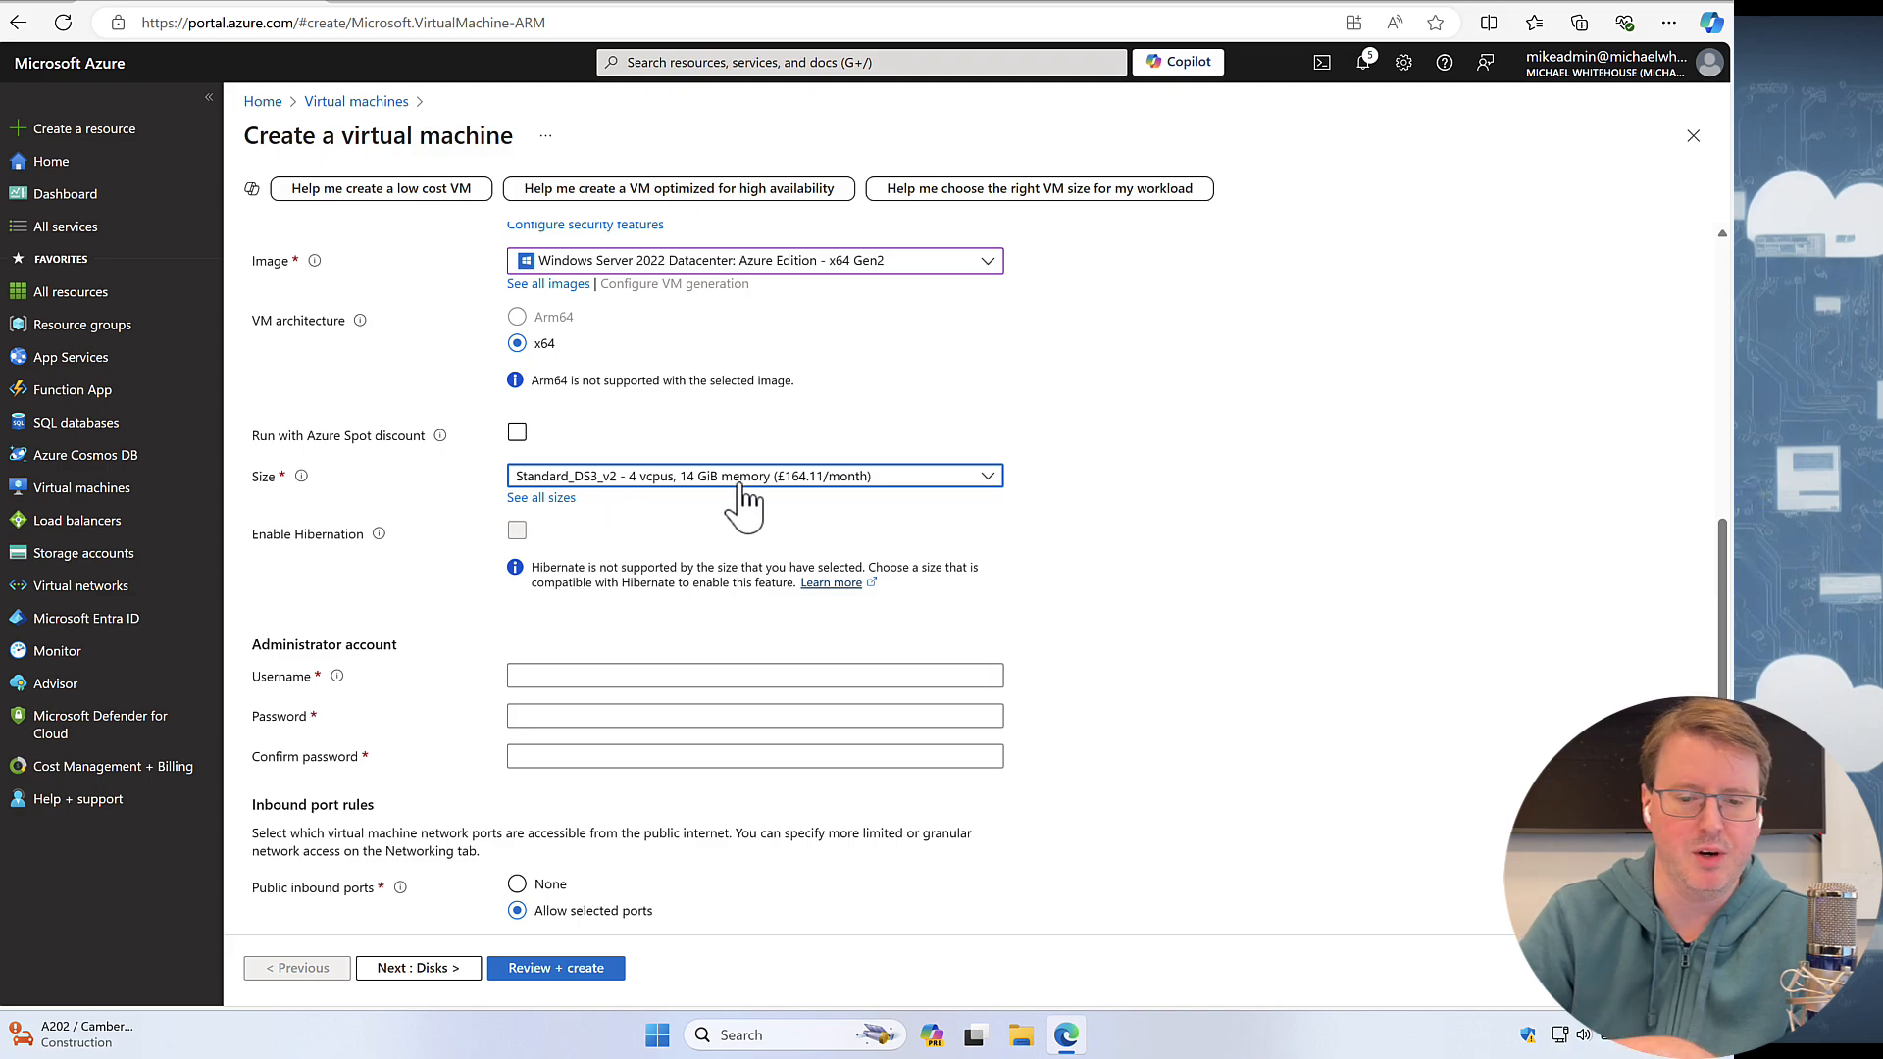
mouse_move(597, 510)
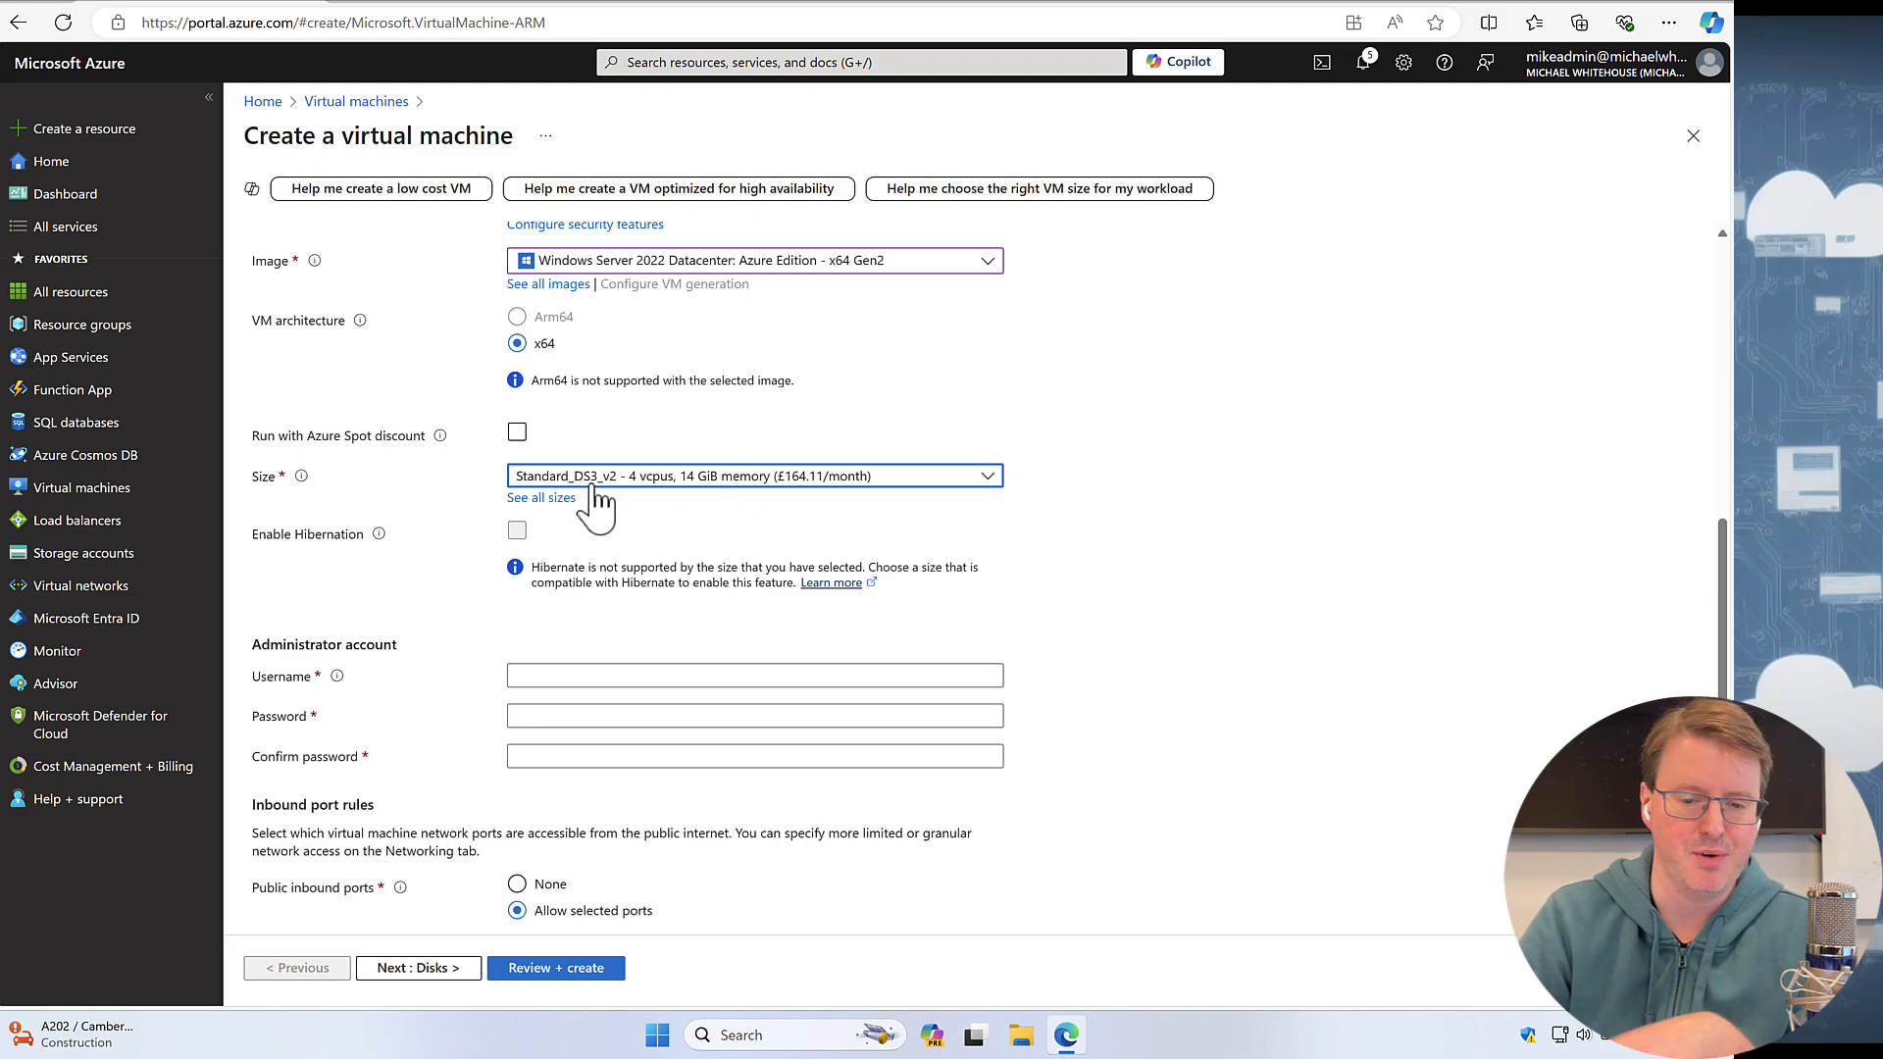
click(541, 497)
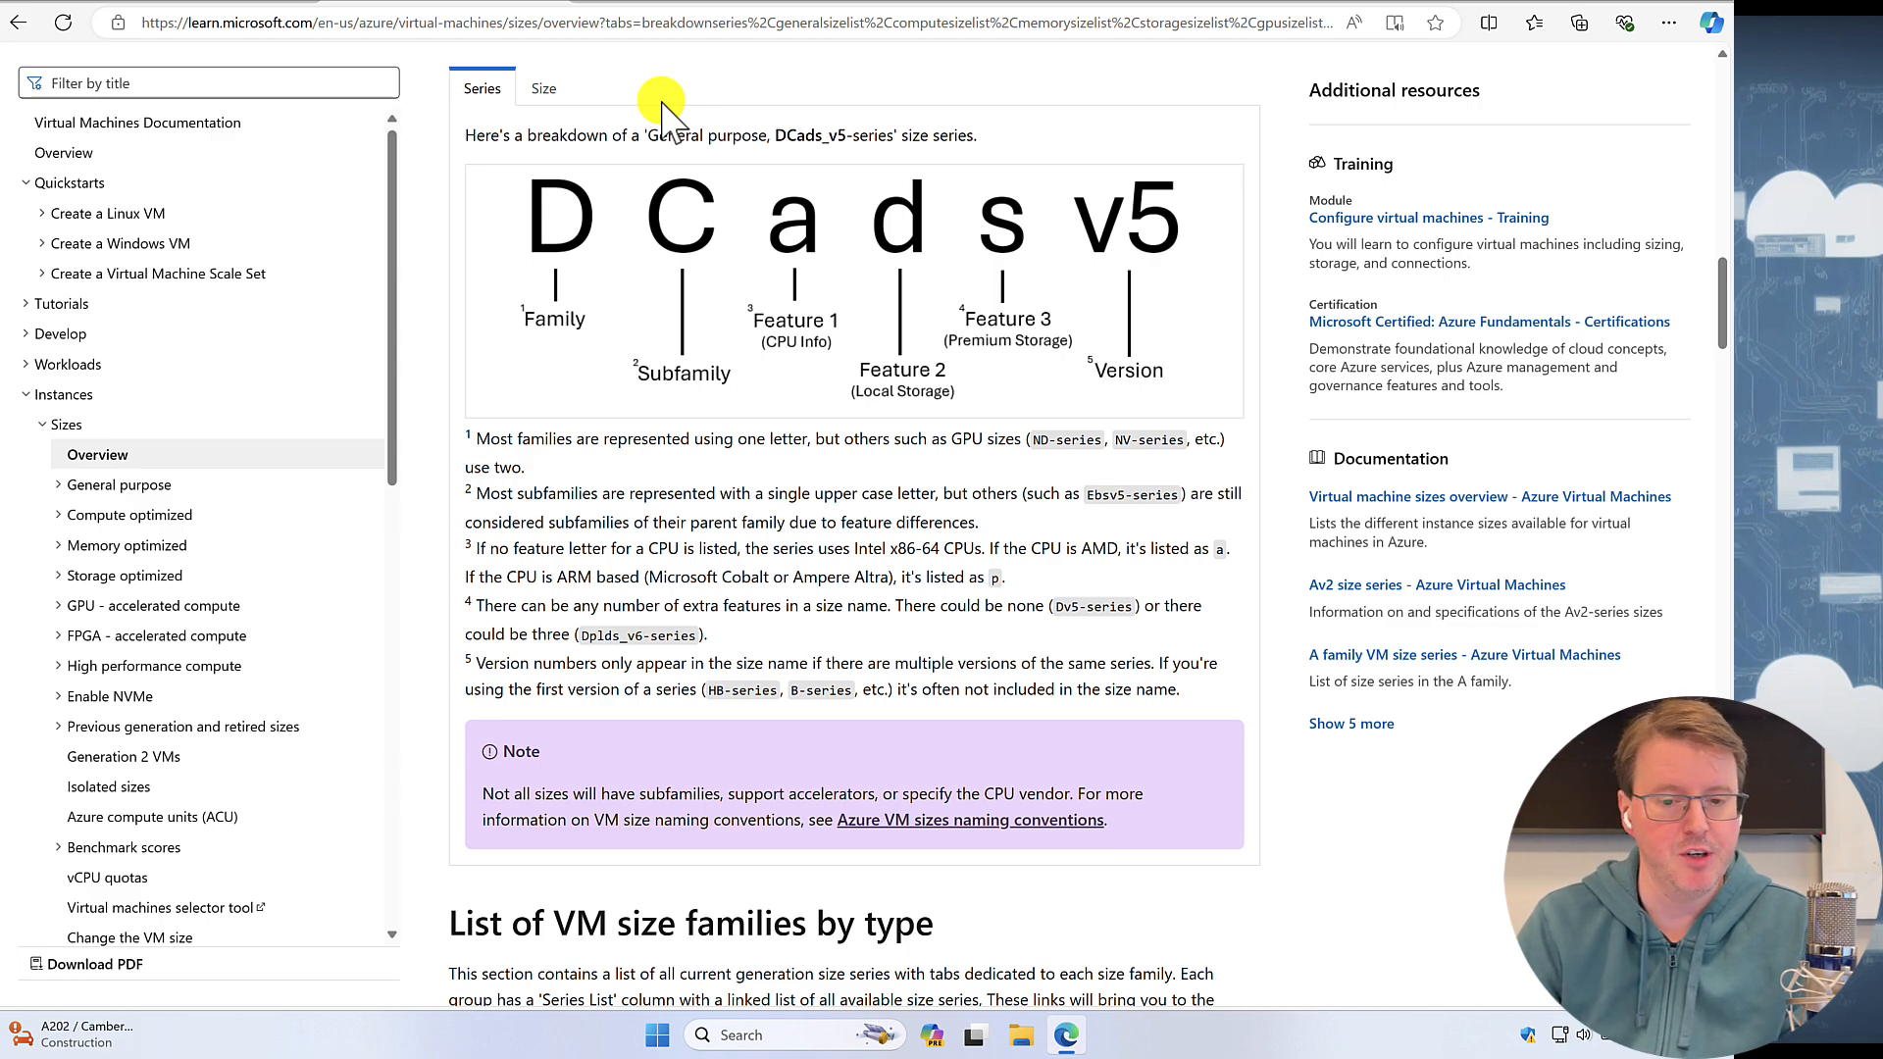
mouse_move(913, 397)
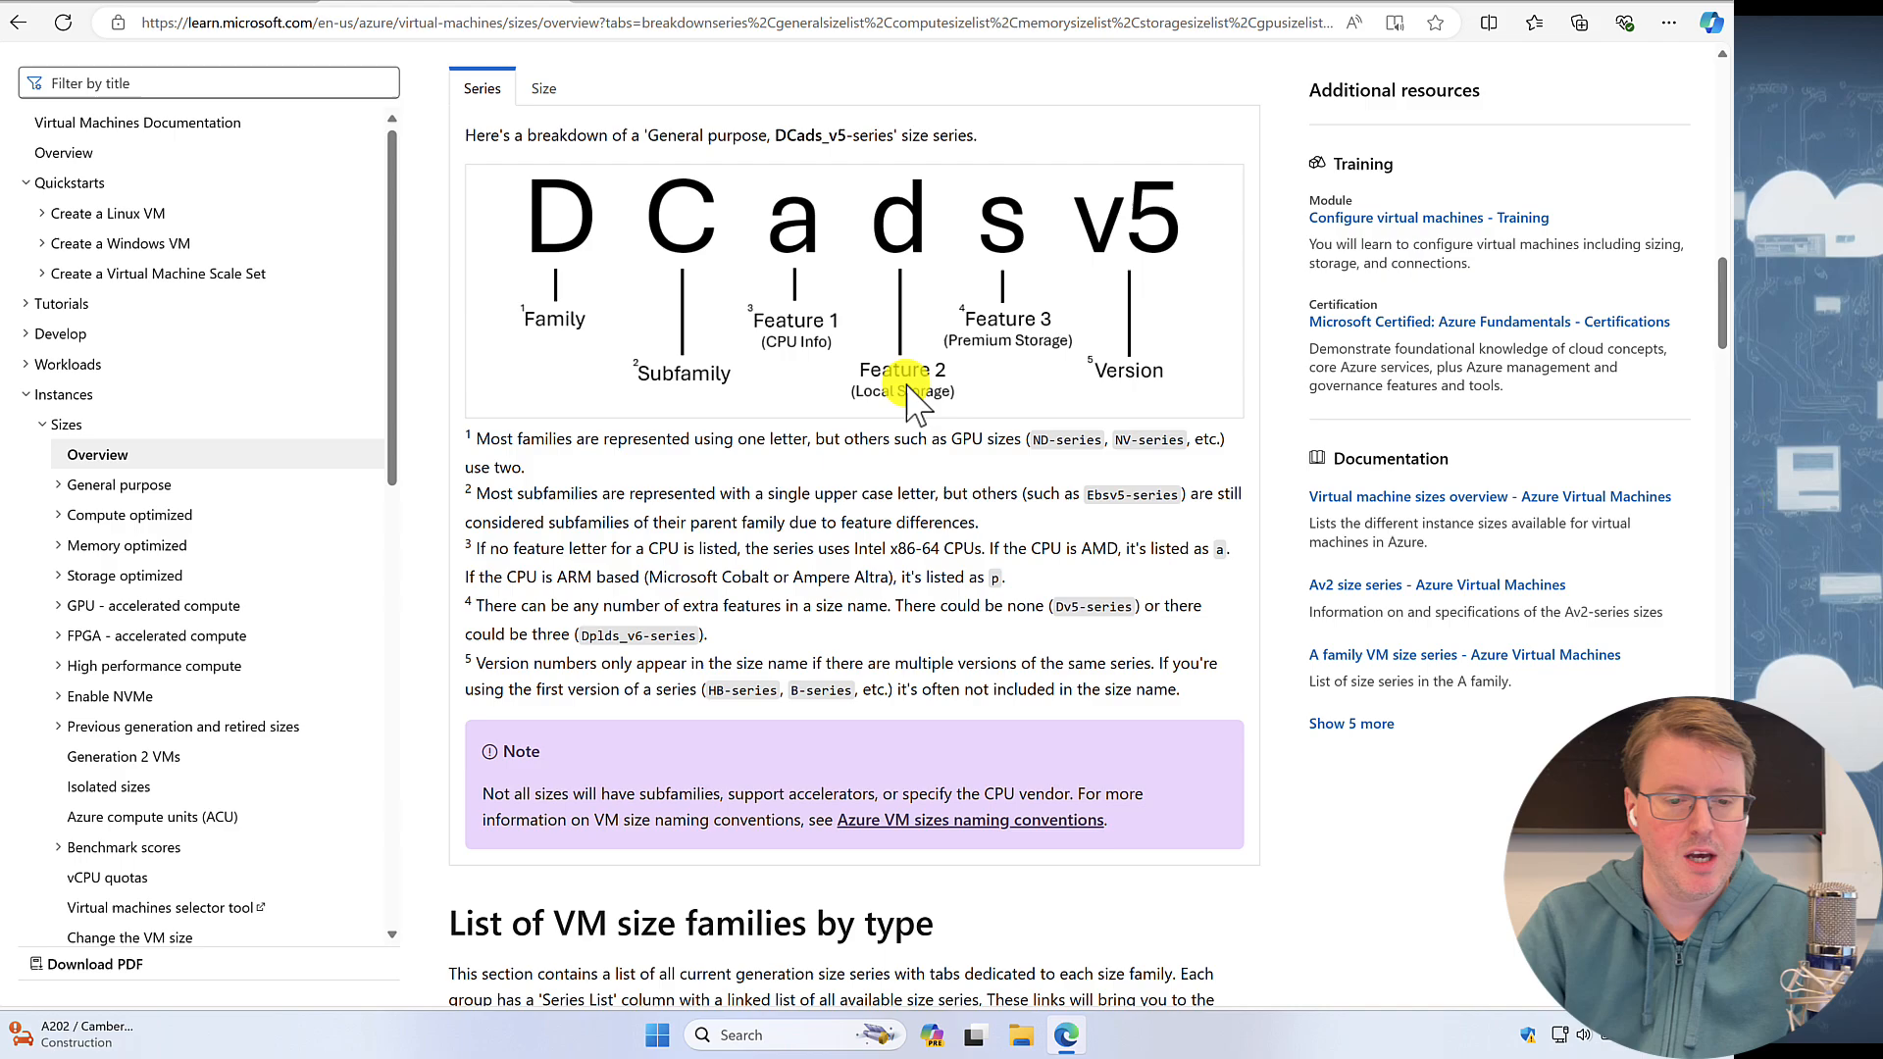
scroll(down, 3)
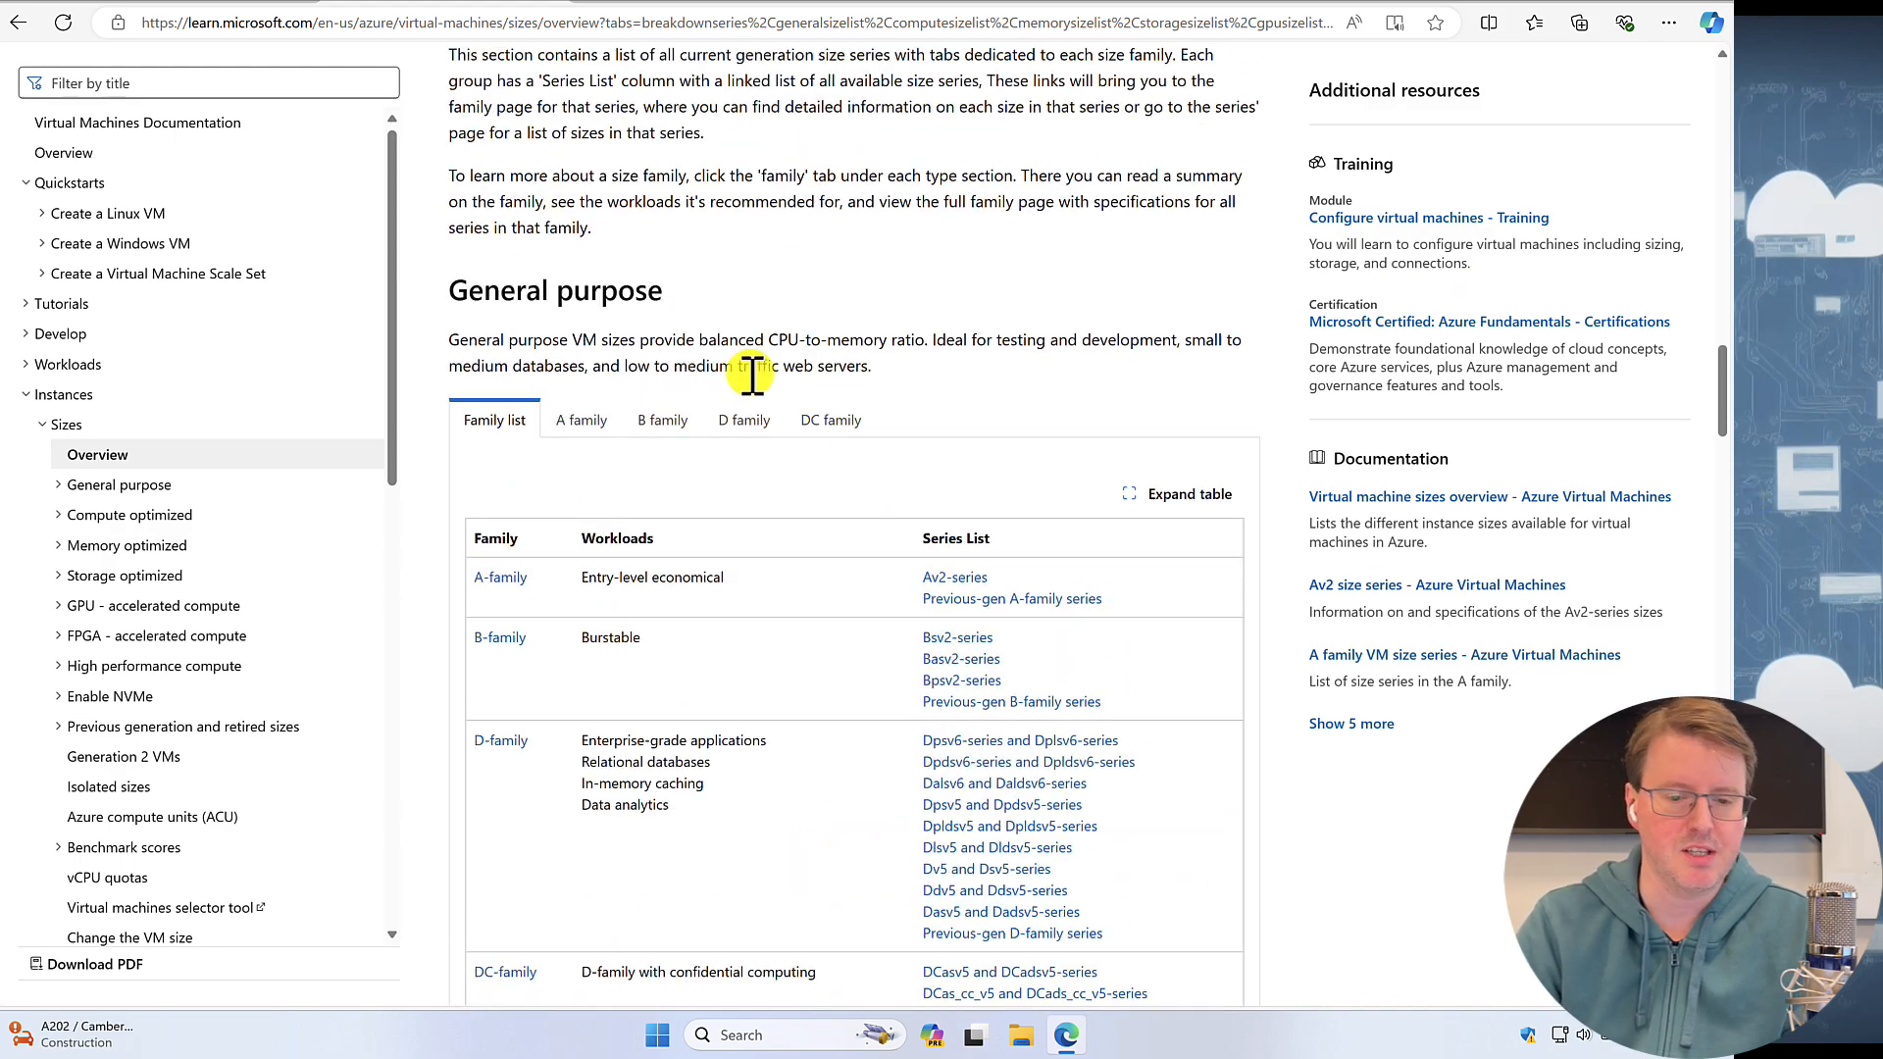
scroll(down, 3)
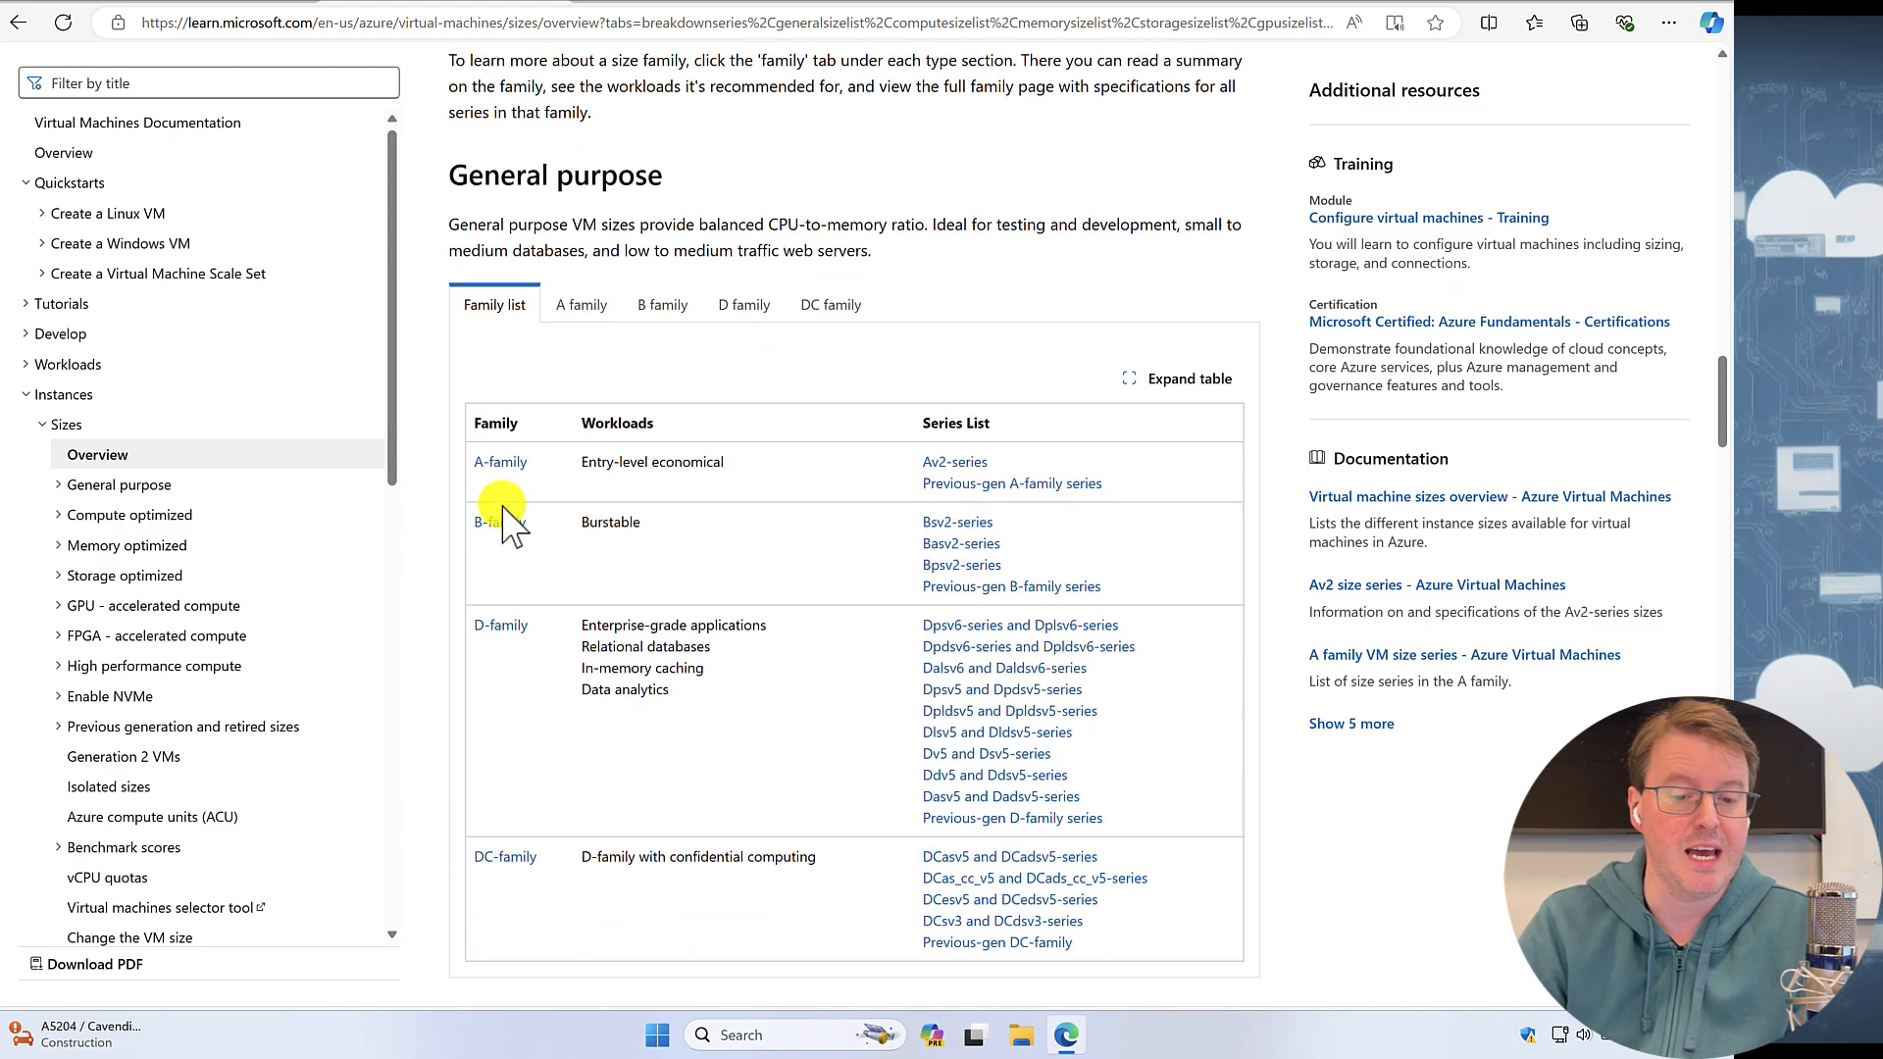
scroll(down, 3)
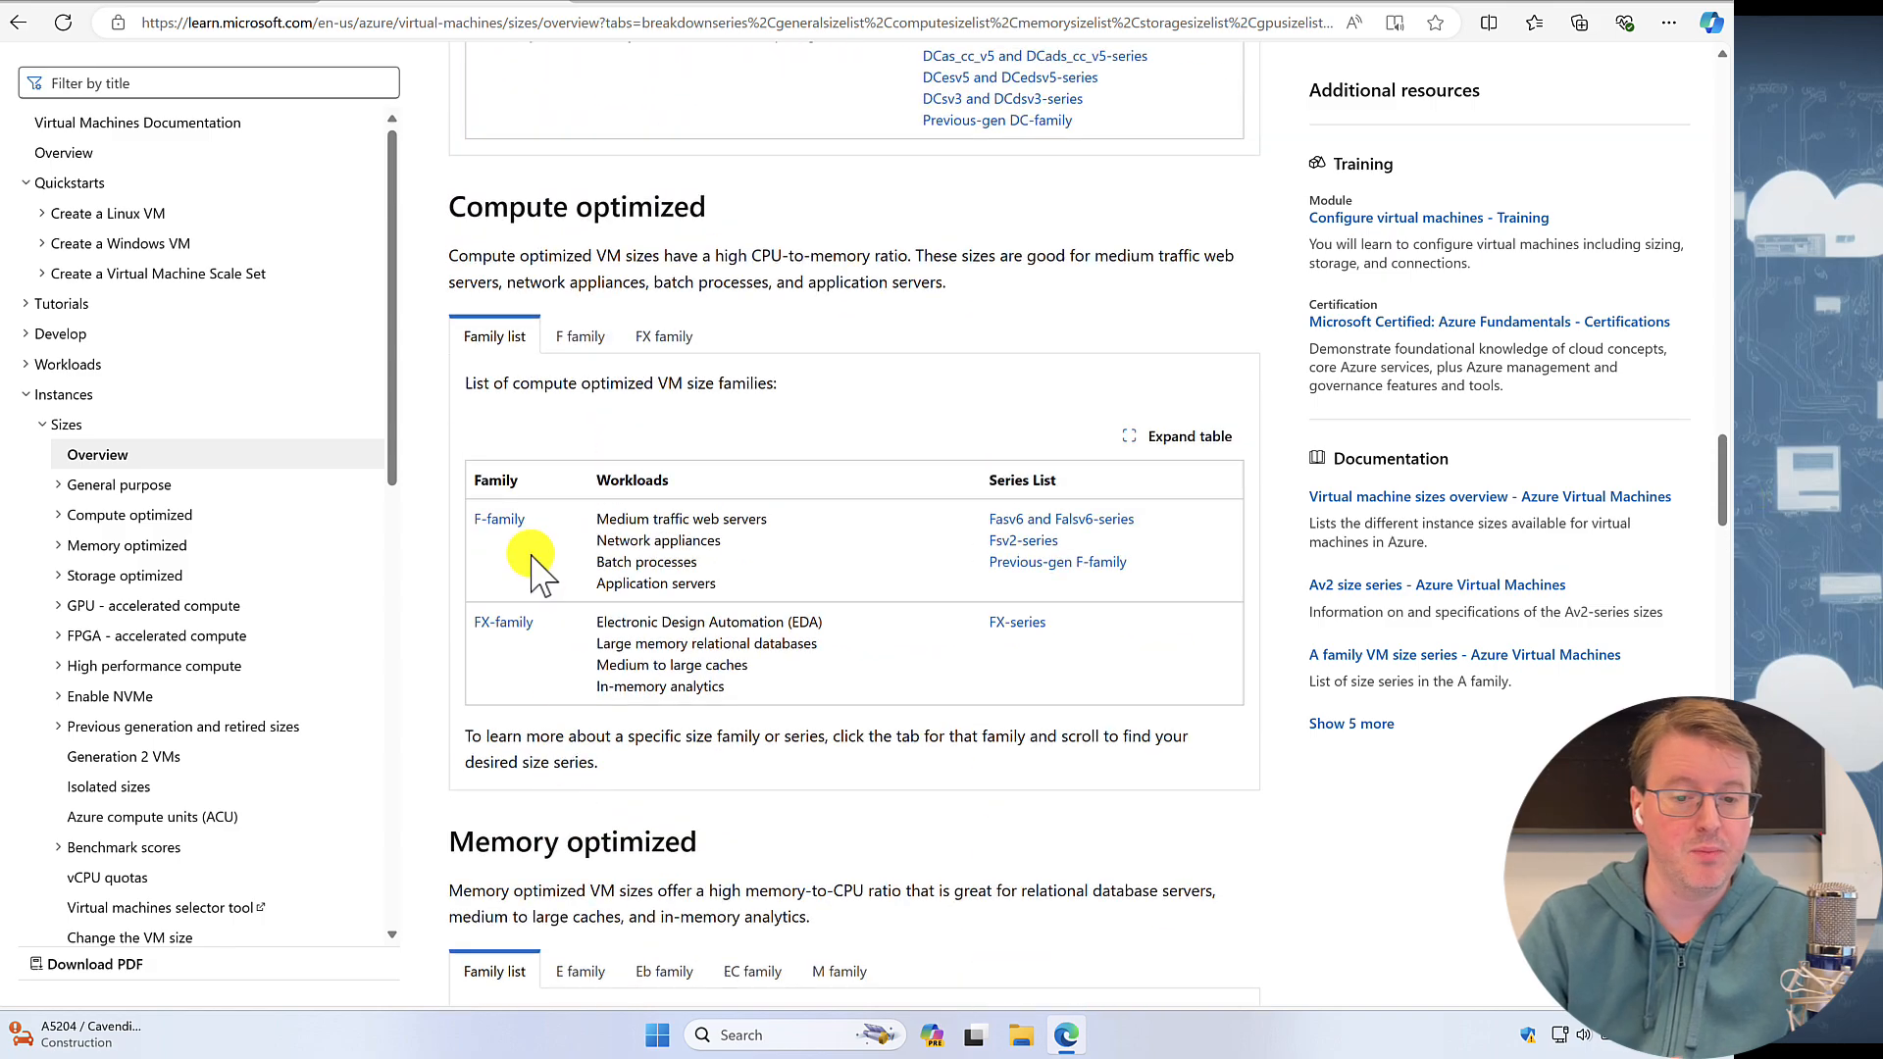
scroll(down, 3)
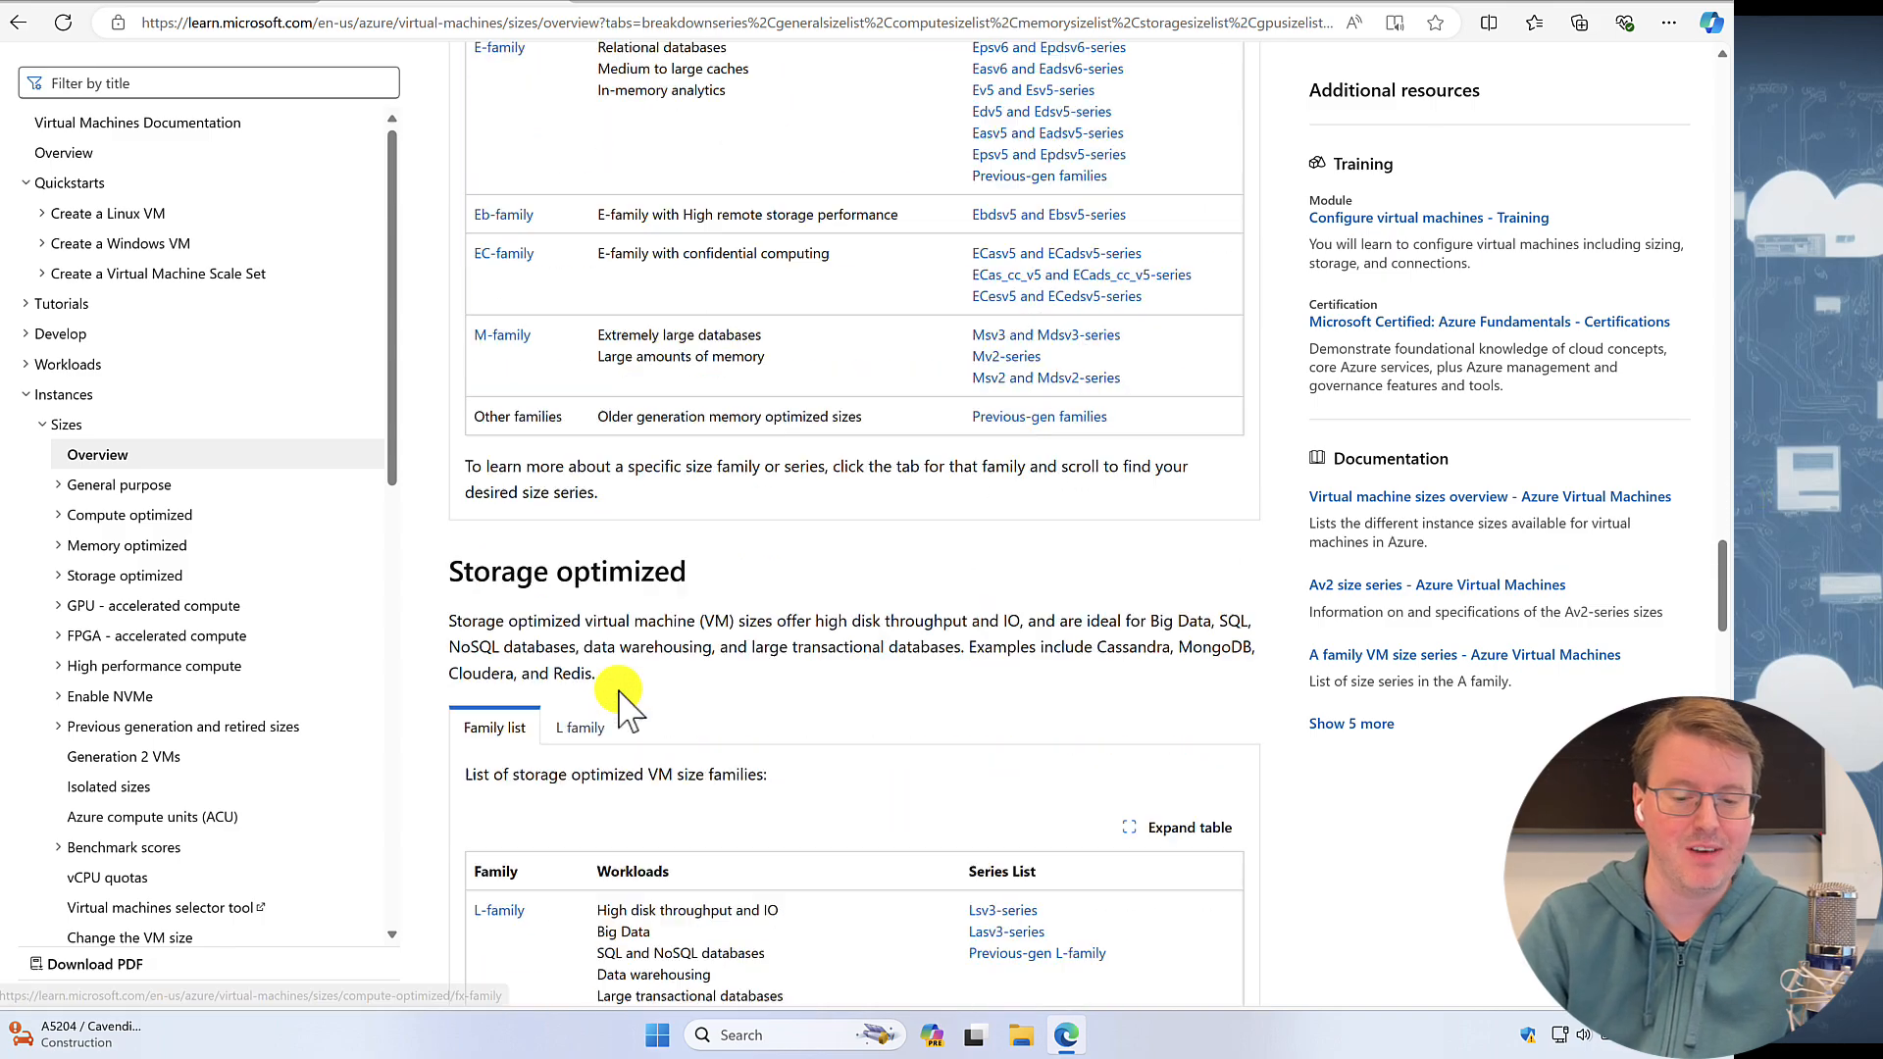
scroll(down, 3)
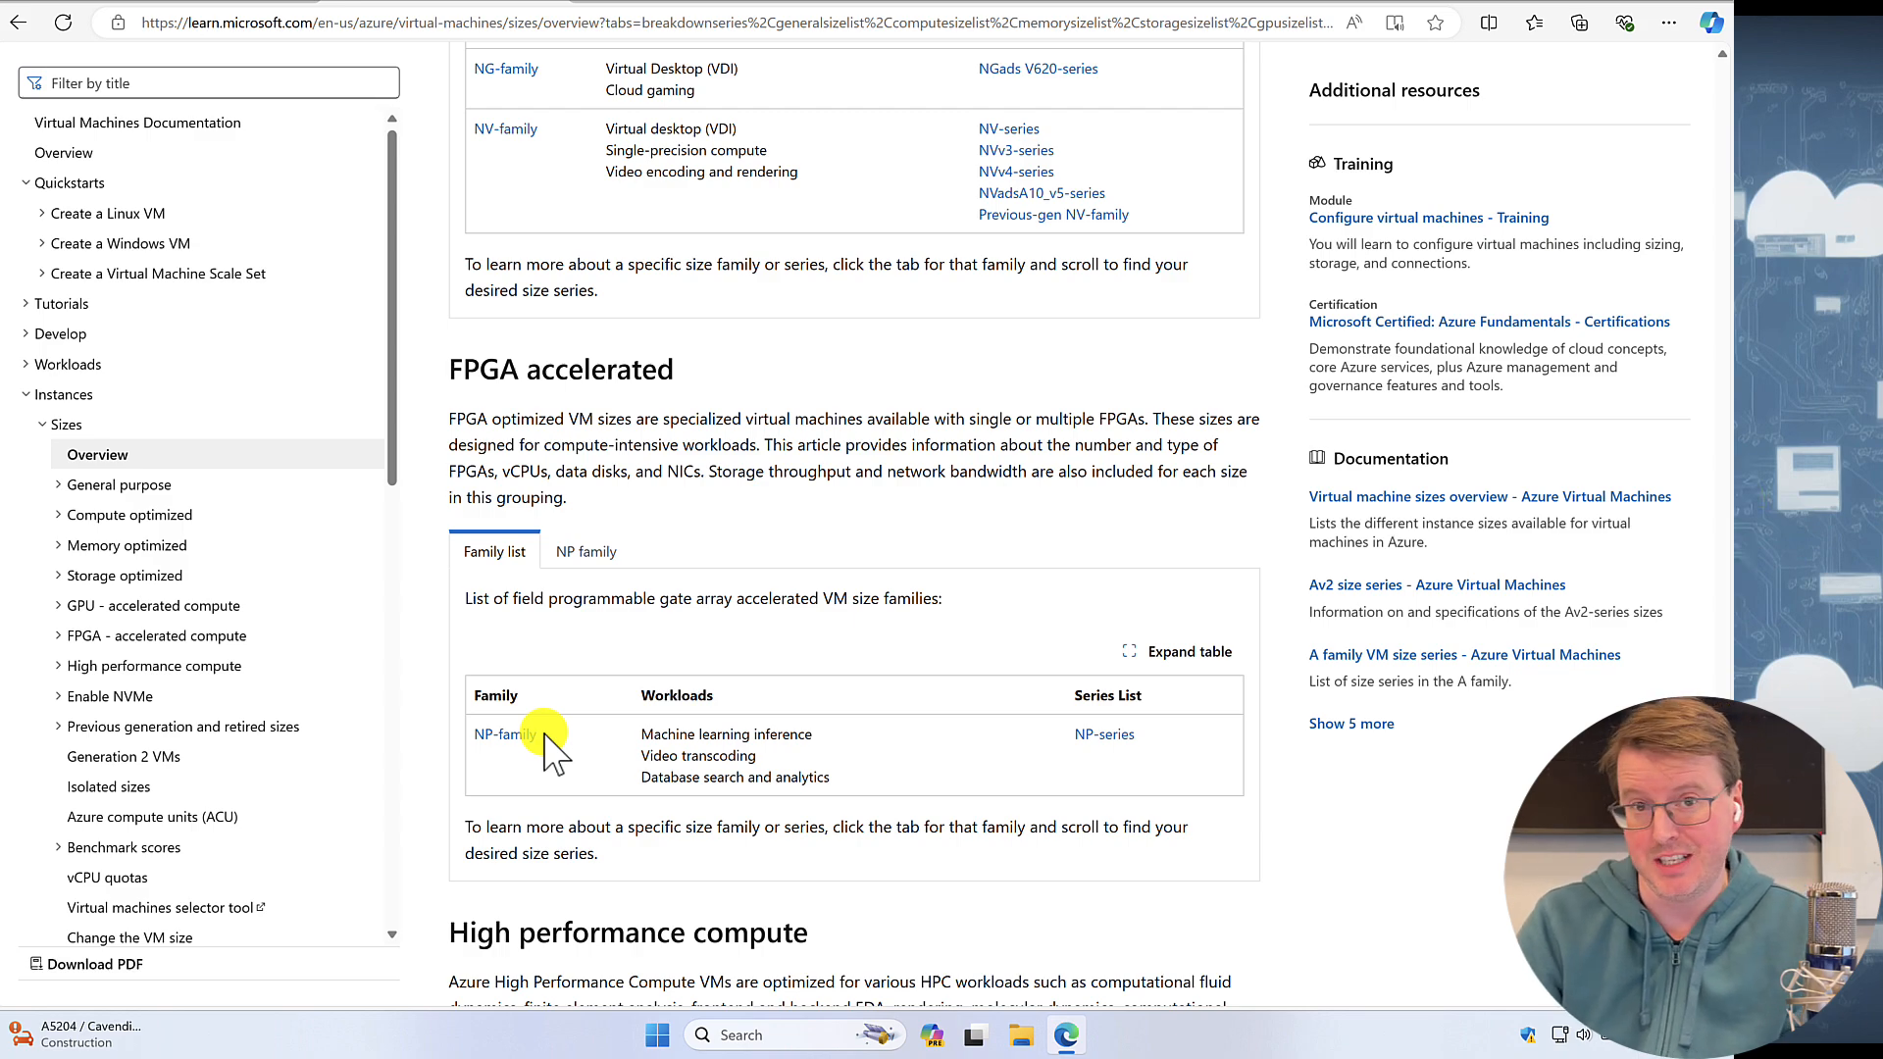
scroll(down, 3)
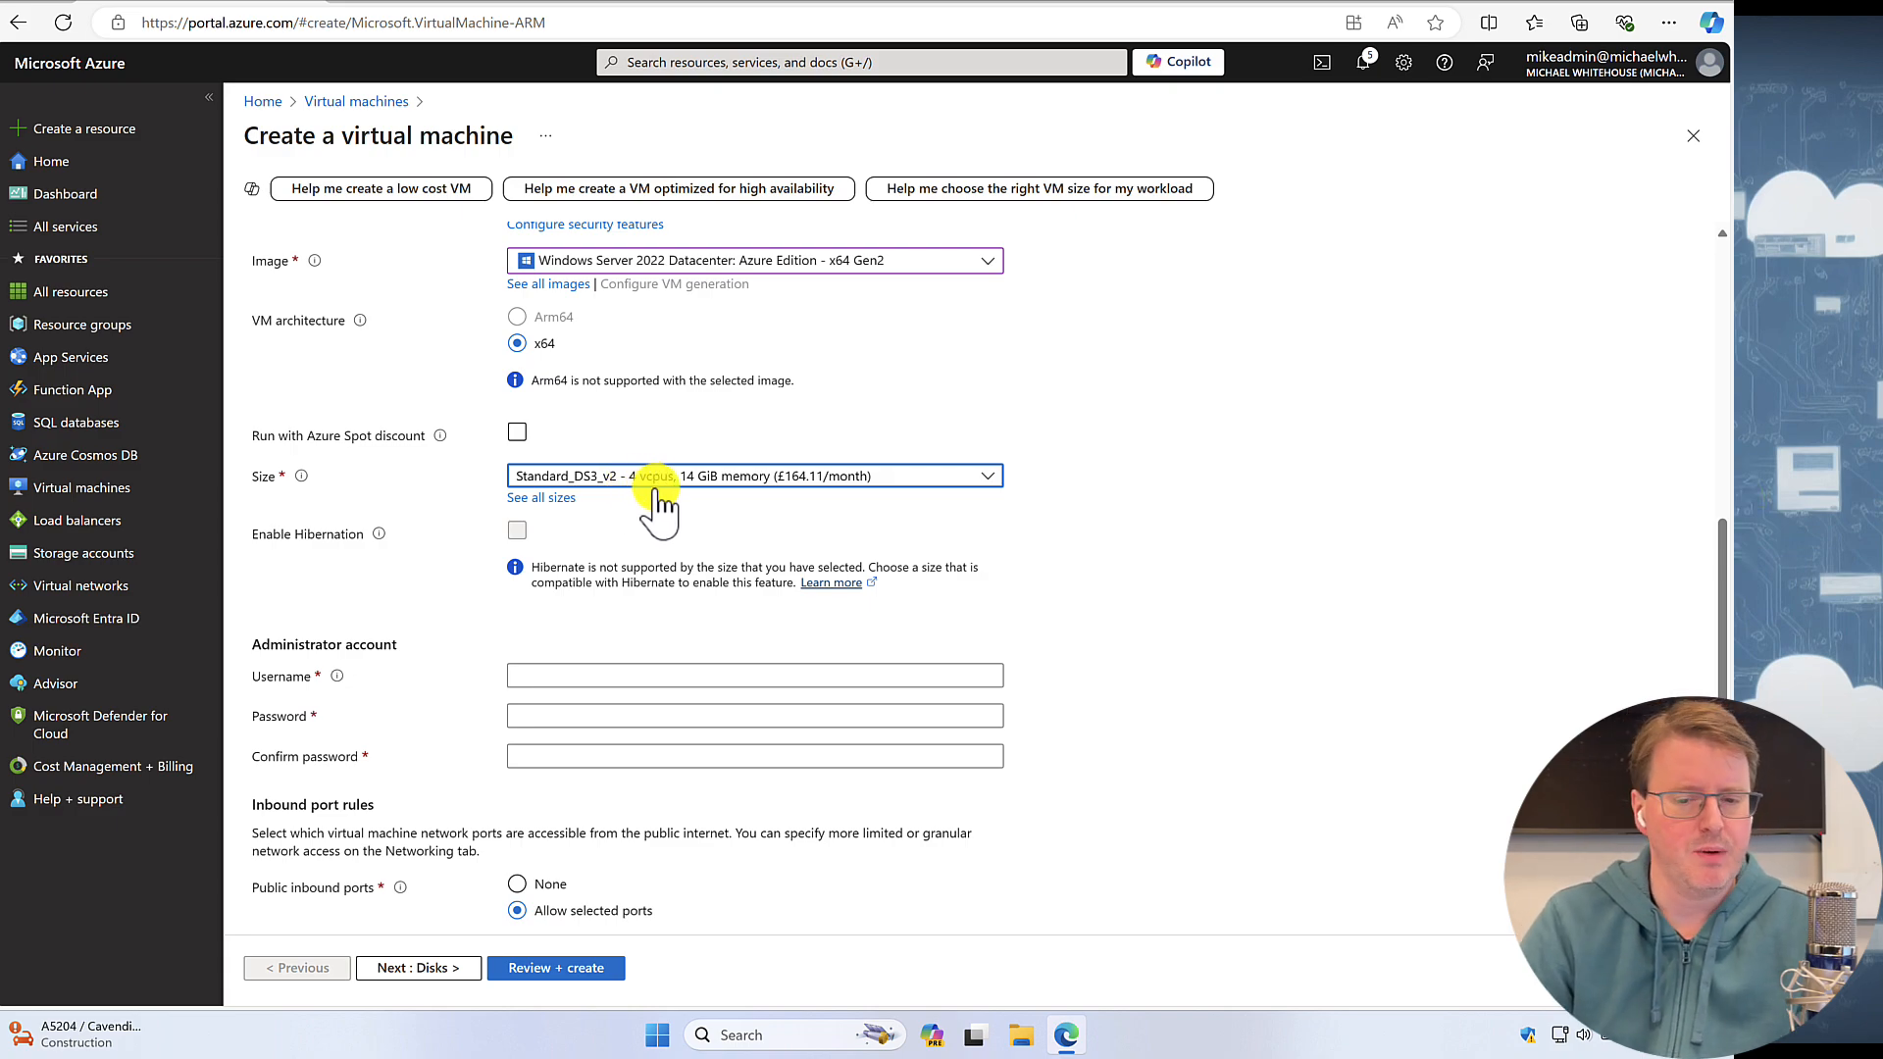
- Set the administrator username to mikeadmin with a password
text(m)
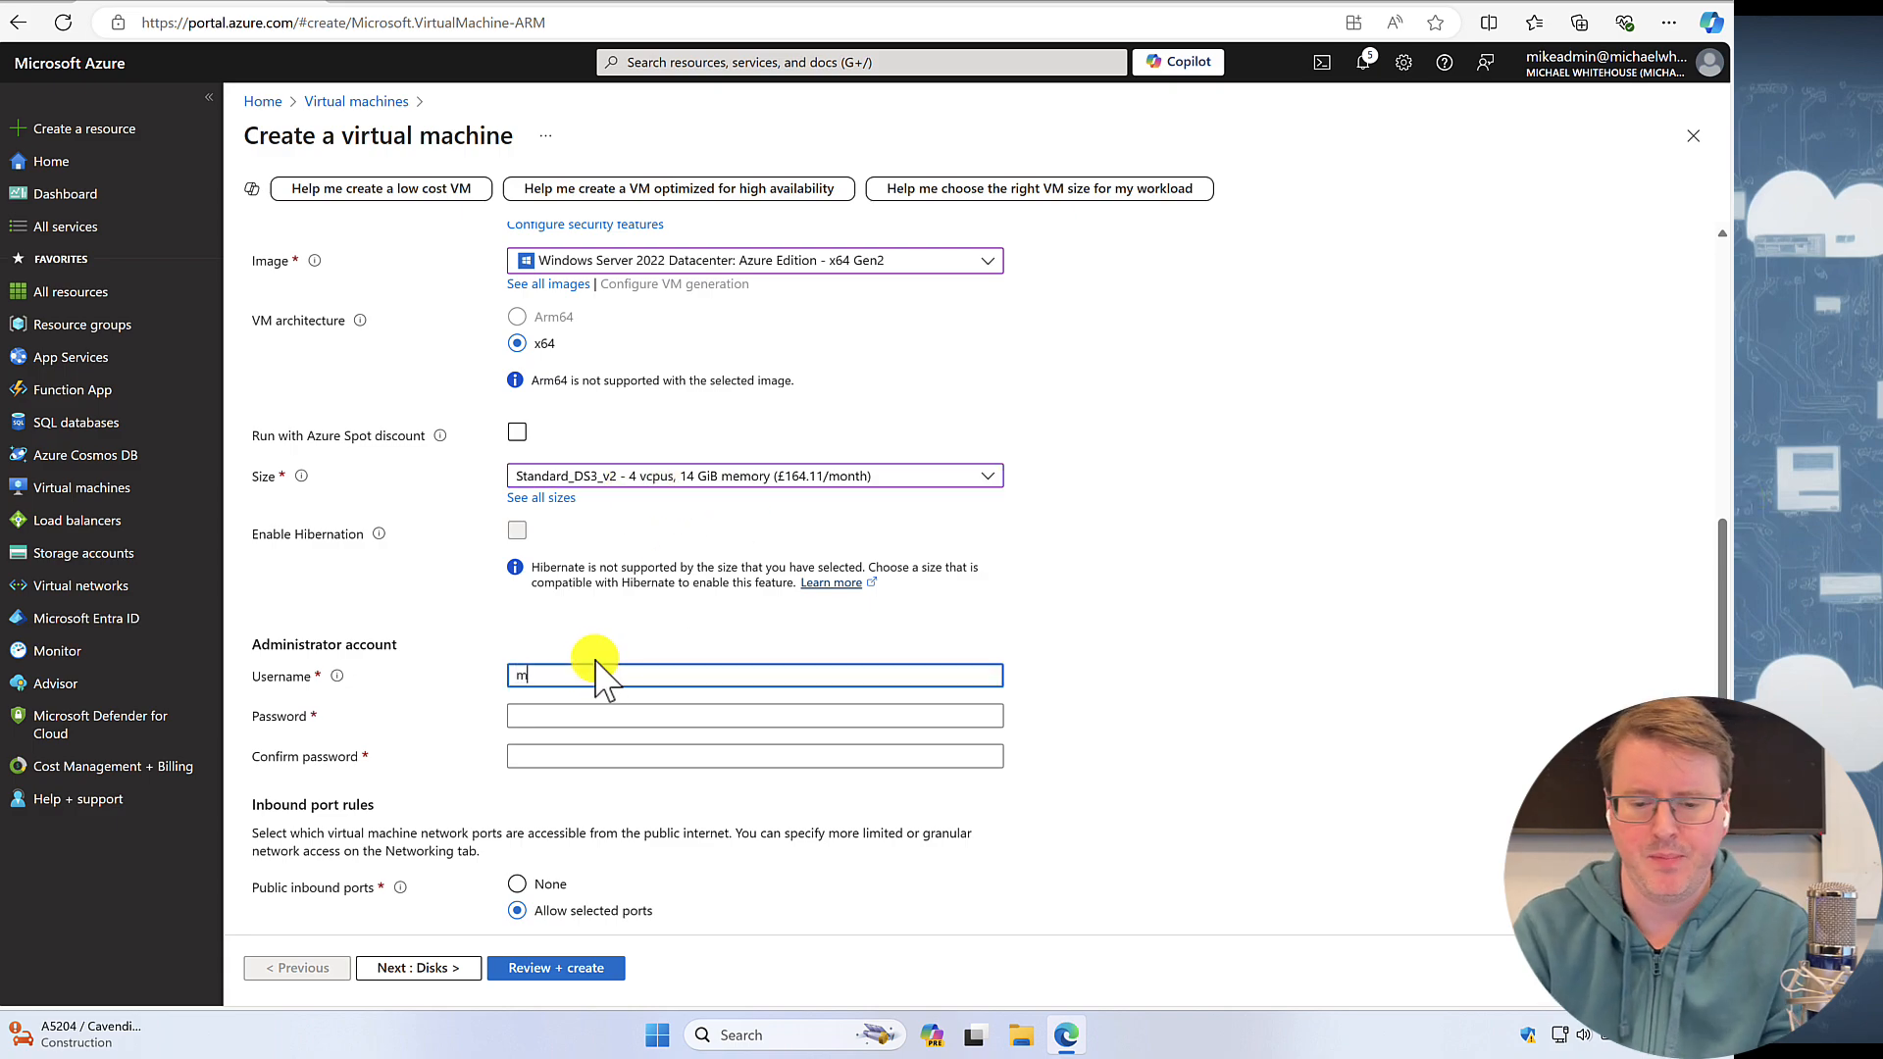
key(Backspace)
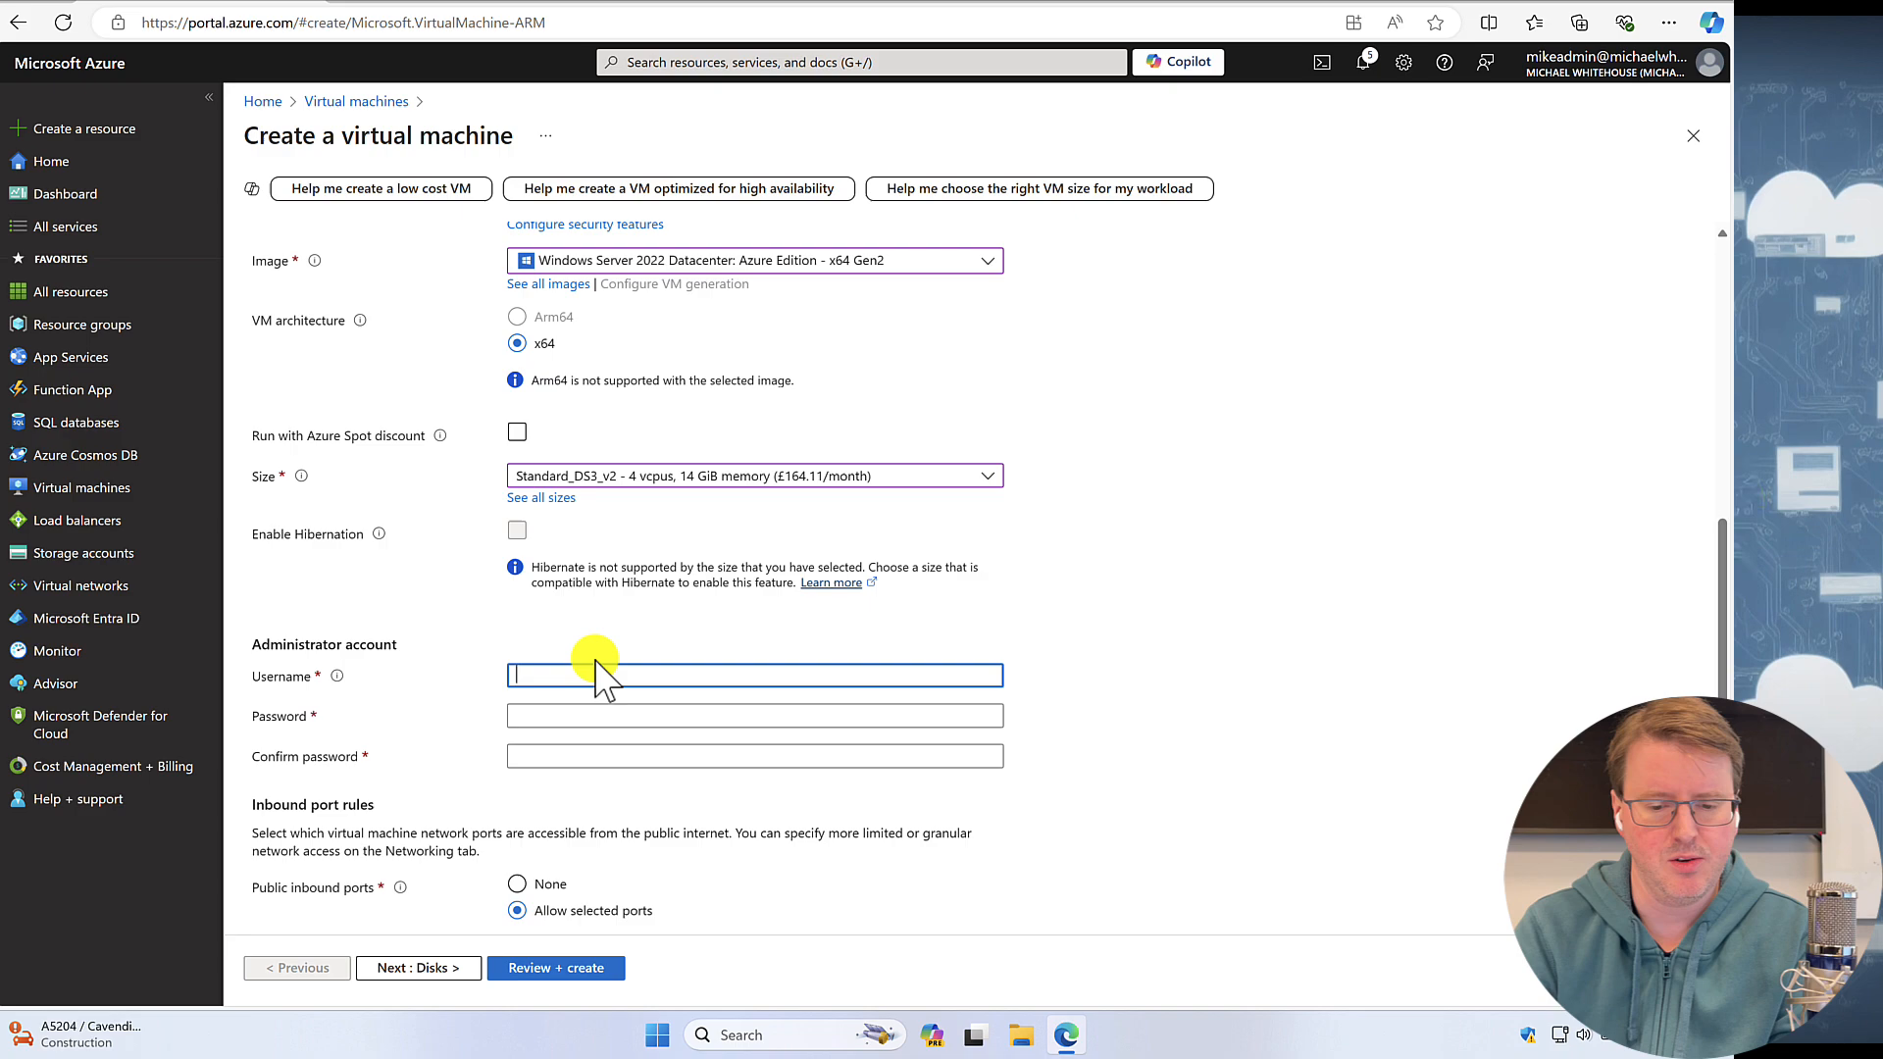
text(mikeadmin)
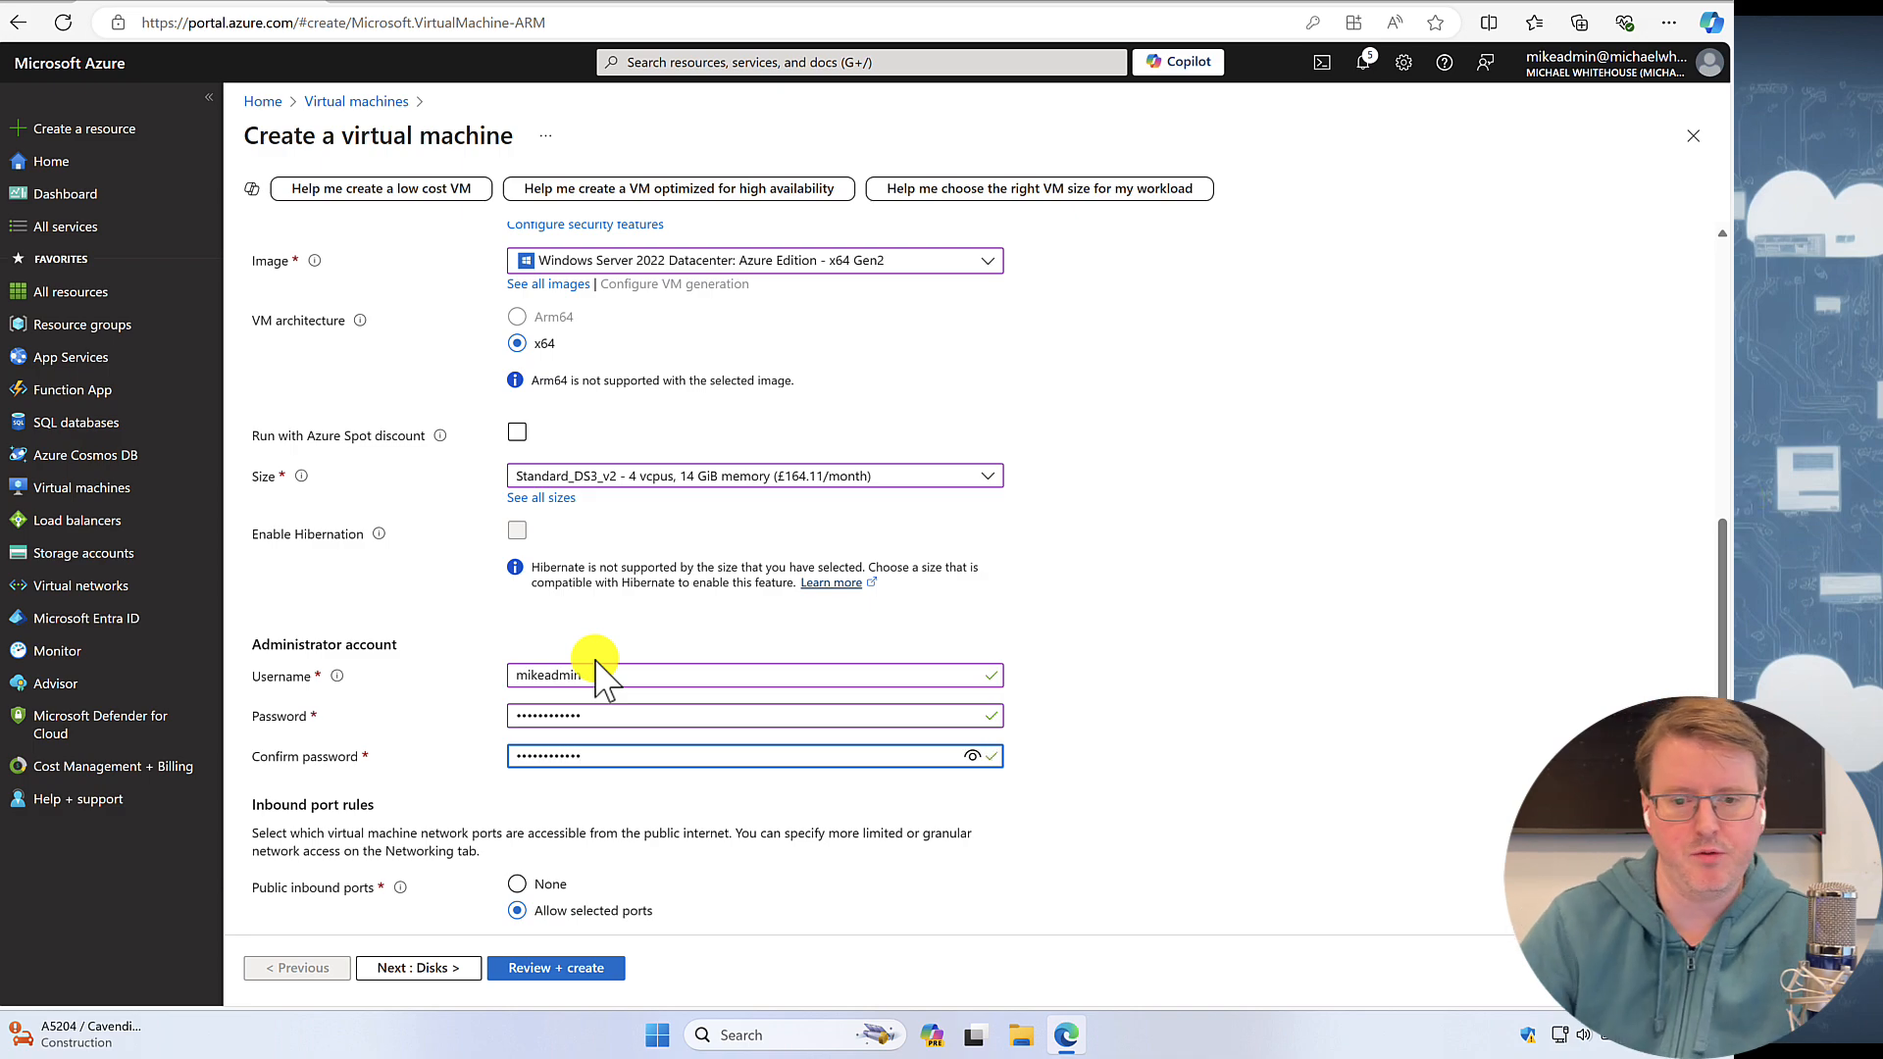
scroll(down, 3)
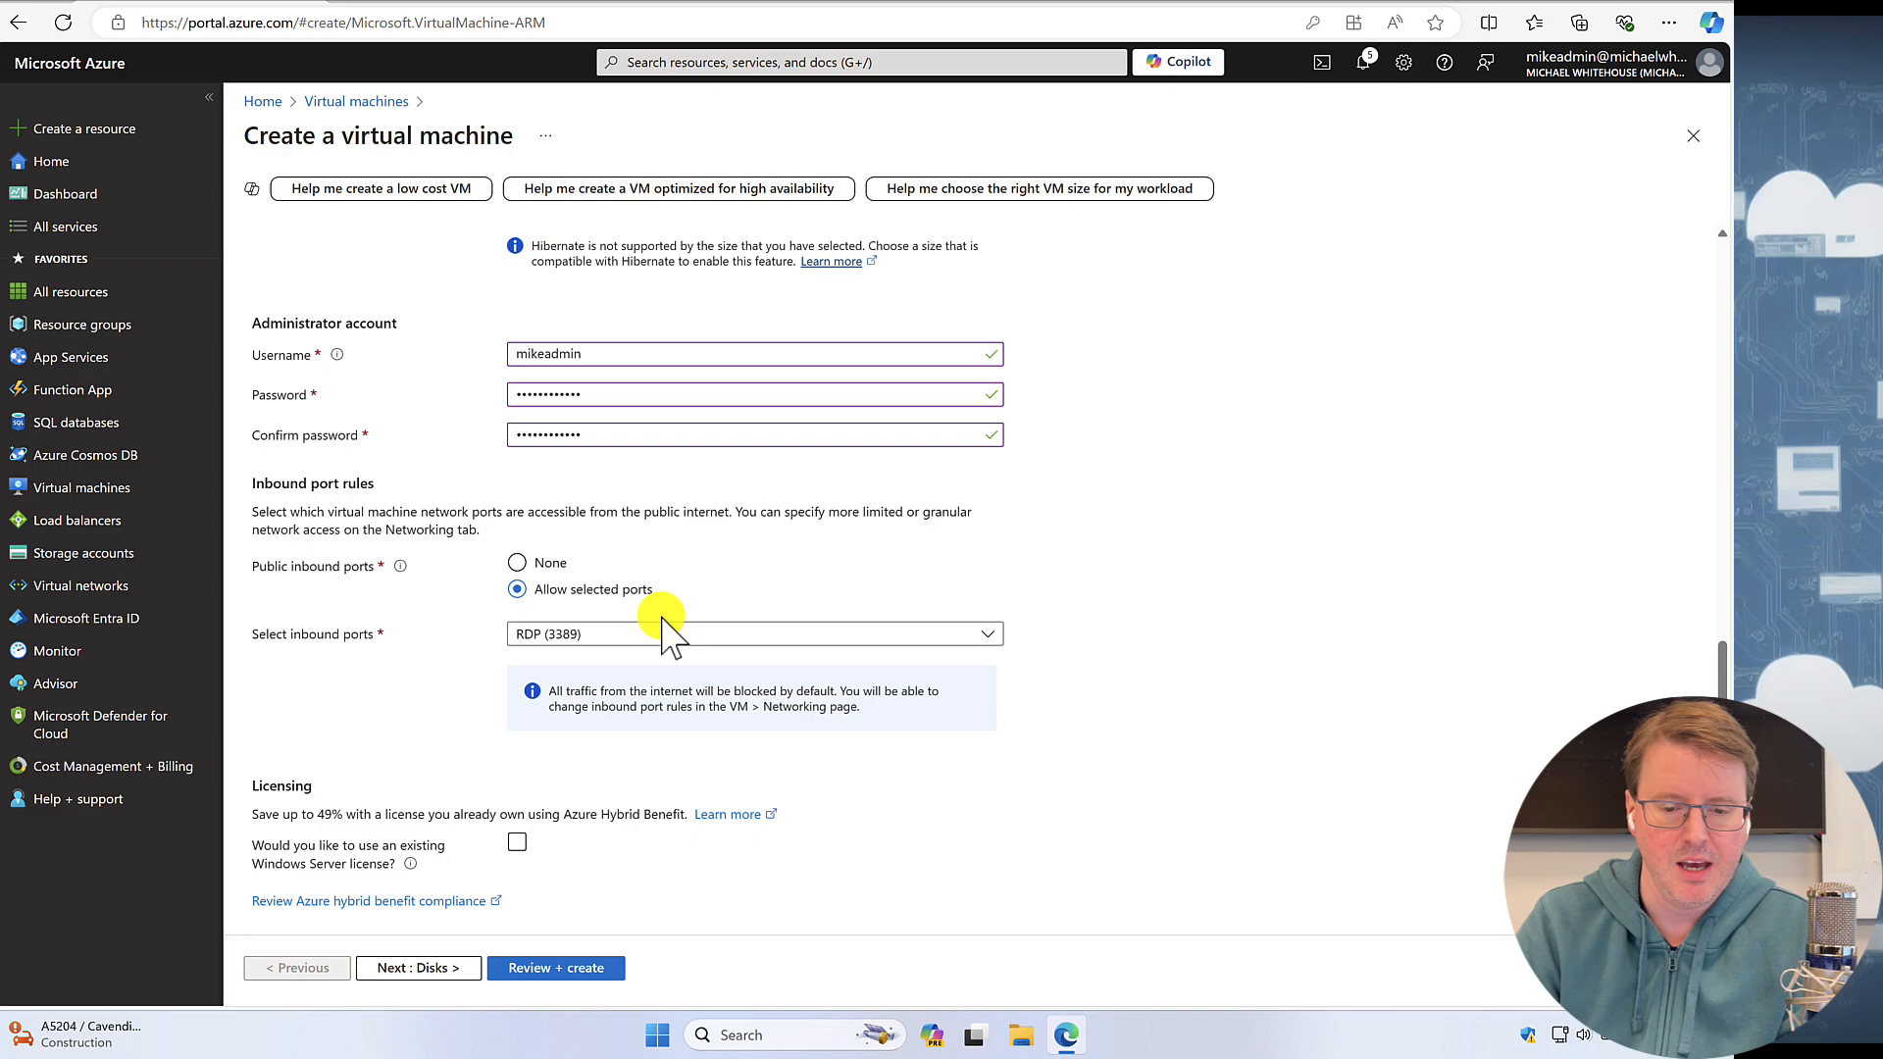
- Allow only RDP (3389) inbound and continue to the disk settings
click(753, 634)
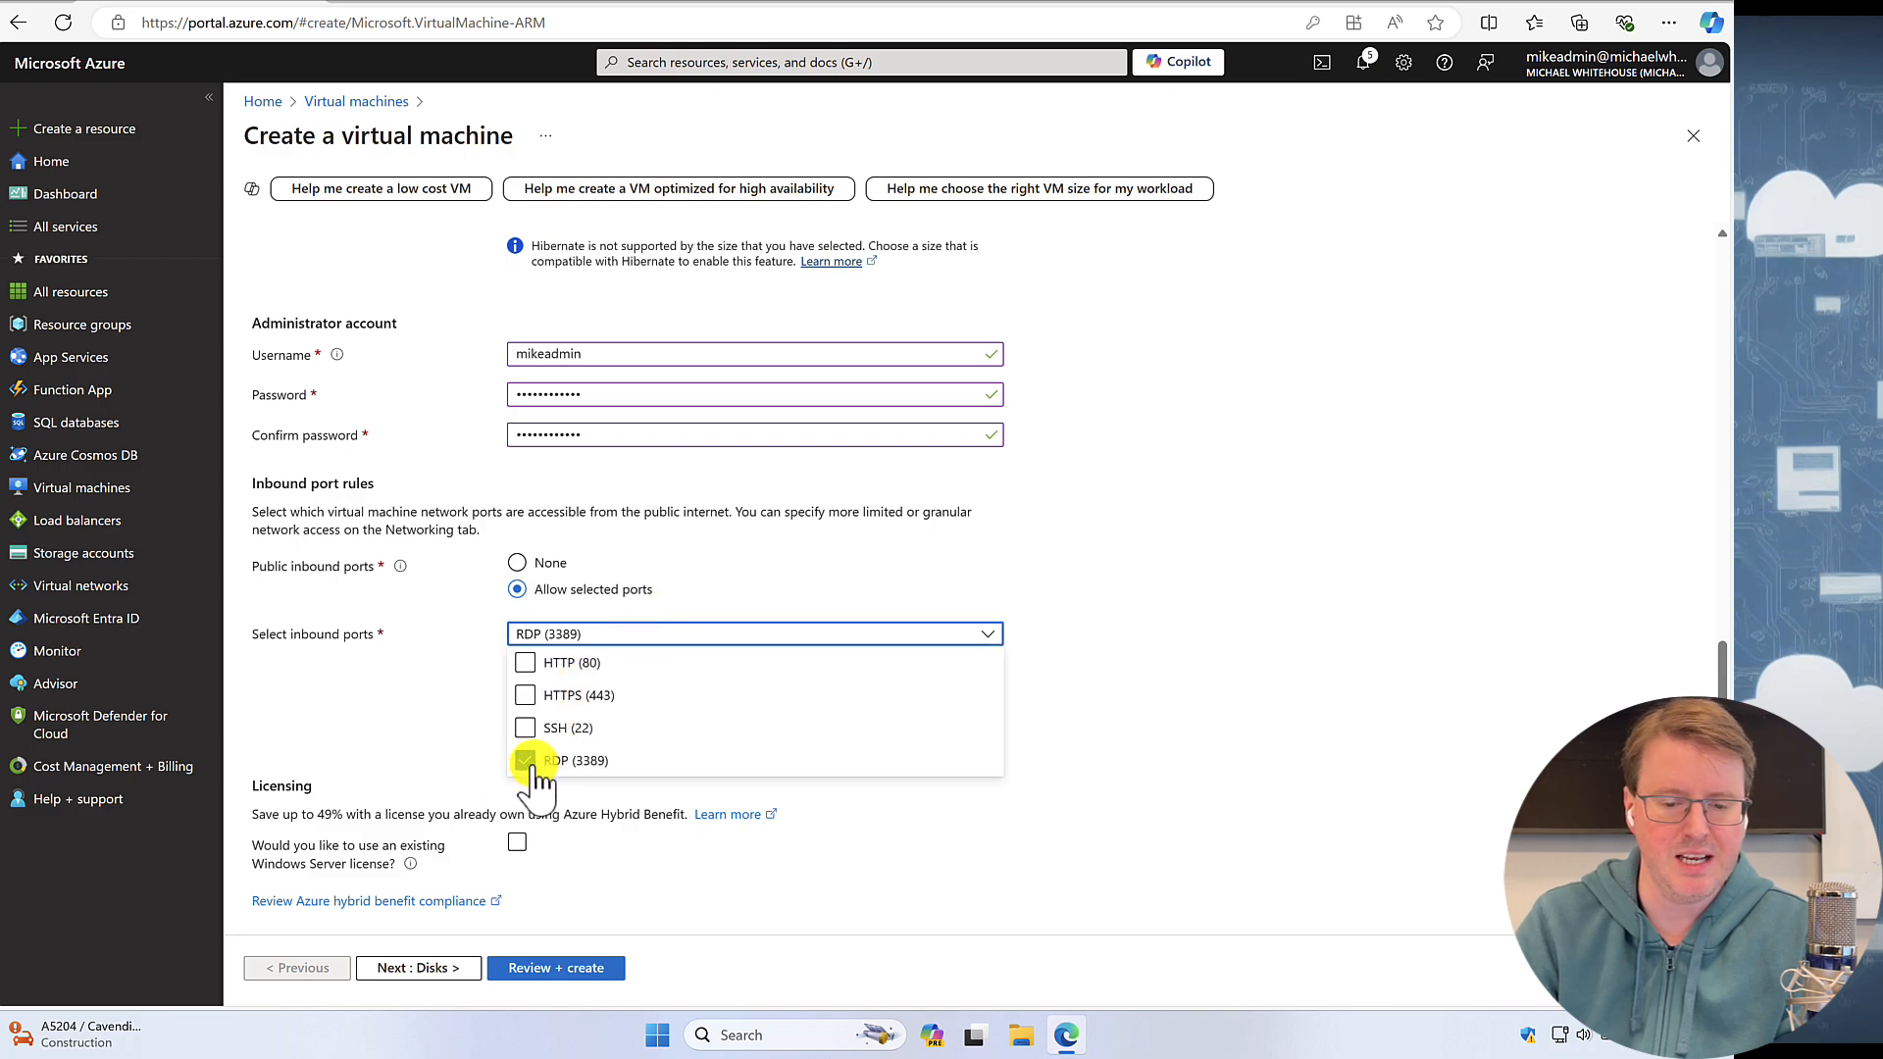
click(525, 759)
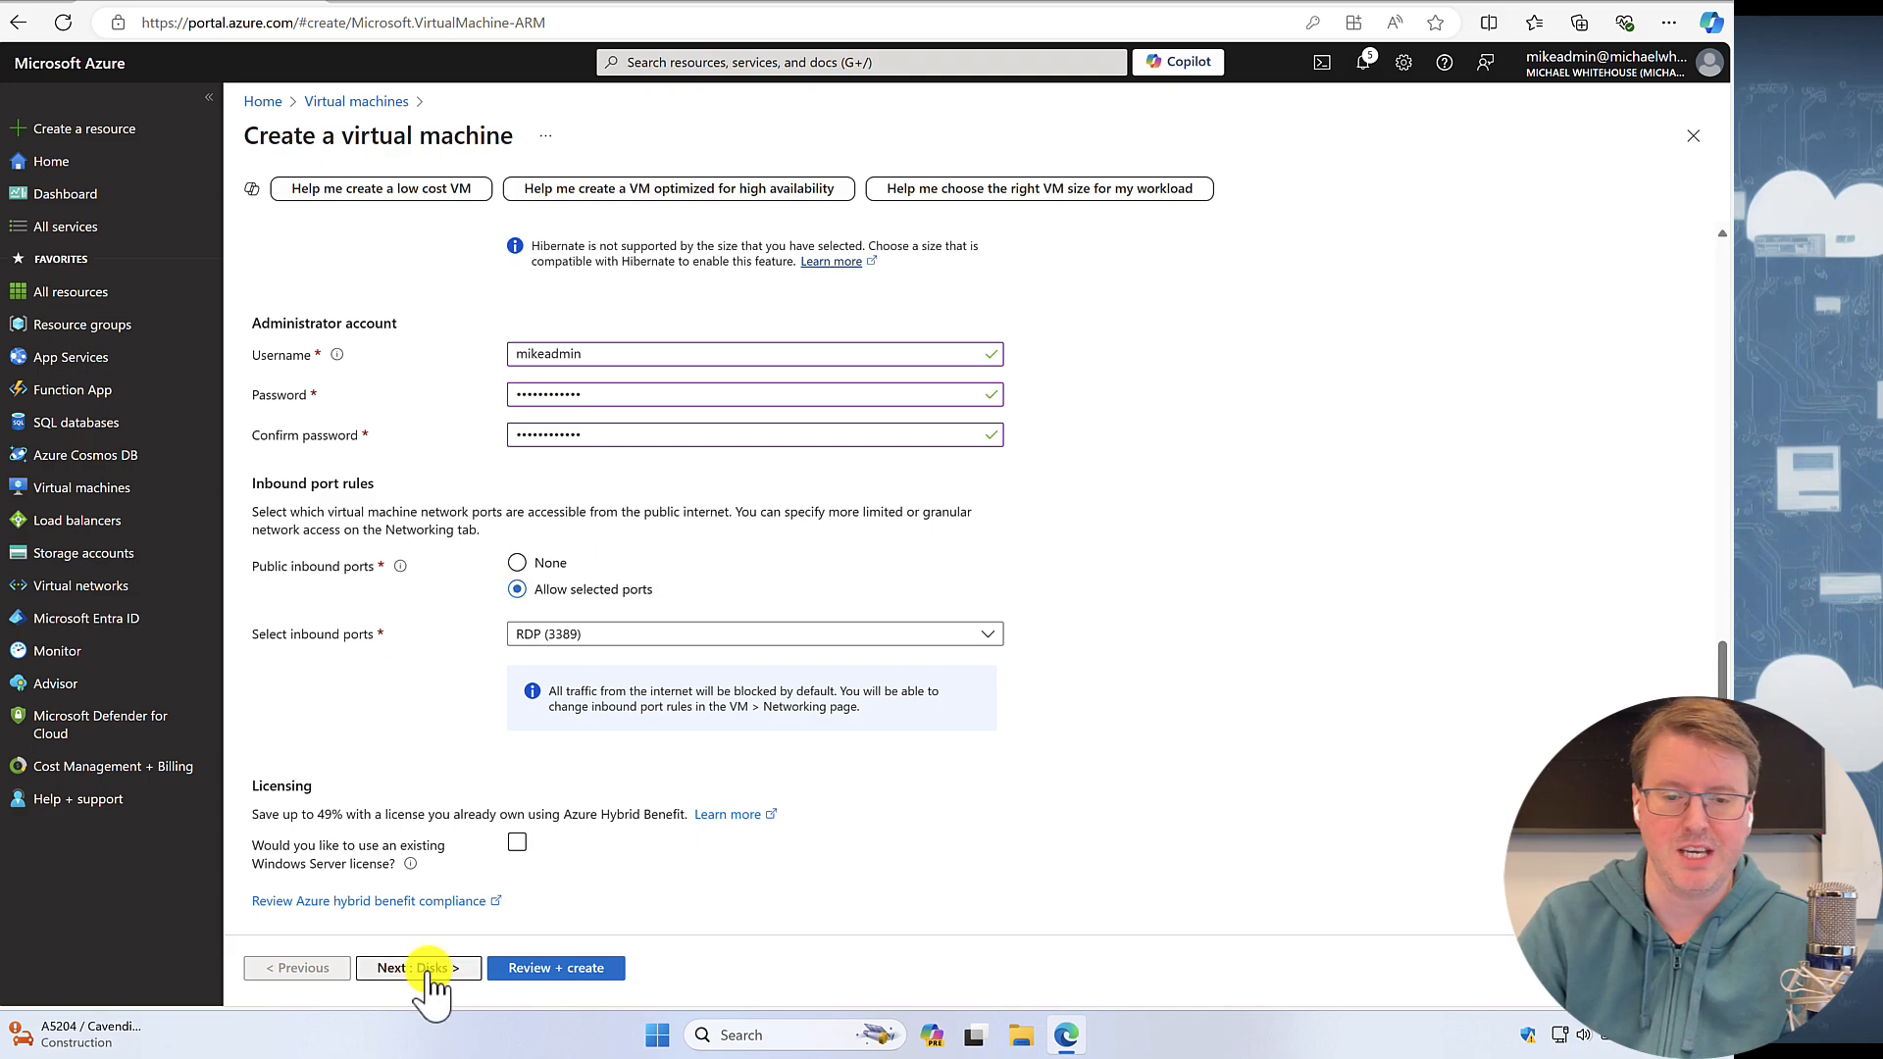
click(416, 967)
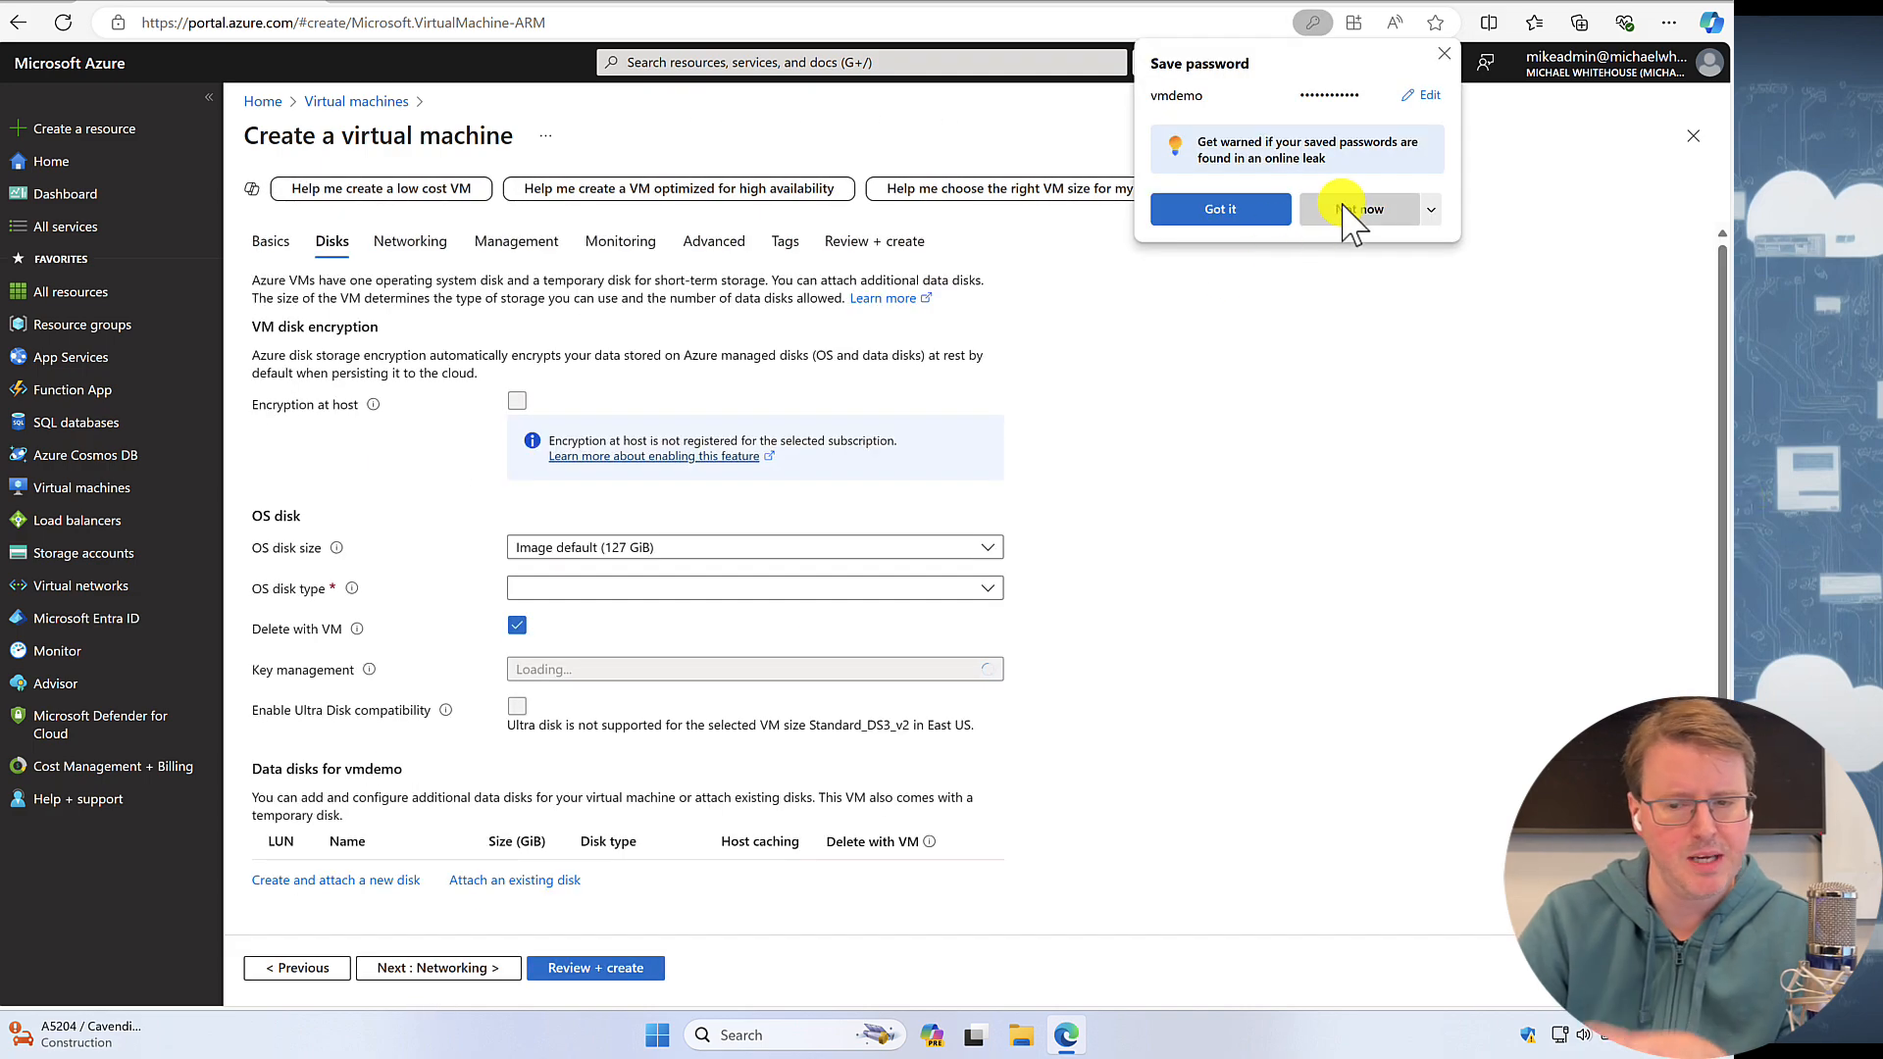
- Decline saving the password, keep the default OS disk and continue to networking
click(1361, 210)
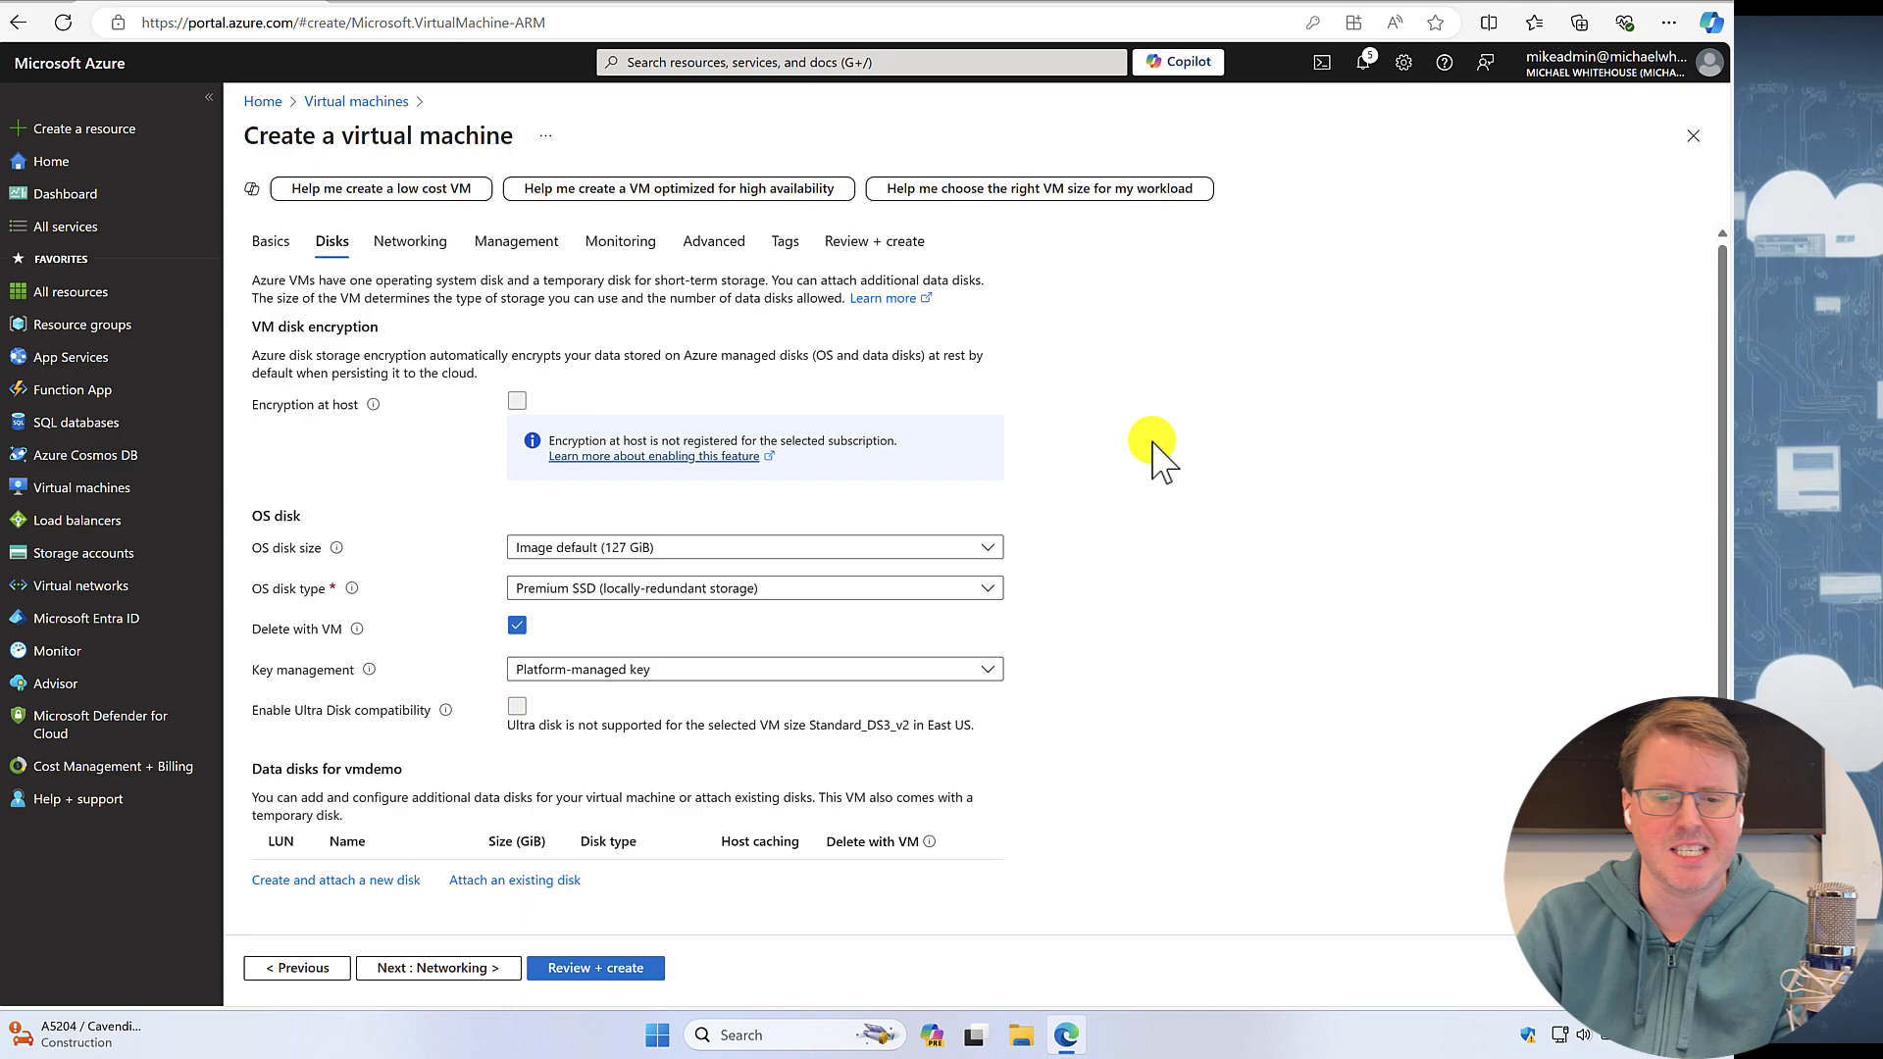
scroll(down, 3)
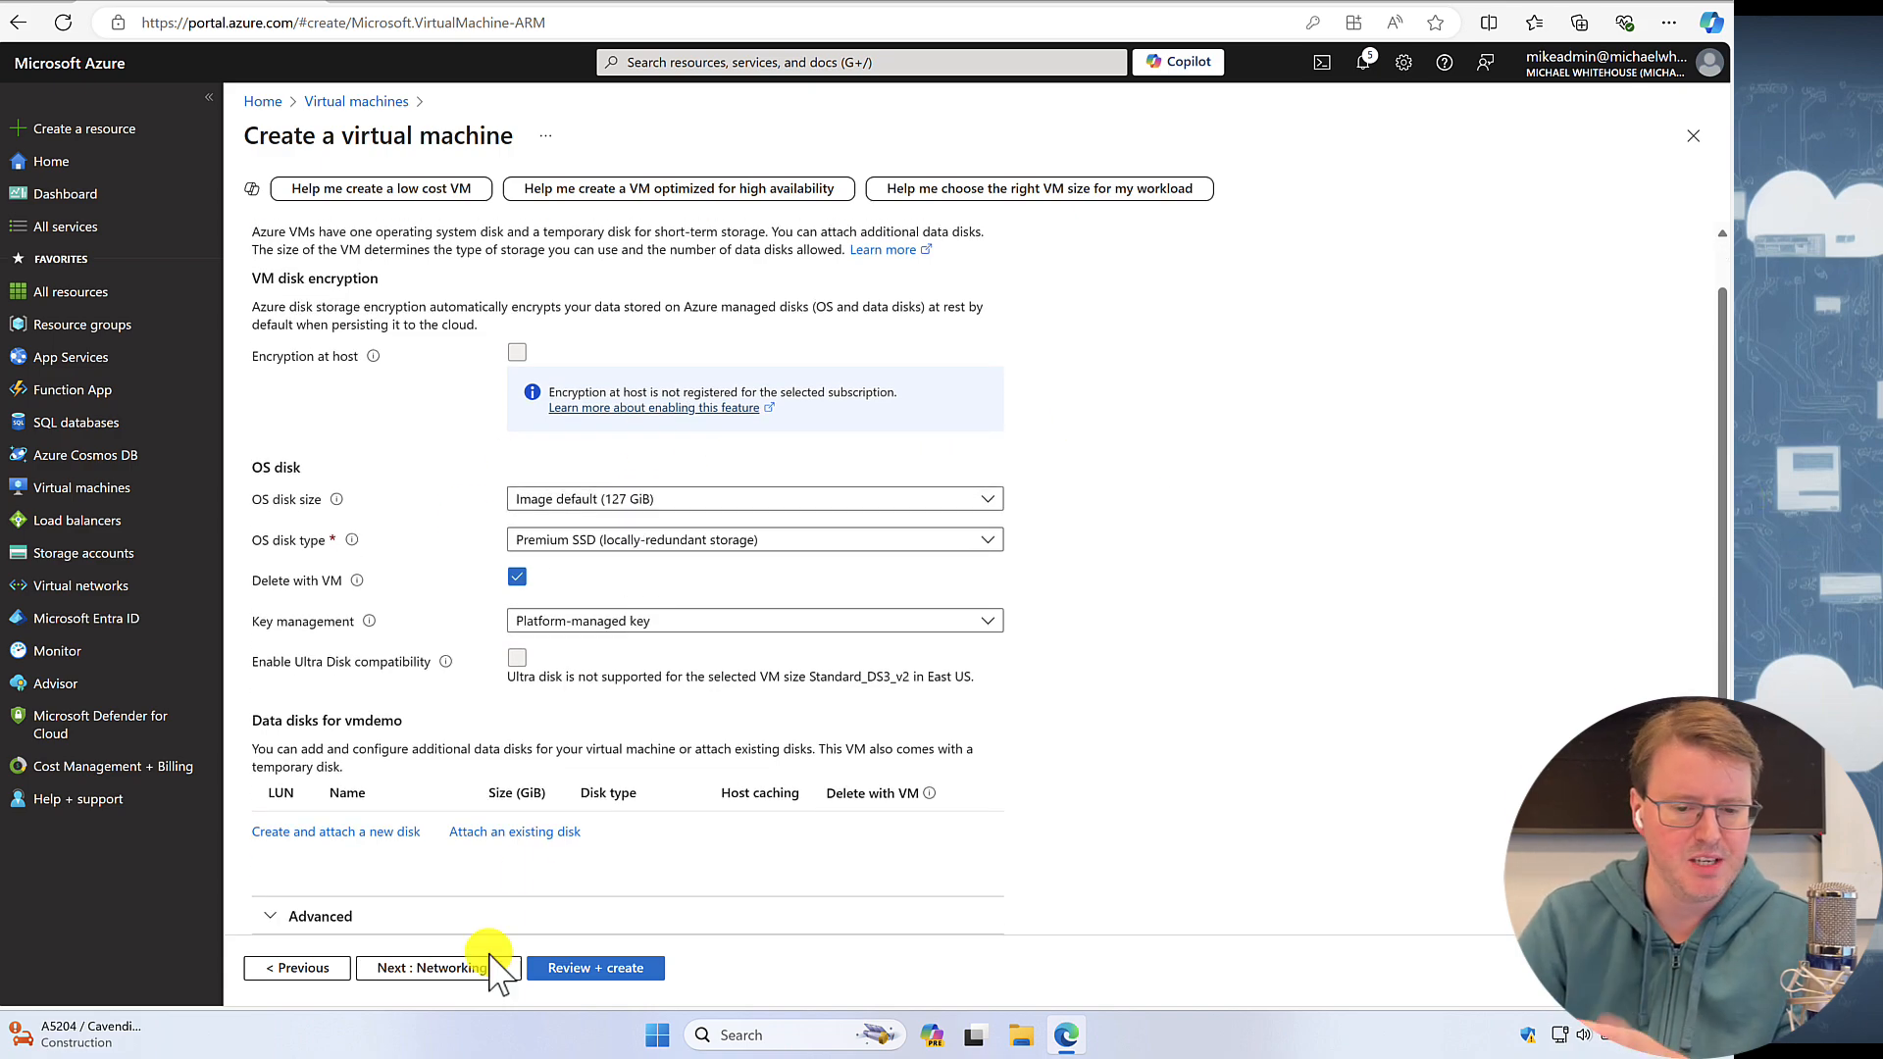
click(429, 967)
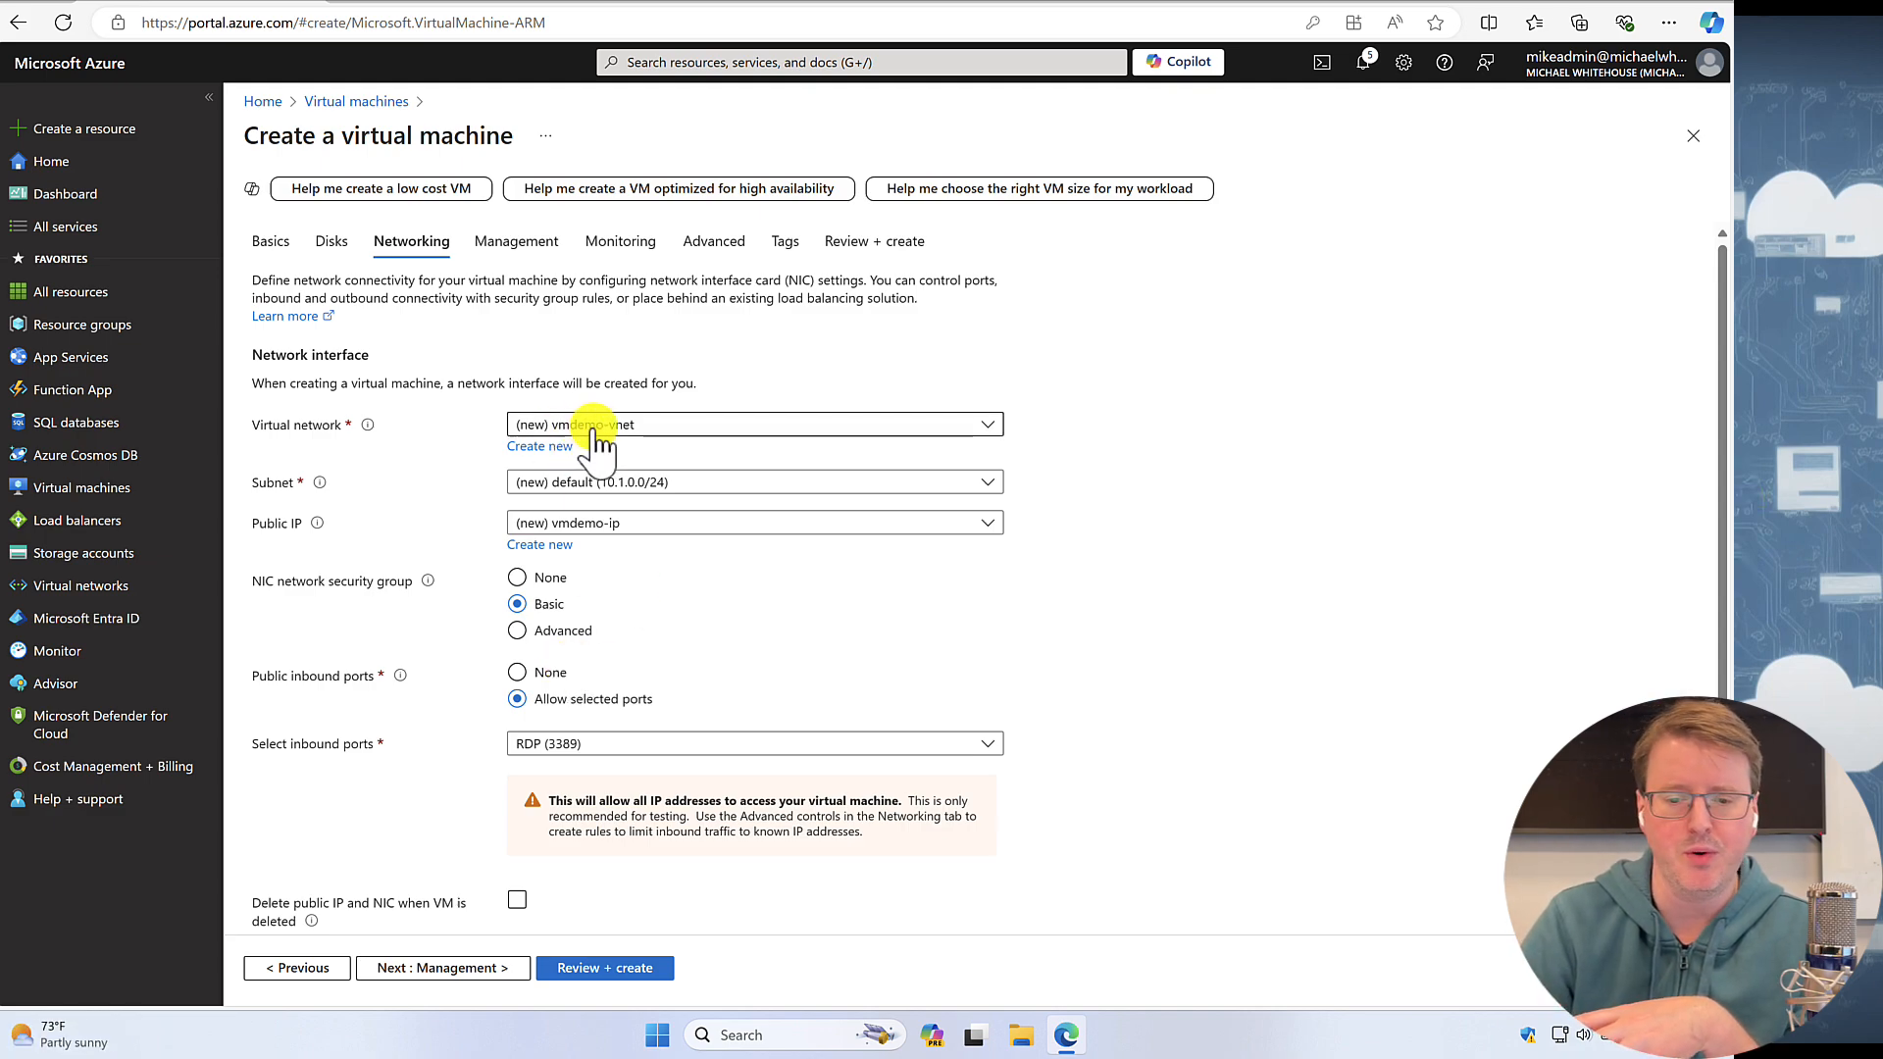
- Keep the new vmdemo-vnet network and continue to the management settings
click(754, 424)
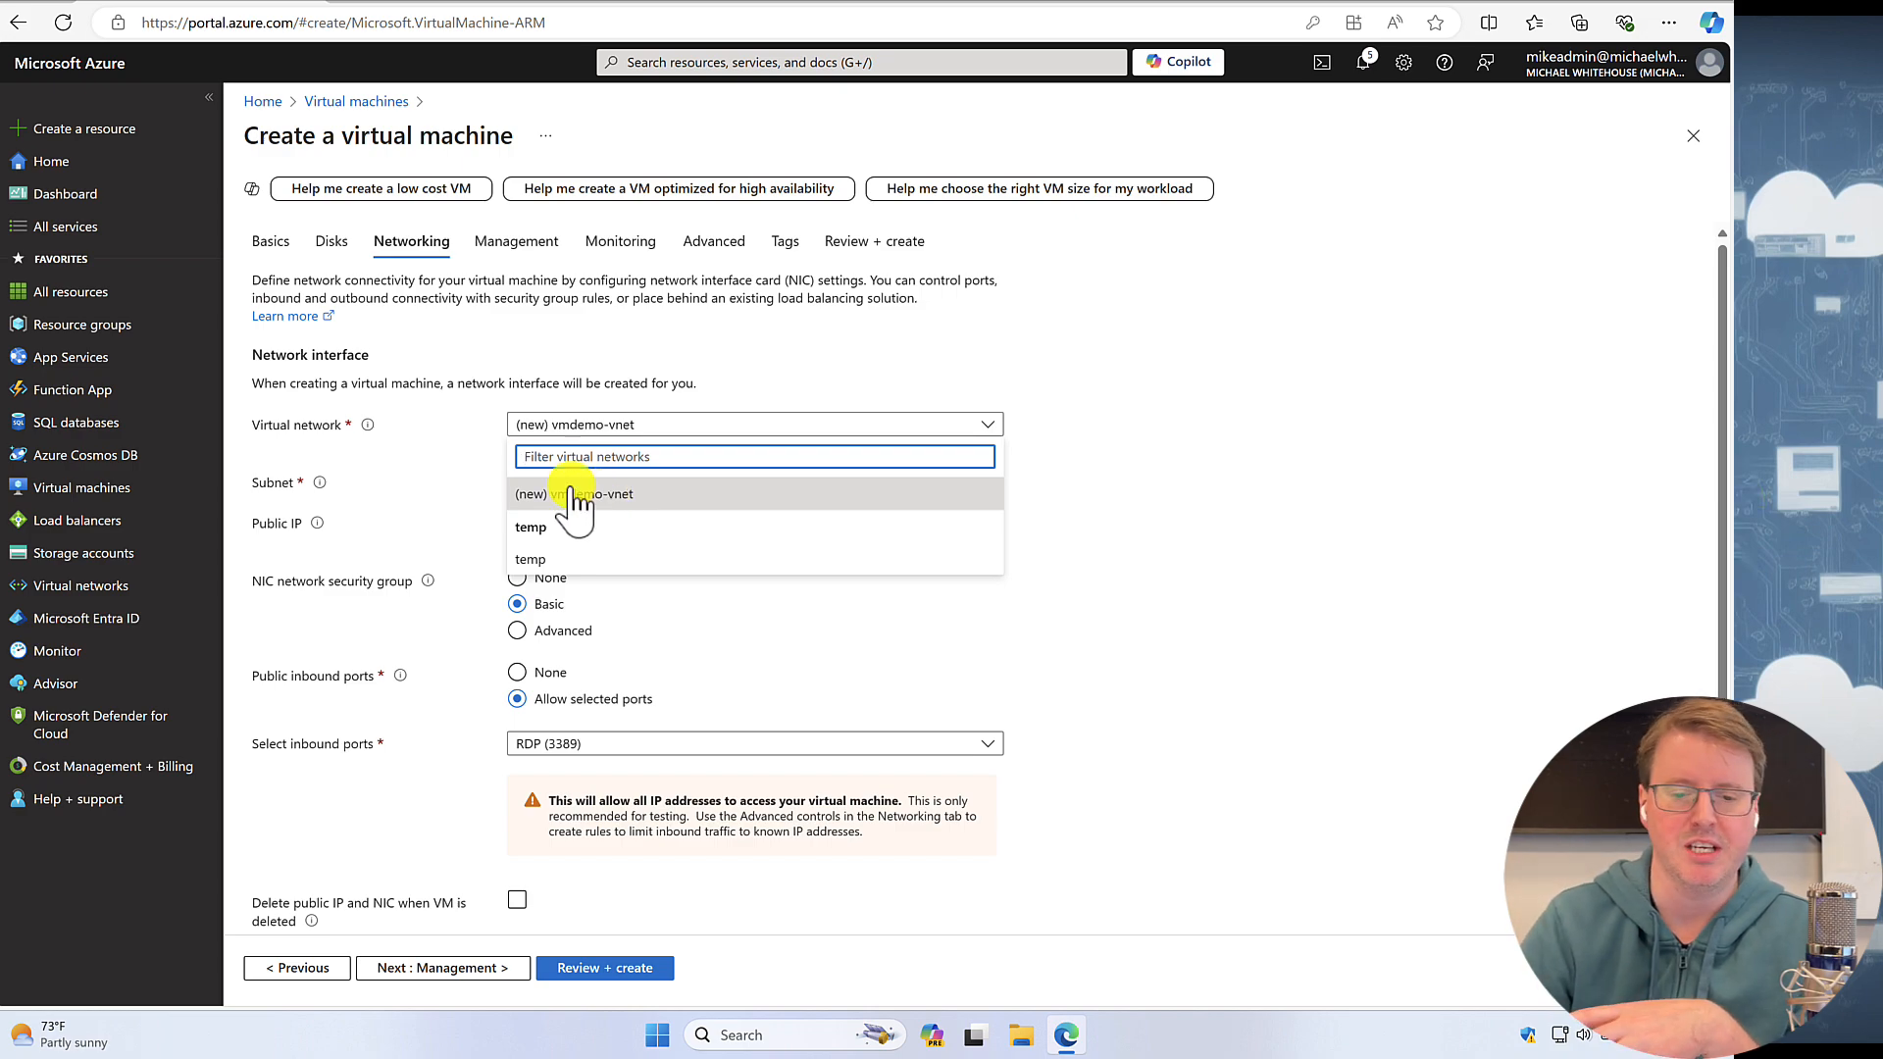
click(580, 495)
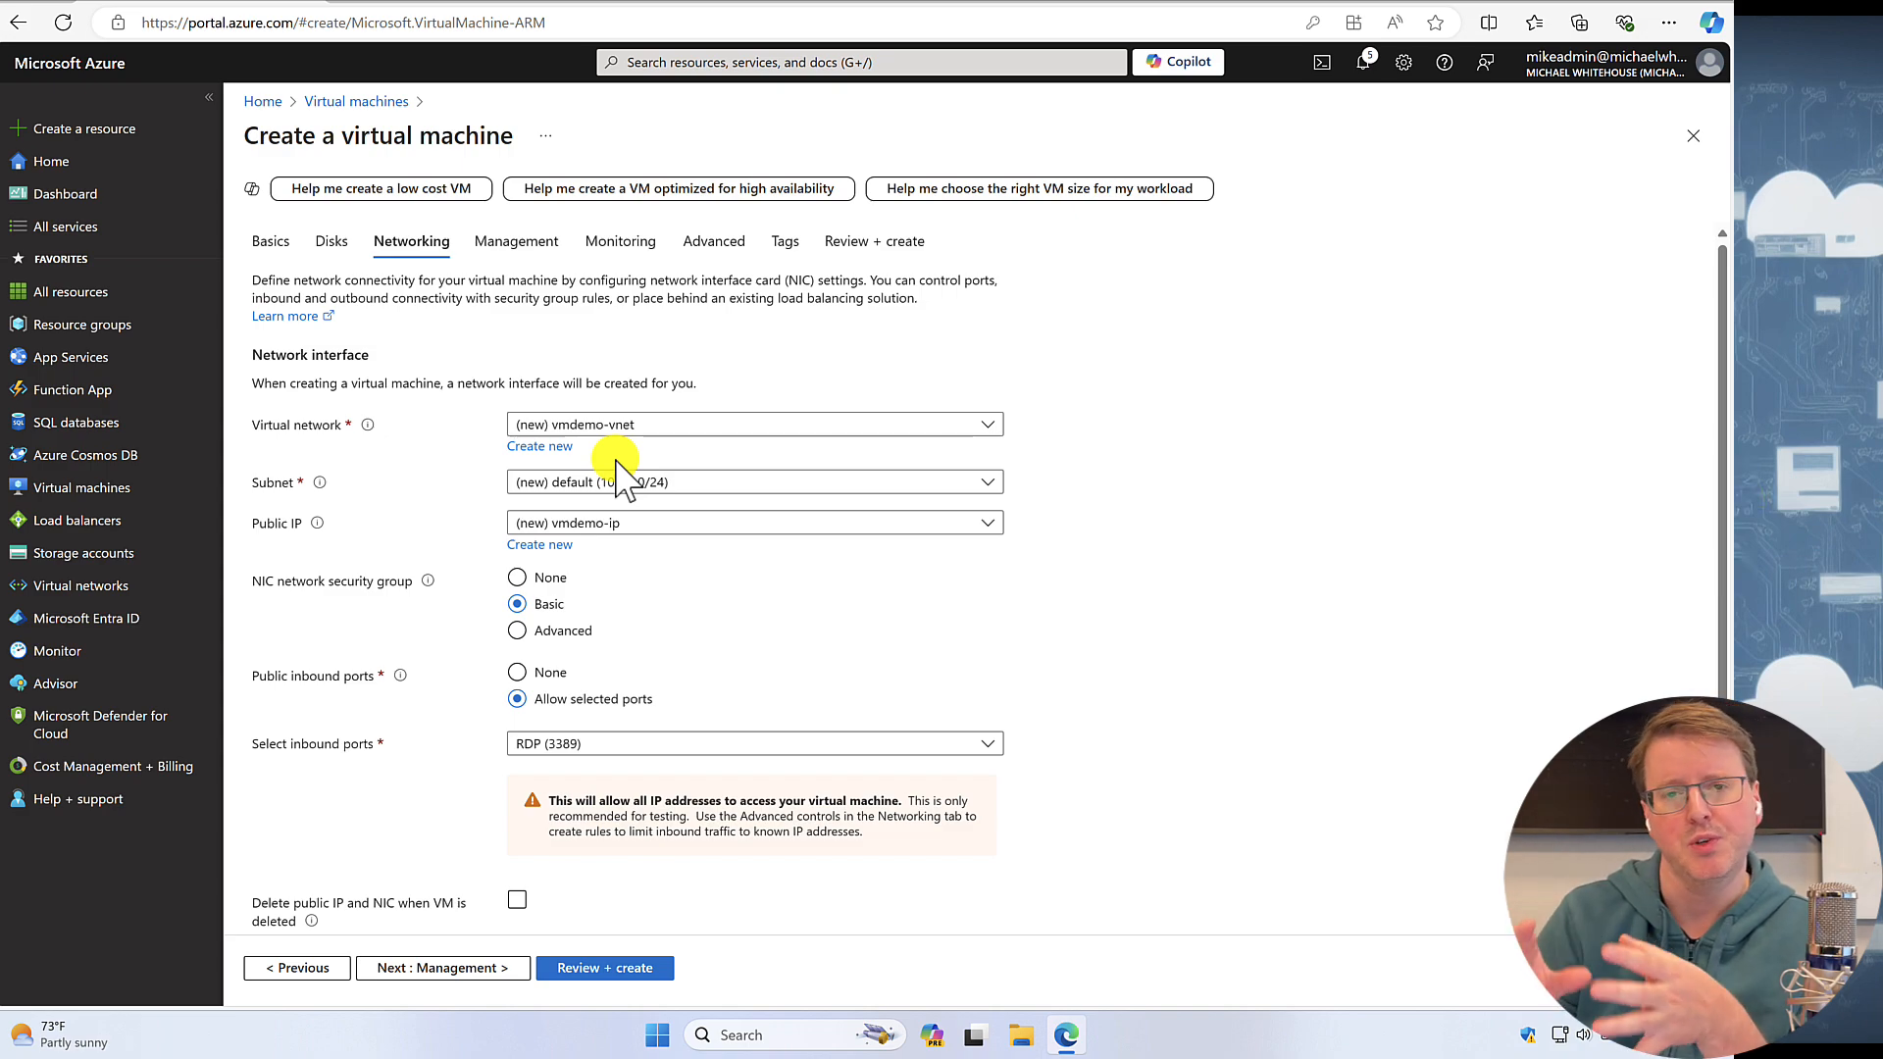
mouse_move(634, 883)
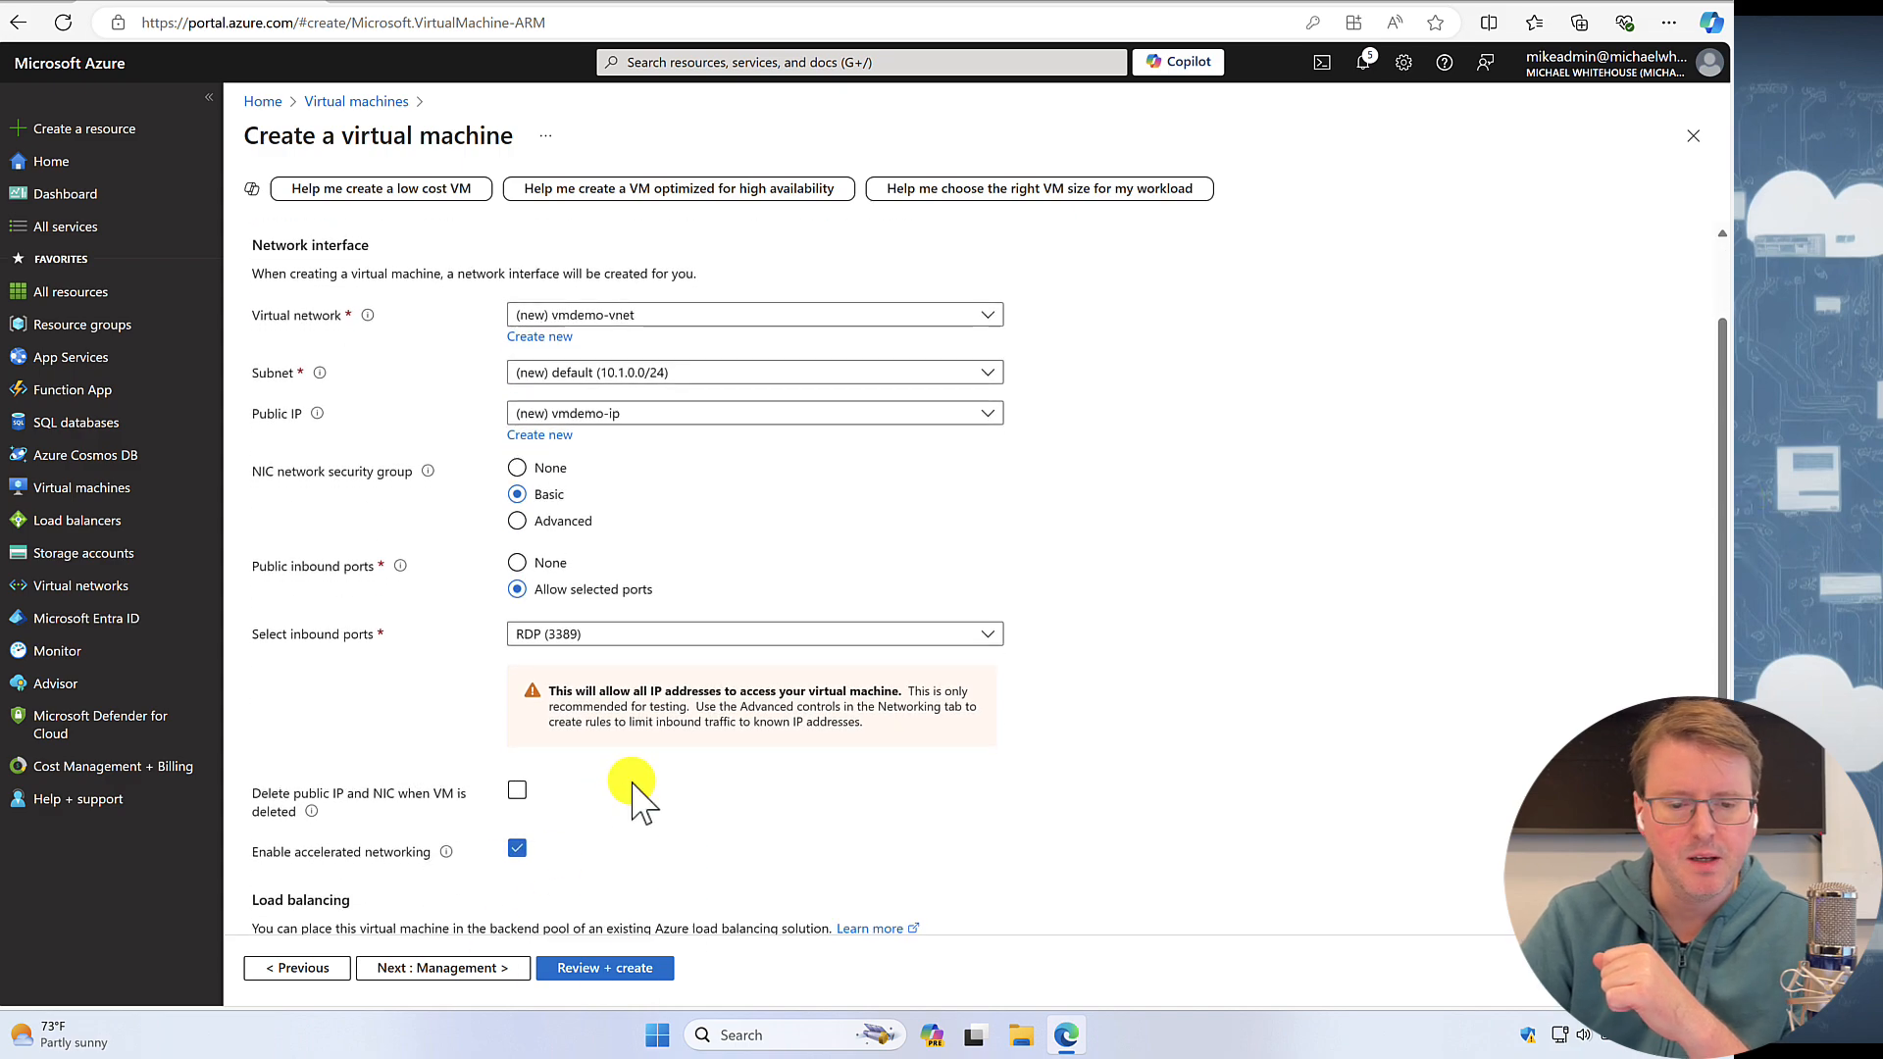
scroll(down, 3)
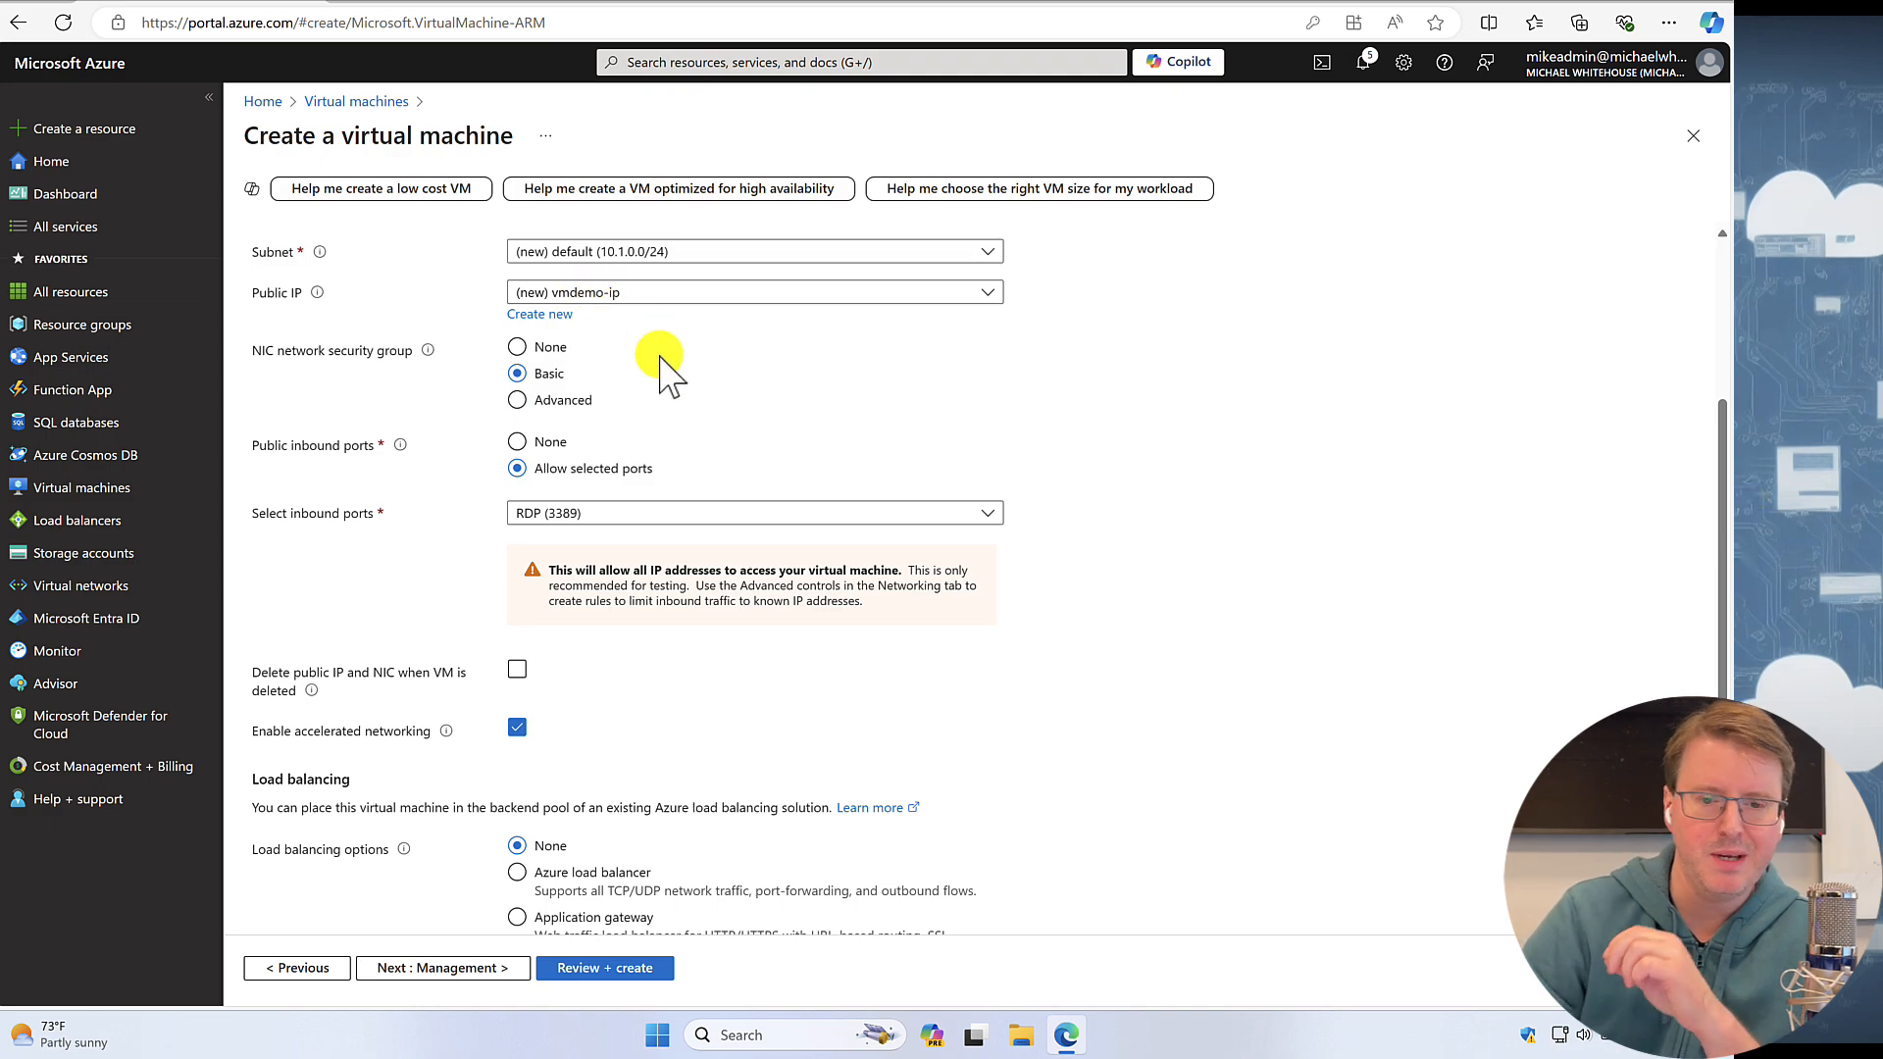
click(441, 967)
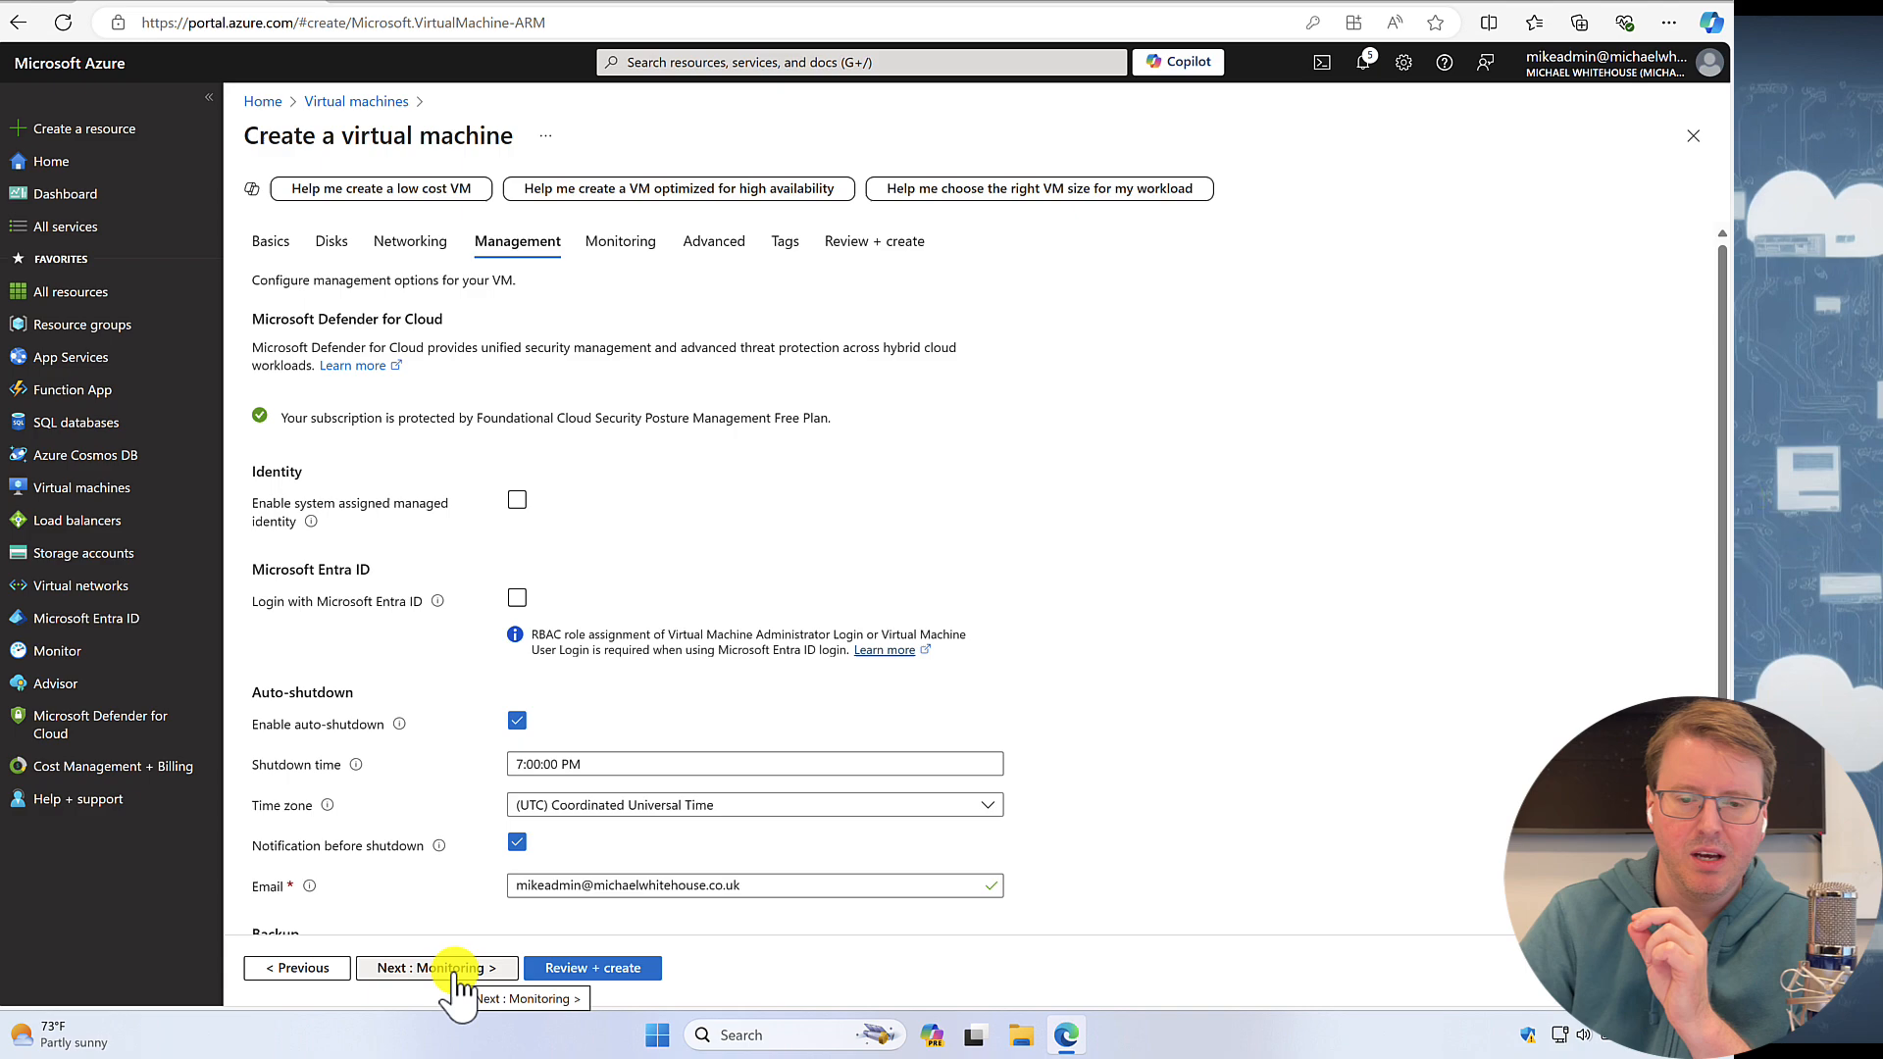
- Step through Monitoring, Advanced and Tags pages to Review + create
click(436, 967)
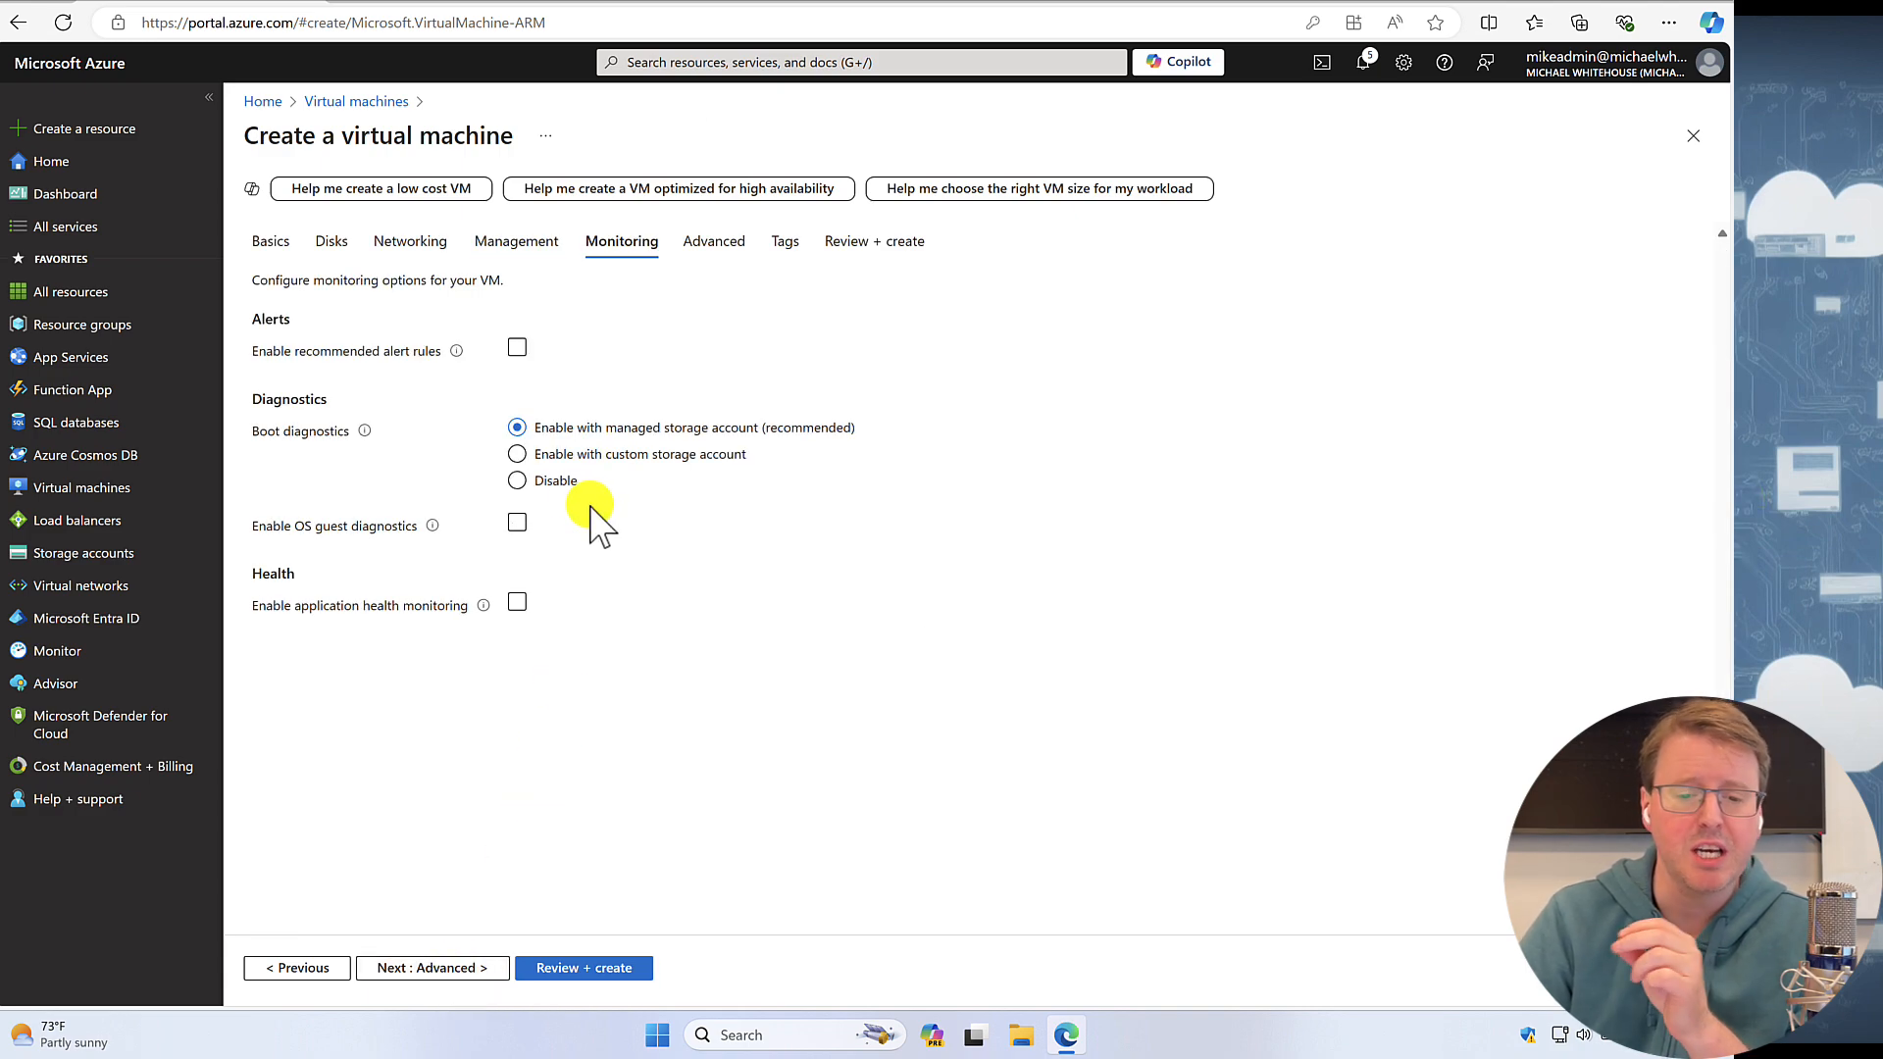
click(429, 967)
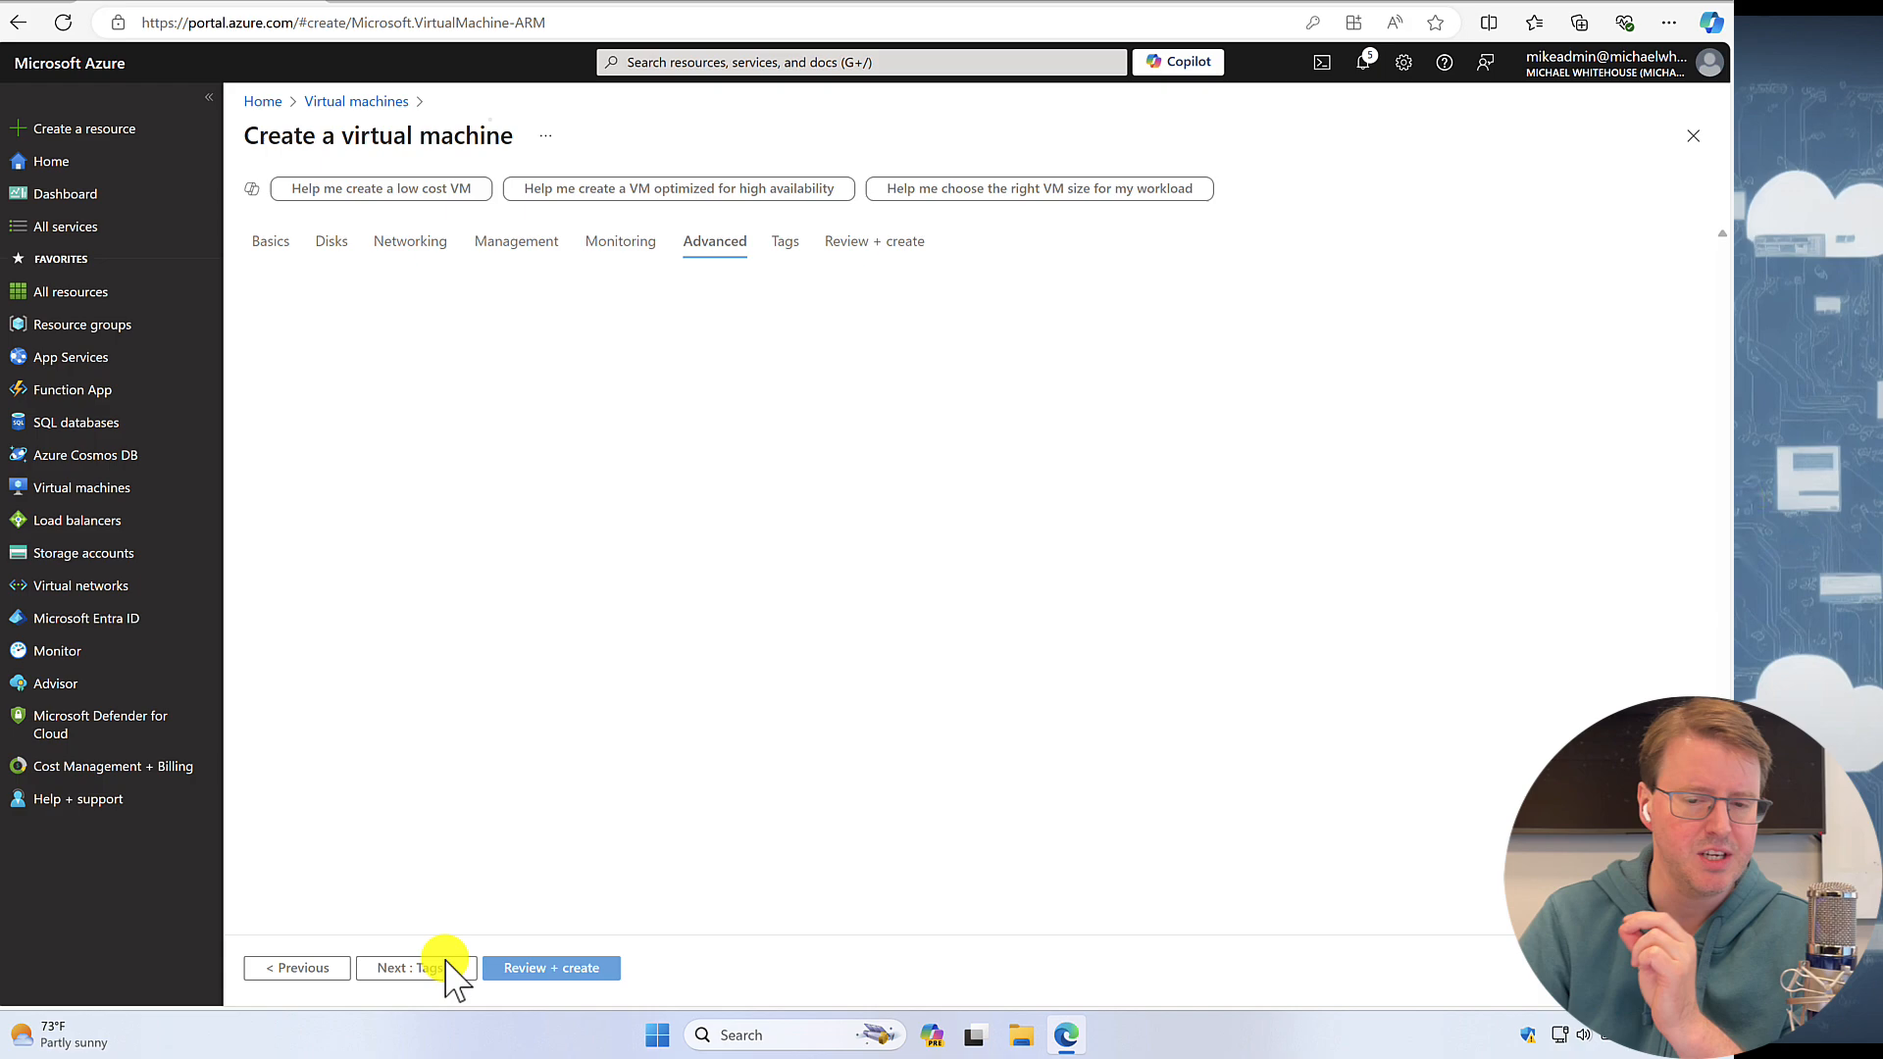
click(414, 967)
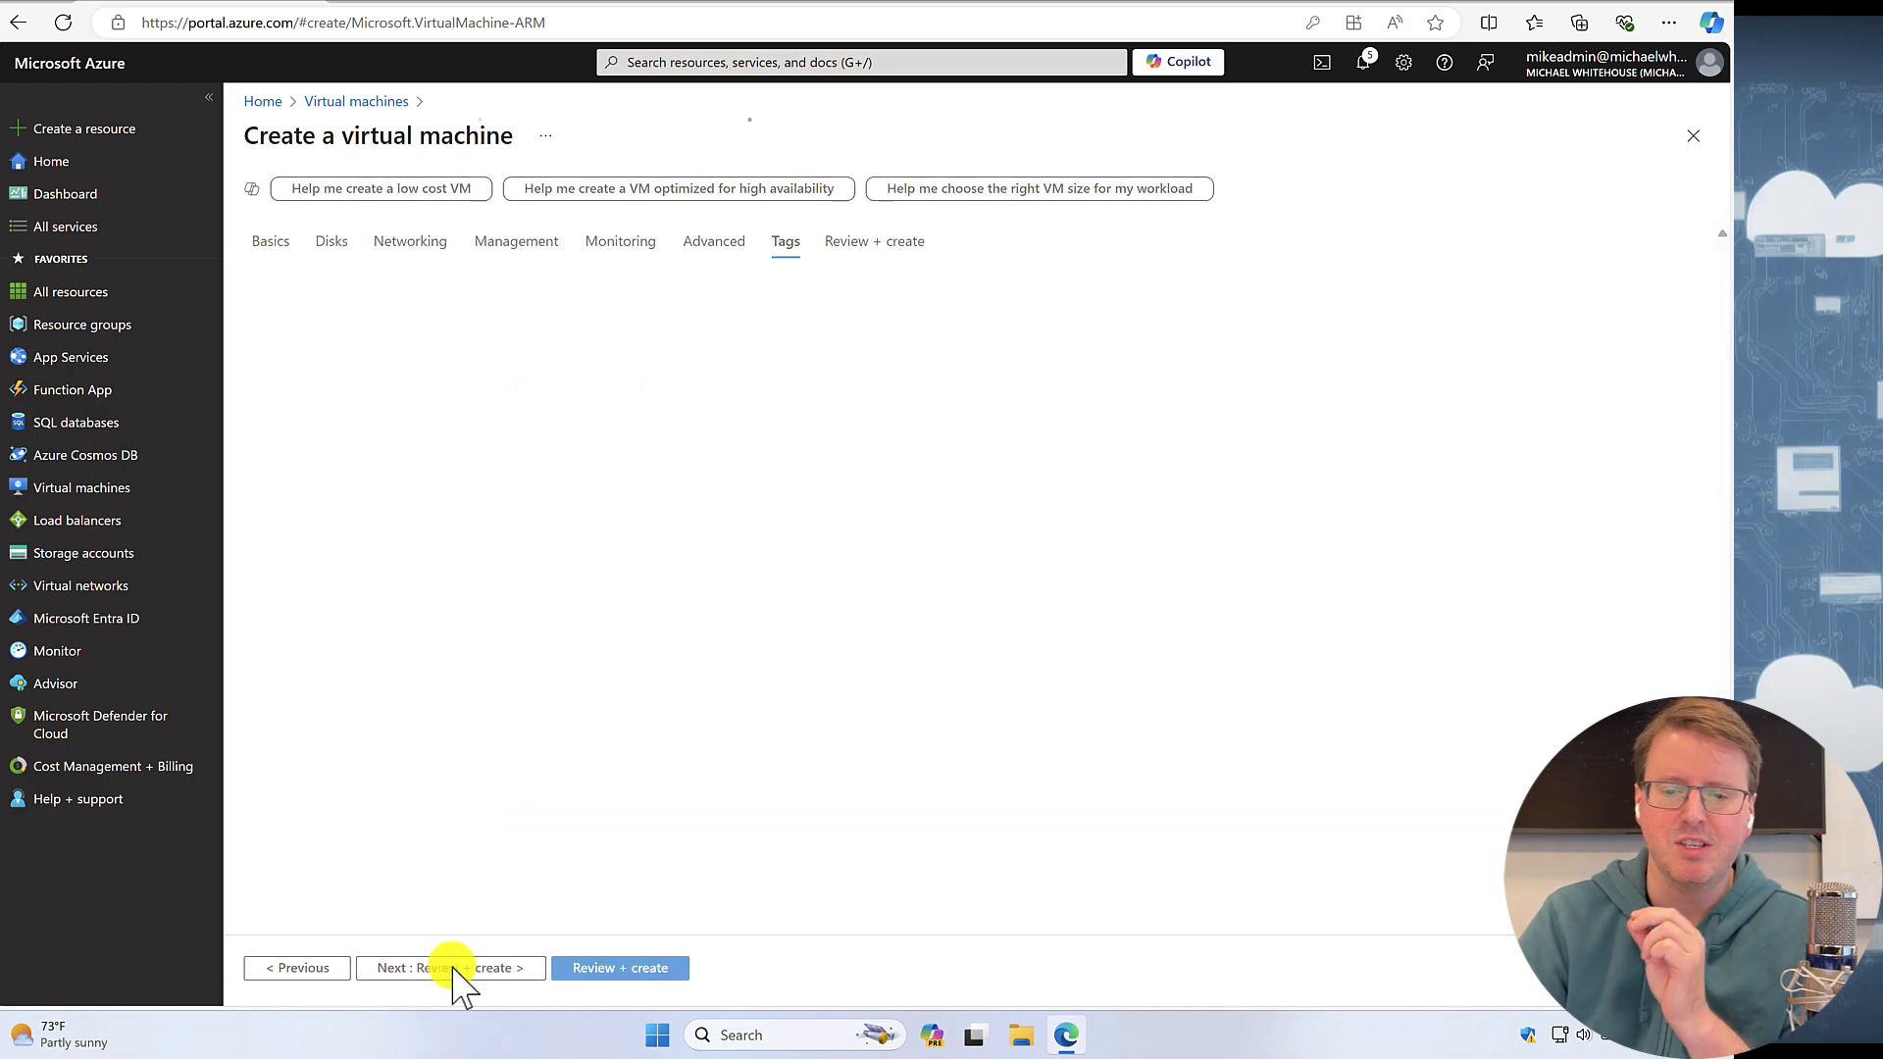
click(451, 967)
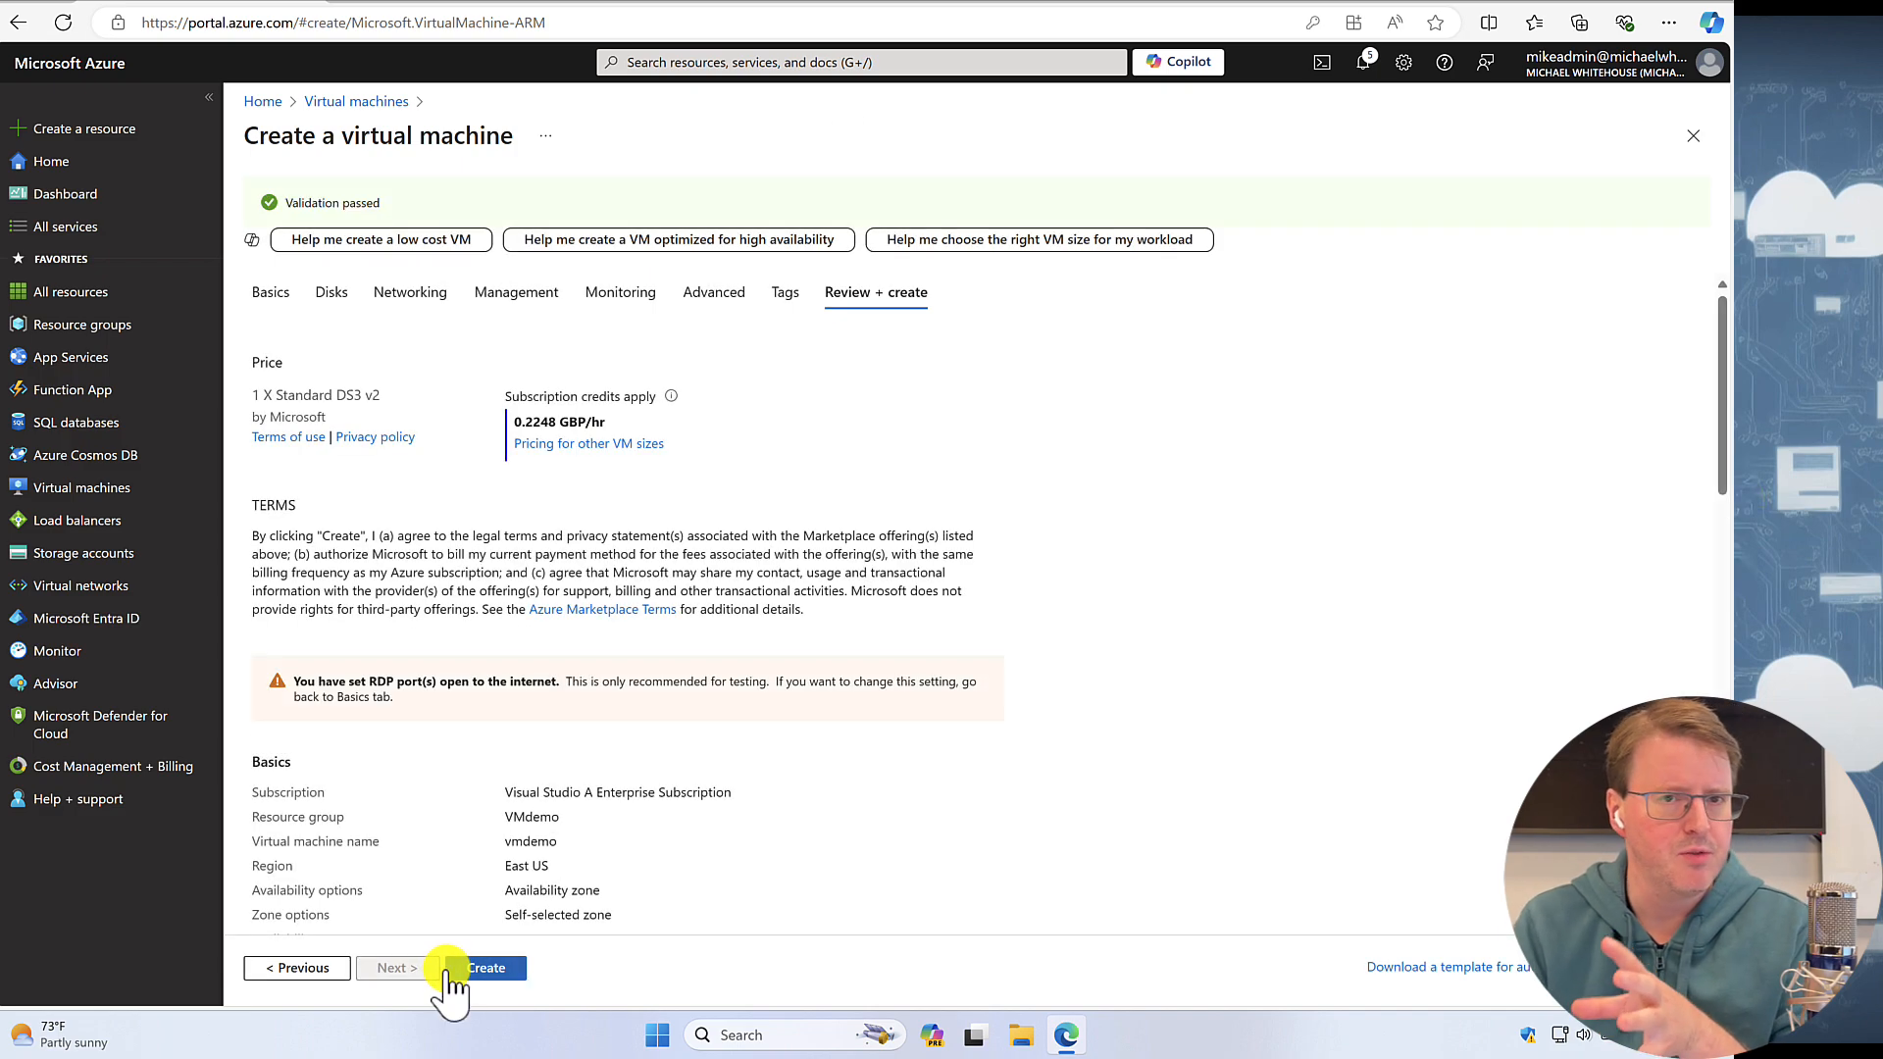
- Create the vmdemo virtual machine once validation passes
click(486, 967)
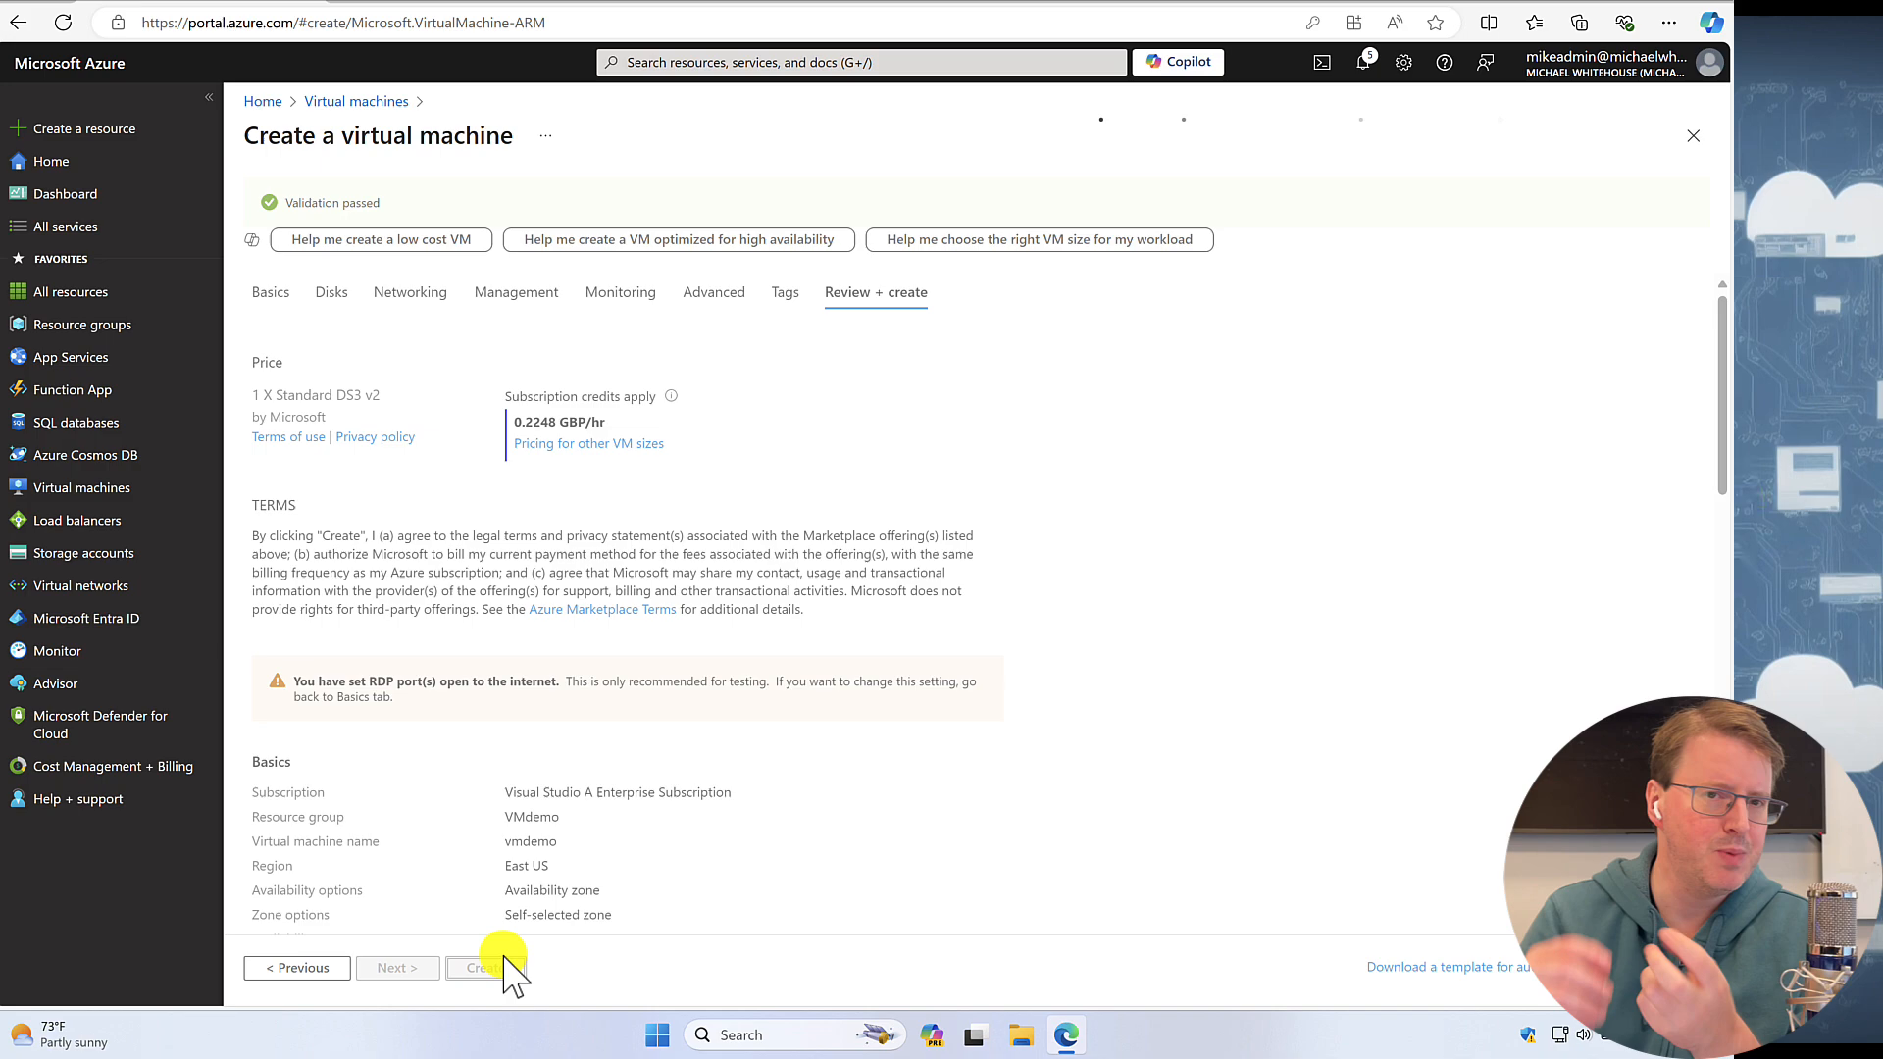
click(479, 968)
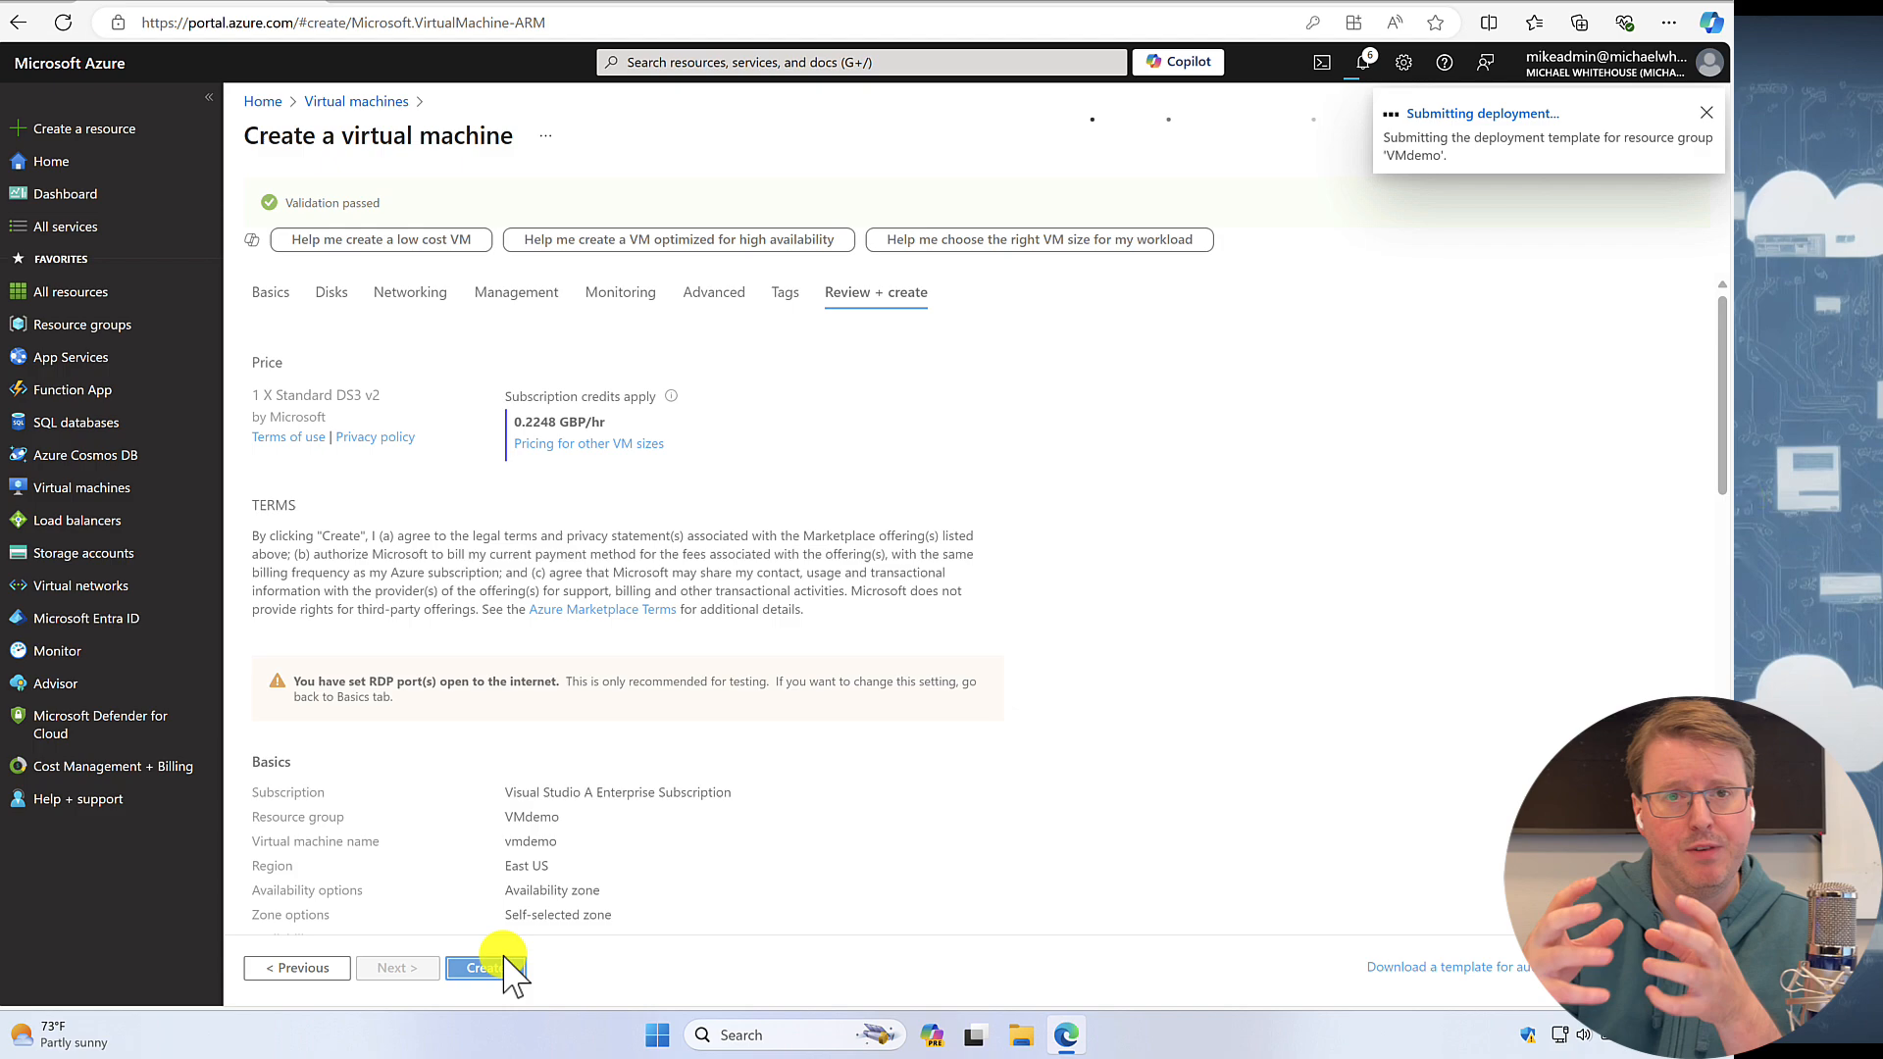
click(475, 967)
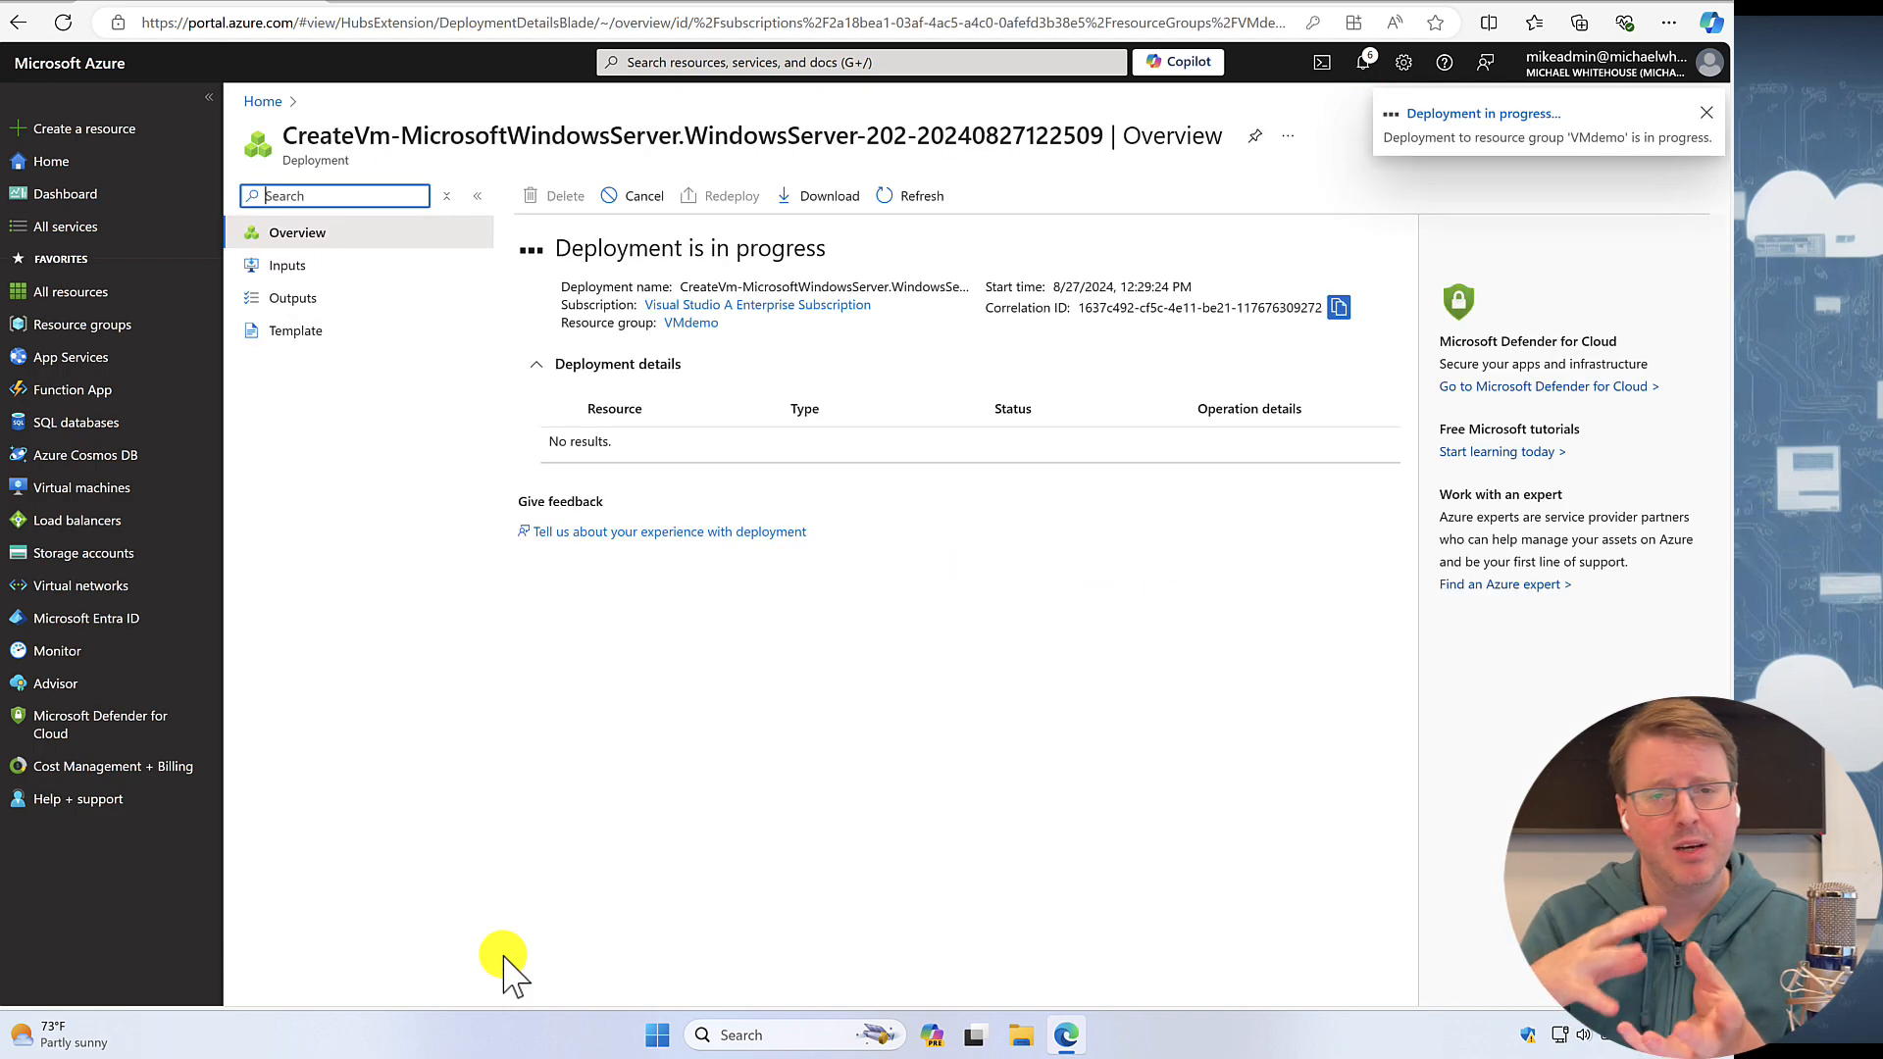
- Wait on the deployment overview until vmdemo's deployment completes
click(1705, 112)
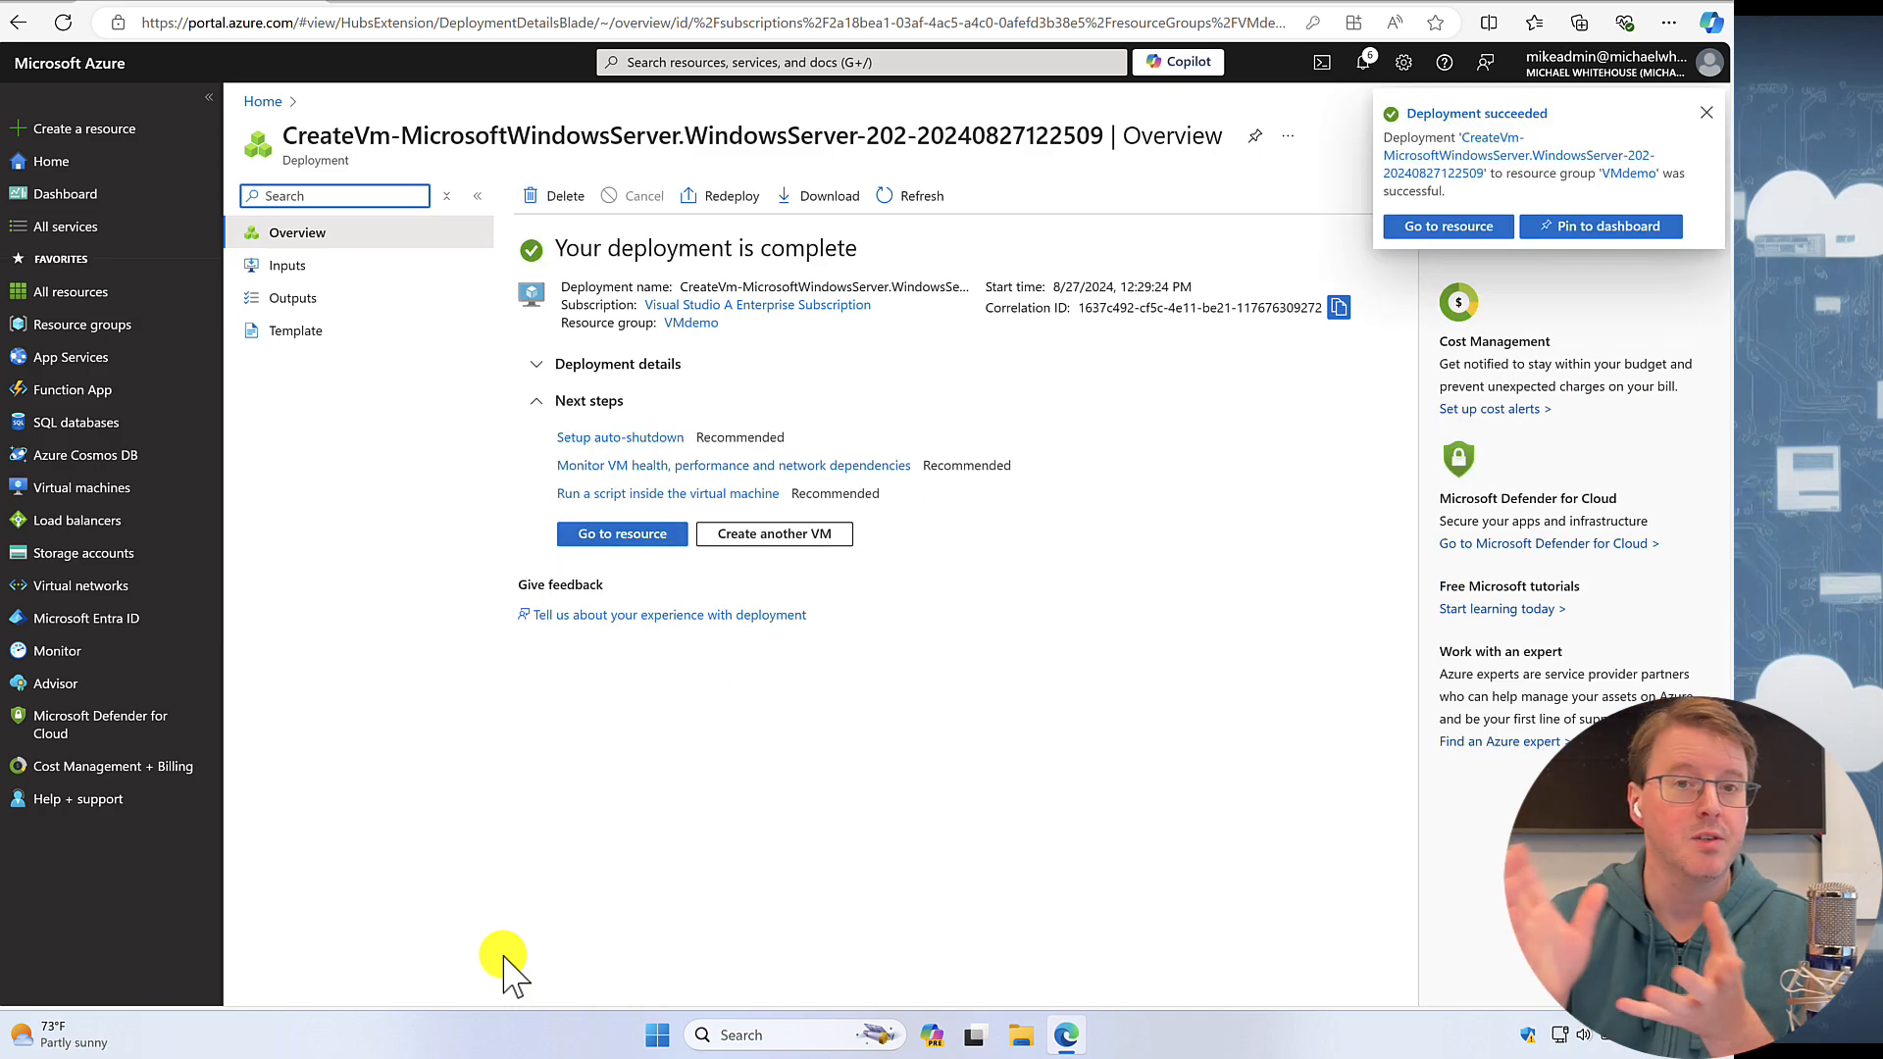
- Open the VMdemo resource group from page 2 and bring up the vmdemo virtual machine's overview
click(82, 324)
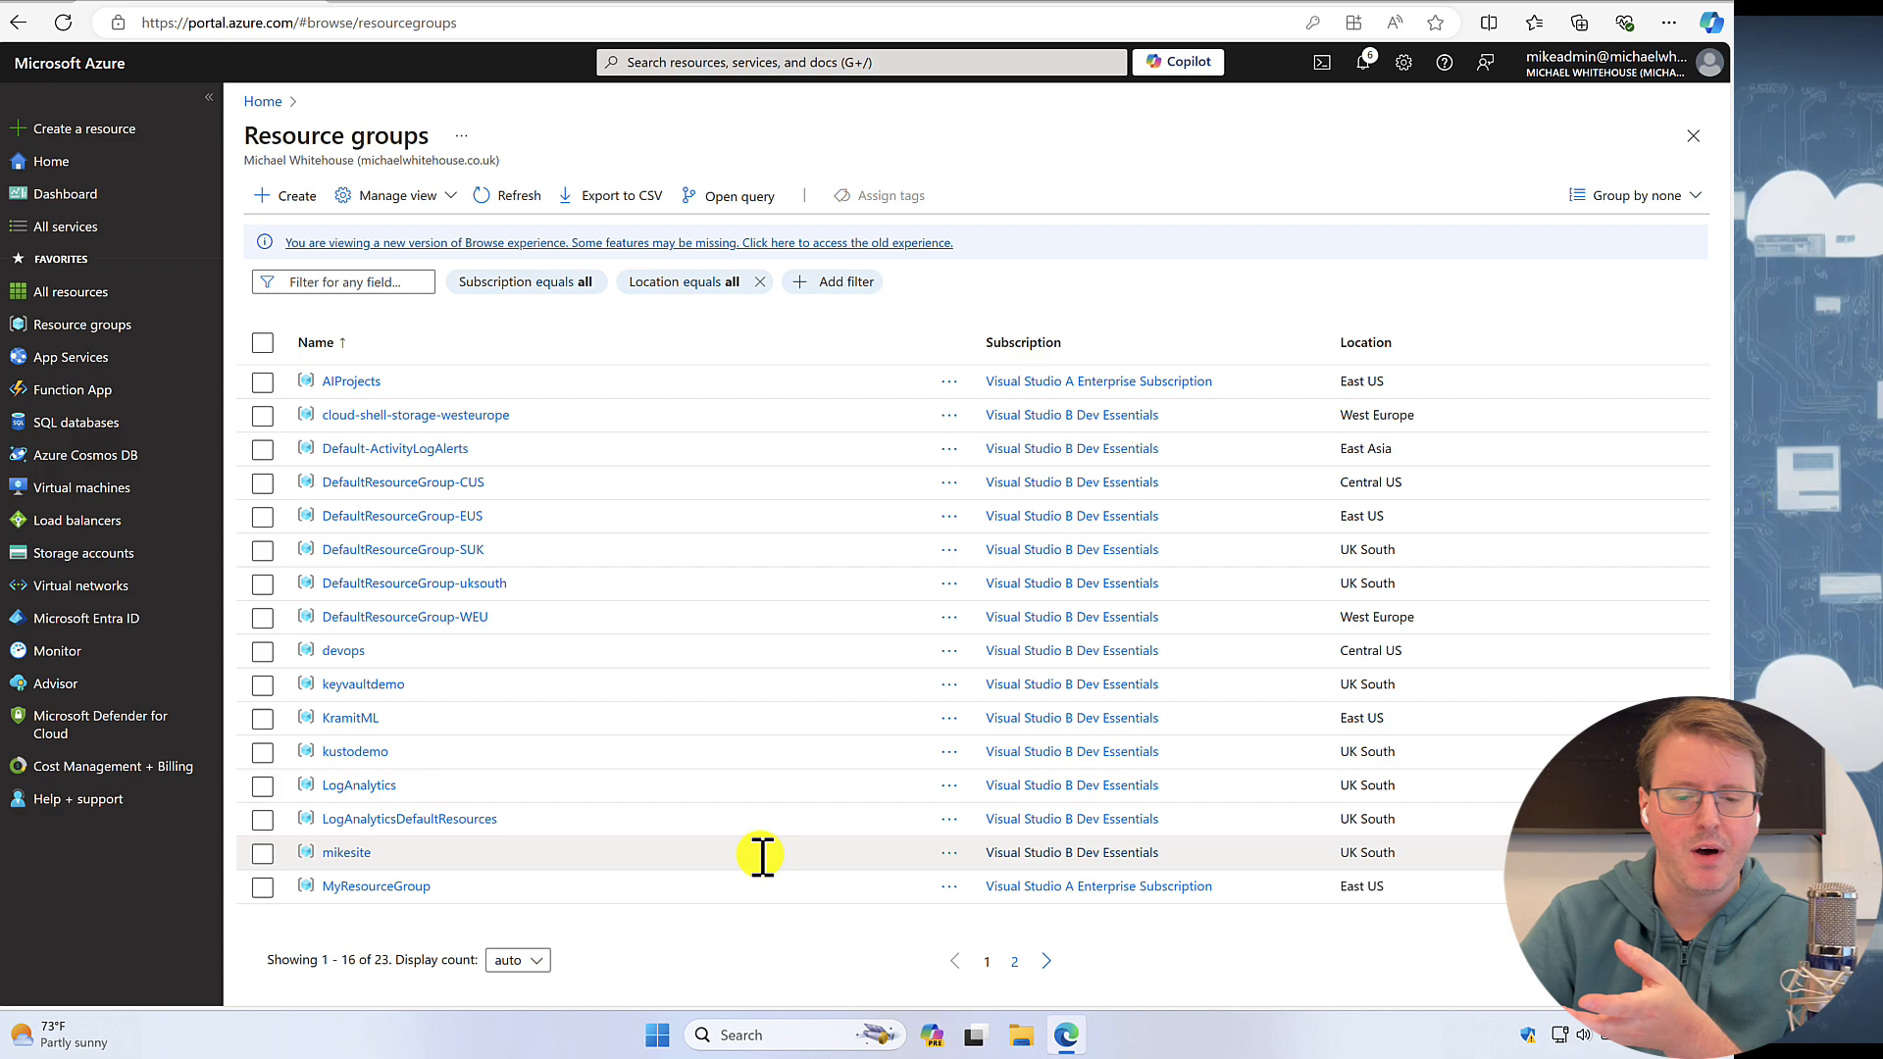
click(1043, 961)
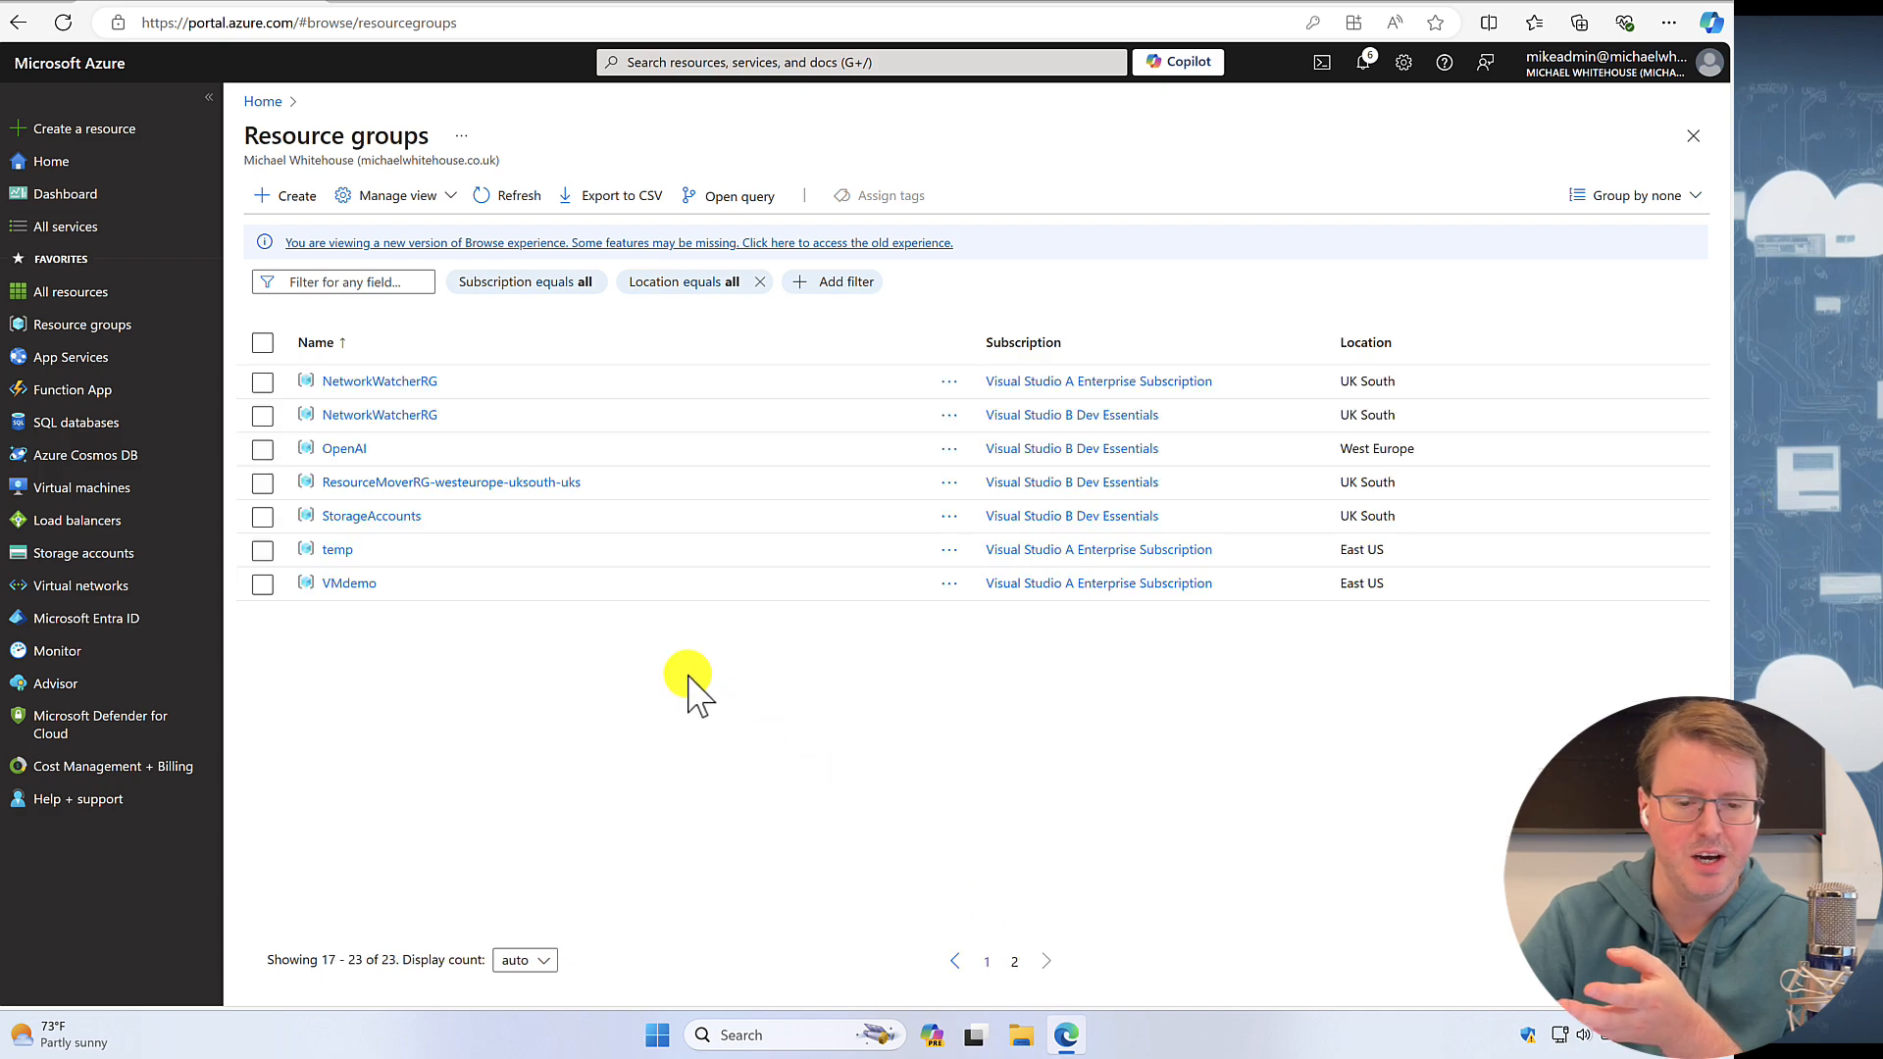
click(350, 583)
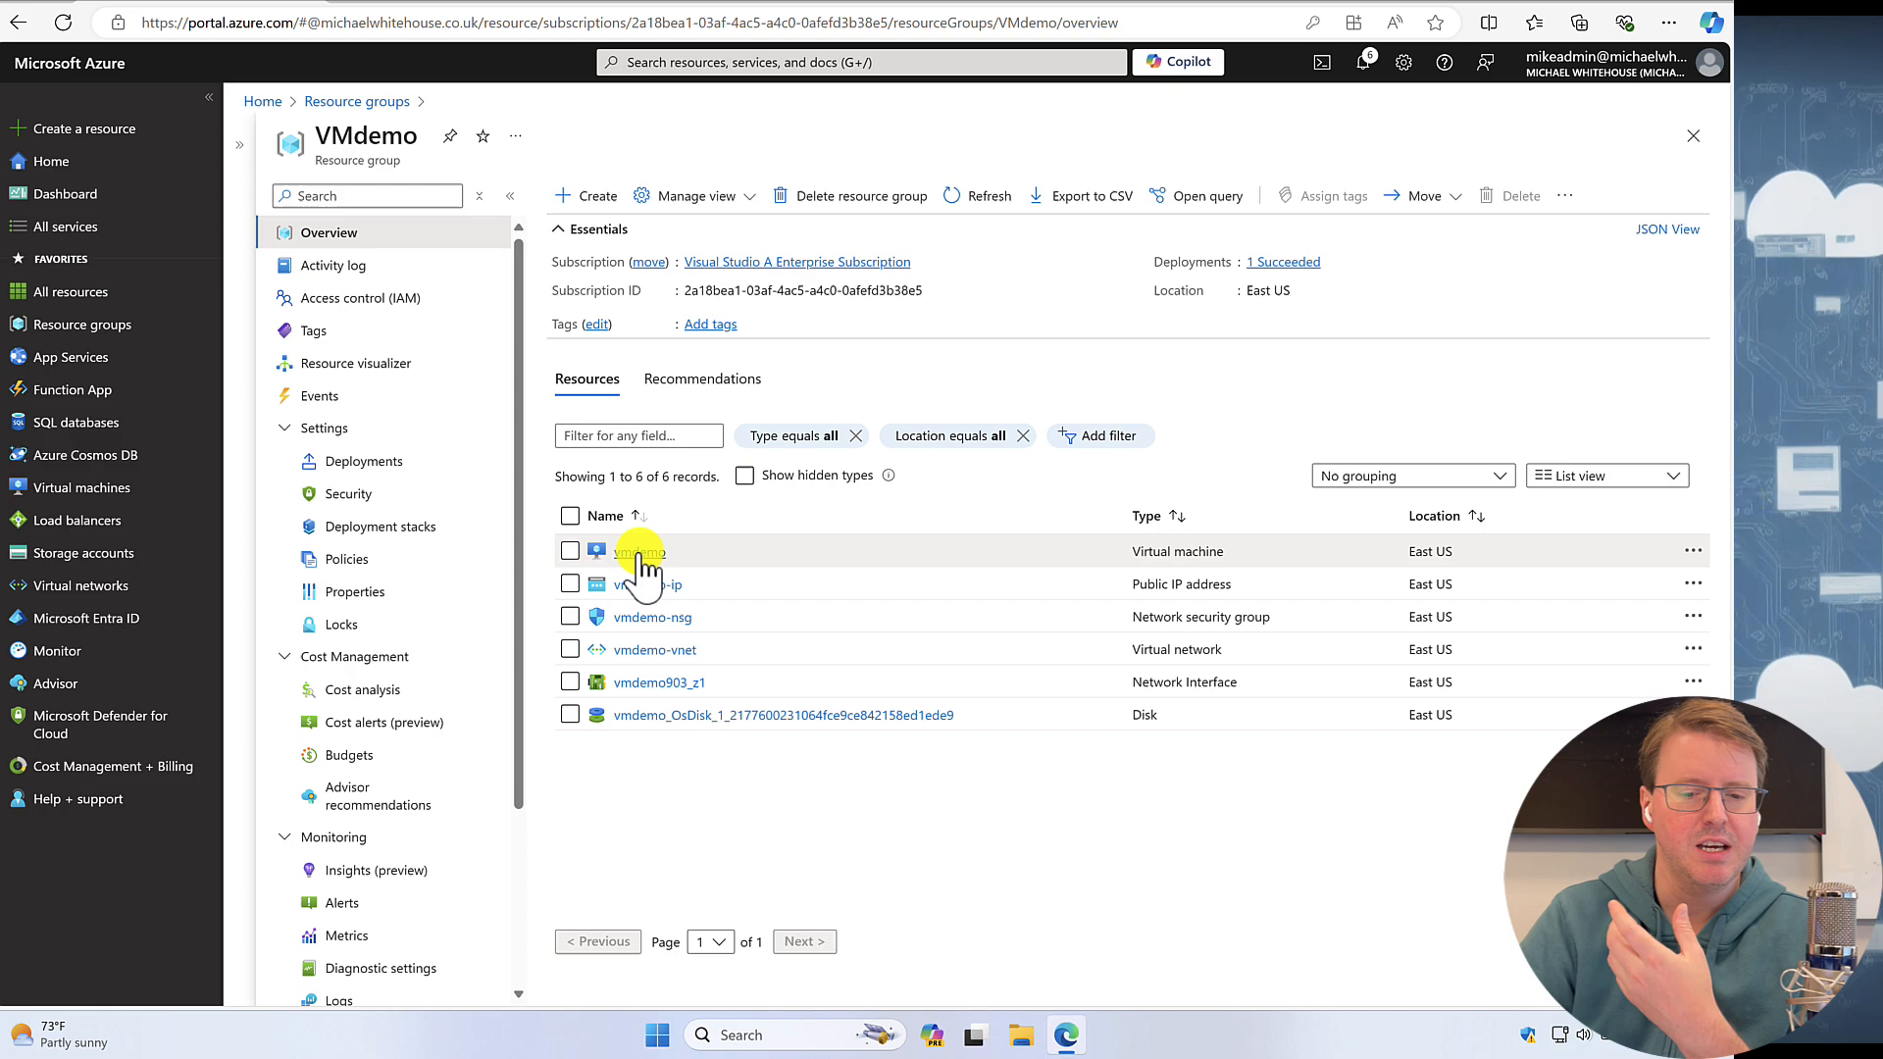
mouse_move(778, 571)
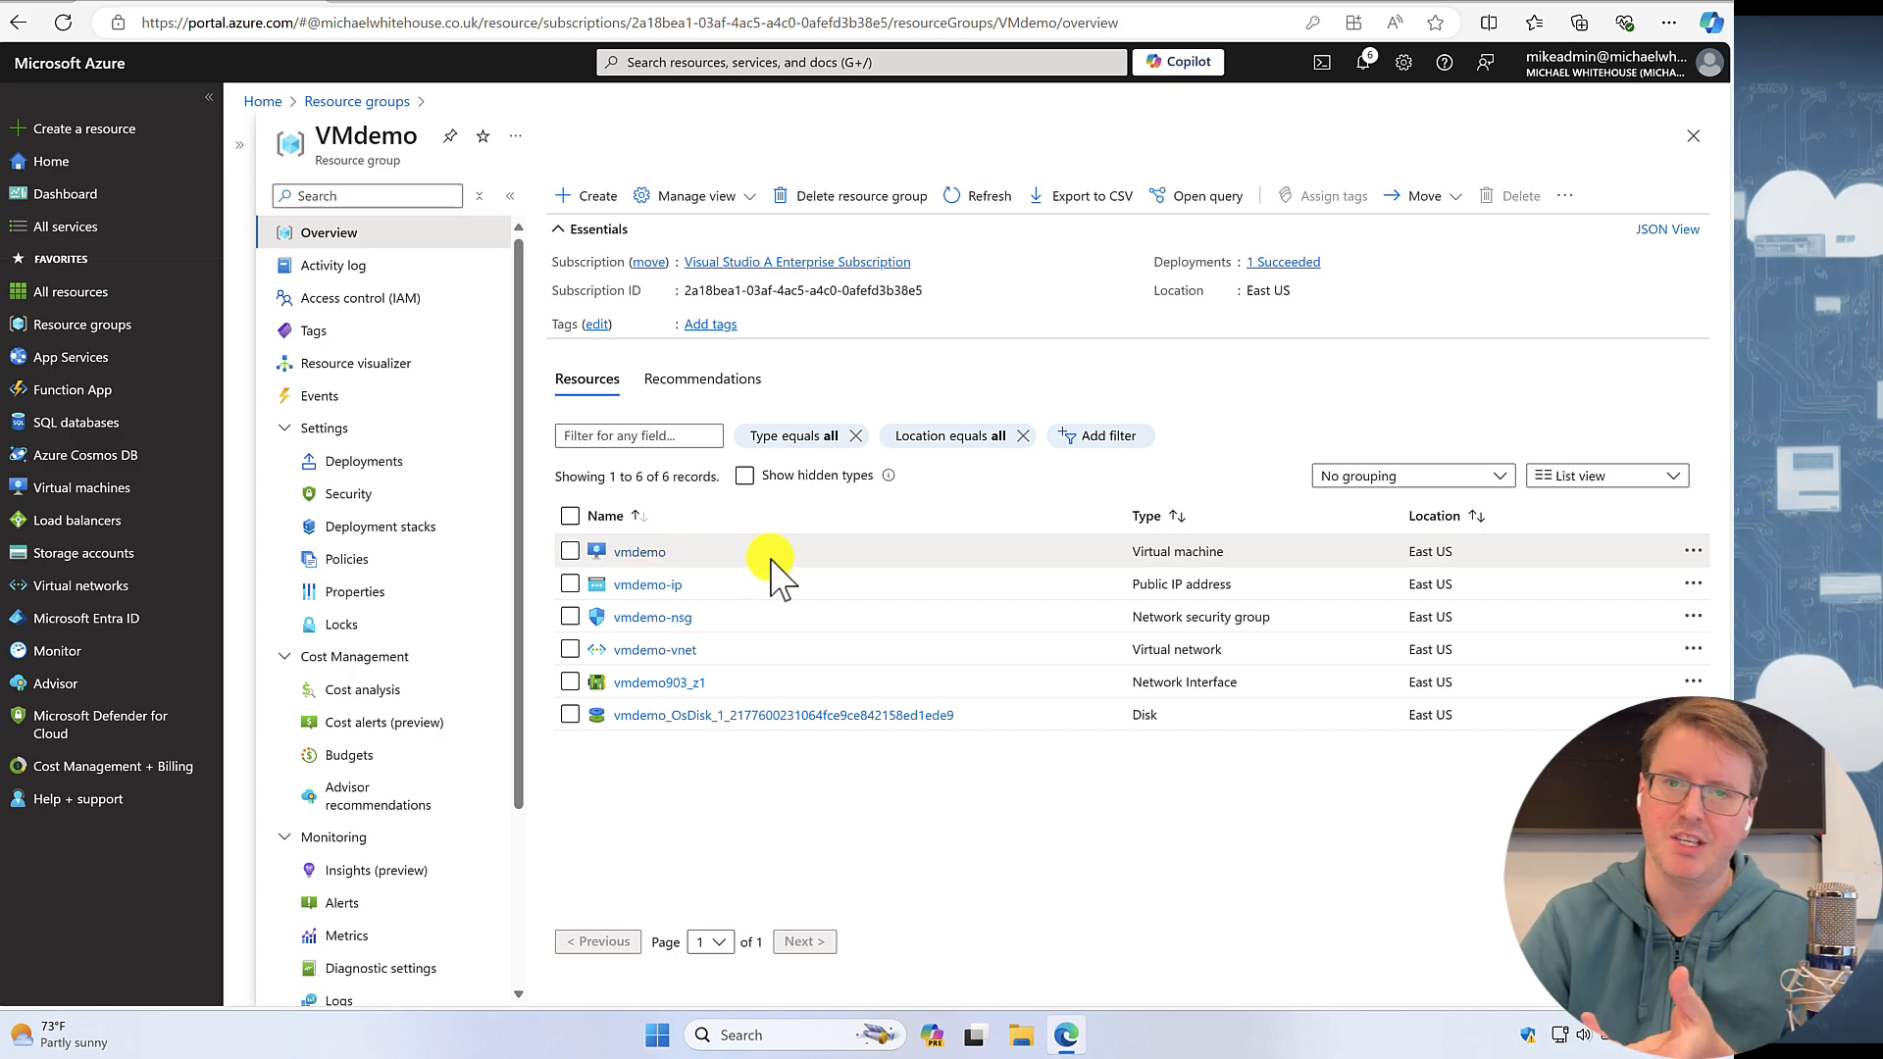
mouse_move(835, 667)
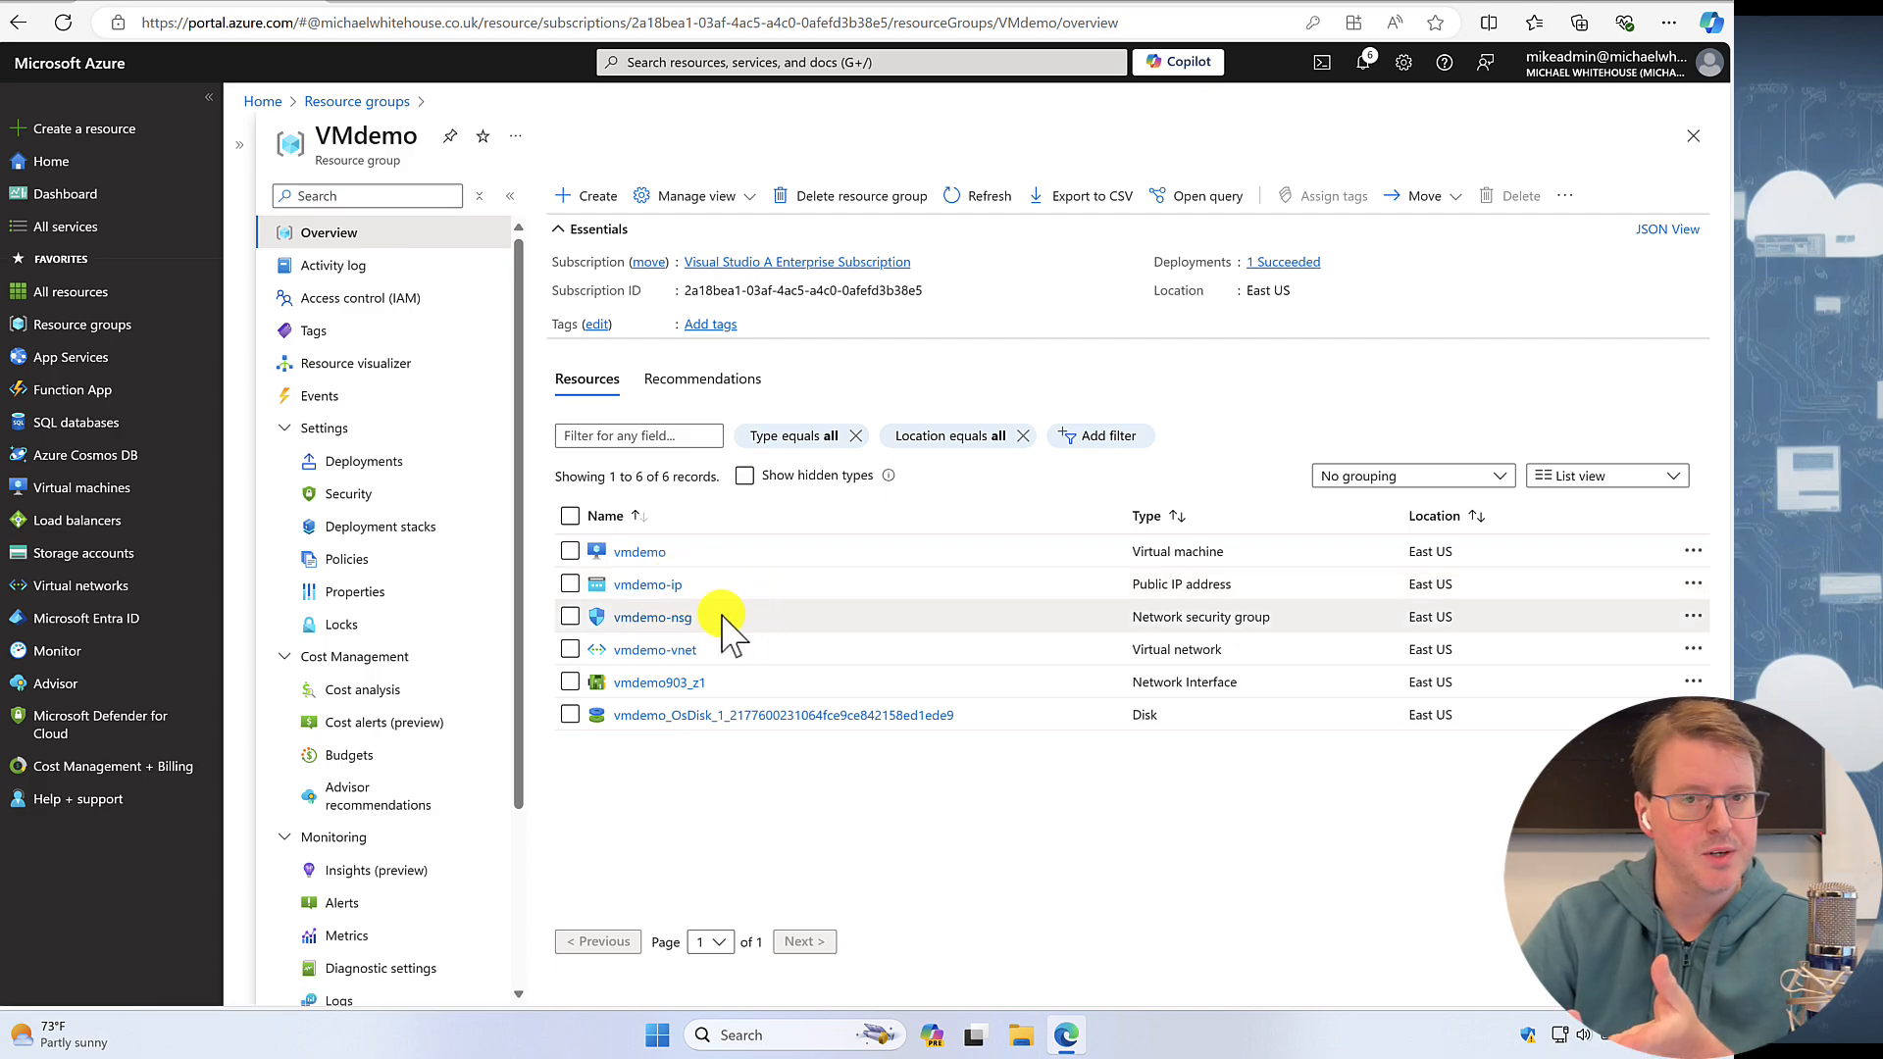
mouse_move(720, 661)
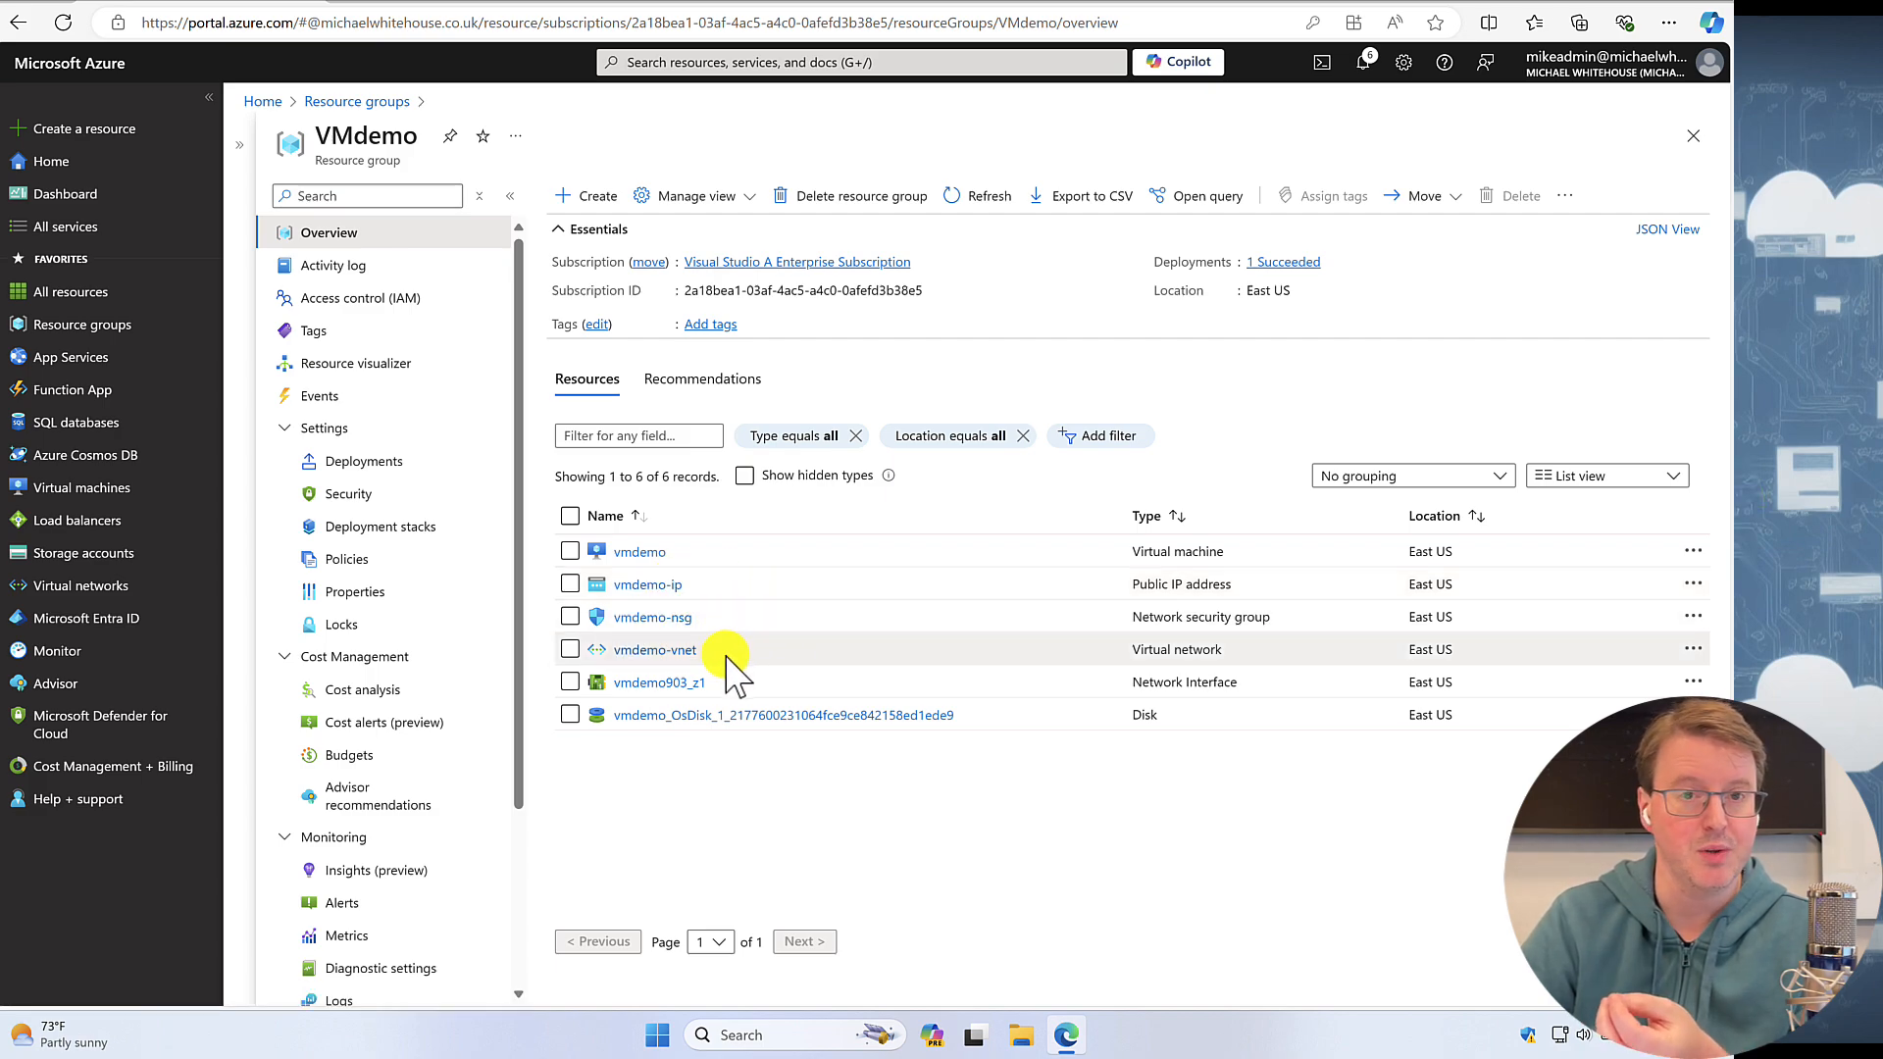
mouse_move(1026, 714)
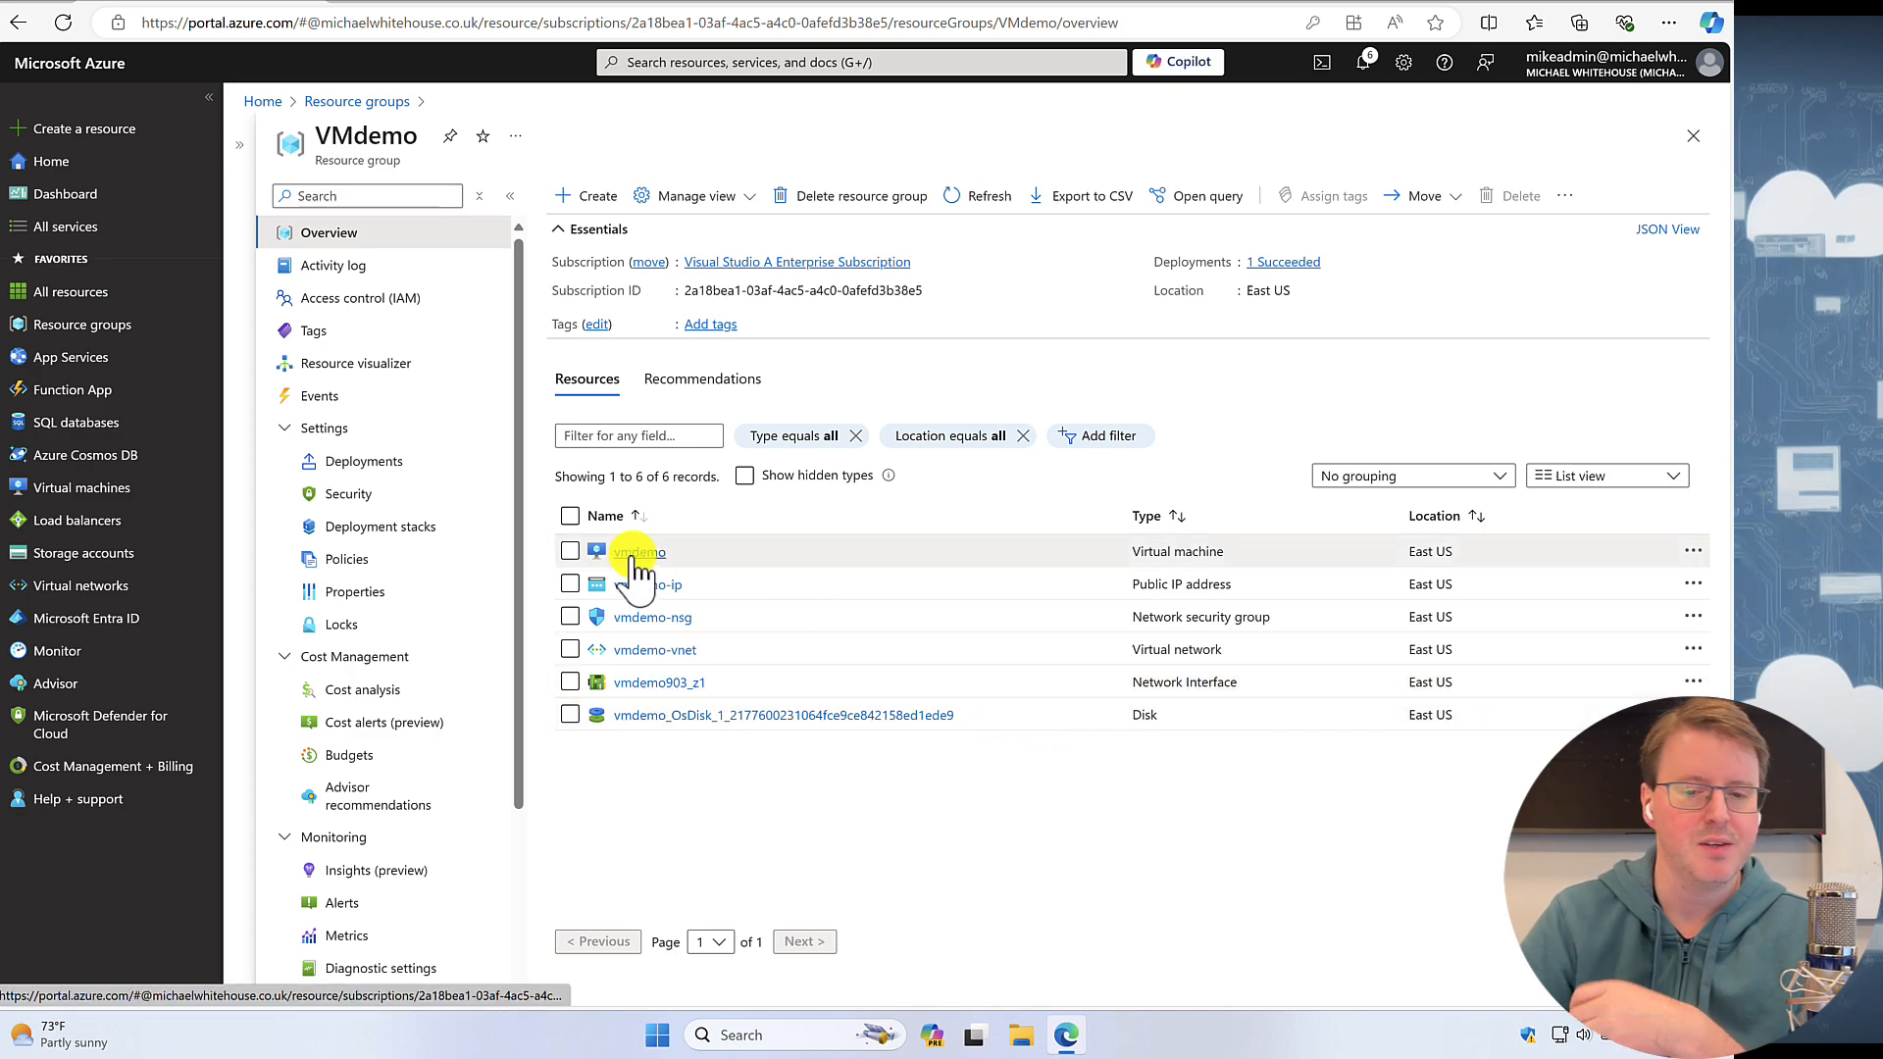
click(638, 550)
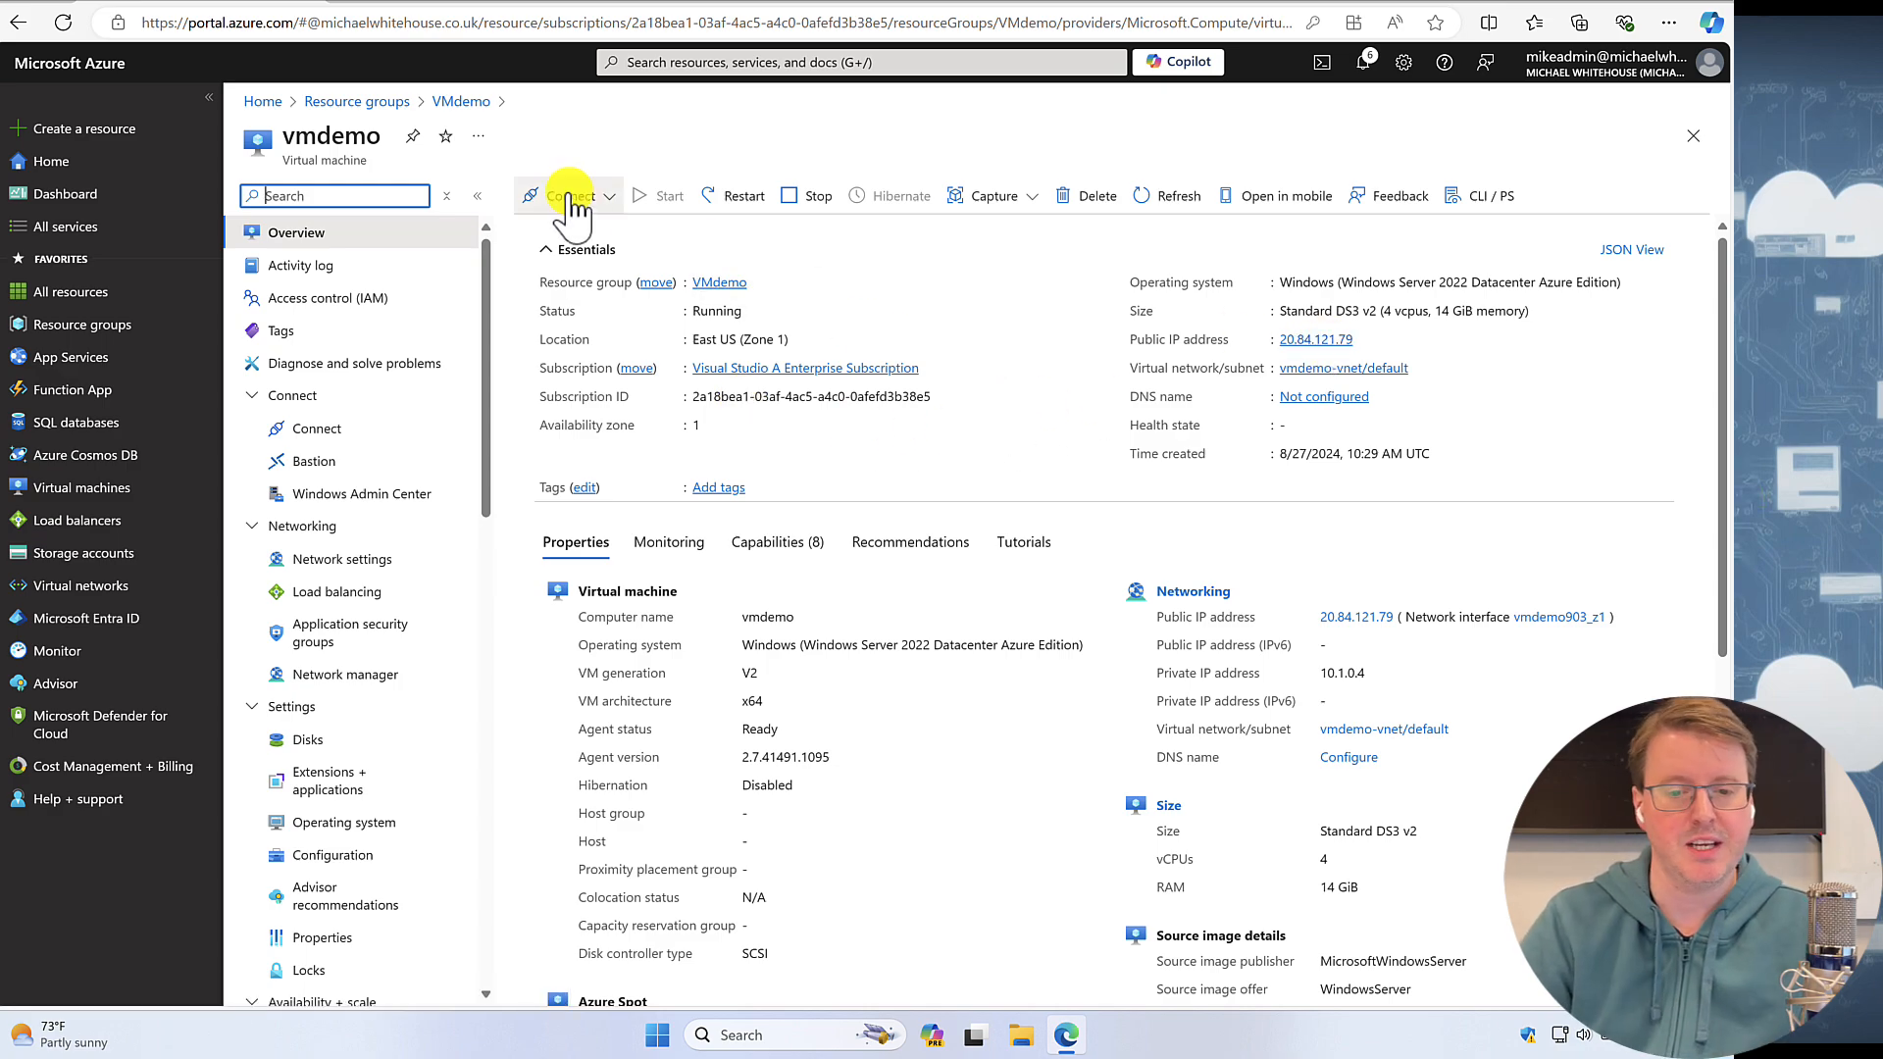
- Download the vmdemo.rdp connection file, keep it and launch it
click(565, 196)
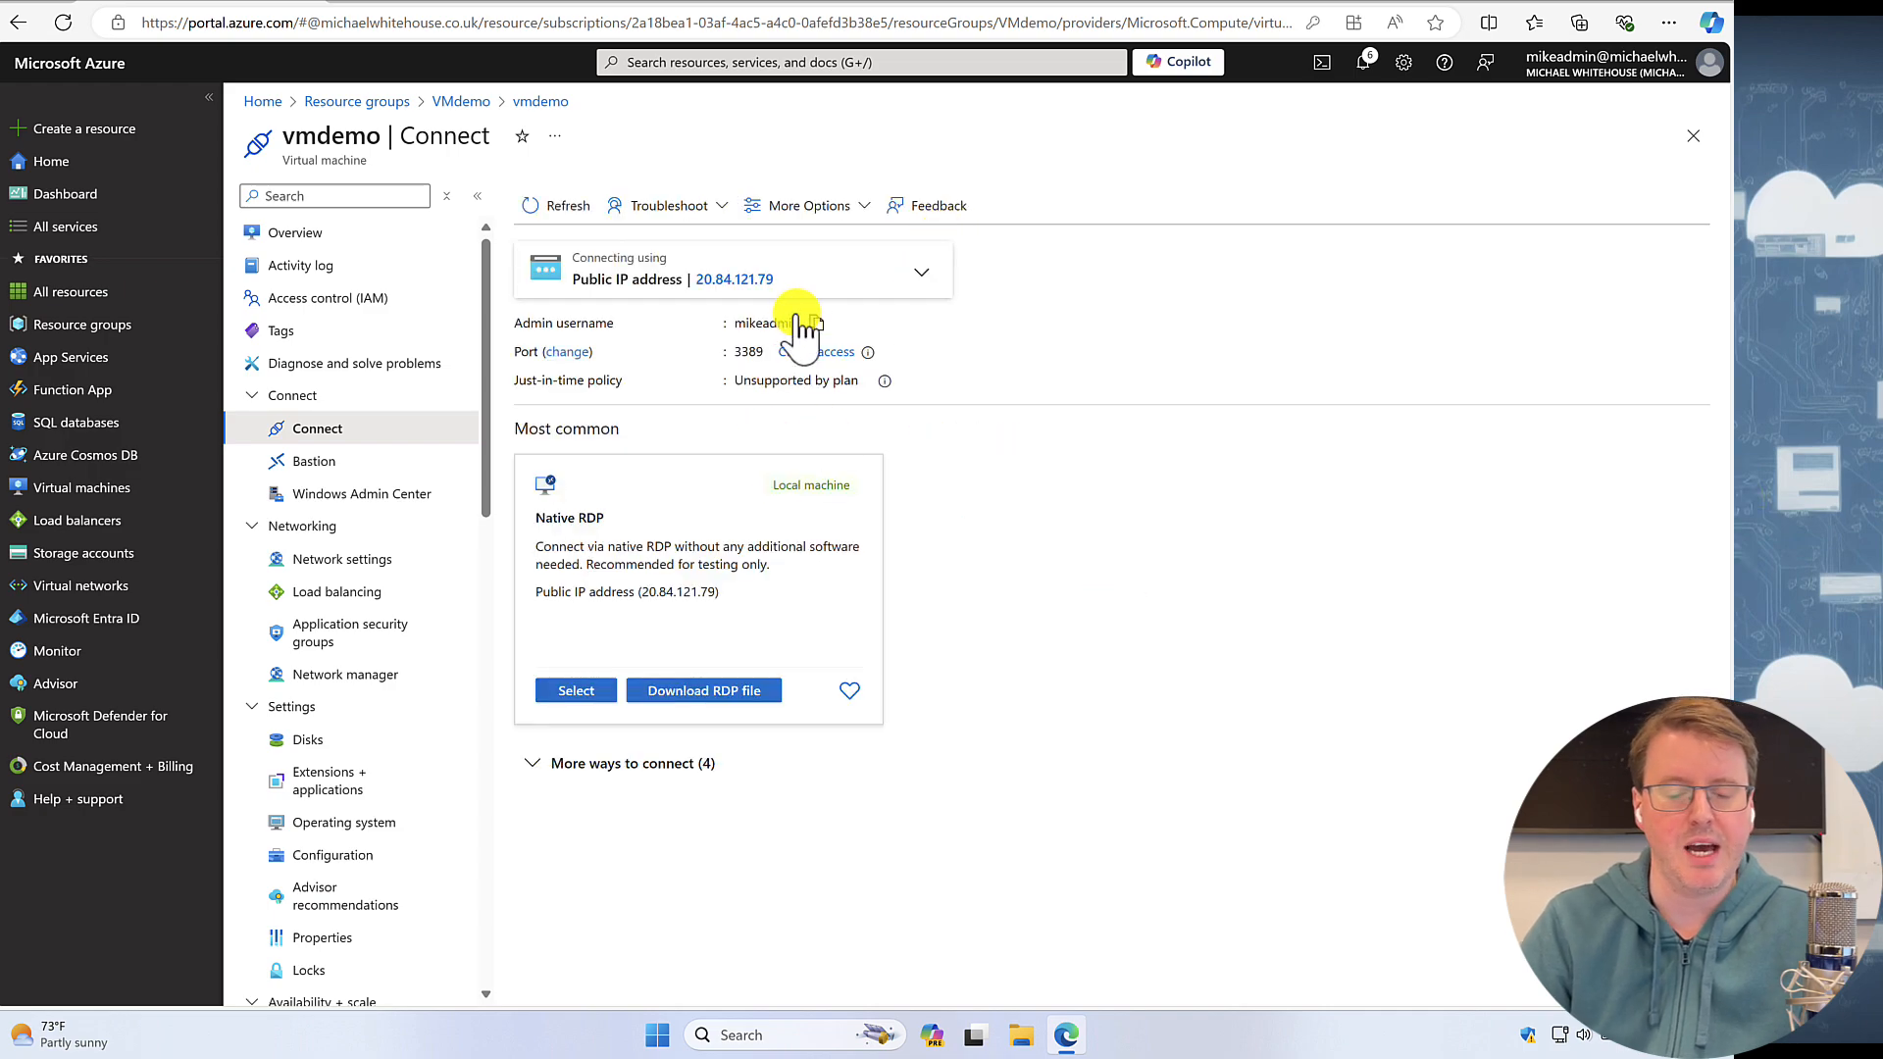
click(703, 689)
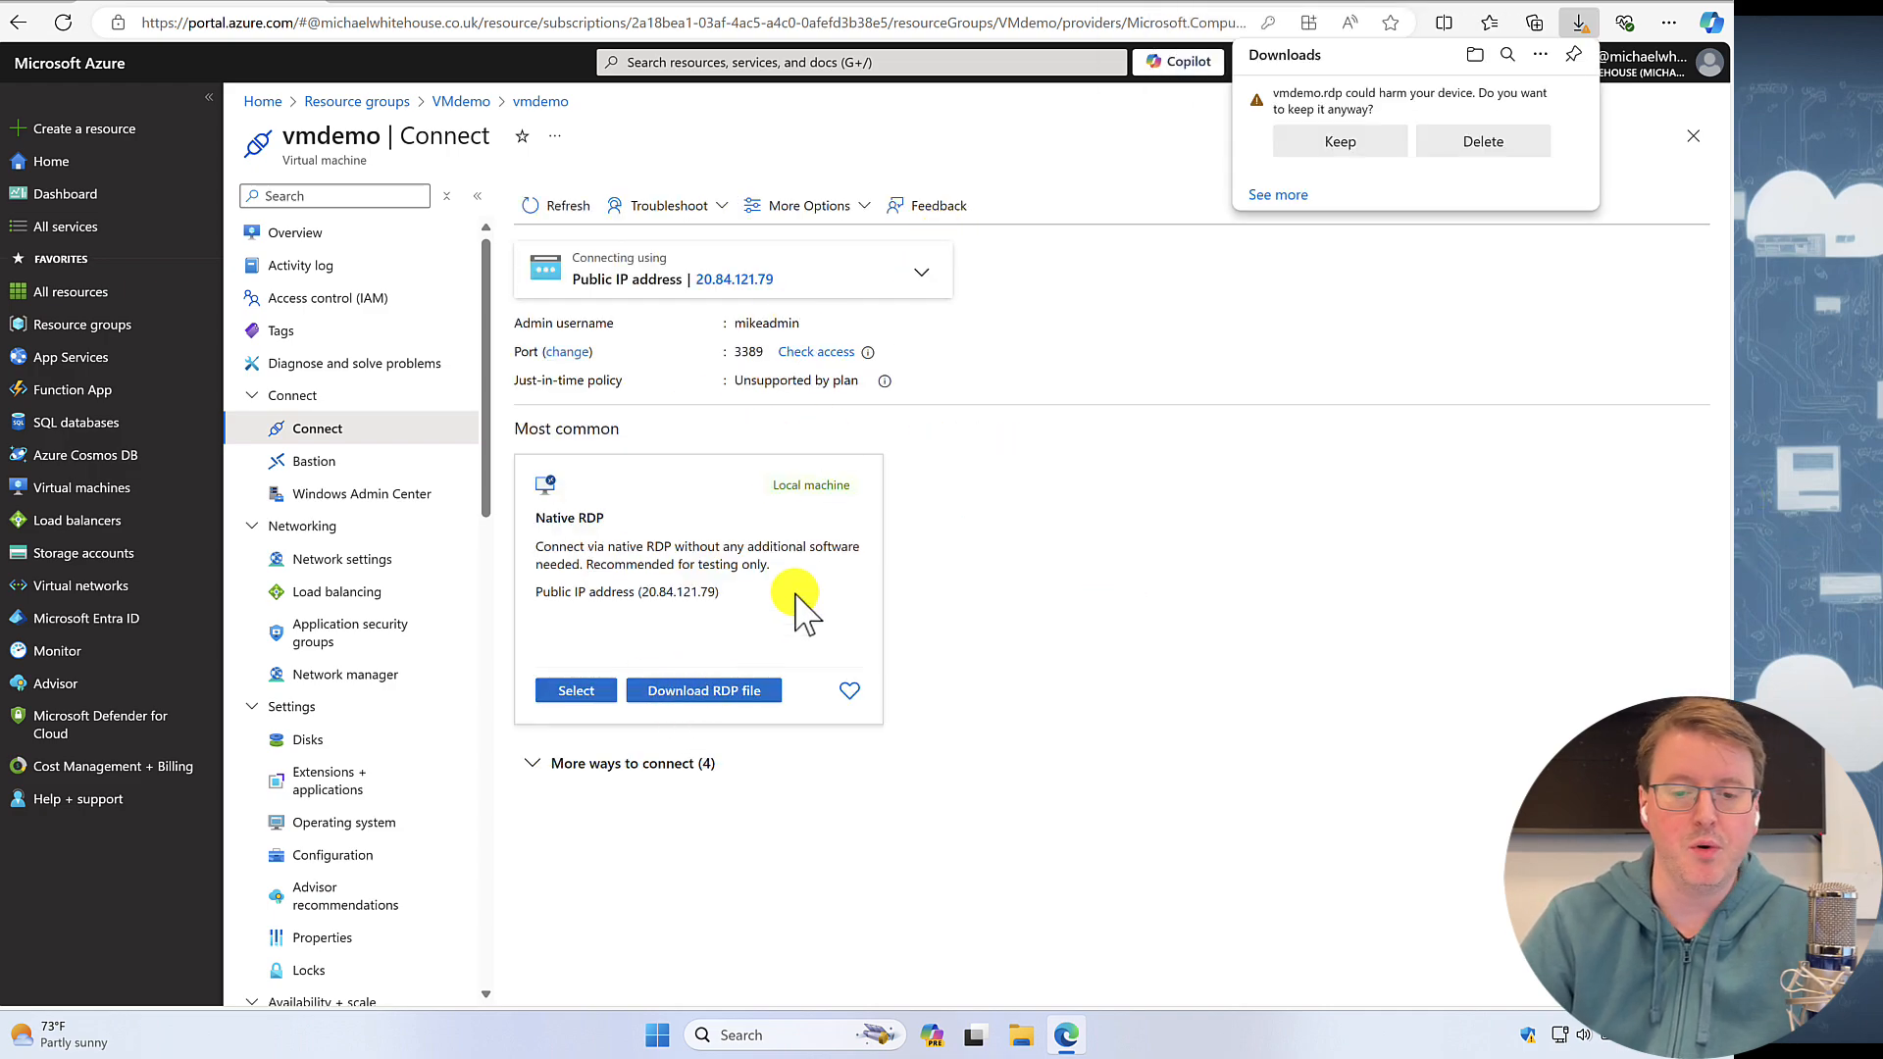
click(1338, 141)
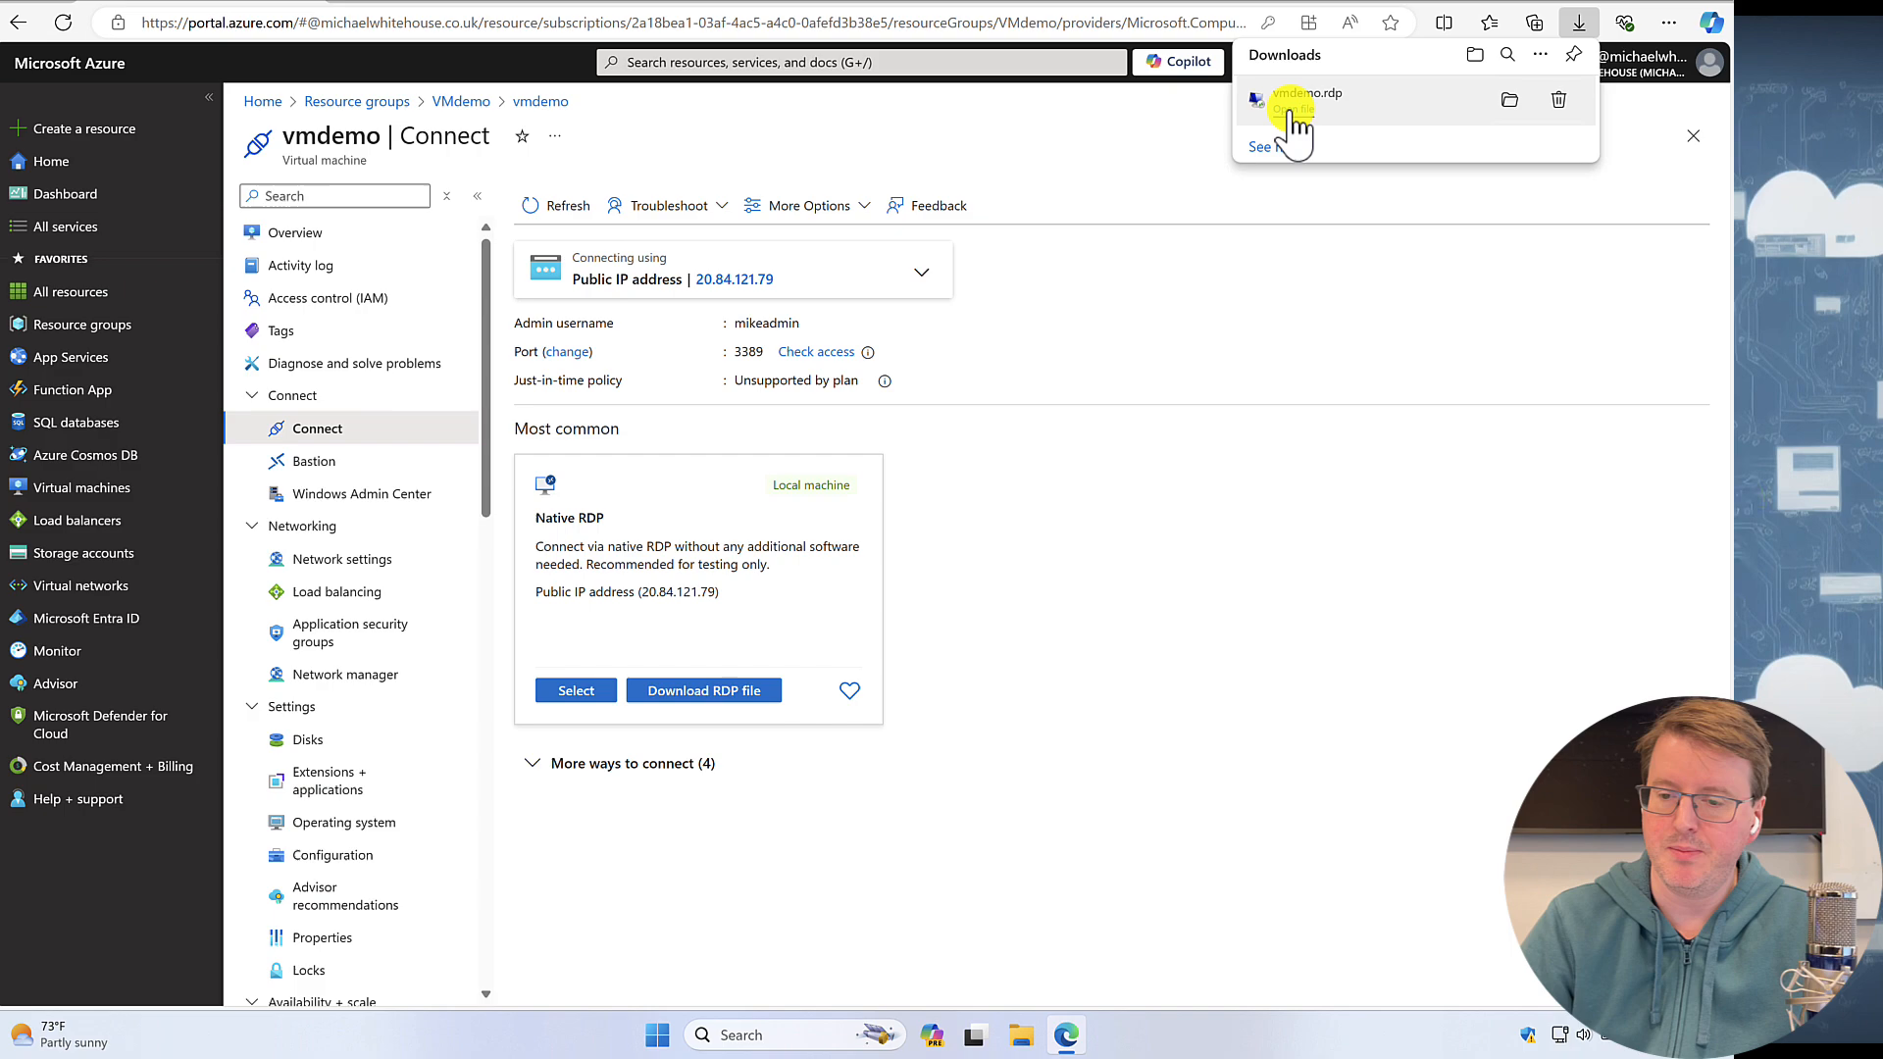
click(1293, 108)
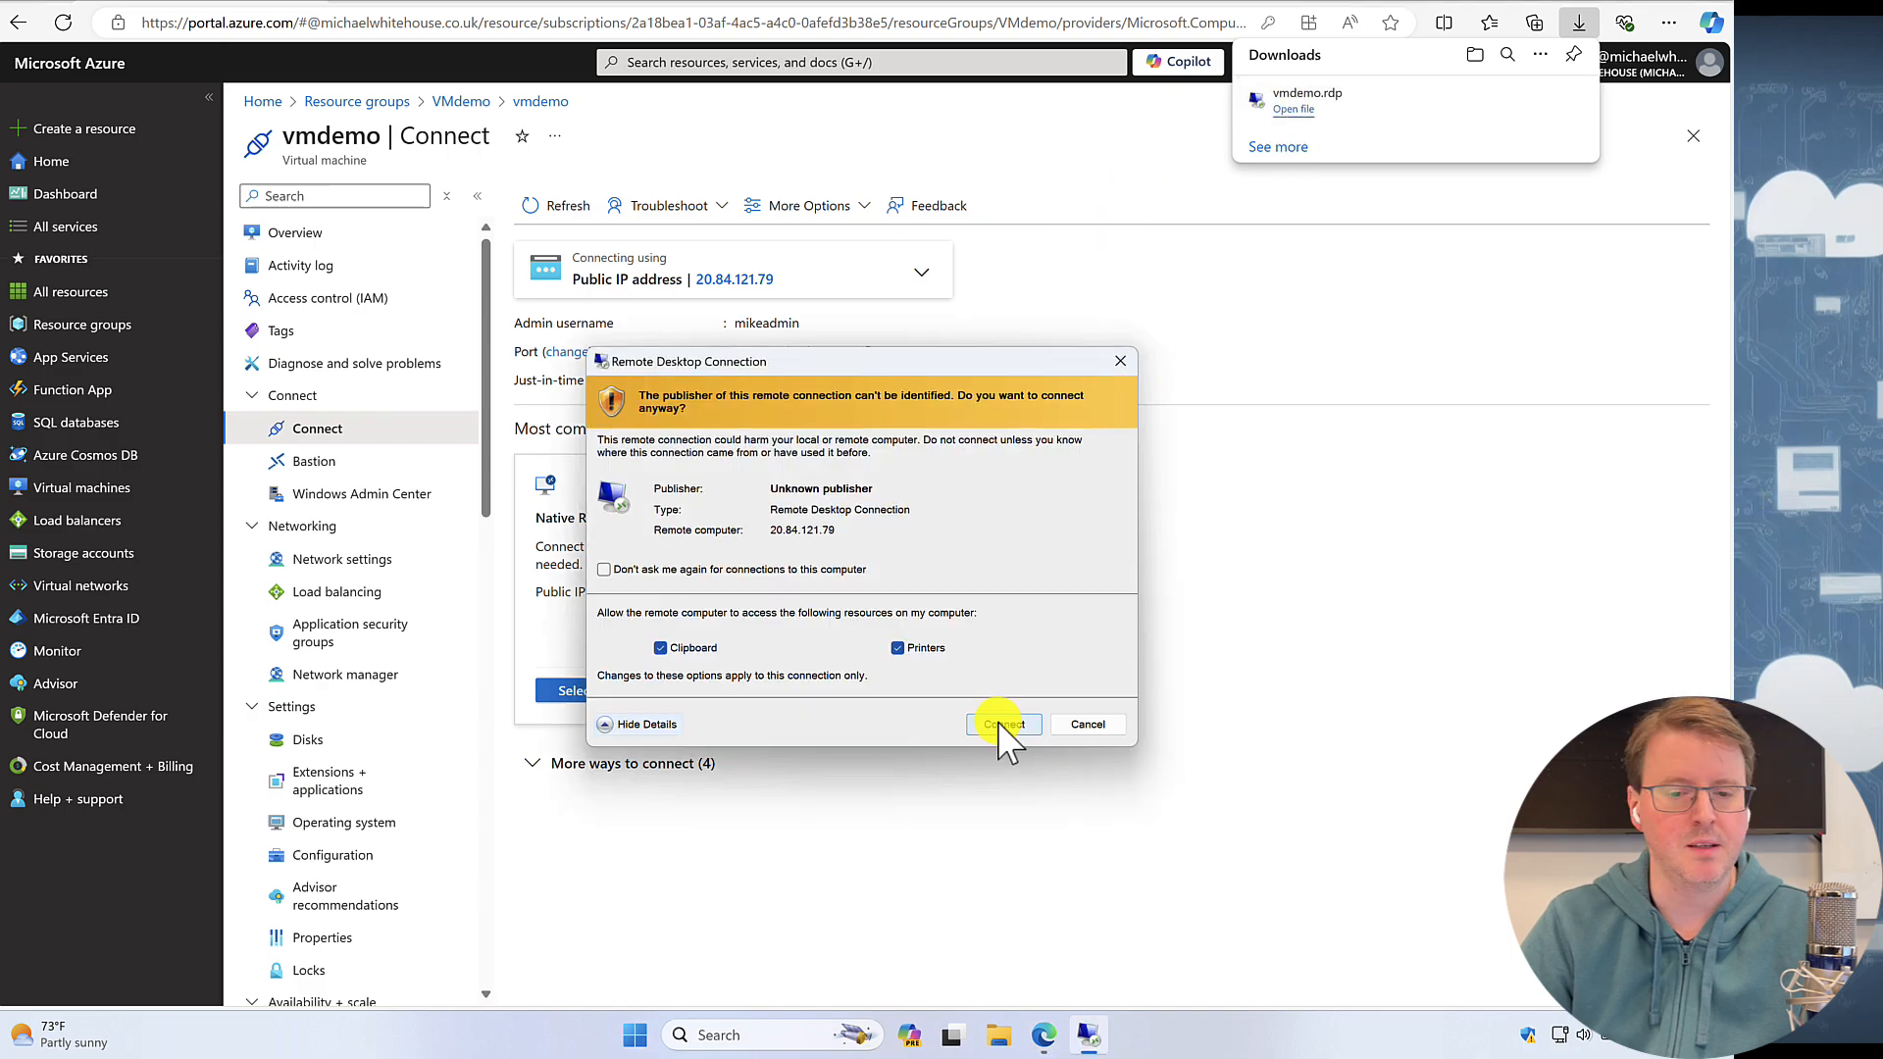
- Connect to vmdemo with the admin credentials, accepting the publisher and certificate warnings
click(1000, 724)
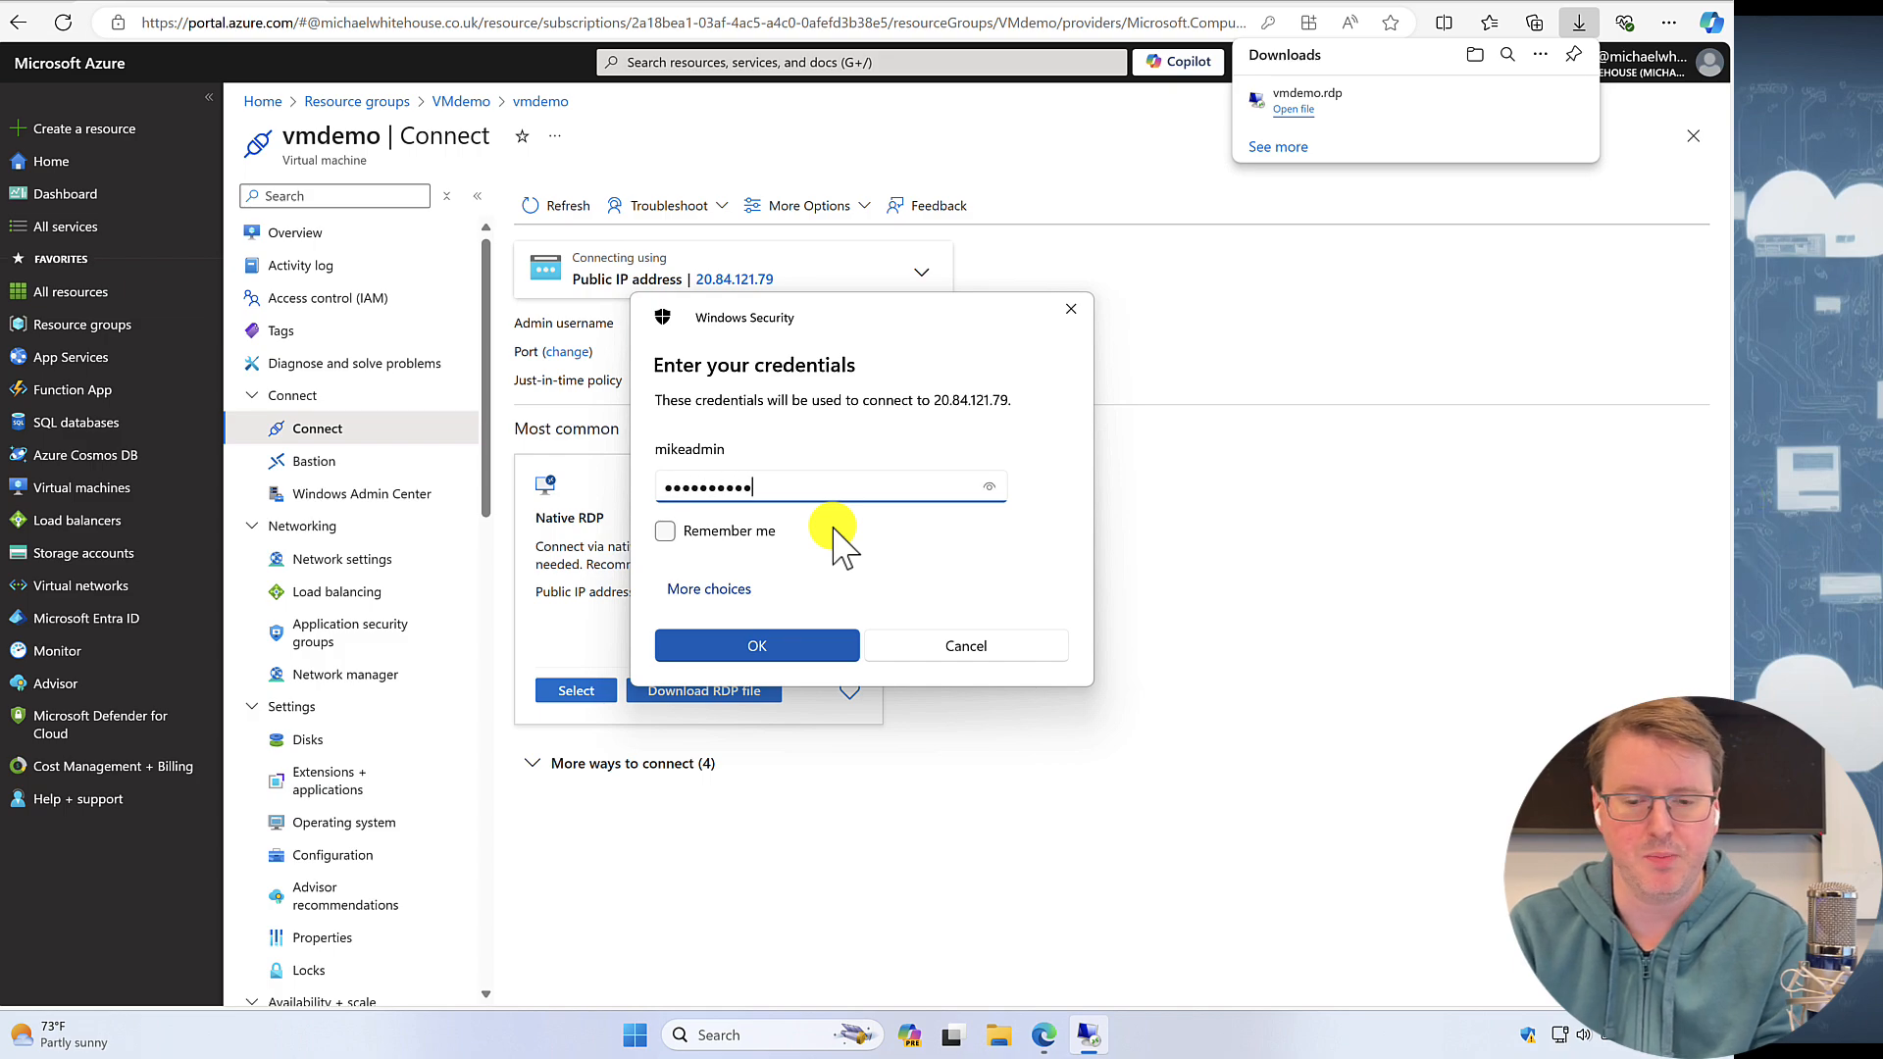
click(758, 646)
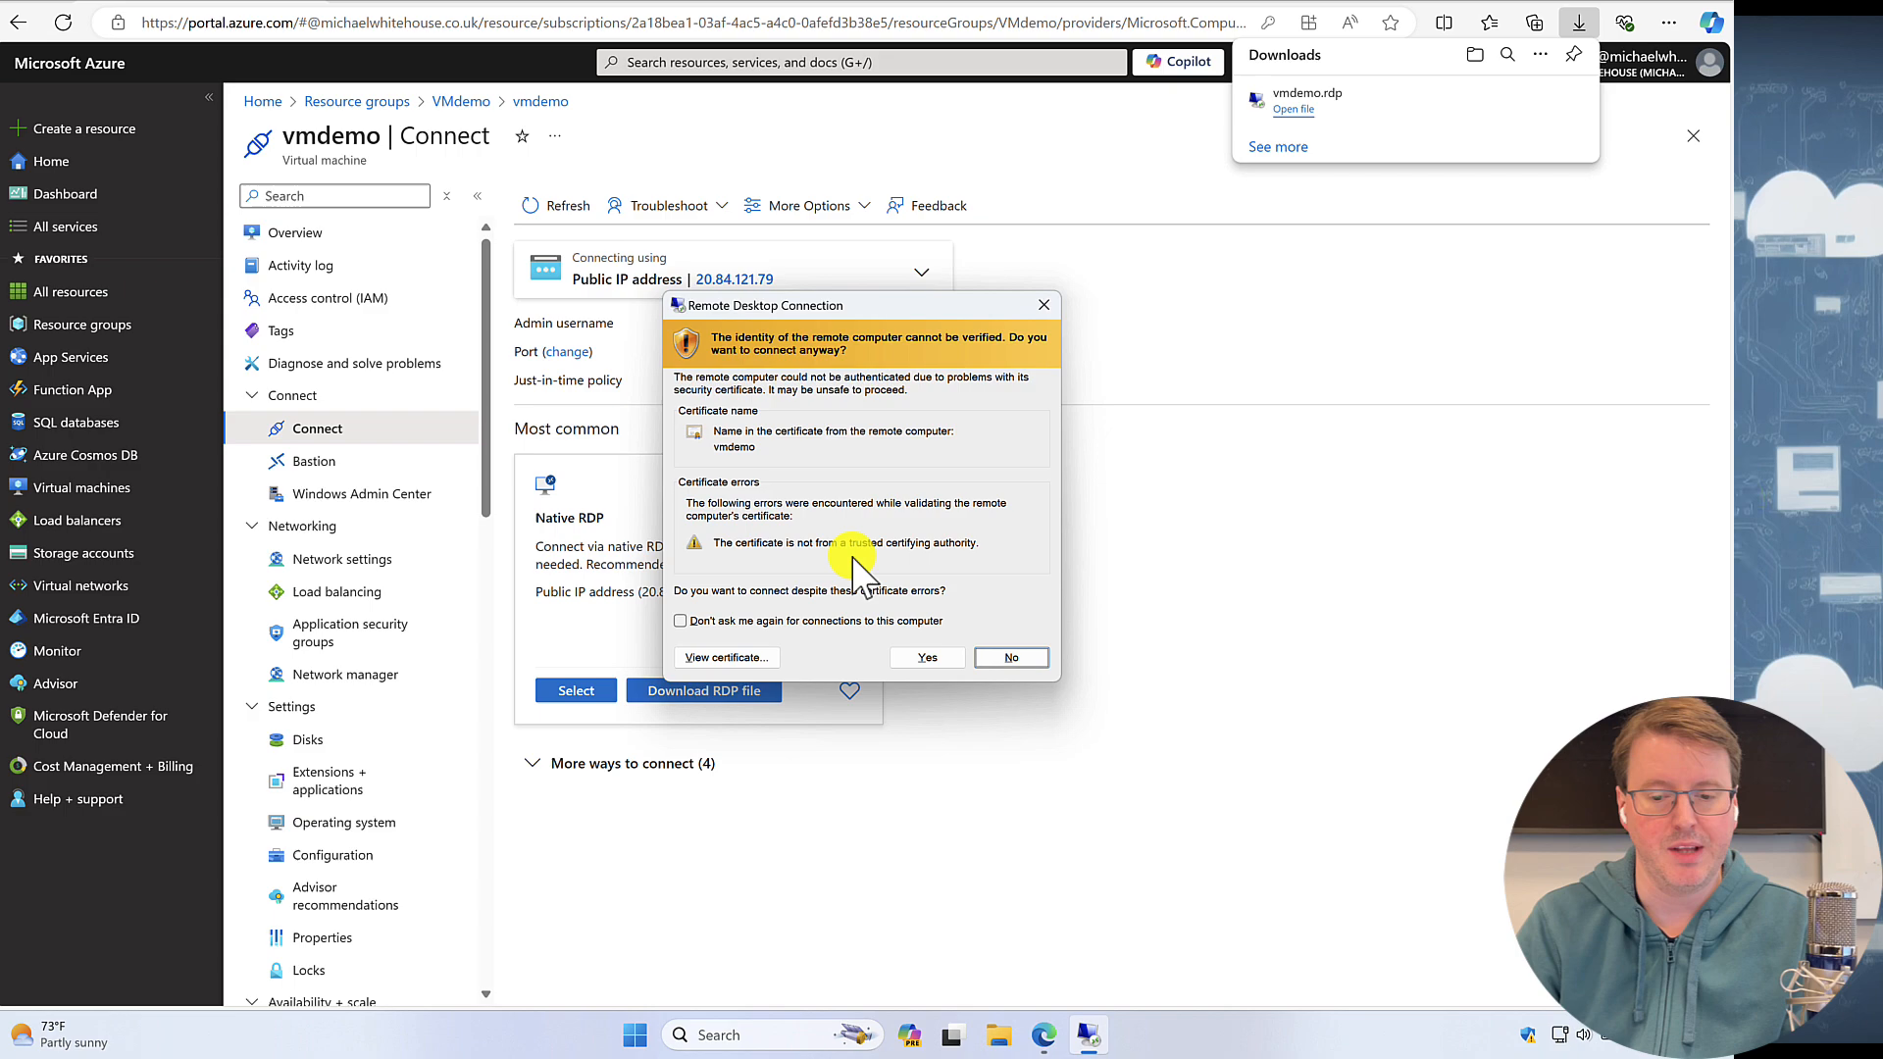
click(924, 658)
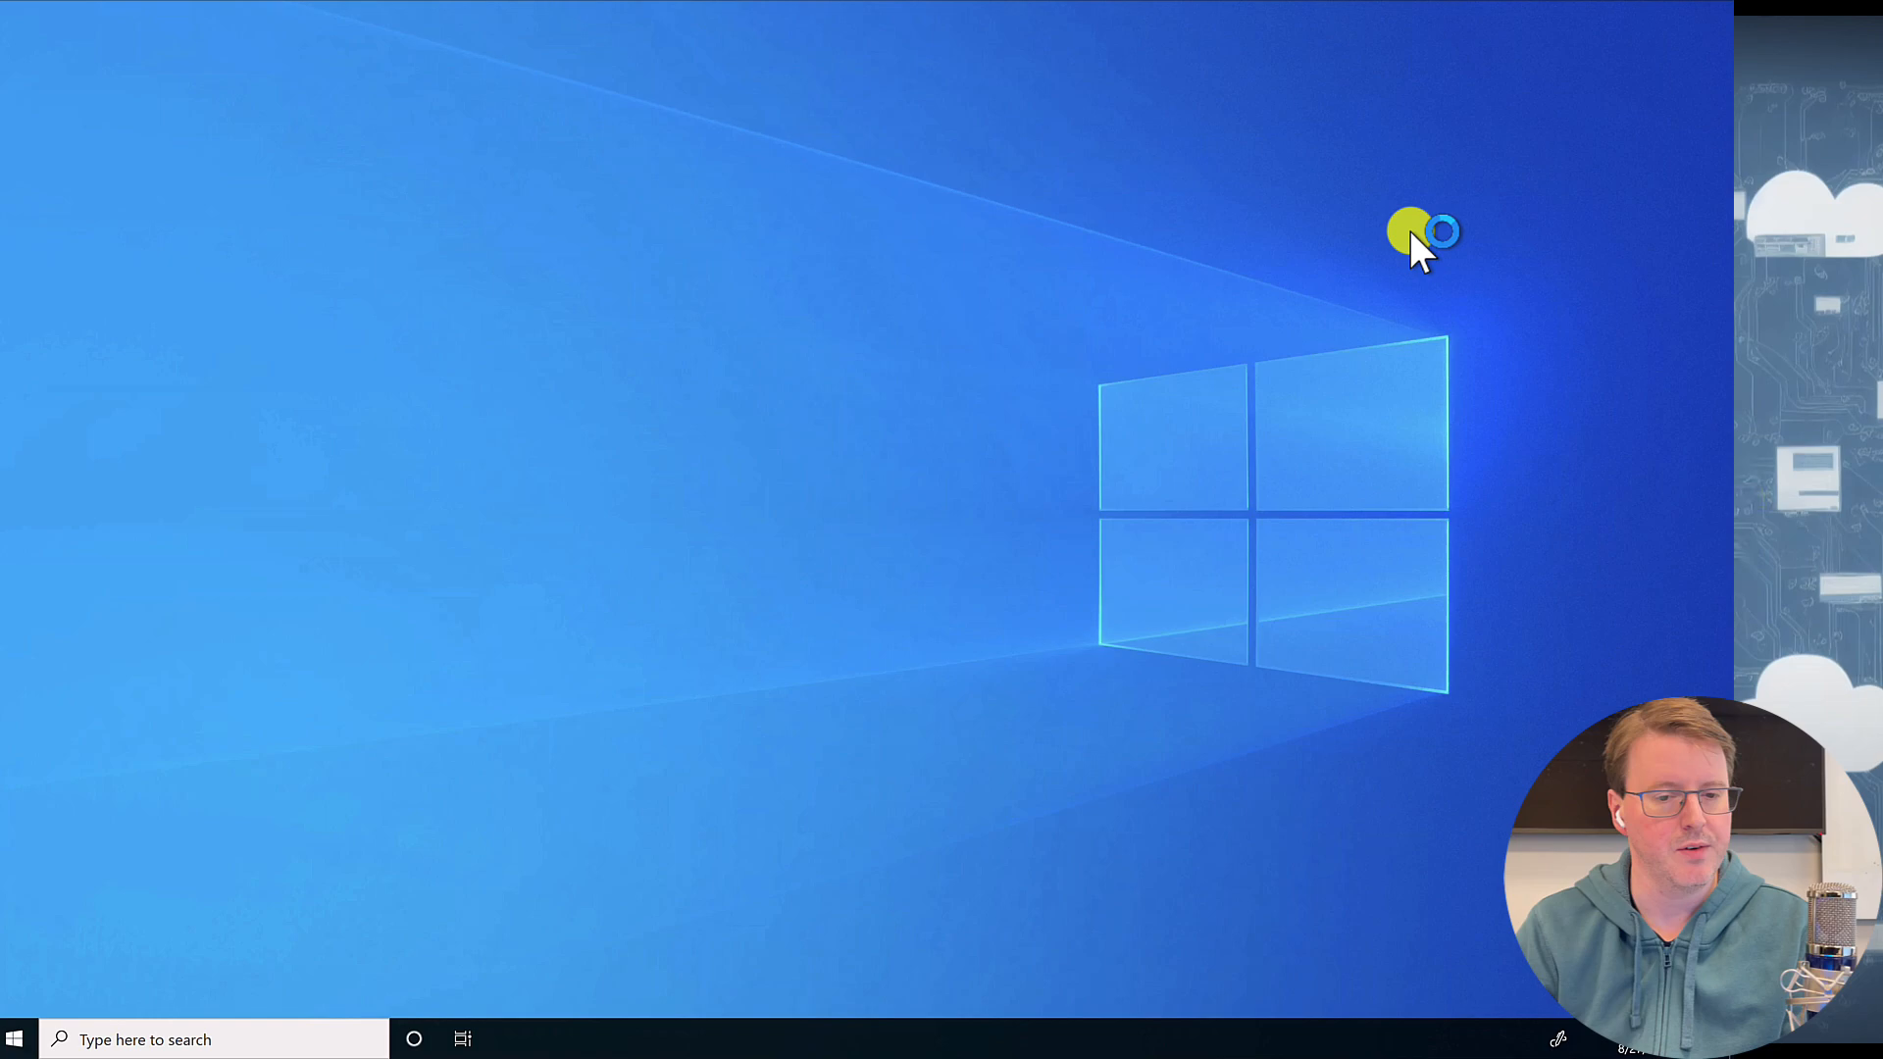